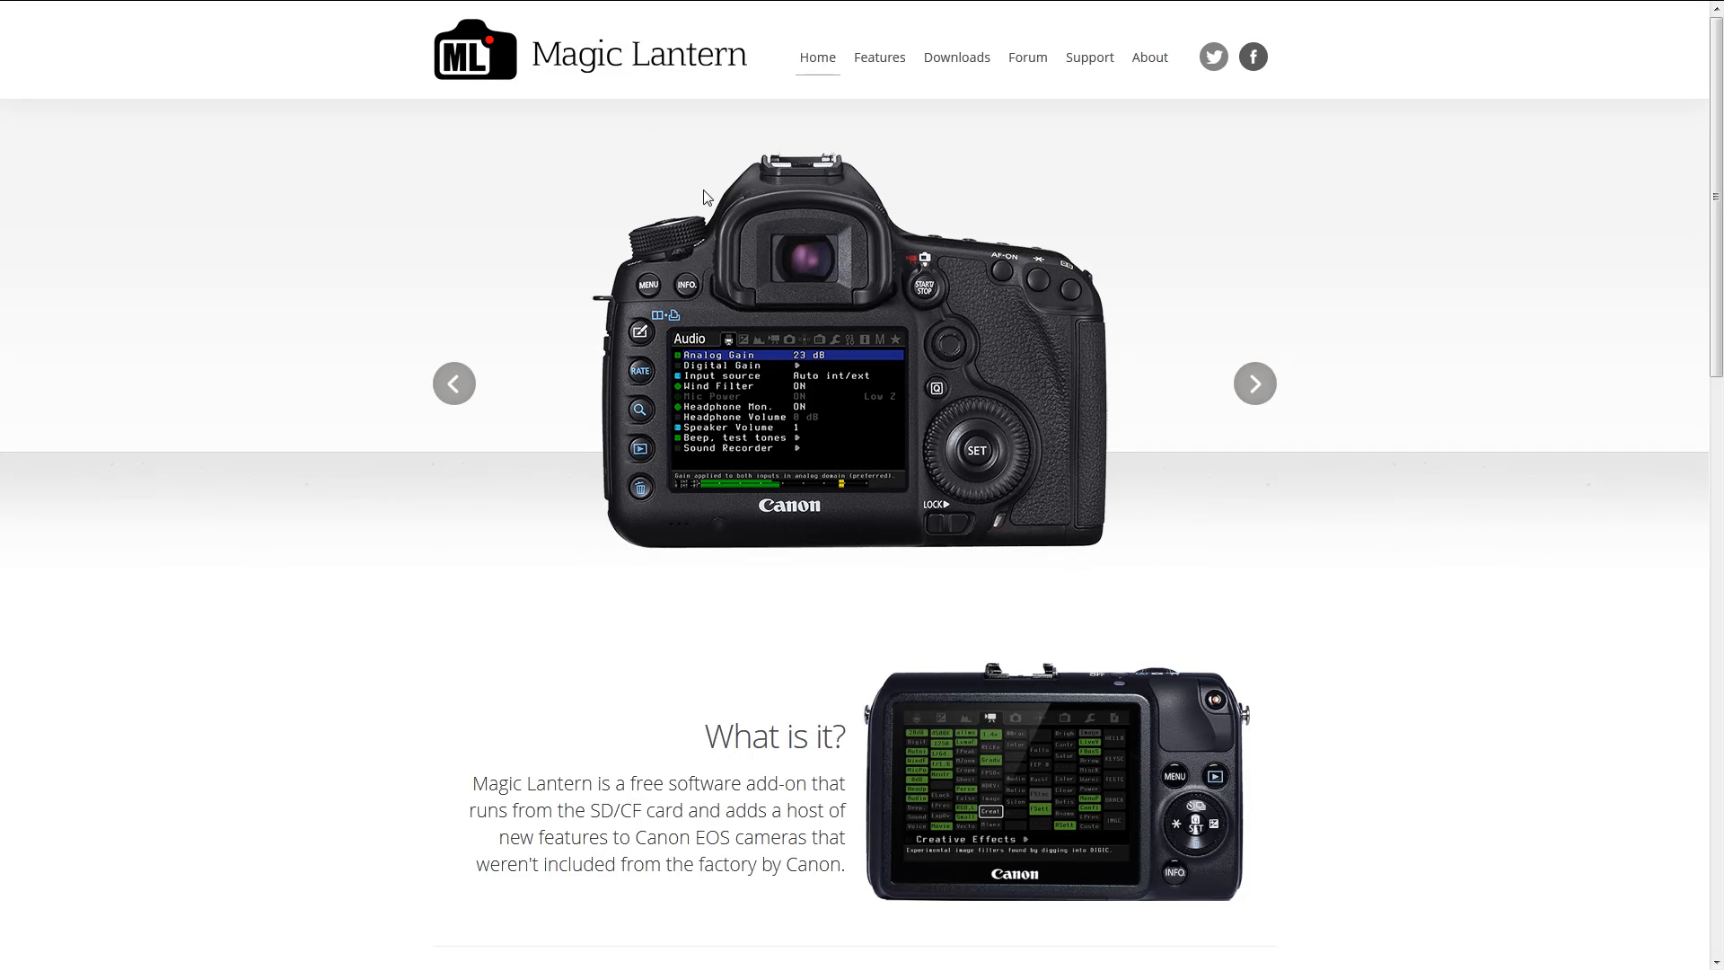
{"action": "mouse_move", "coordinate": [569, 90]}
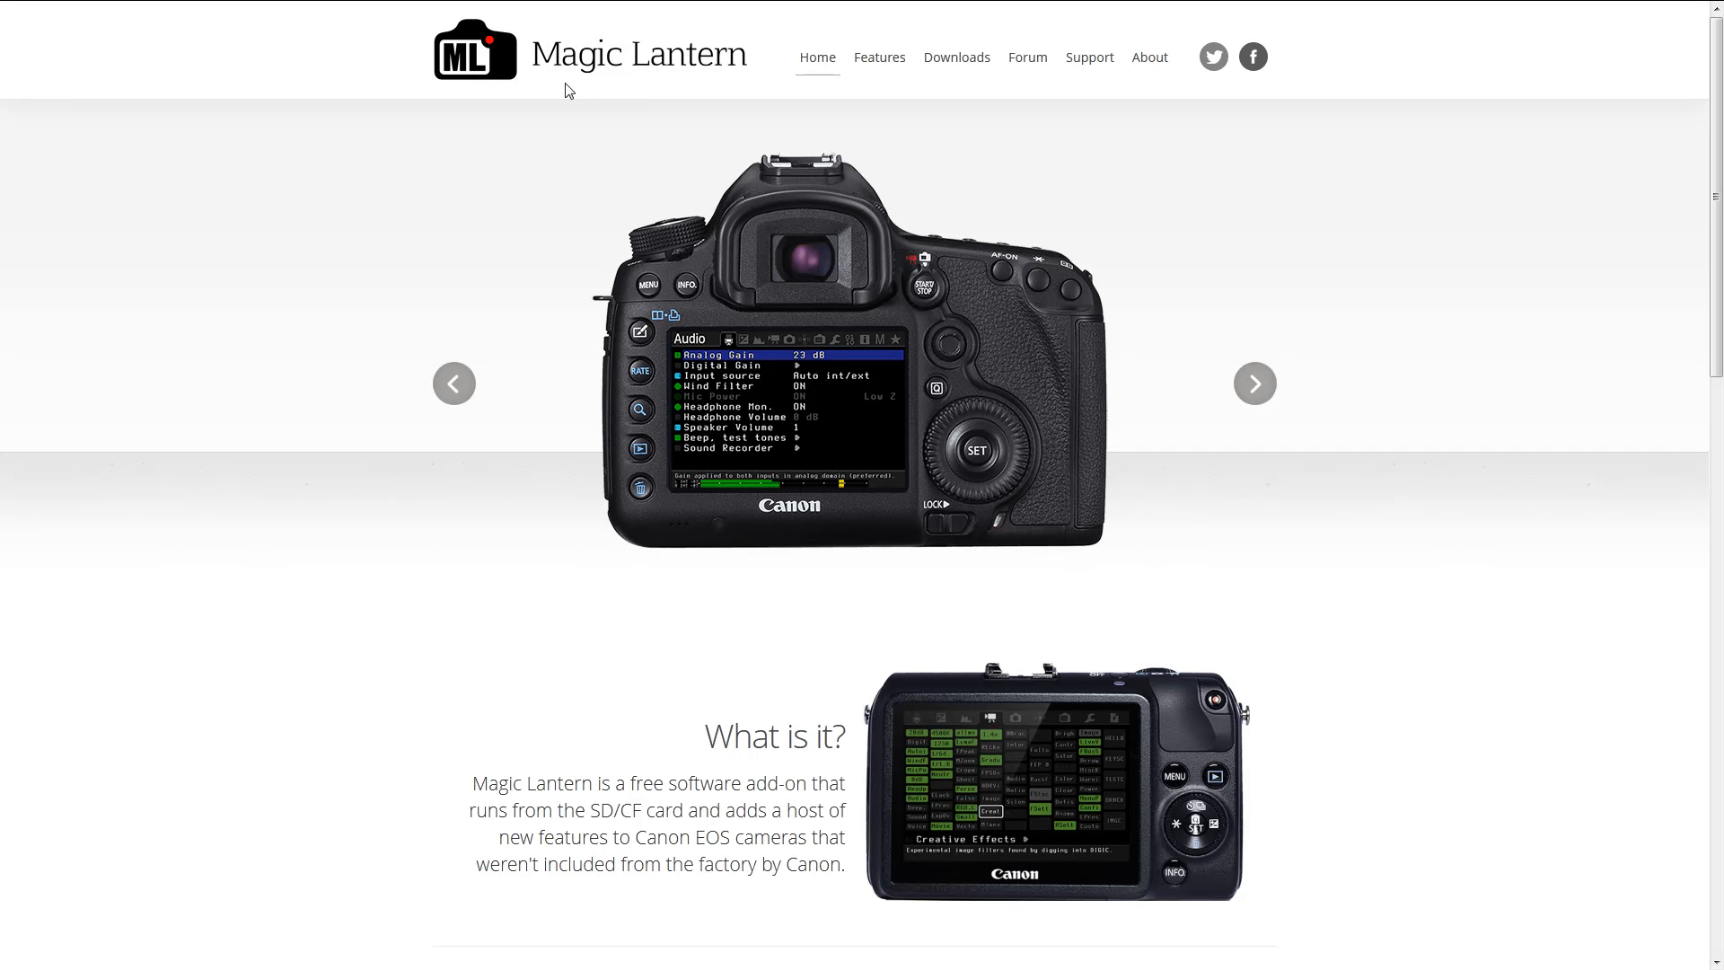
{"action": "mouse_move", "coordinate": [733, 231]}
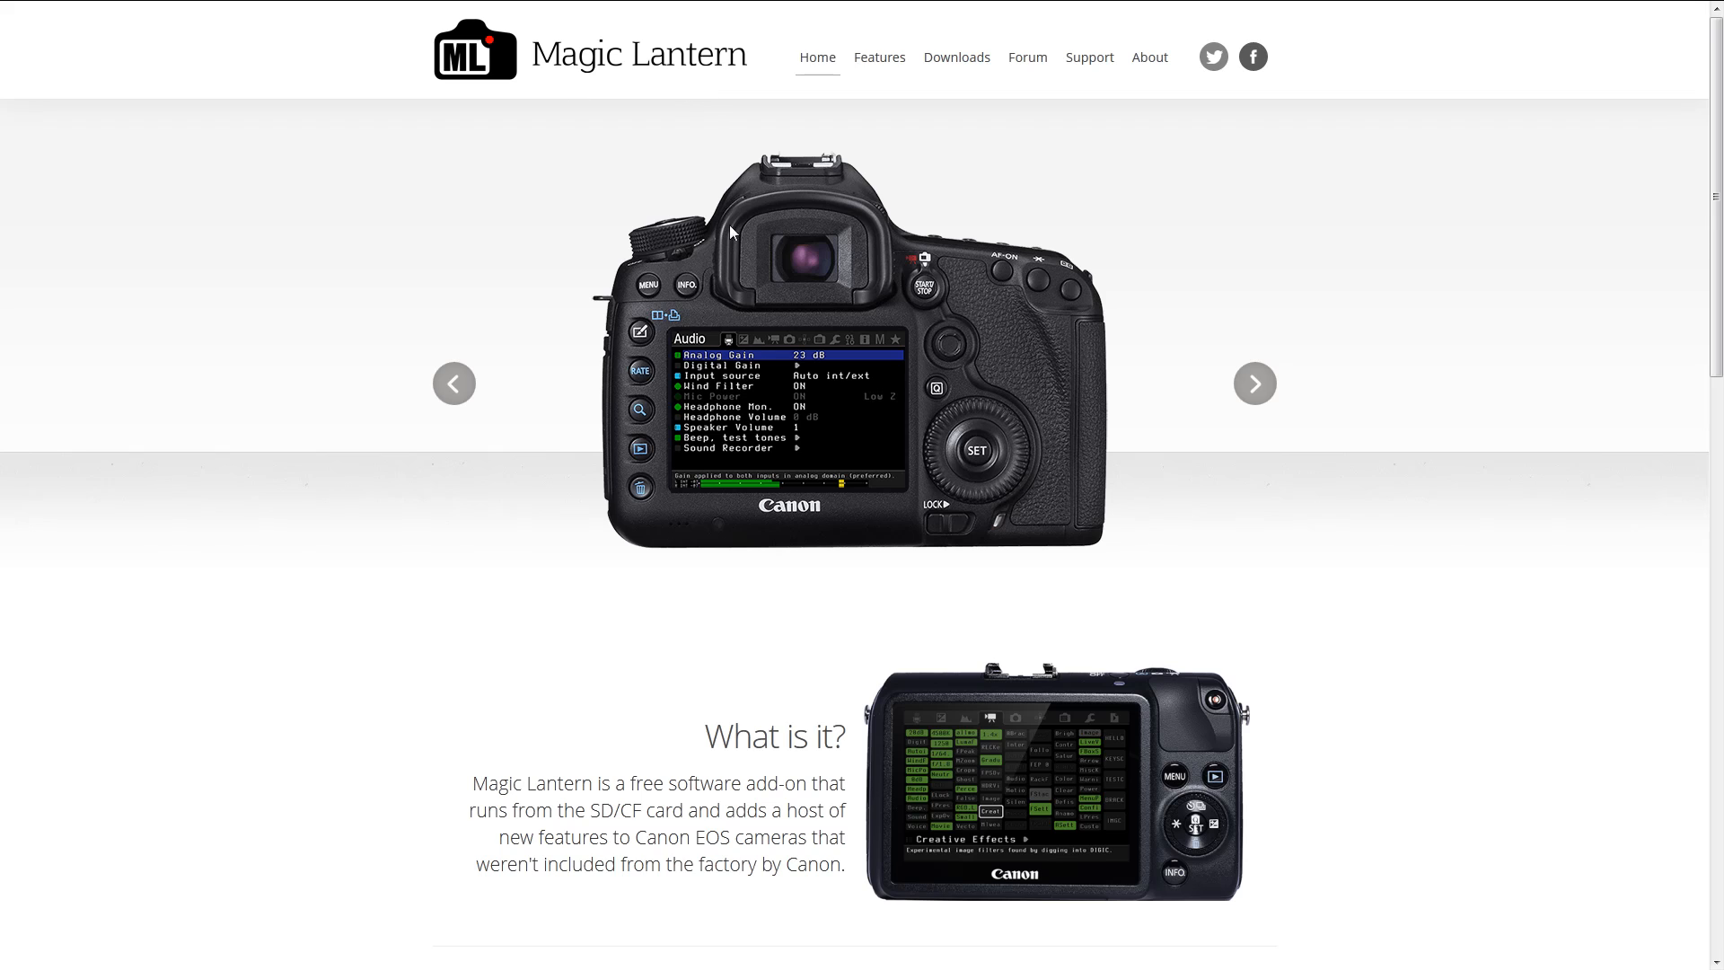
{"action": "mouse_move", "coordinate": [933, 328]}
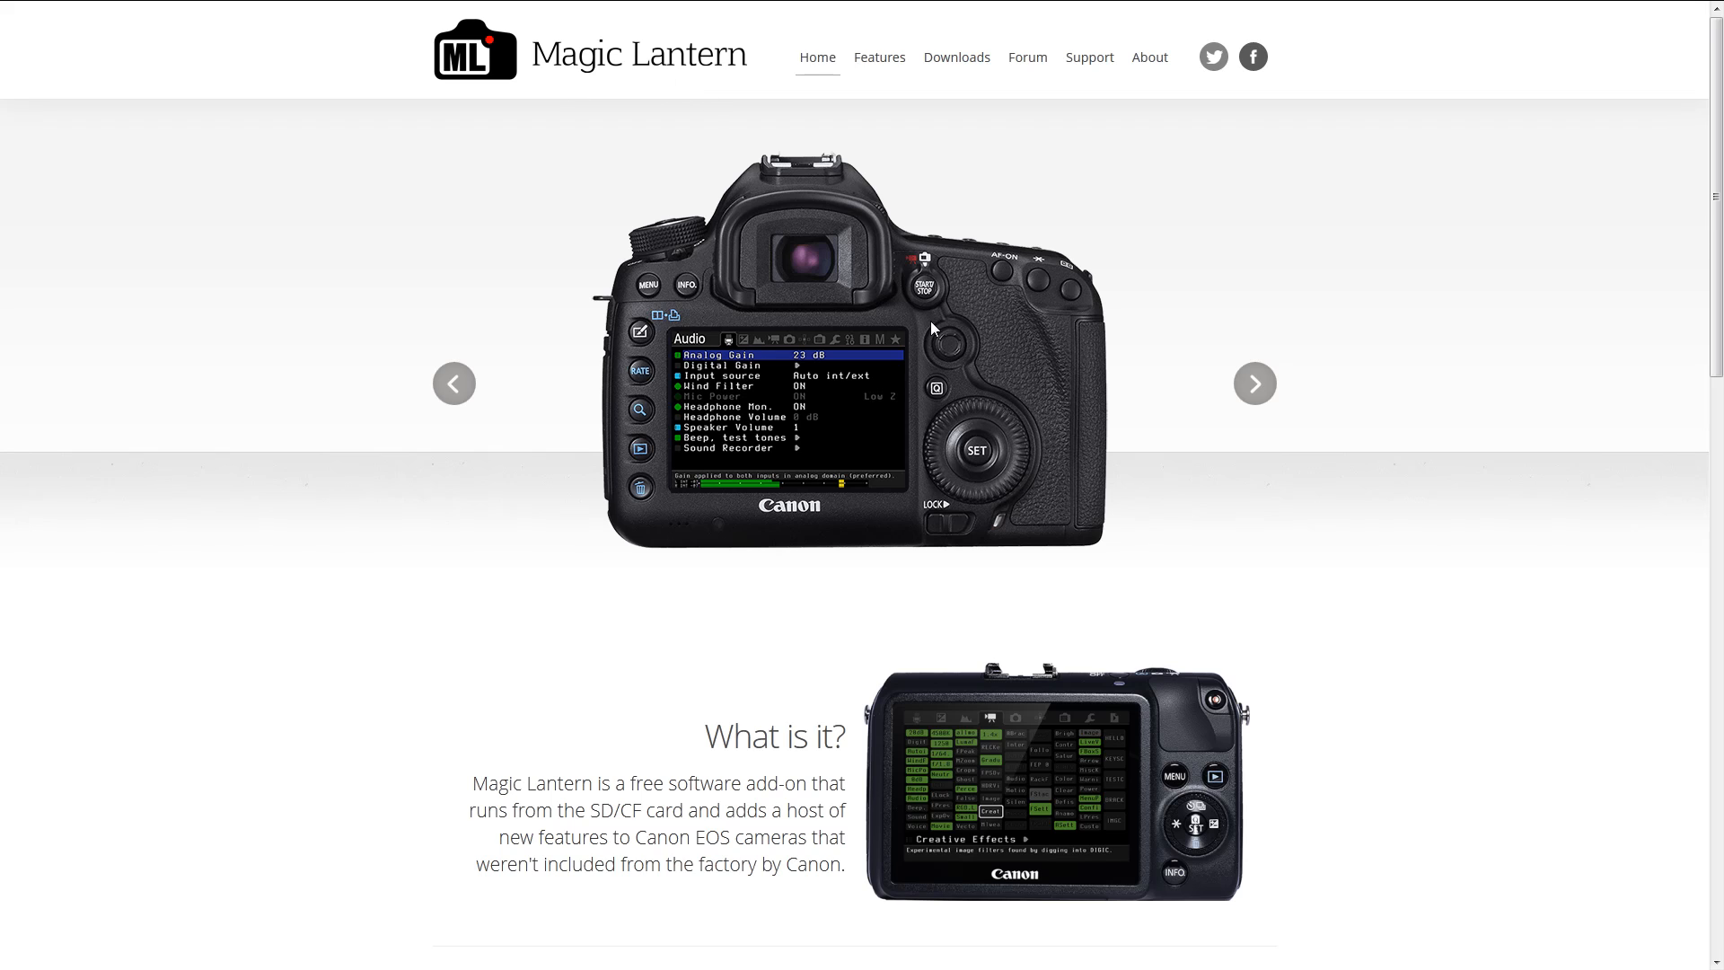
{"action": "mouse_move", "coordinate": [452, 64]}
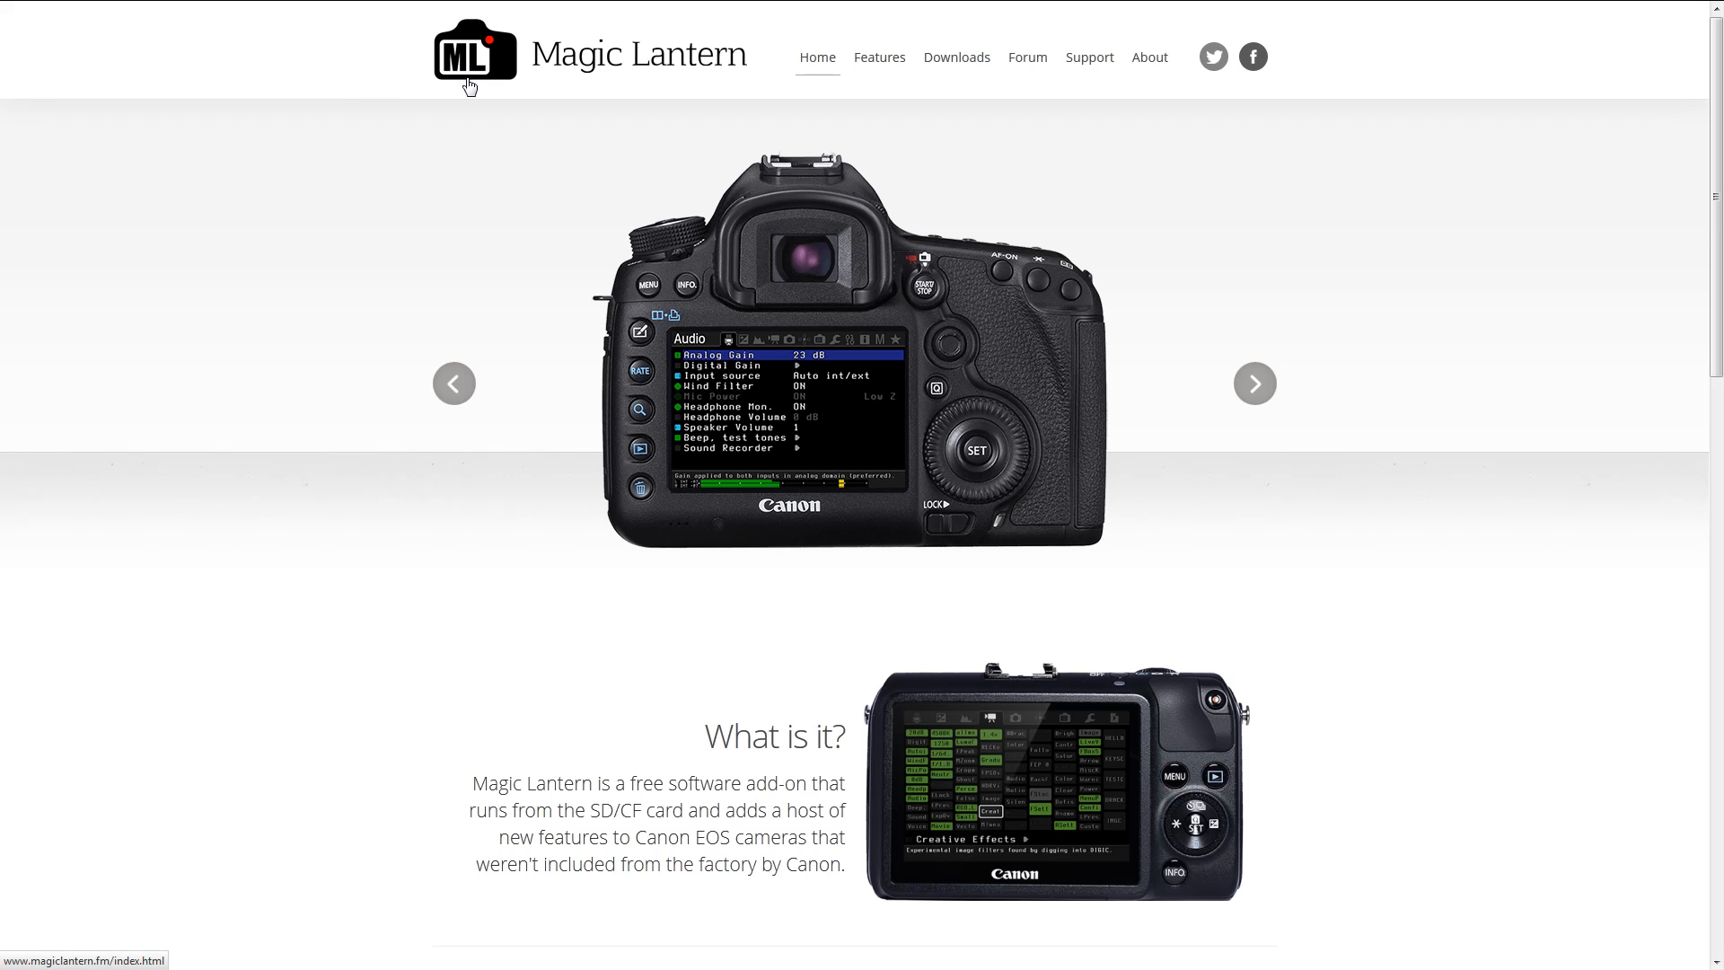
{"action": "mouse_move", "coordinate": [450, 75]}
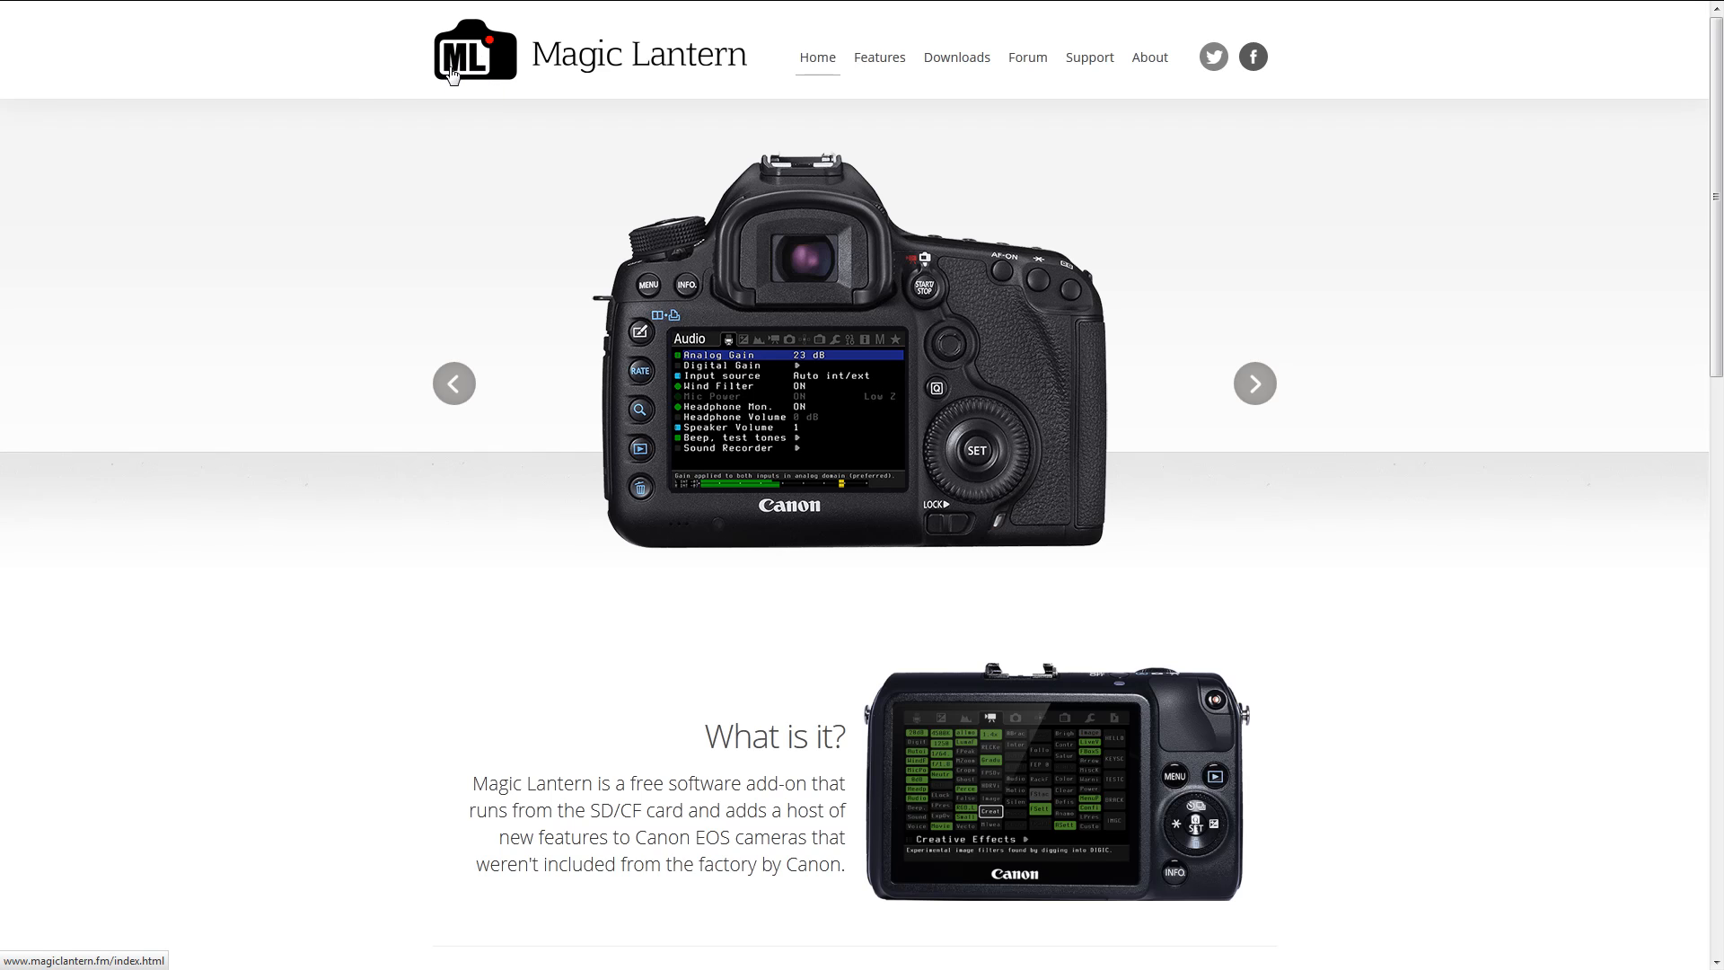
{"action": "mouse_move", "coordinate": [651, 84]}
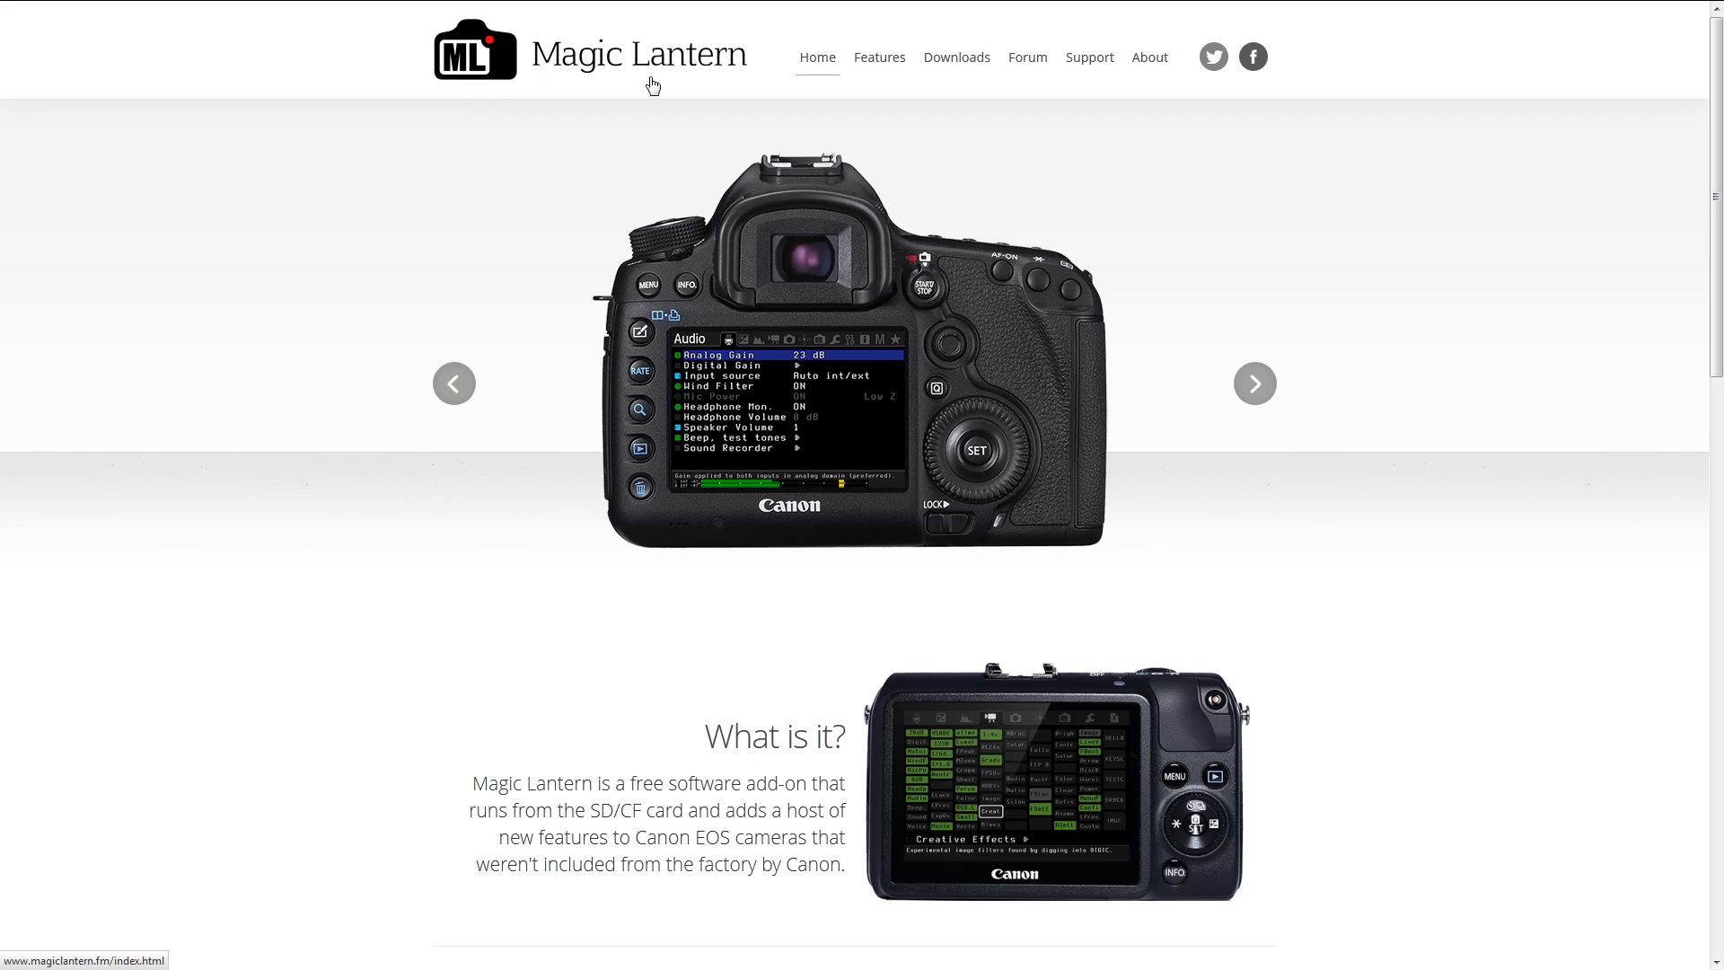
{"action": "mouse_move", "coordinate": [937, 328]}
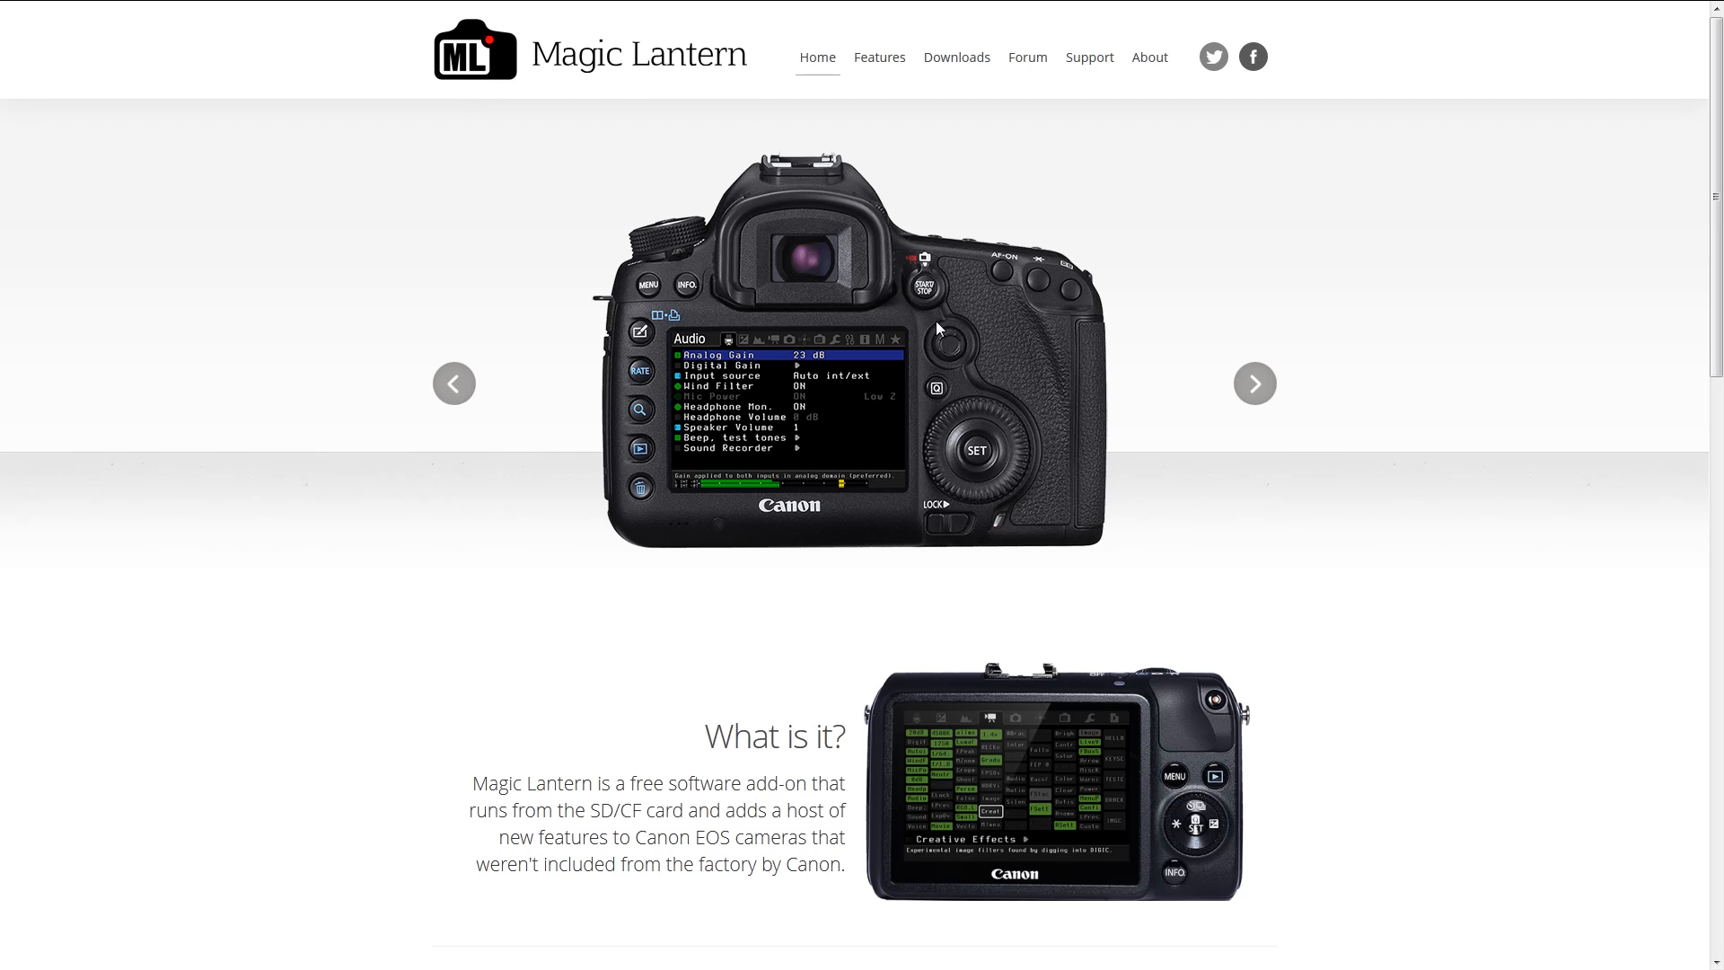
{"action": "mouse_move", "coordinate": [1033, 525]}
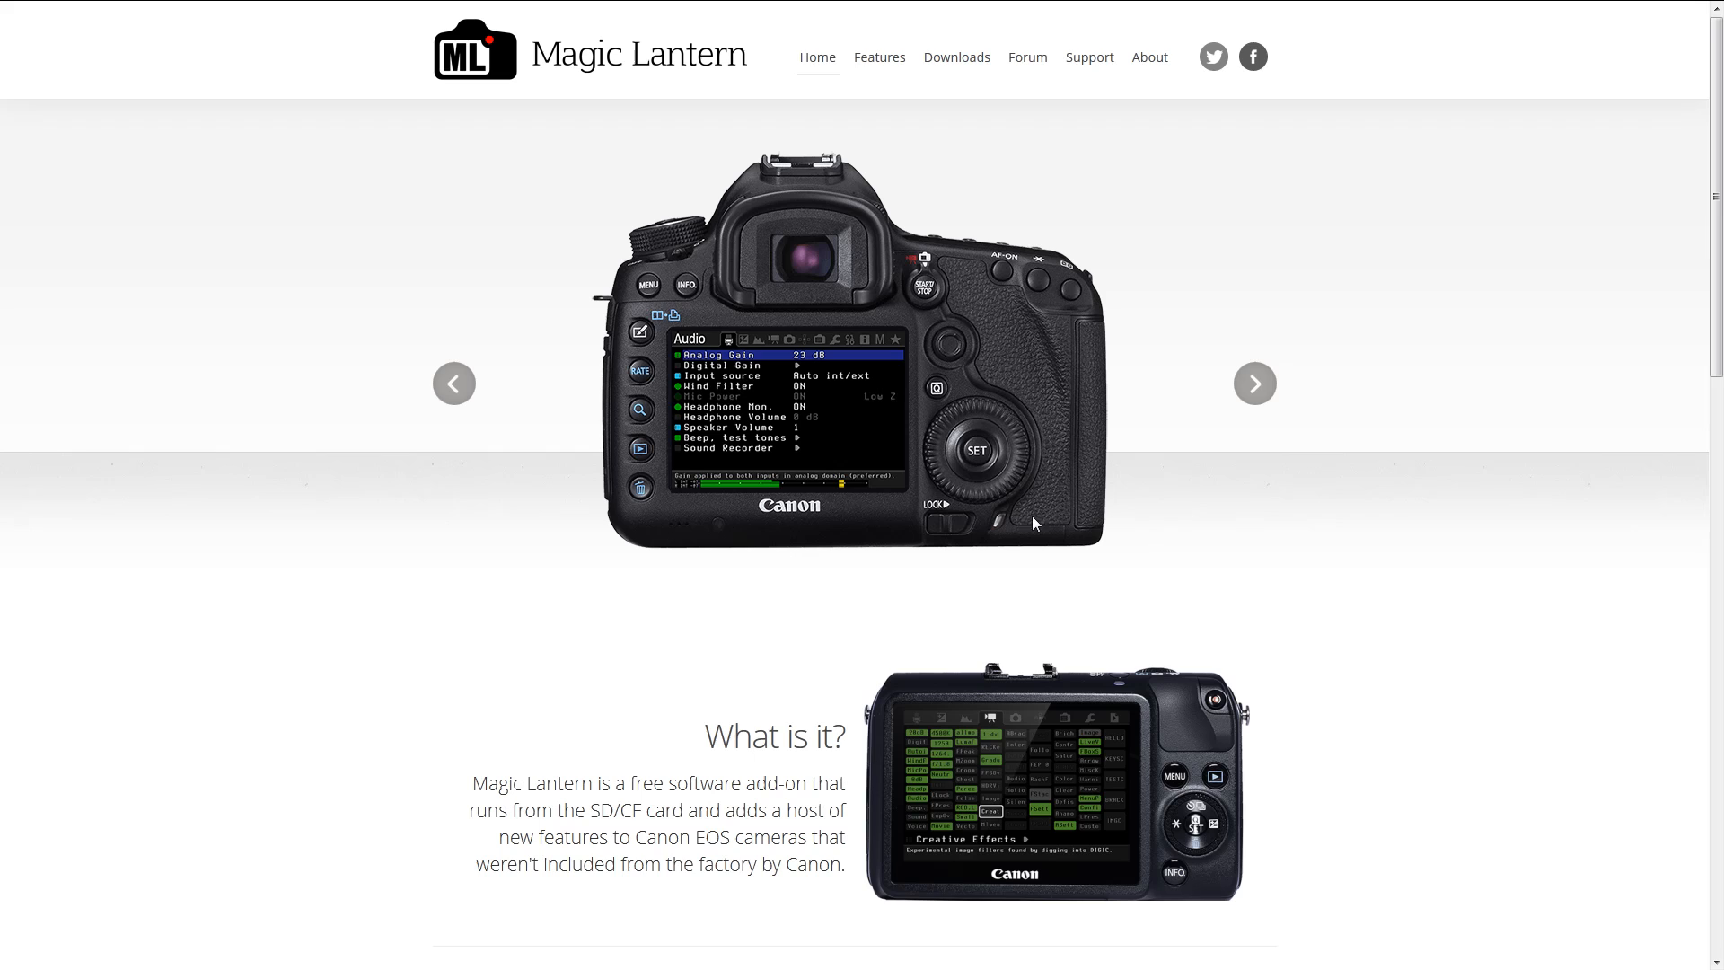
{"action": "mouse_move", "coordinate": [942, 343]}
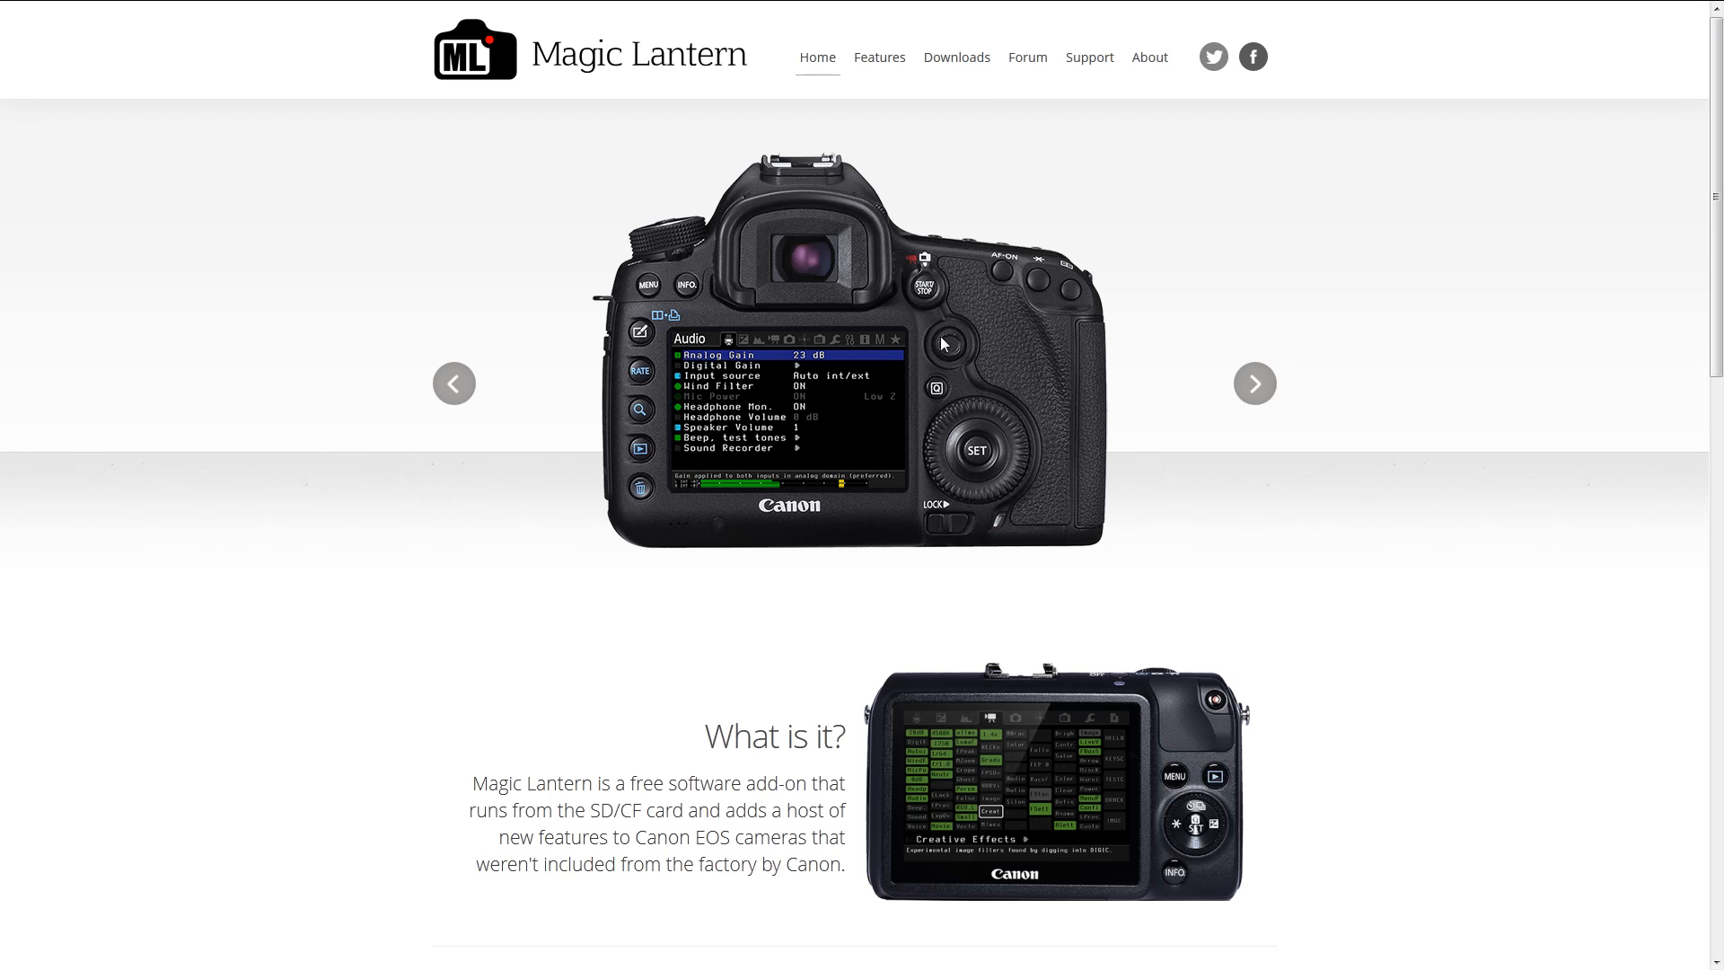
{"action": "mouse_move", "coordinate": [926, 408]}
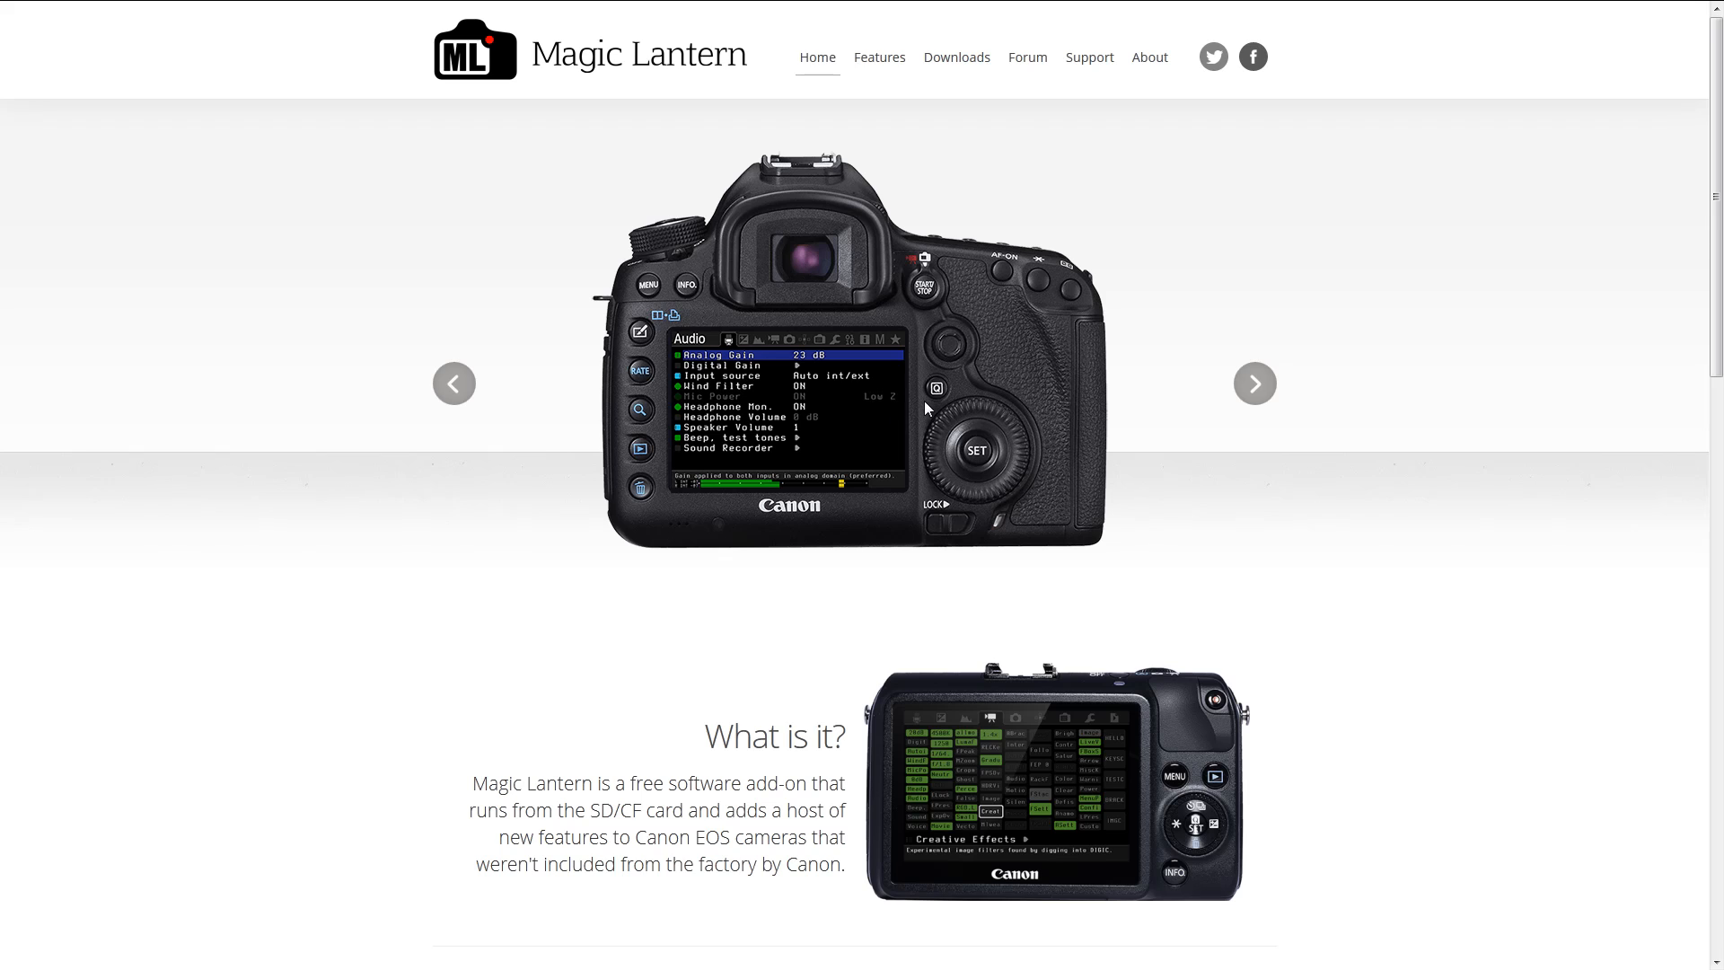
{"action": "mouse_move", "coordinate": [955, 249]}
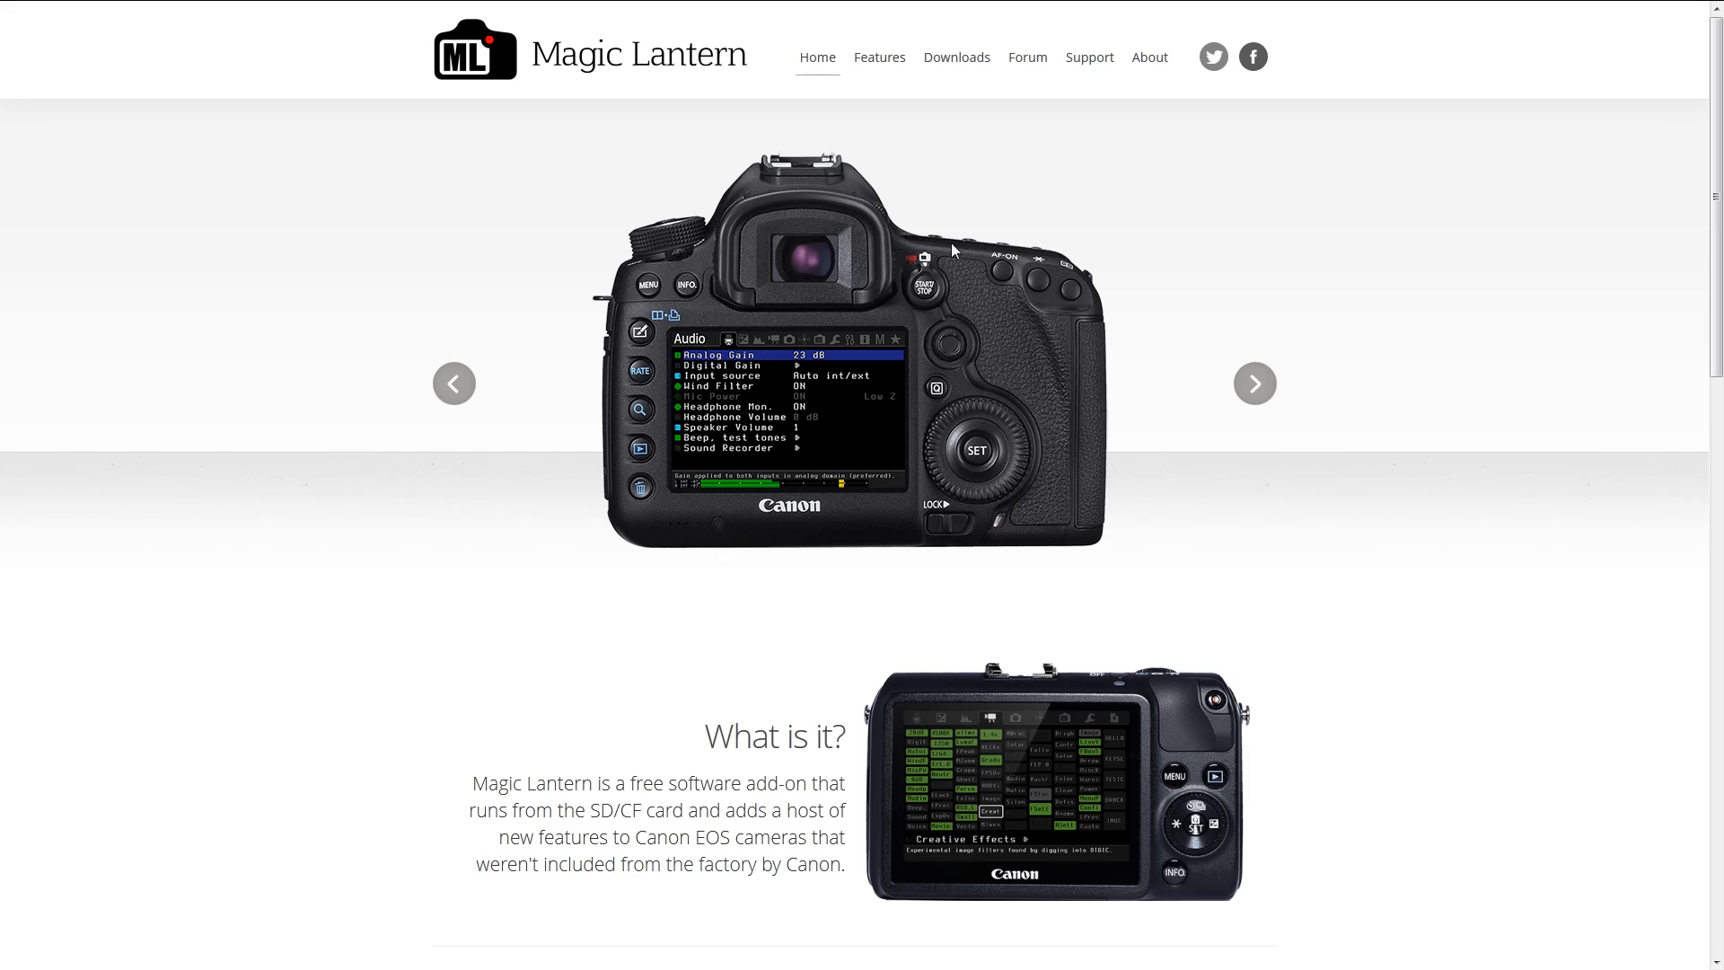
{"action": "mouse_move", "coordinate": [968, 405]}
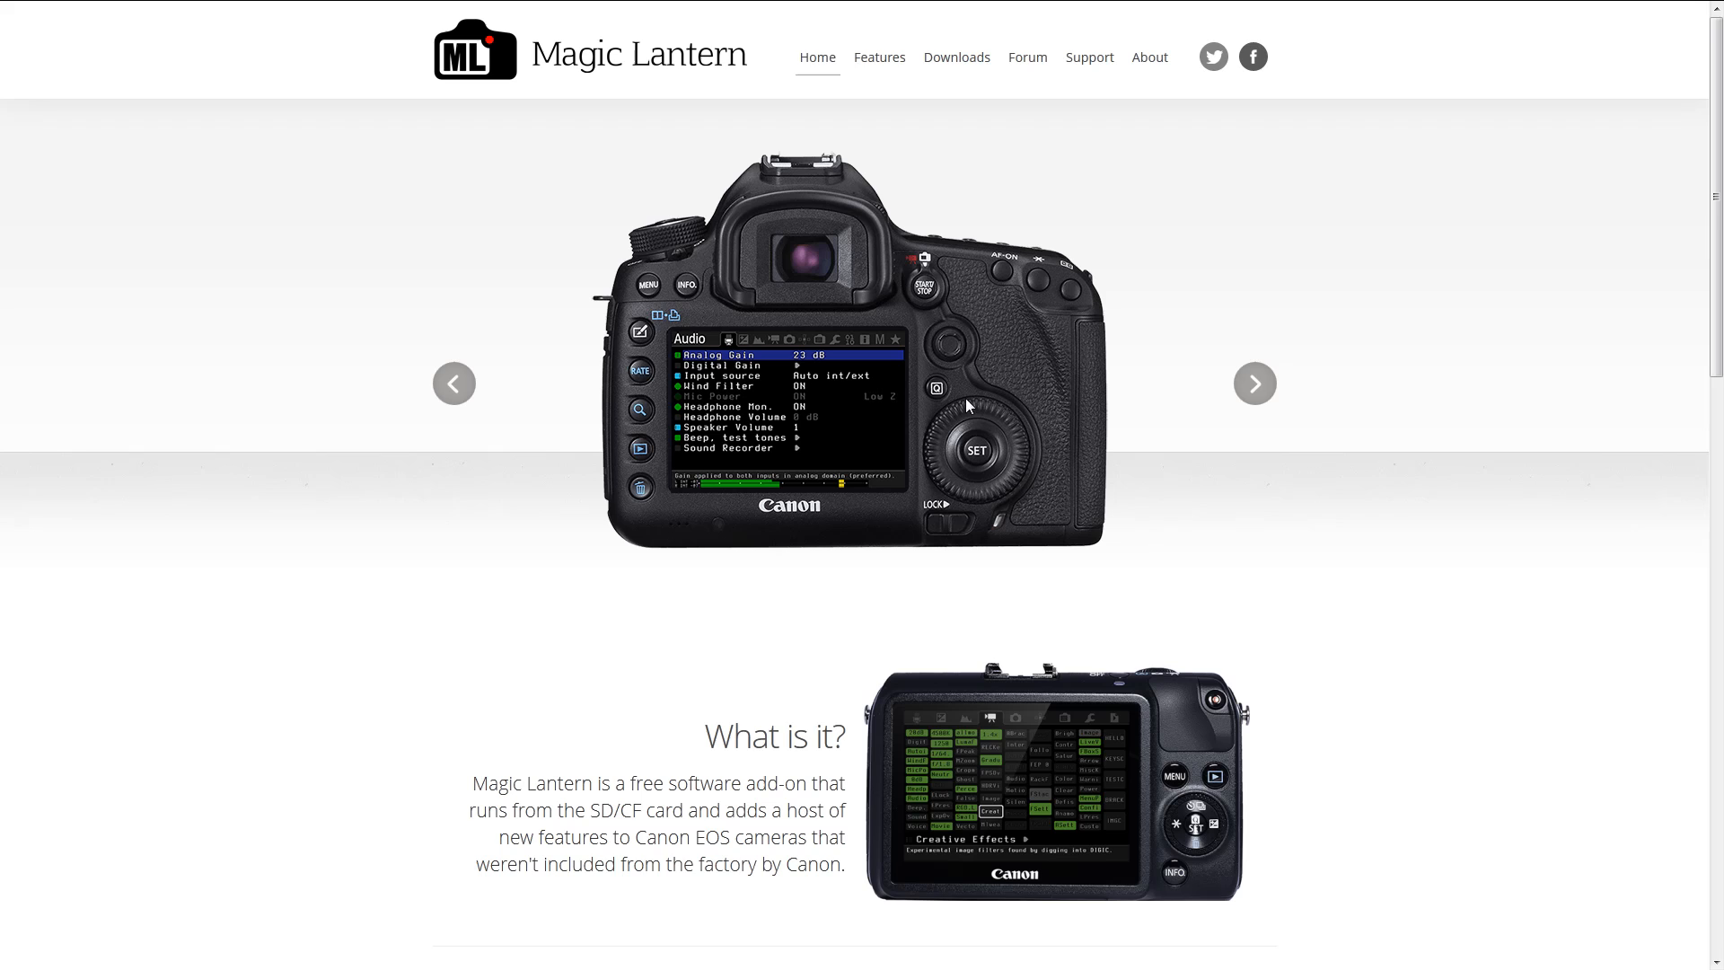
{"action": "mouse_move", "coordinate": [737, 367]}
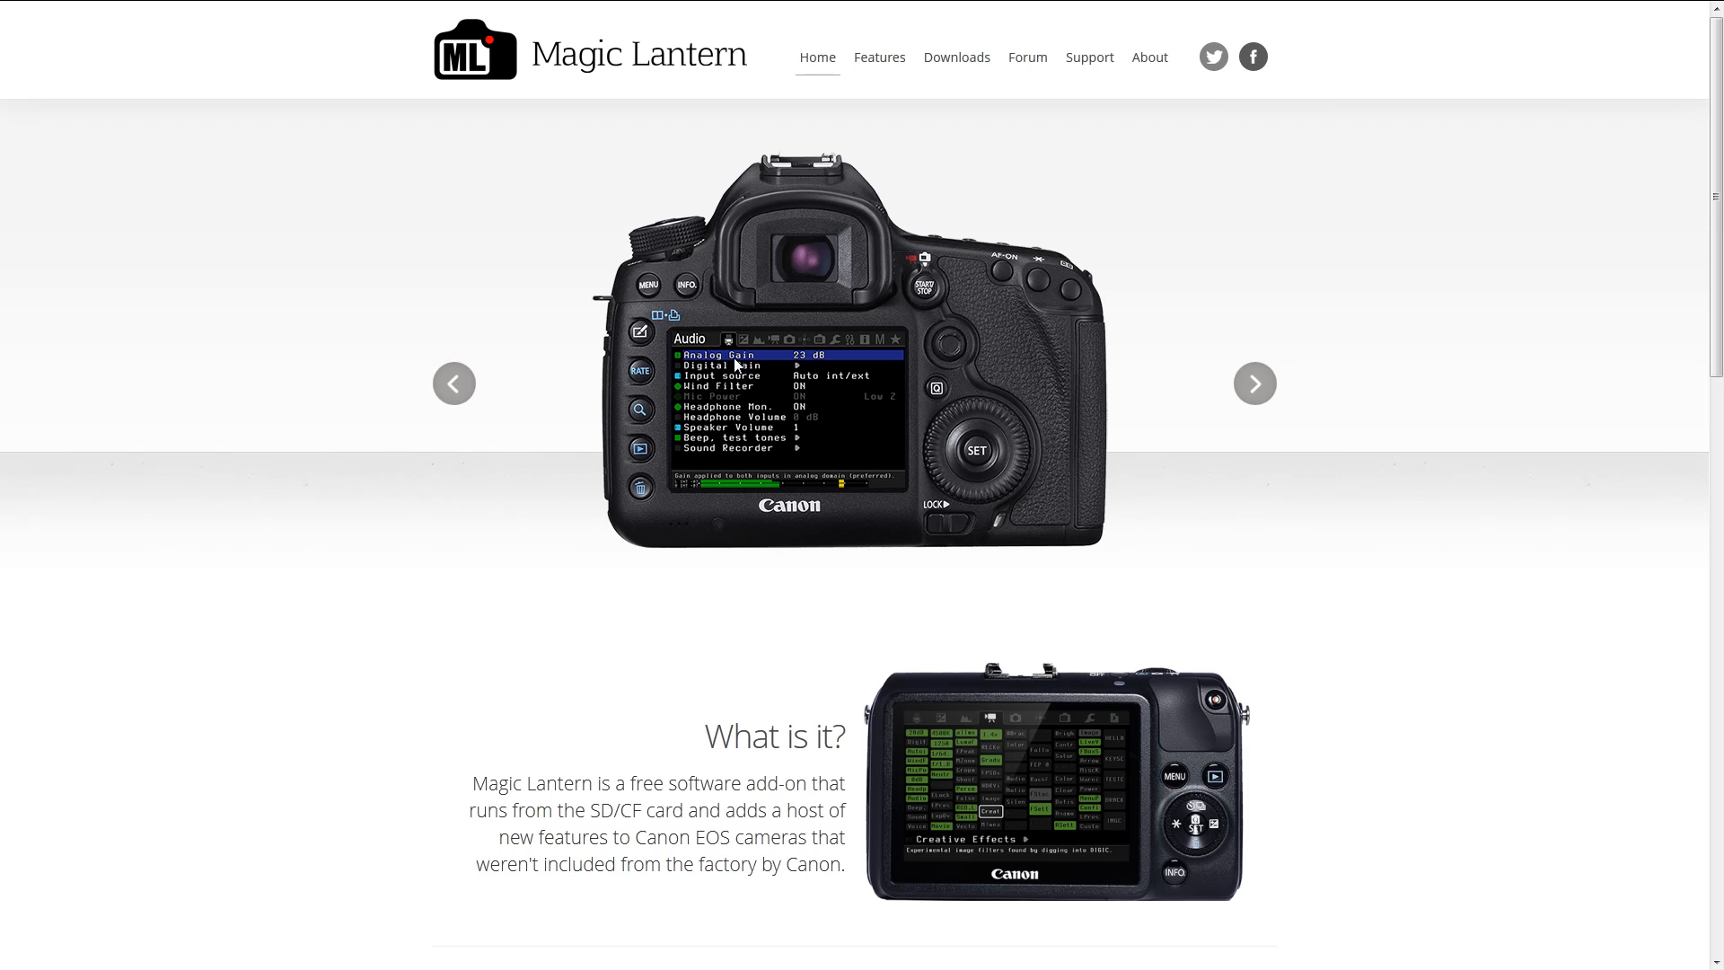
{"action": "mouse_move", "coordinate": [707, 327]}
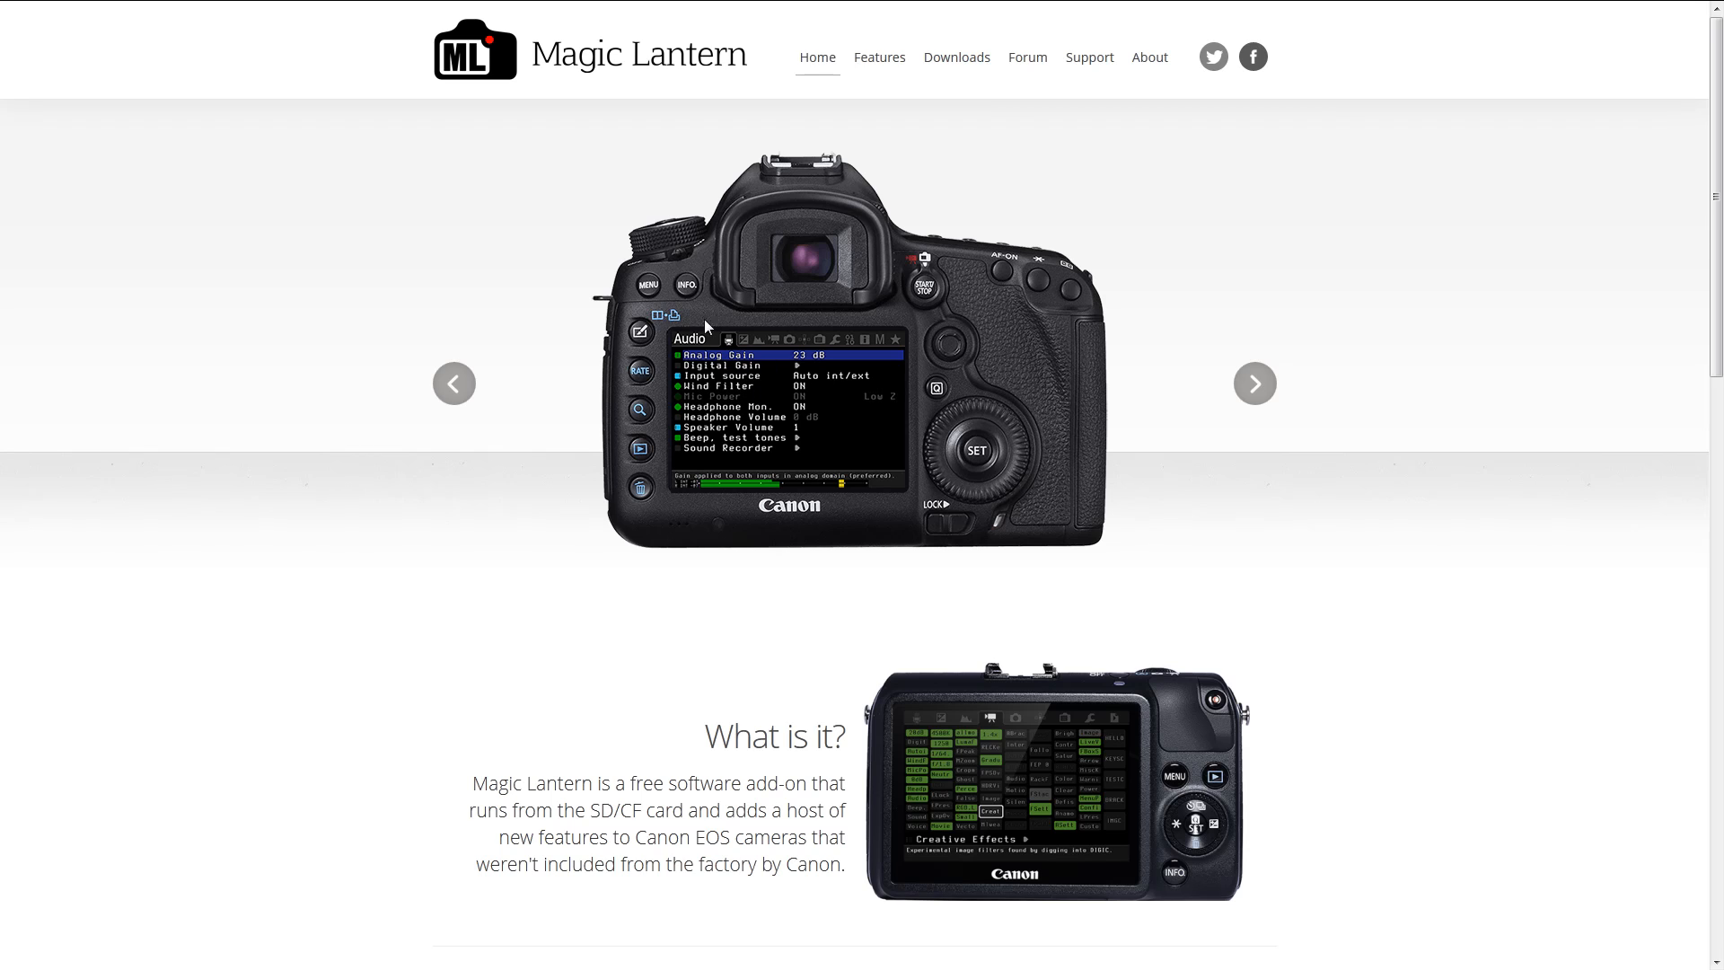
{"action": "mouse_move", "coordinate": [908, 410]}
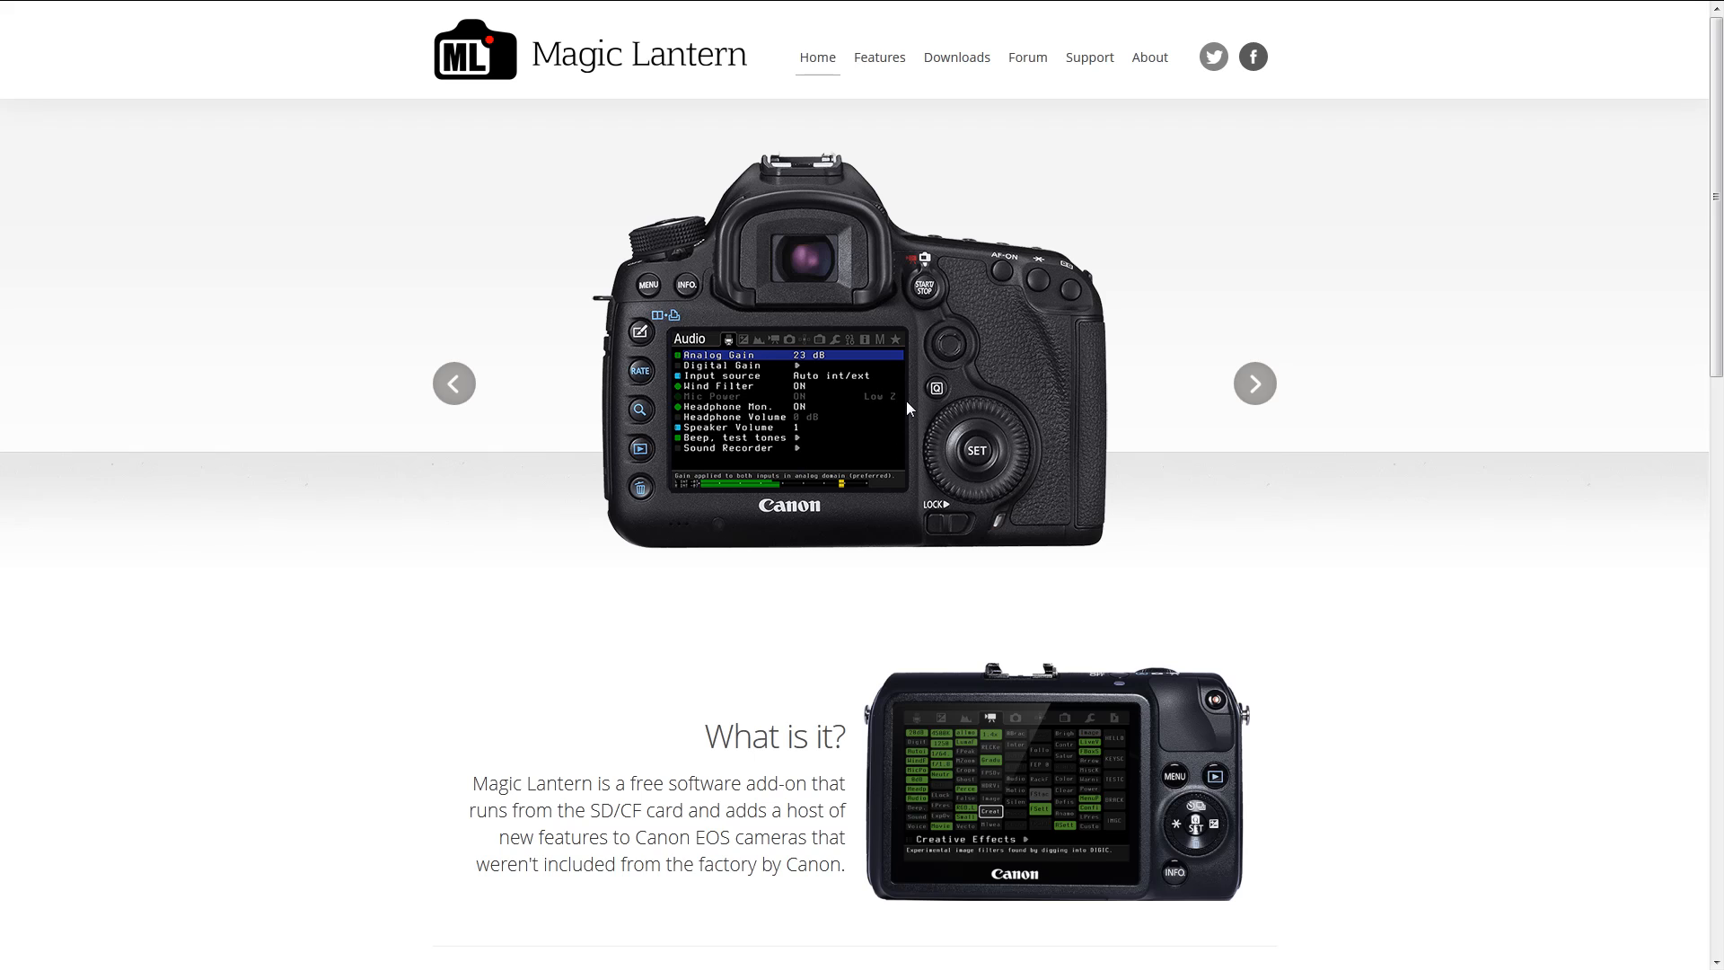
{"action": "mouse_move", "coordinate": [931, 370]}
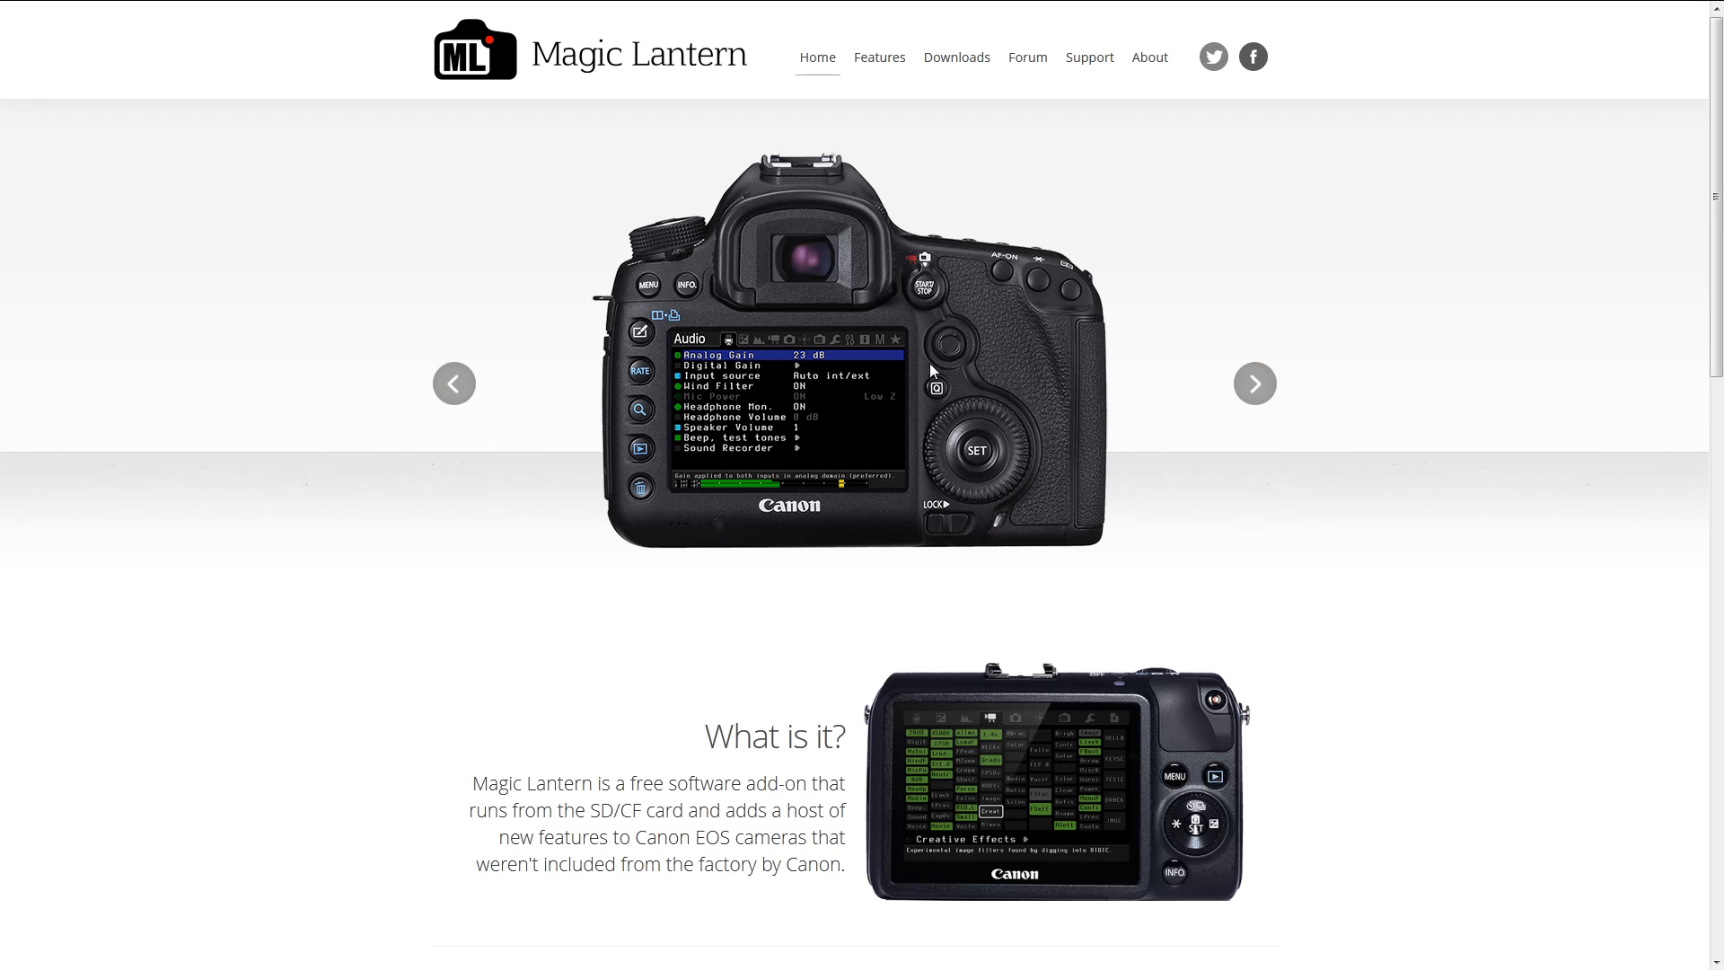
{"action": "mouse_move", "coordinate": [880, 427]}
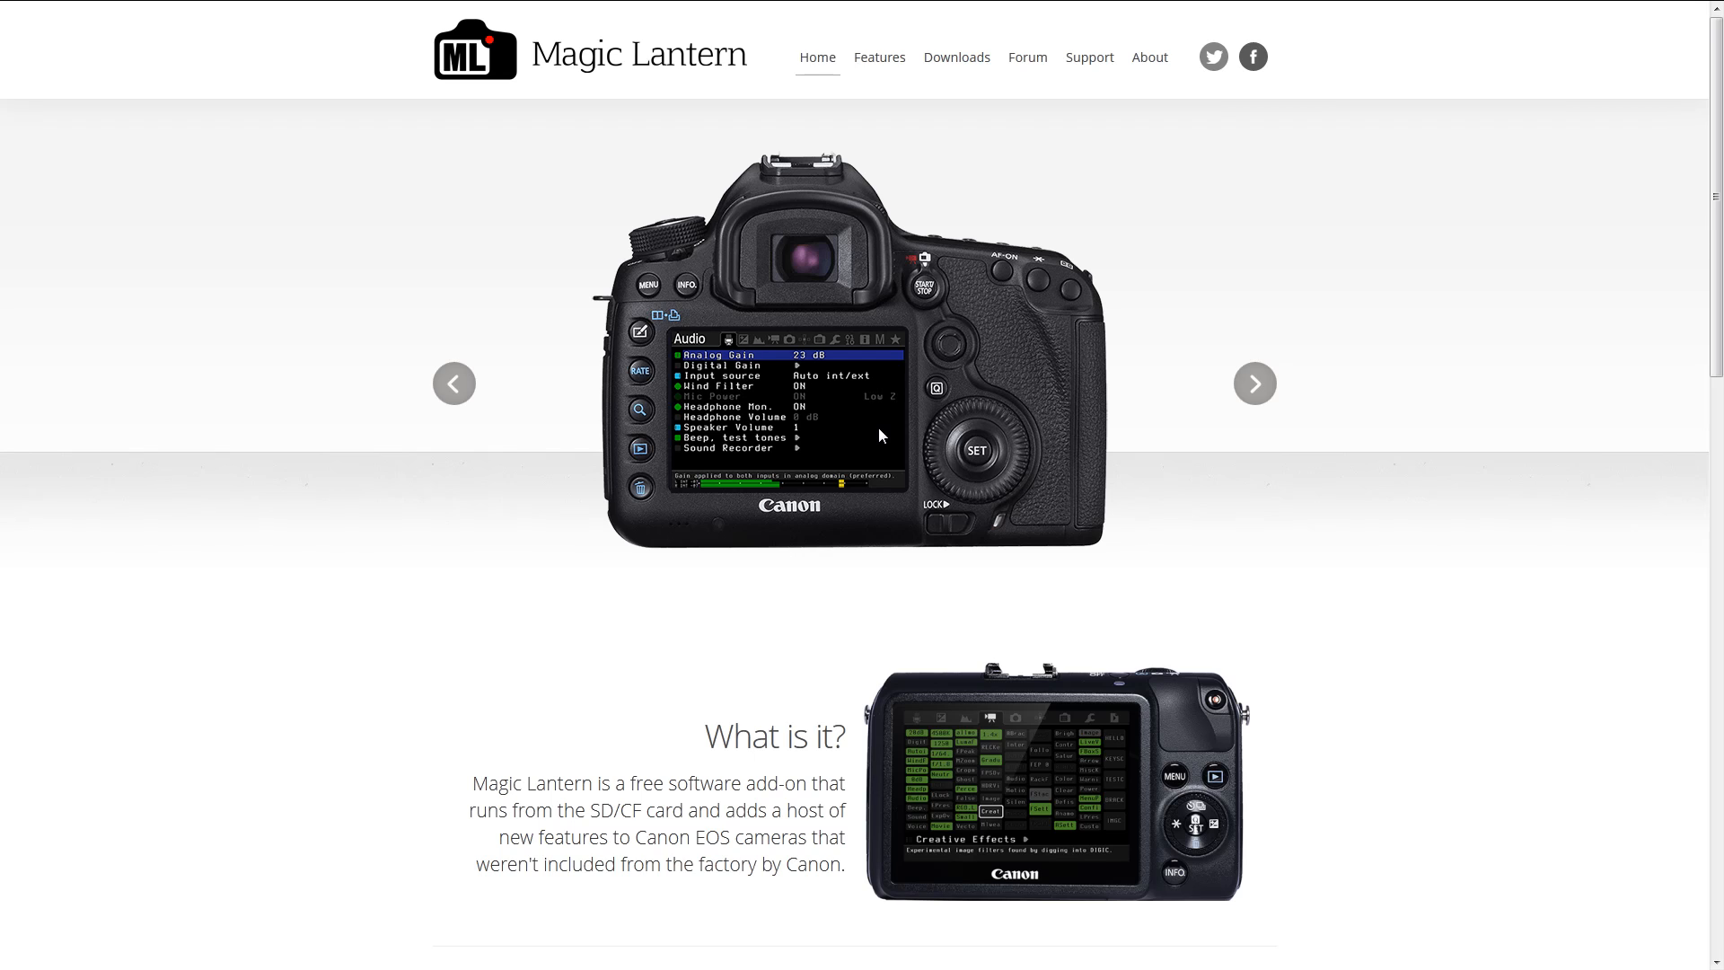
{"action": "mouse_move", "coordinate": [920, 440]}
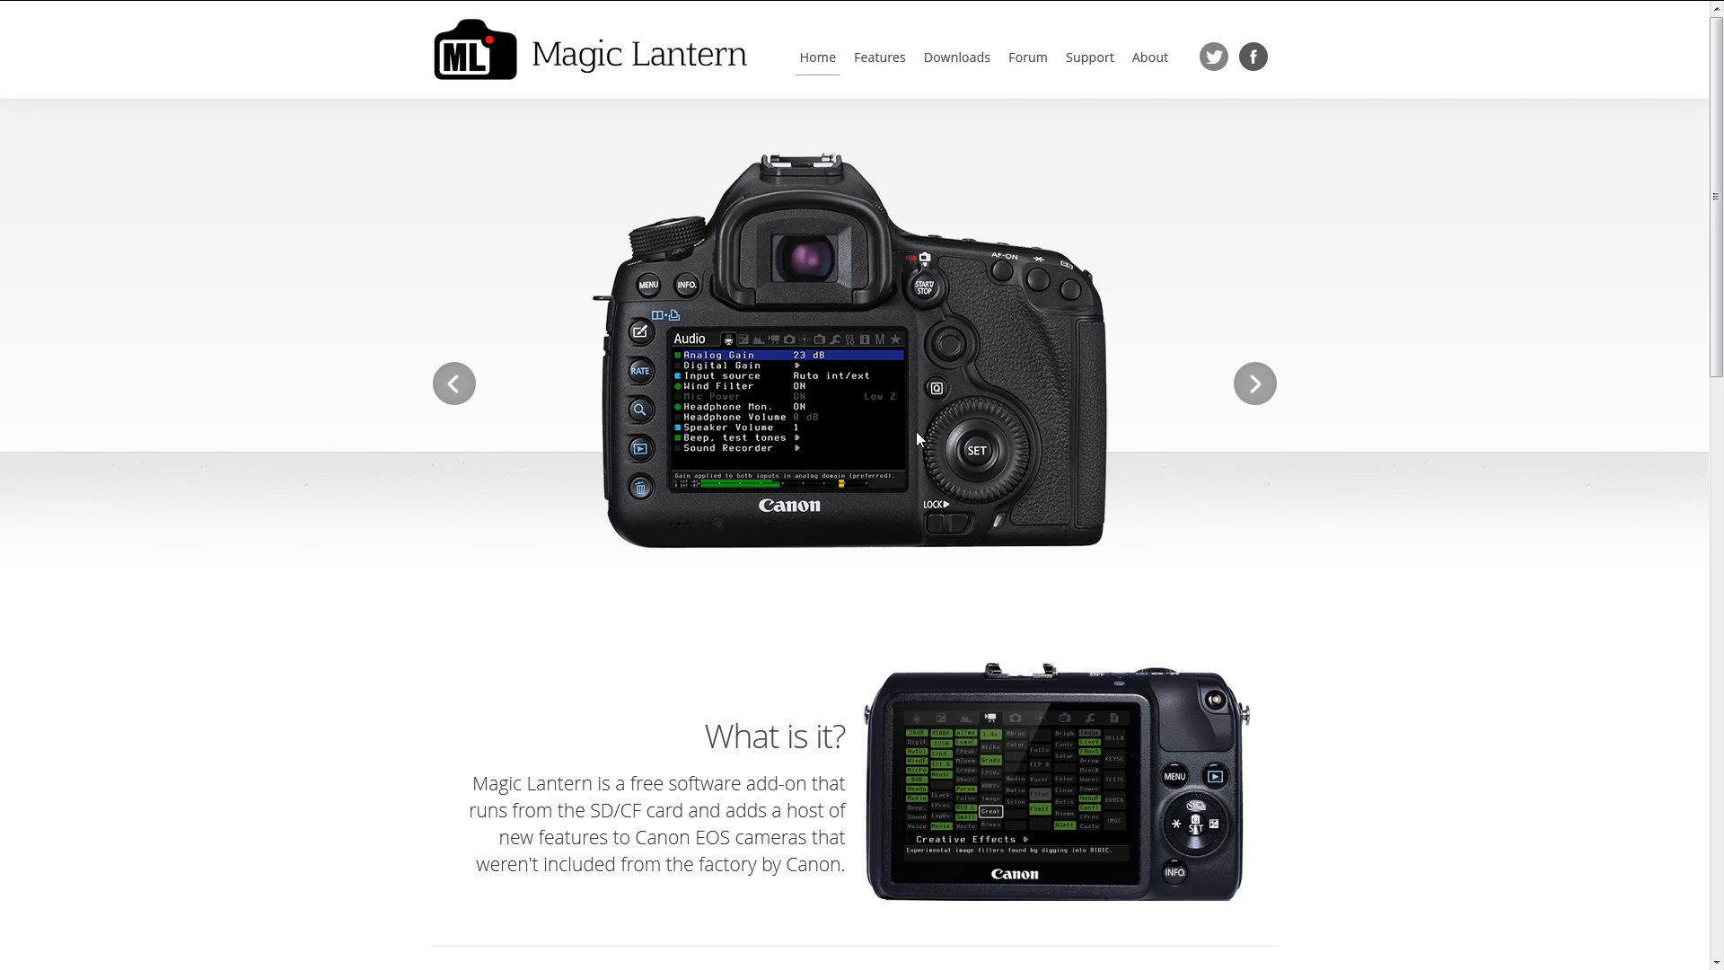
{"action": "mouse_move", "coordinate": [864, 310]}
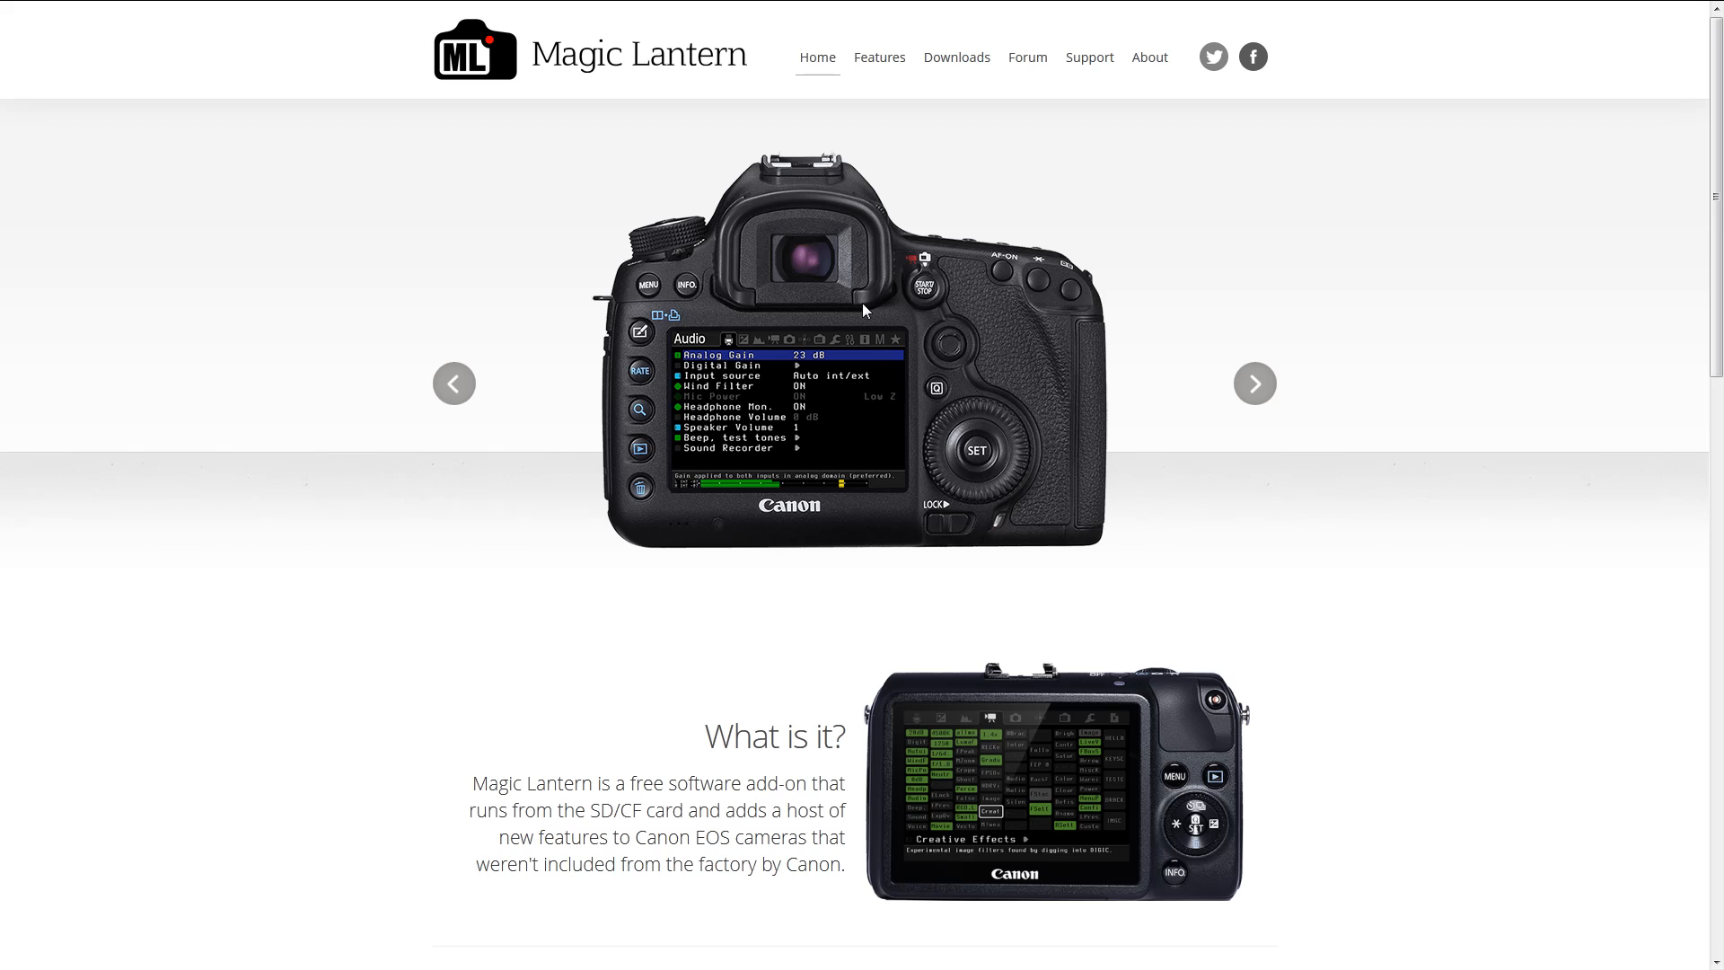
{"action": "mouse_move", "coordinate": [917, 338]}
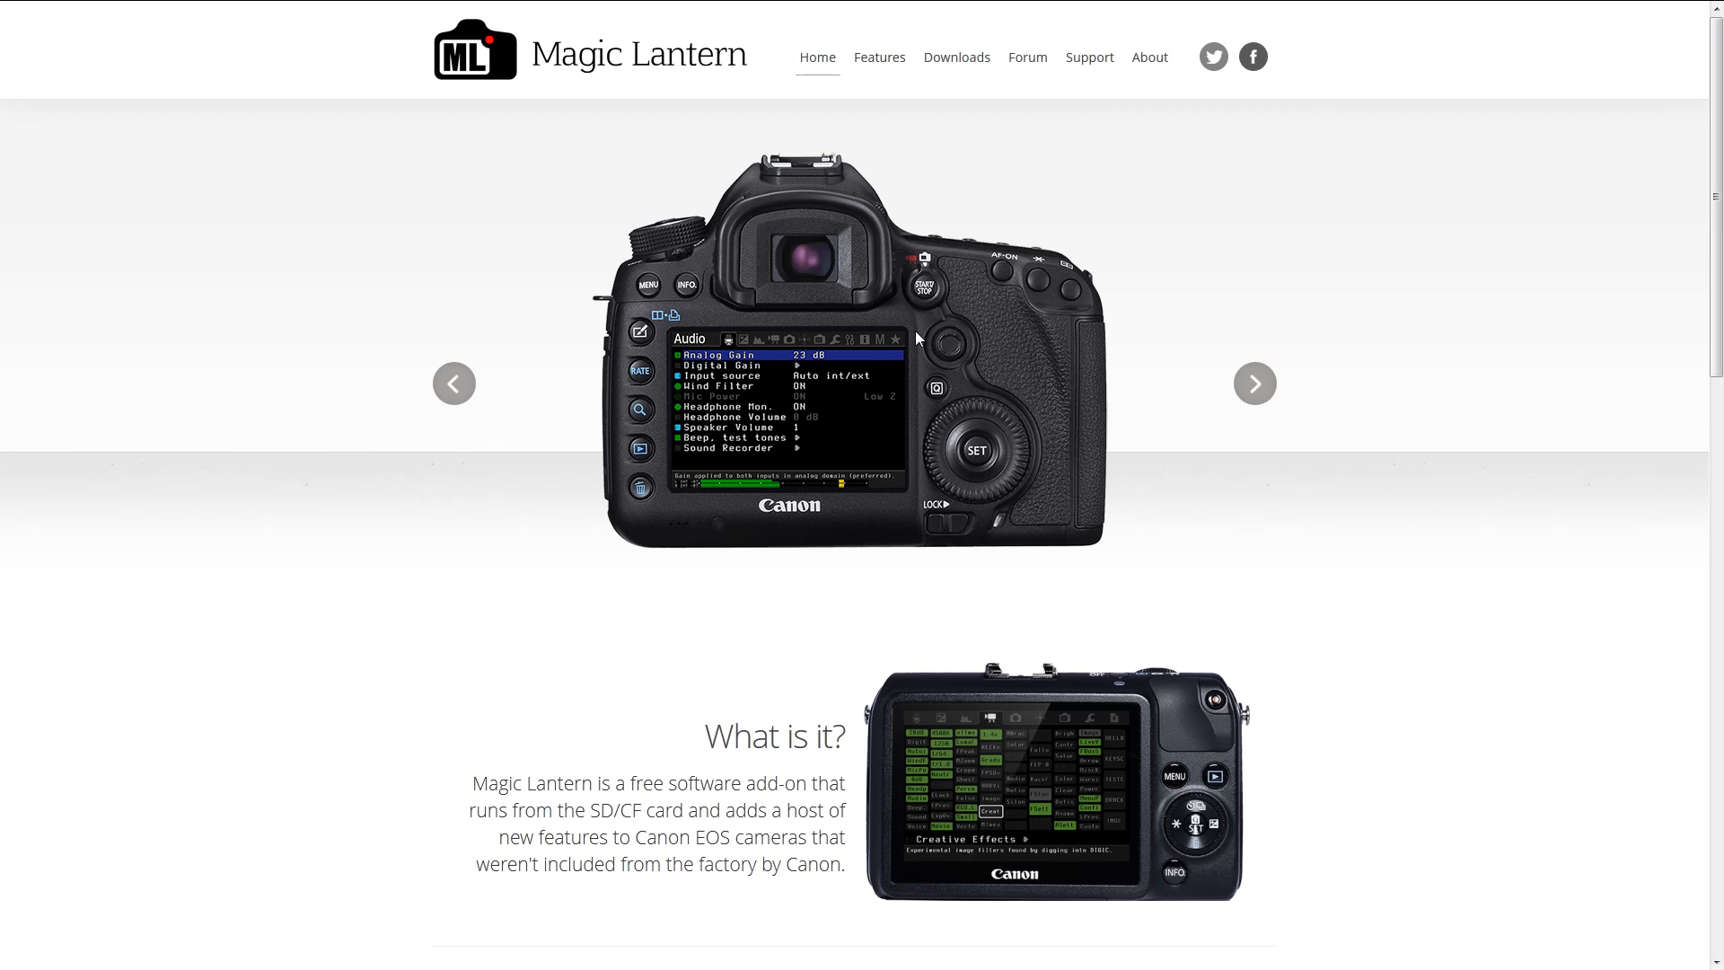
{"action": "mouse_move", "coordinate": [878, 57]}
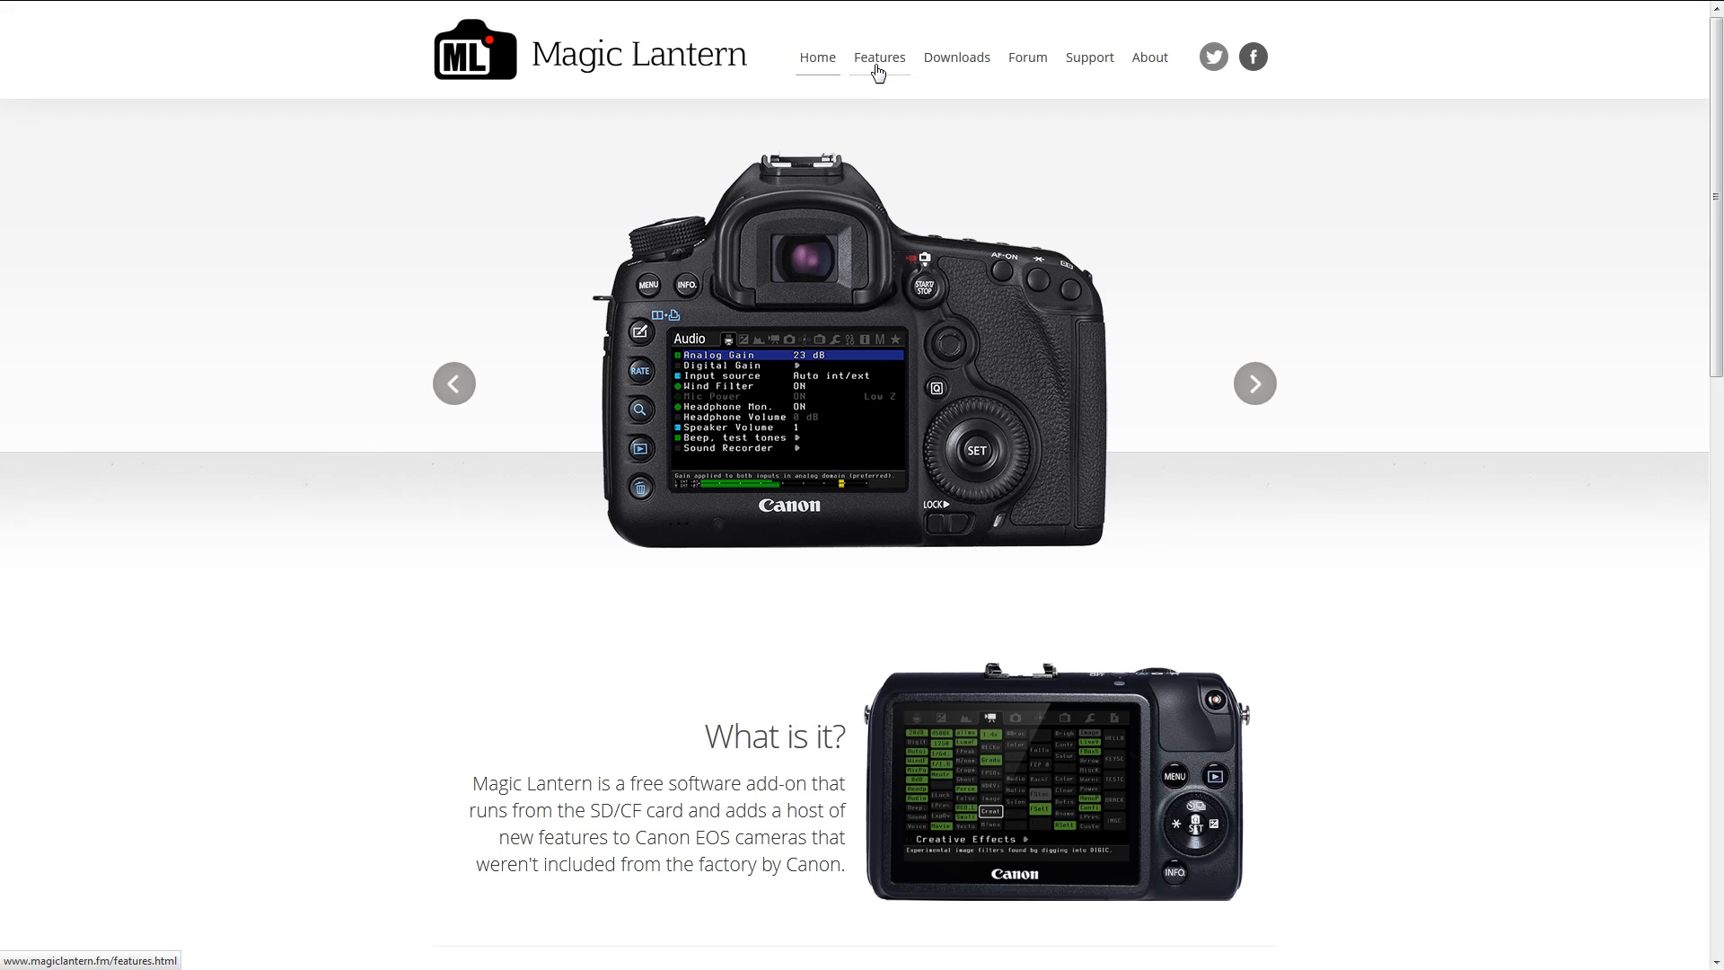
- Open the Magic Lantern features page and scroll into the Supported Cameras list
{"action": "left_click", "coordinate": [878, 57]}
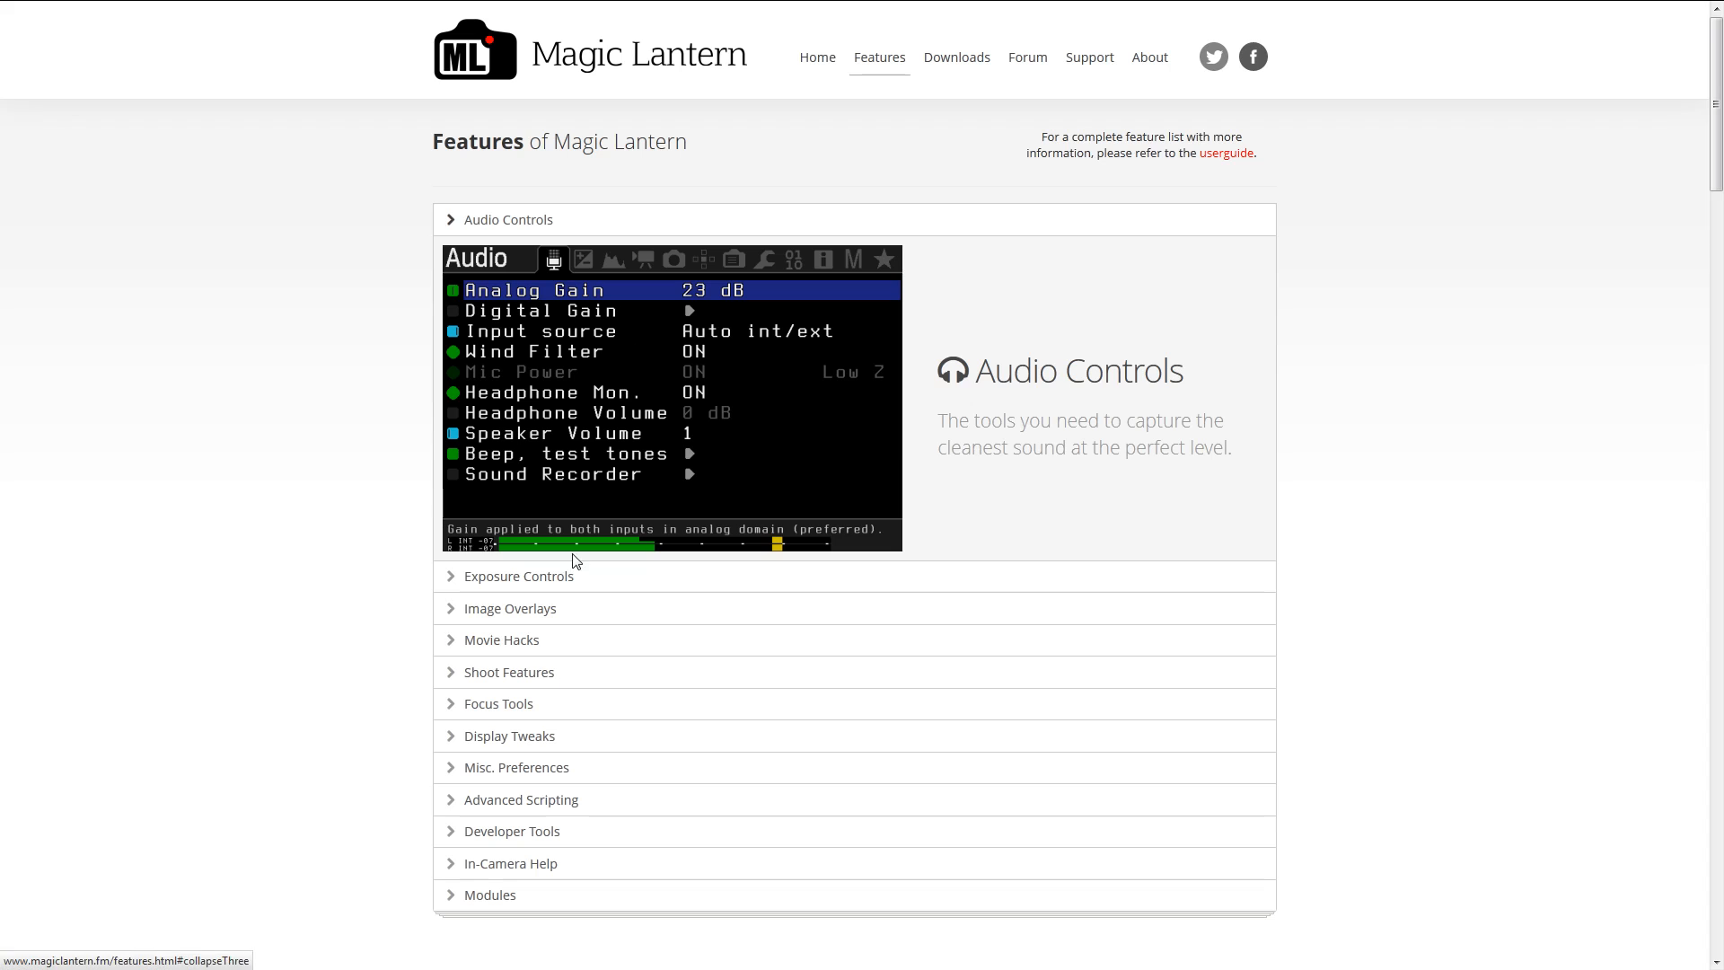
{"action": "scroll", "scroll_direction": "down", "scroll_amount": 3}
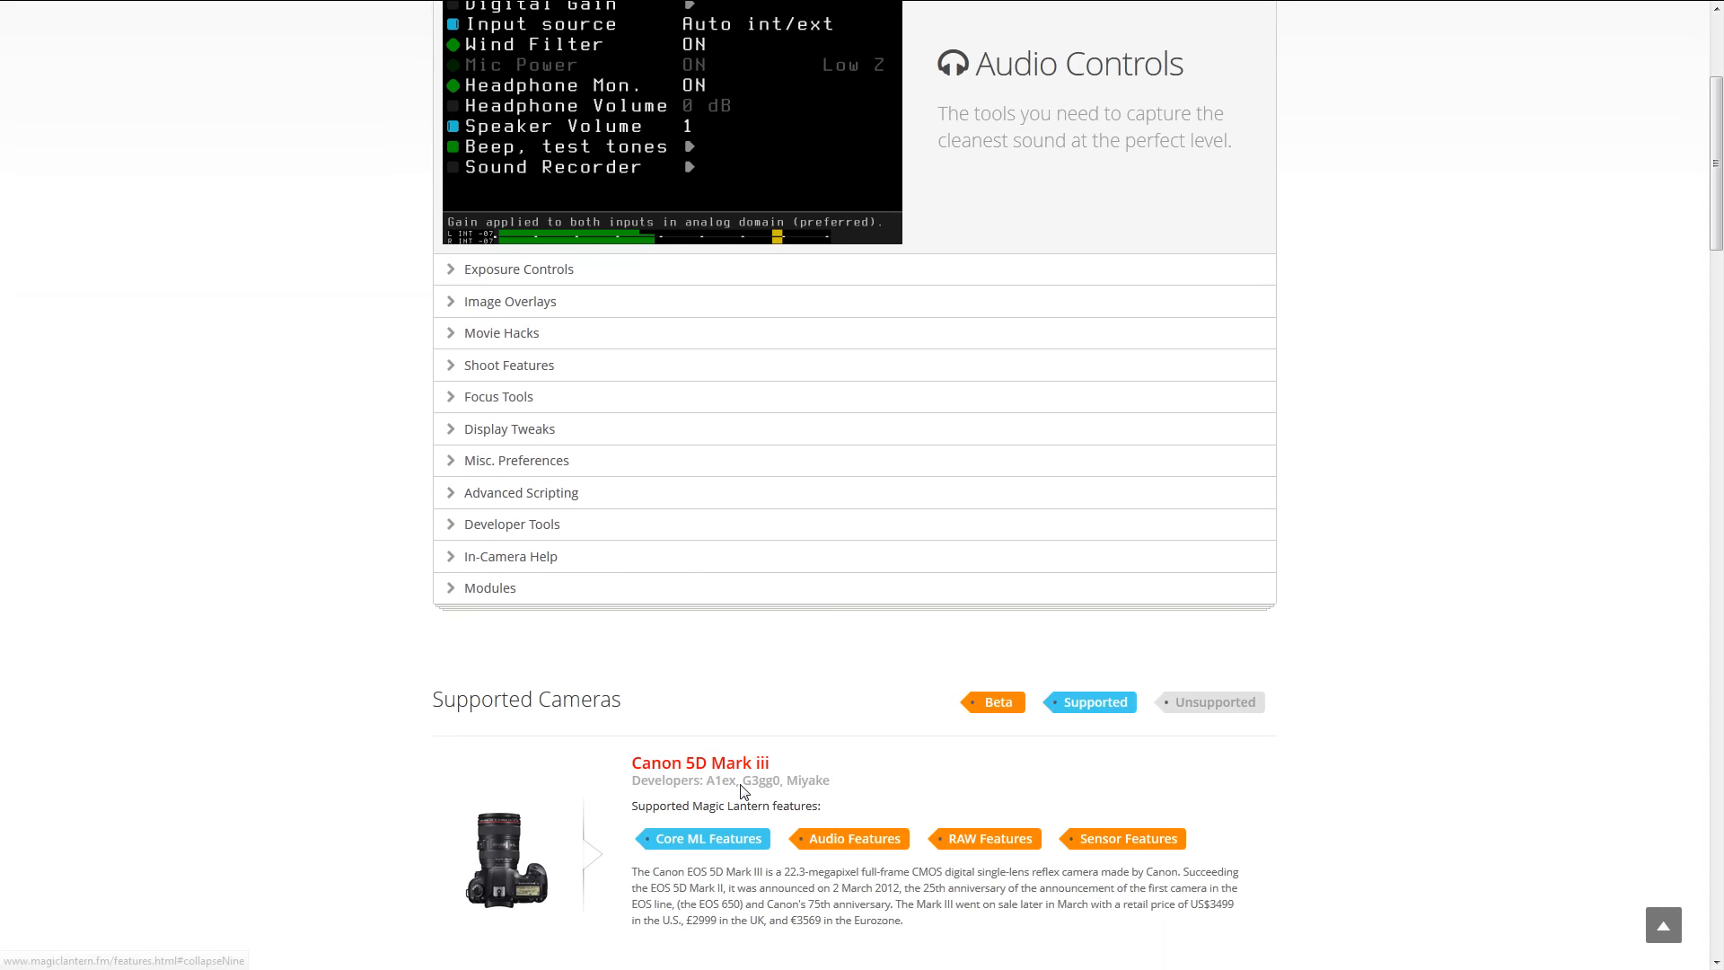
{"action": "scroll", "scroll_direction": "down", "scroll_amount": 3}
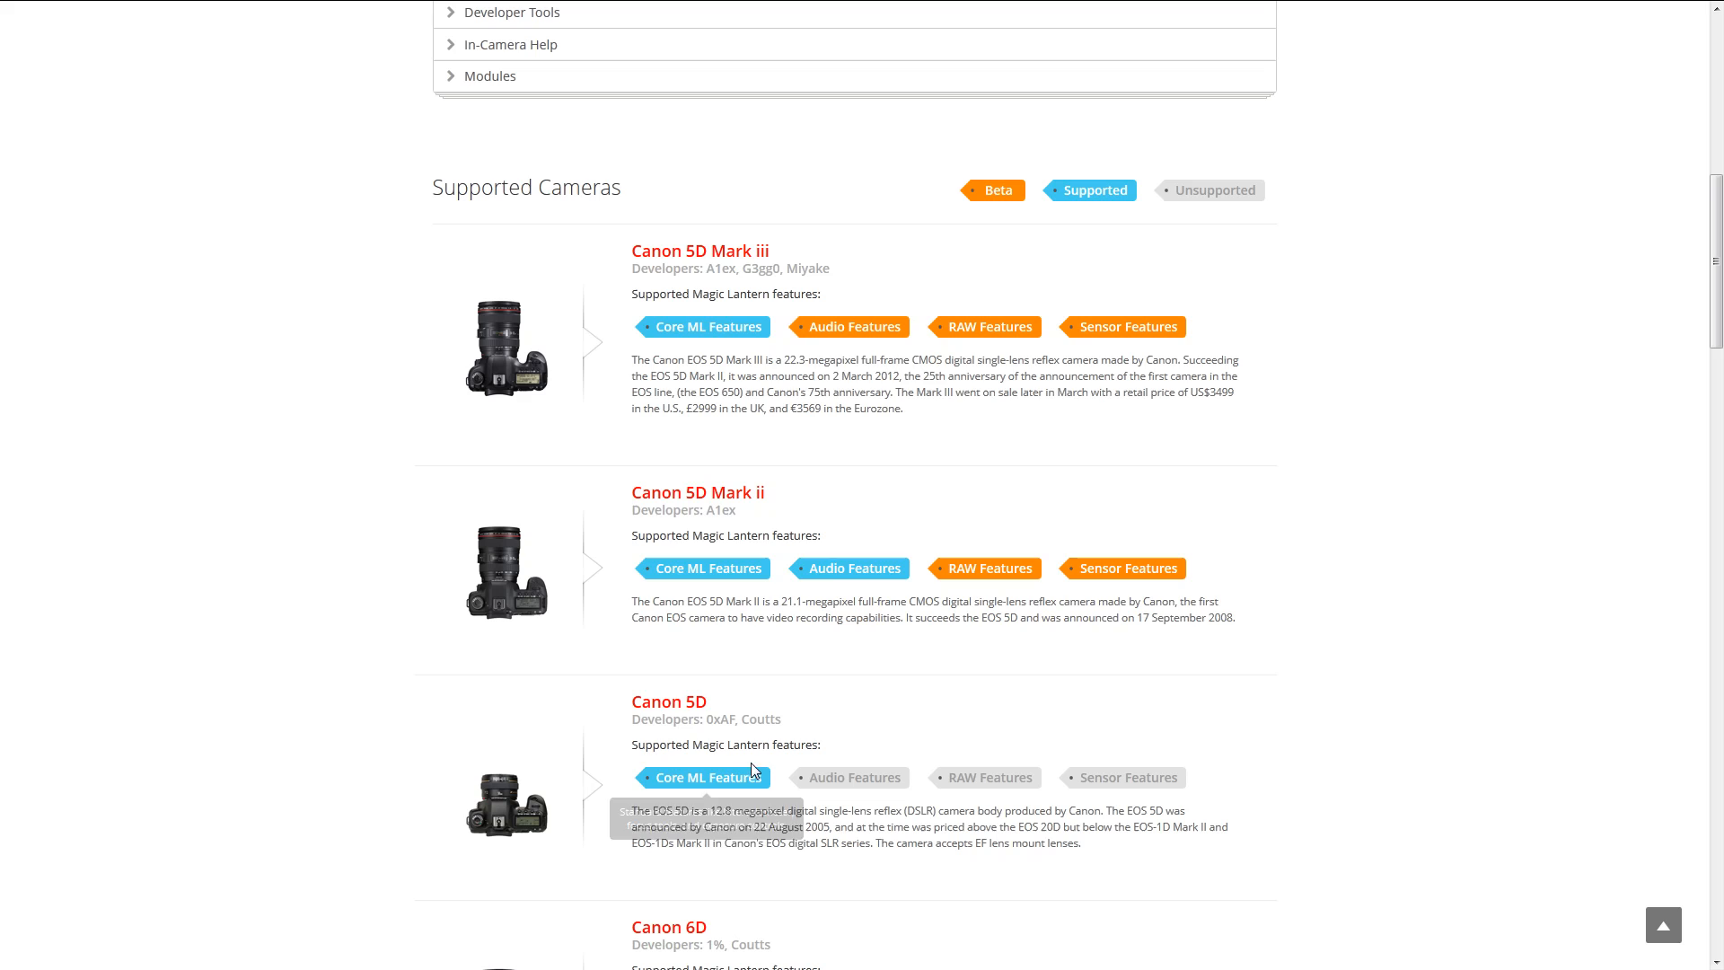
{"action": "mouse_move", "coordinate": [786, 288]}
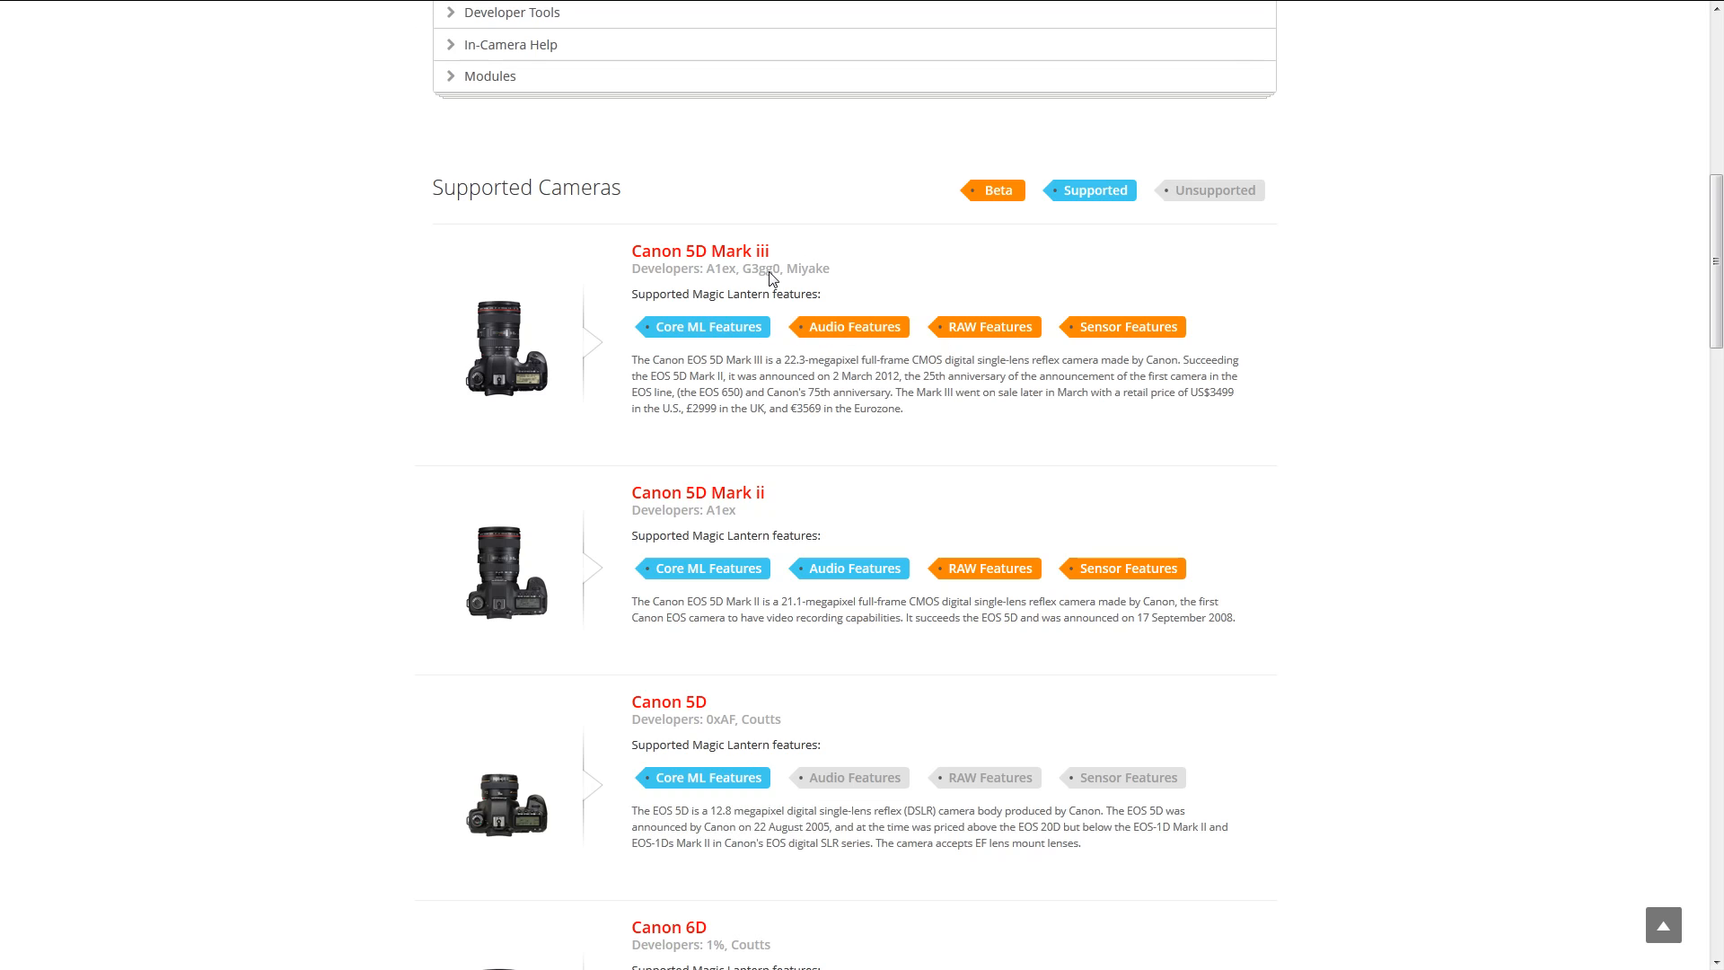
{"action": "mouse_move", "coordinate": [1132, 329]}
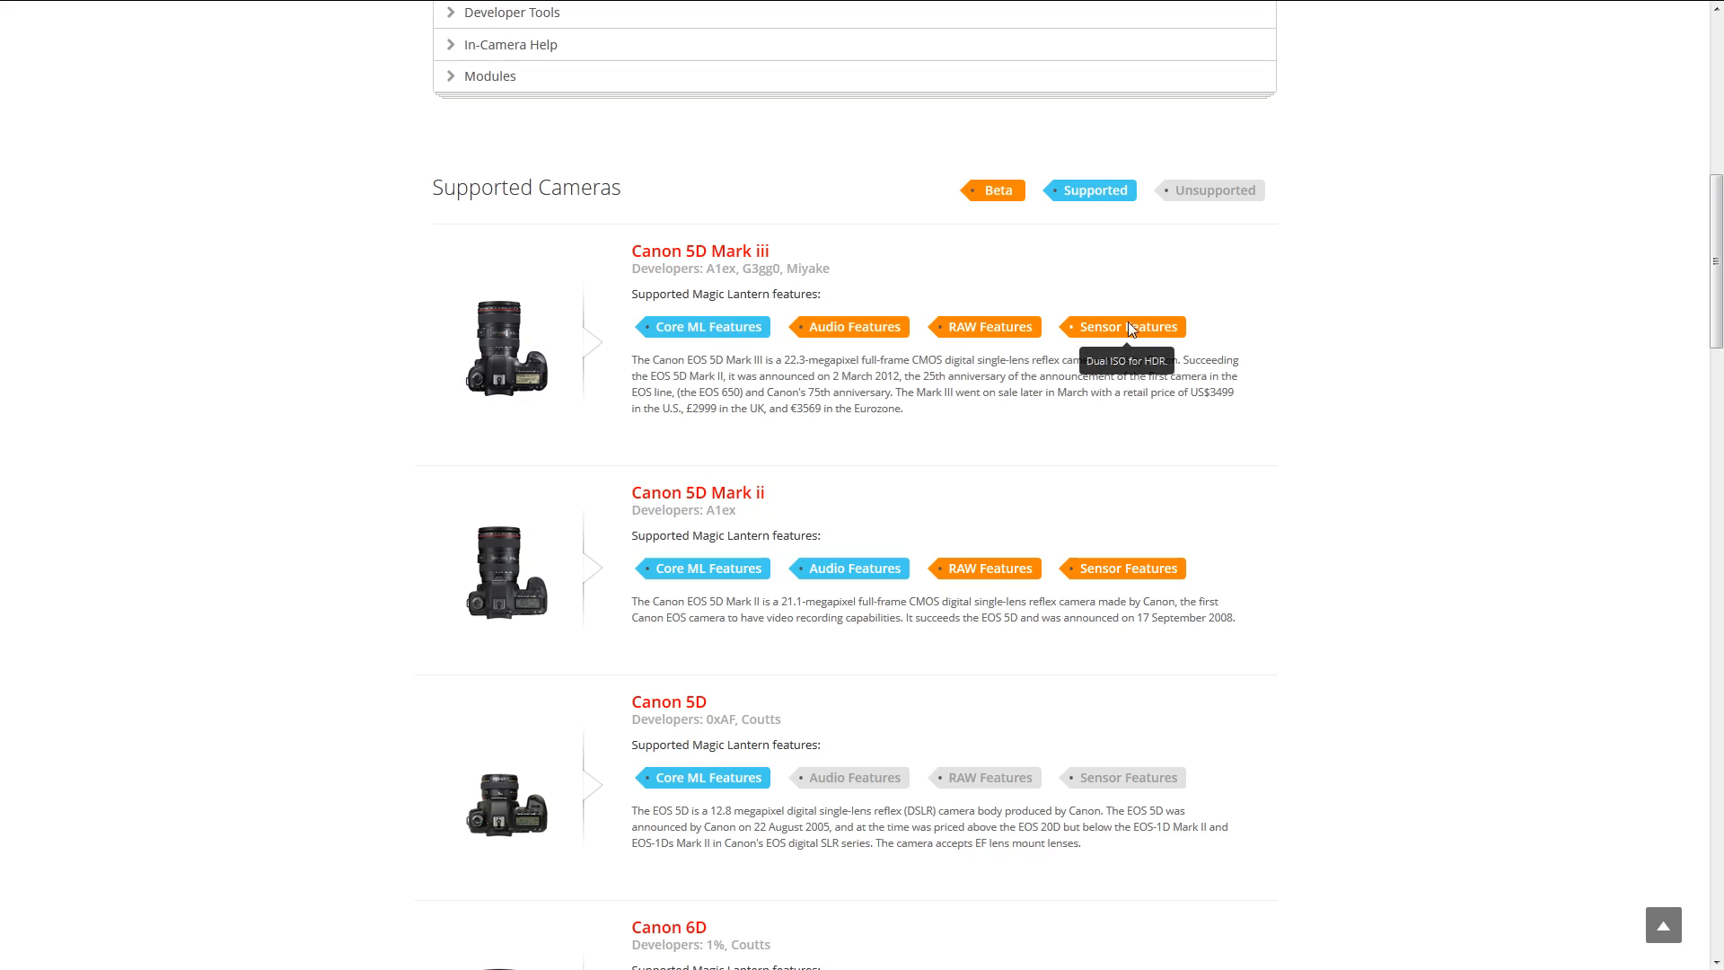
{"action": "mouse_move", "coordinate": [846, 251]}
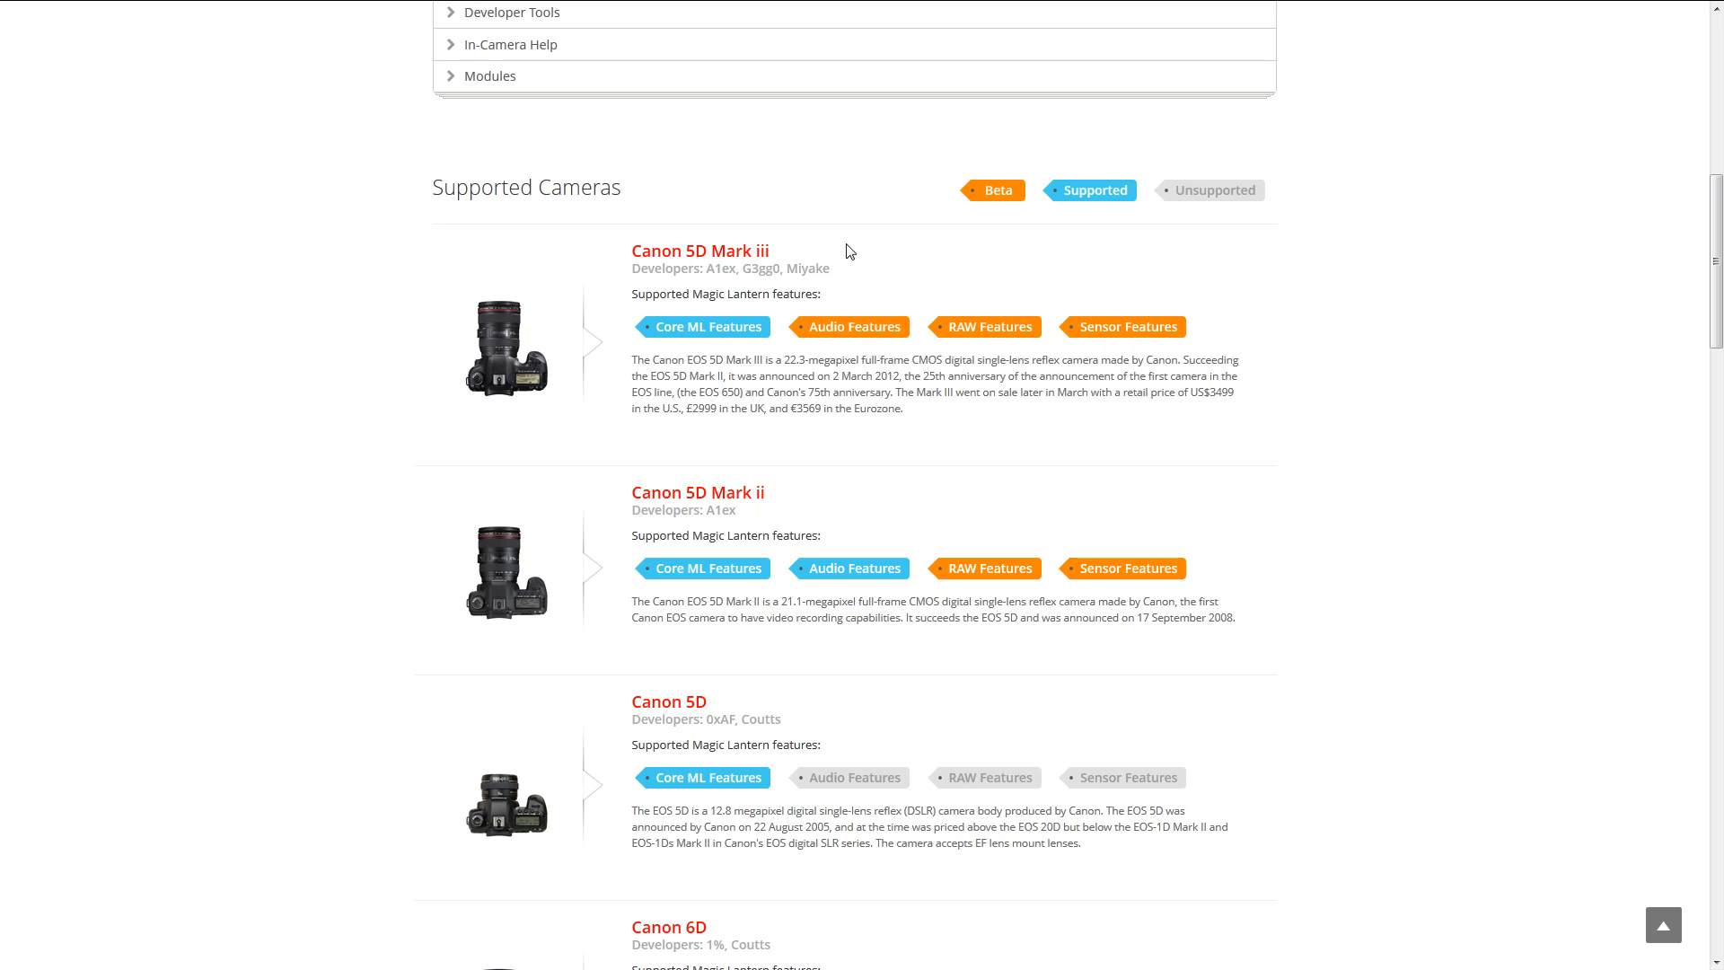
{"action": "mouse_move", "coordinate": [994, 191]}
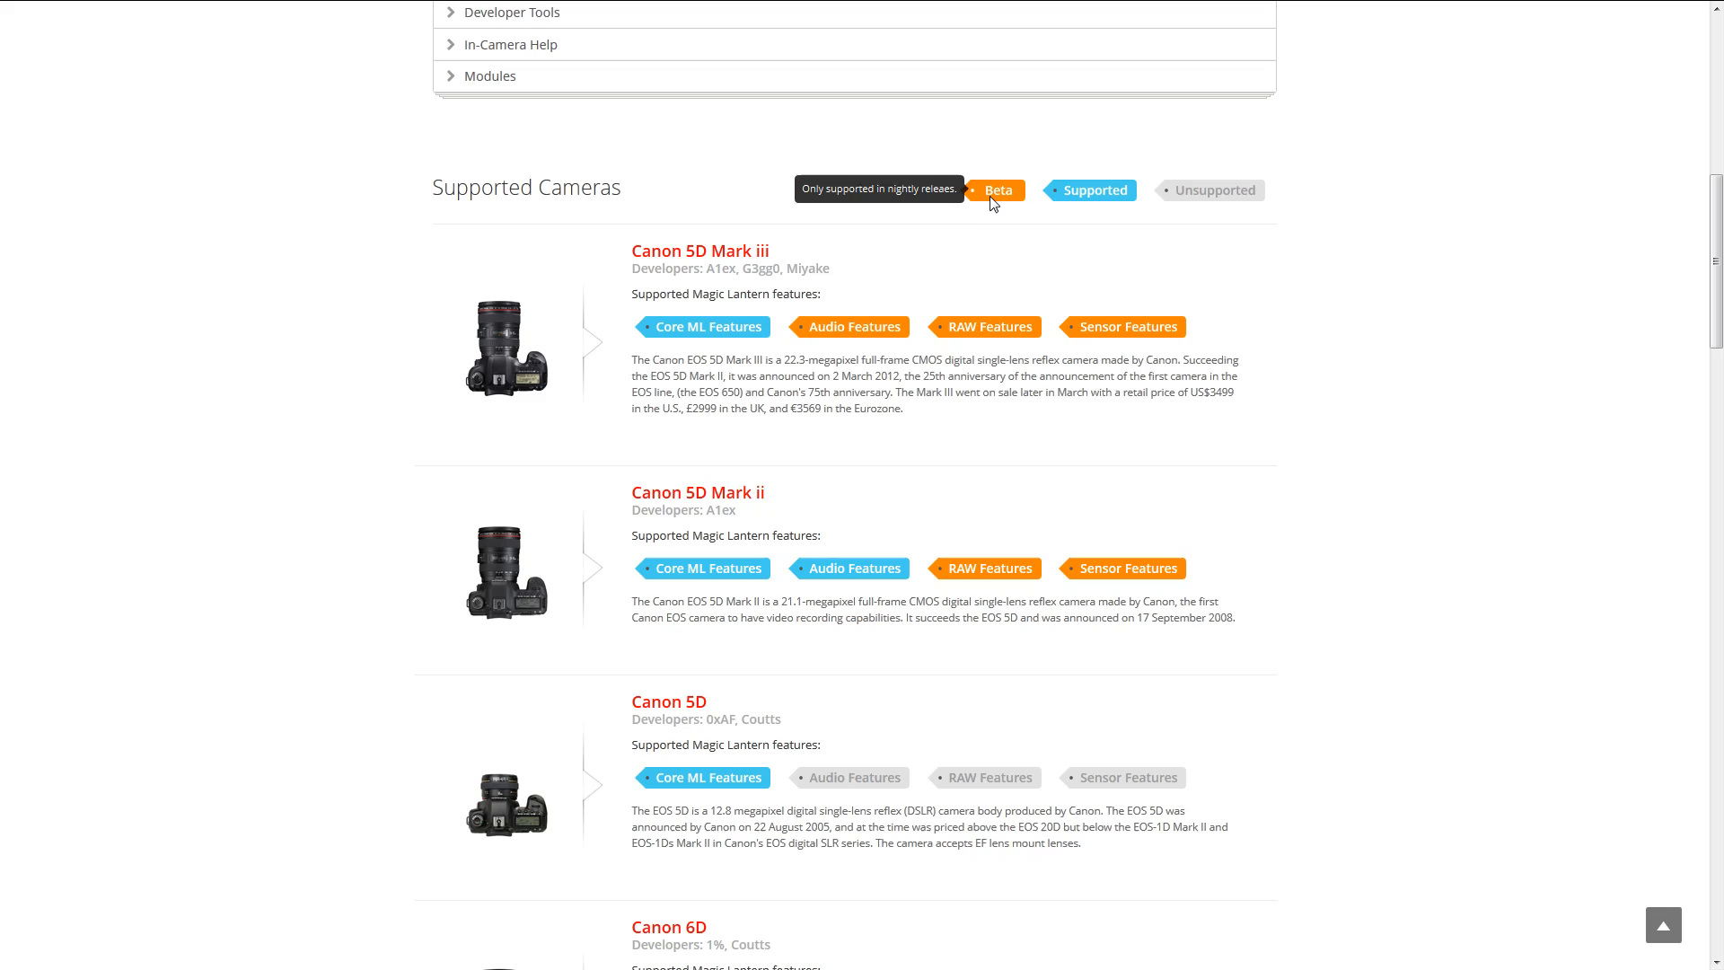
{"action": "mouse_move", "coordinate": [1096, 217]}
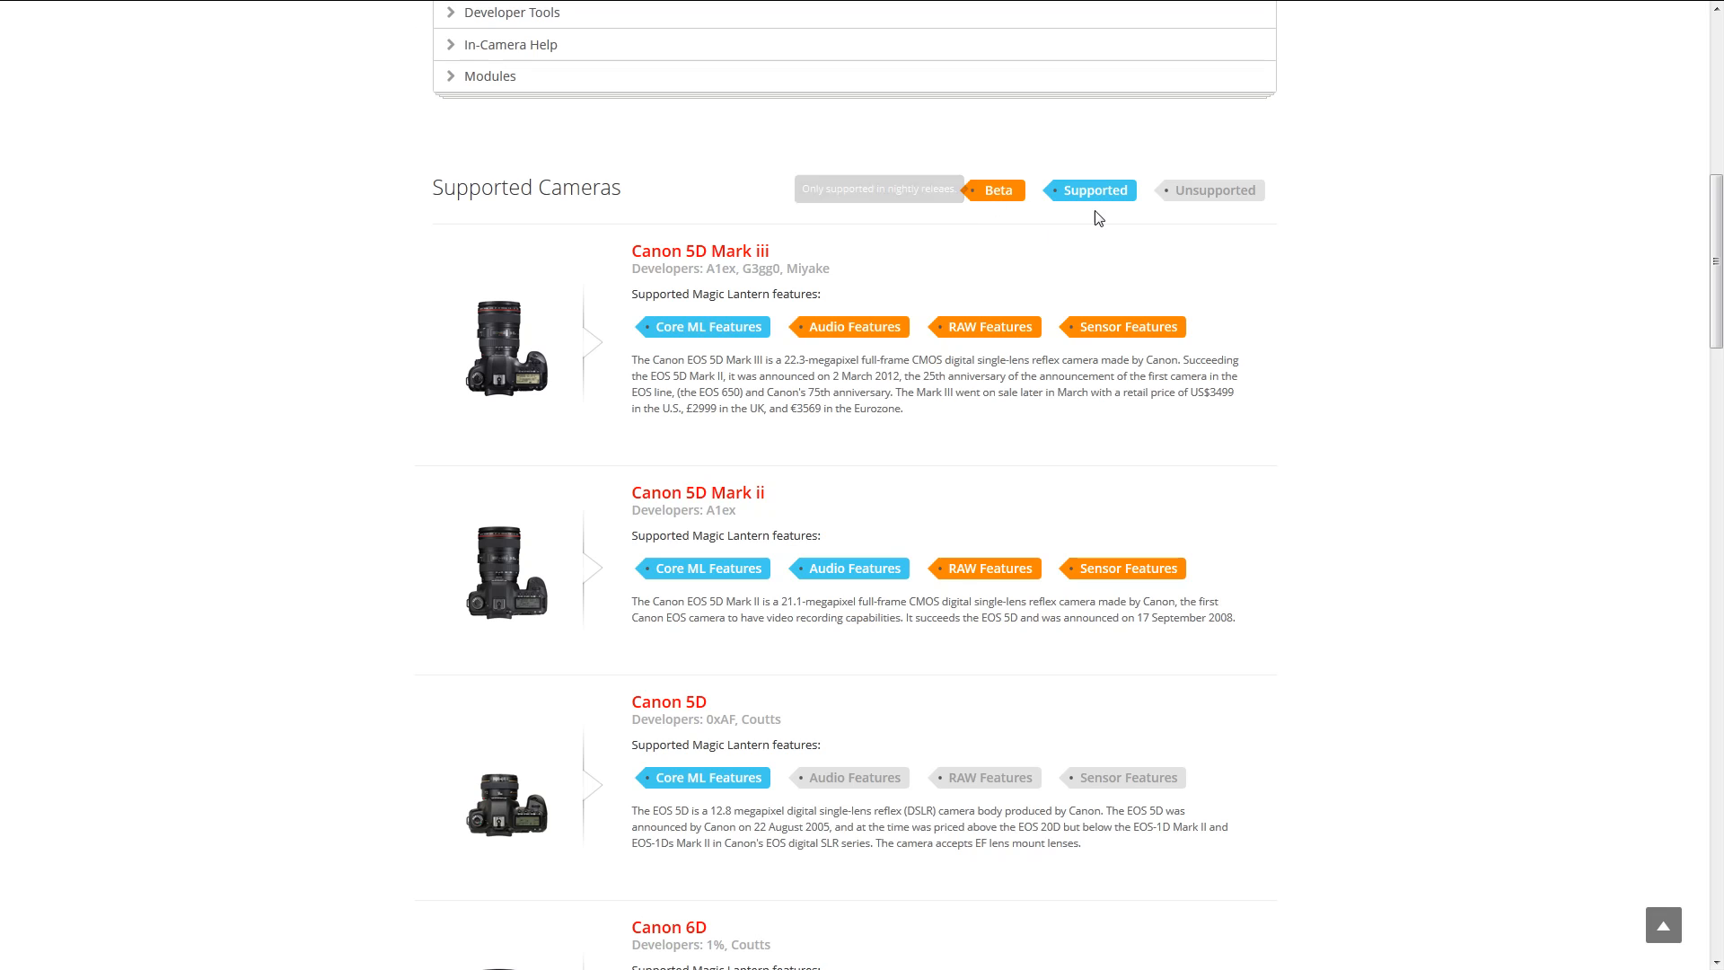
{"action": "mouse_move", "coordinate": [1091, 190]}
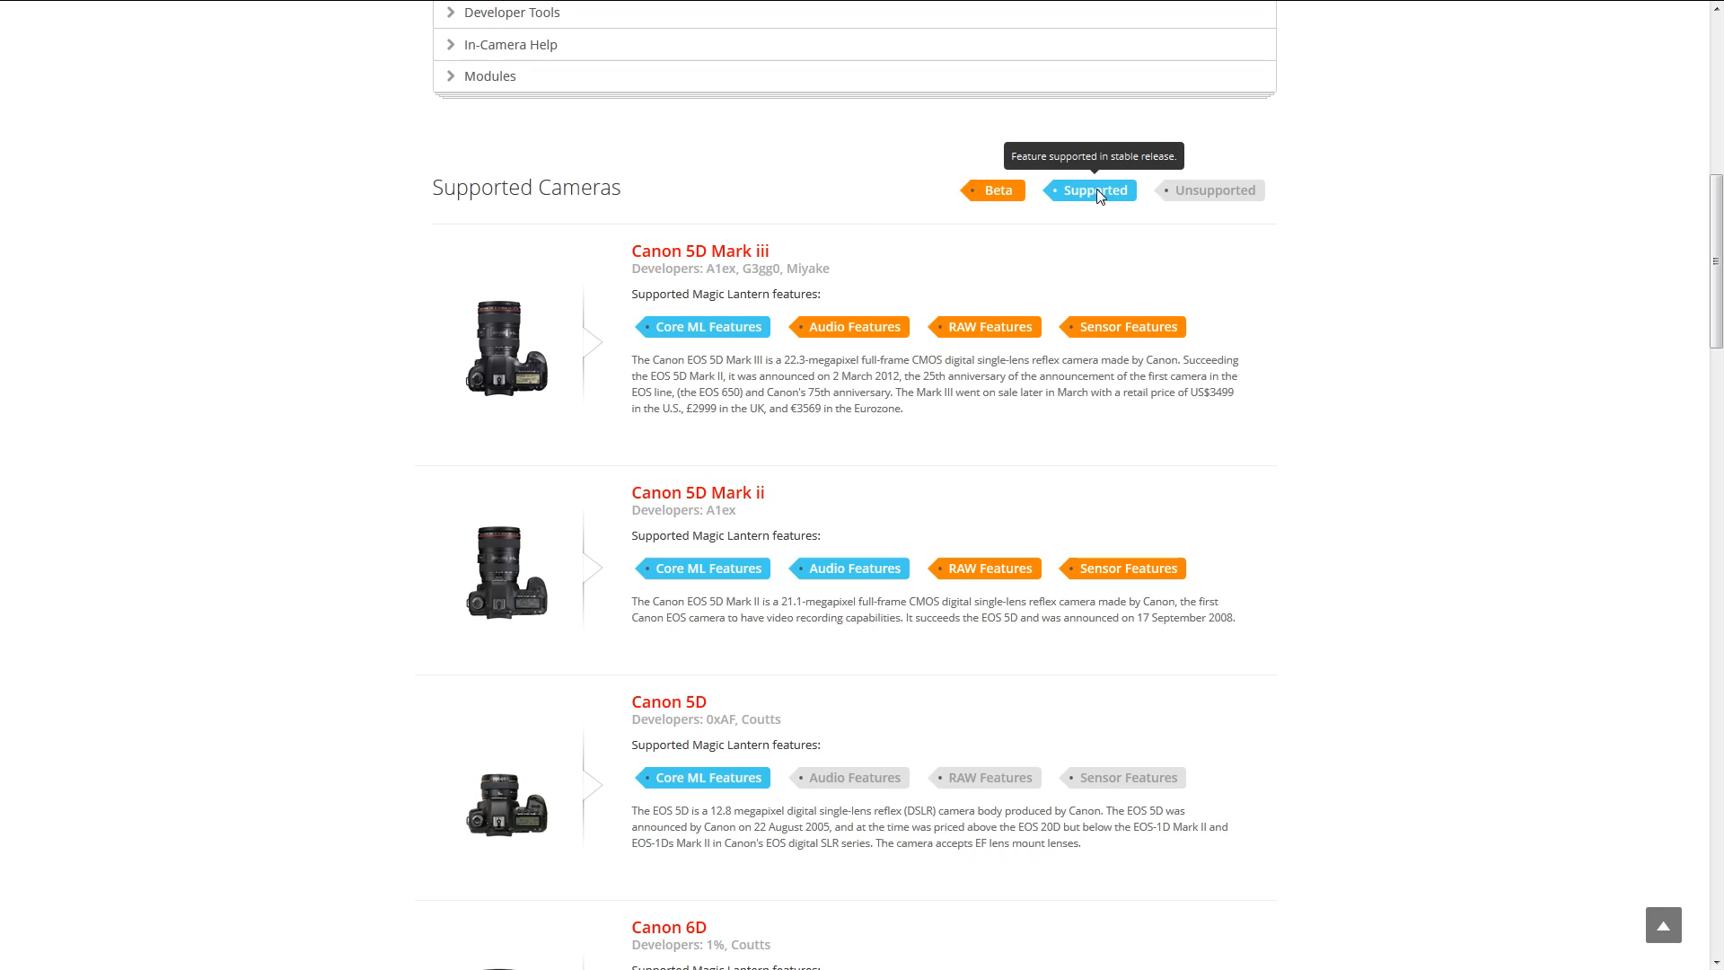
{"action": "mouse_move", "coordinate": [1217, 202]}
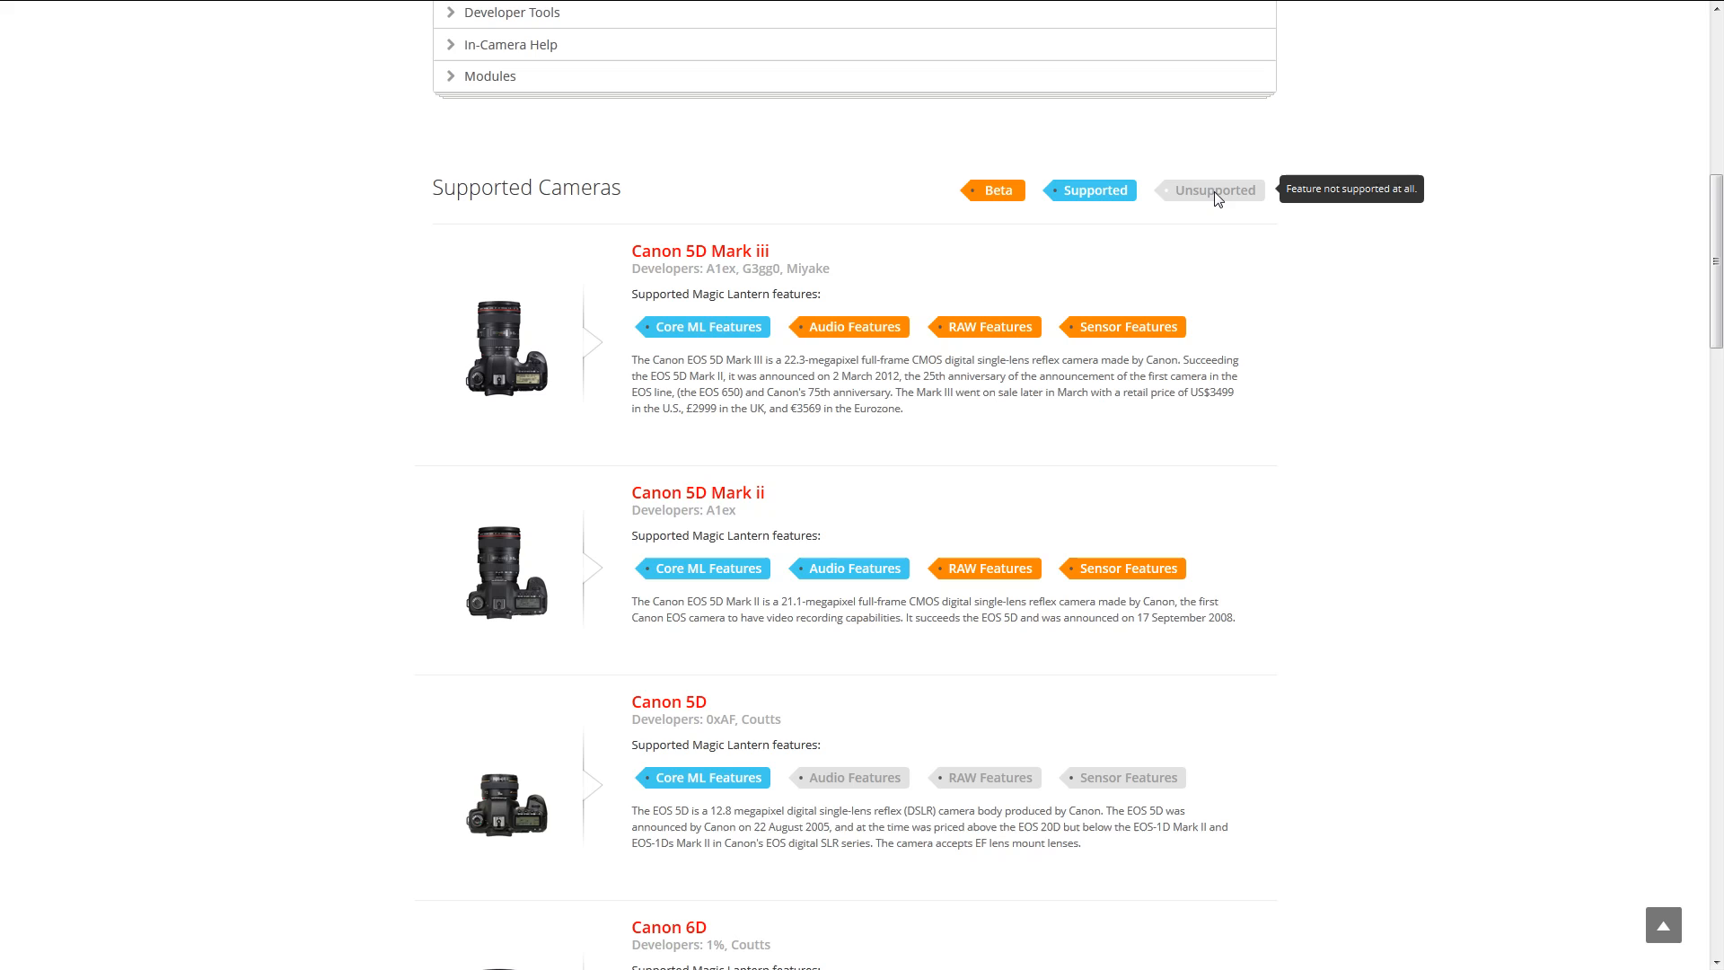
{"action": "mouse_move", "coordinate": [647, 274]}
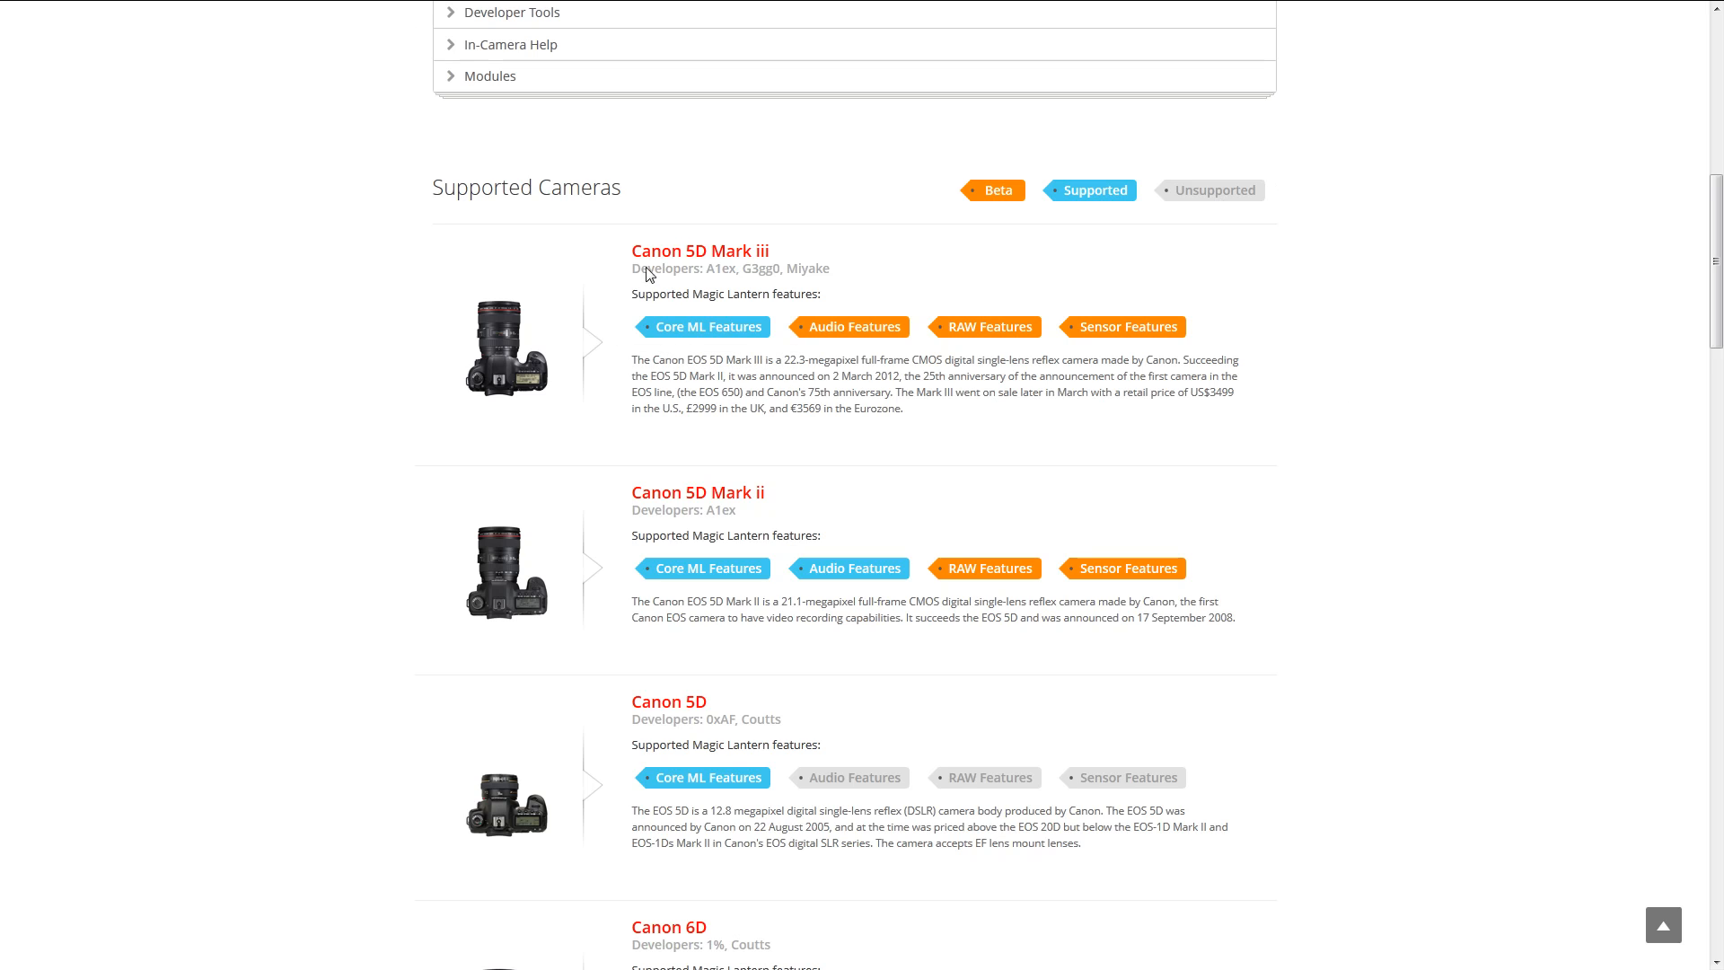
{"action": "mouse_move", "coordinate": [741, 454]}
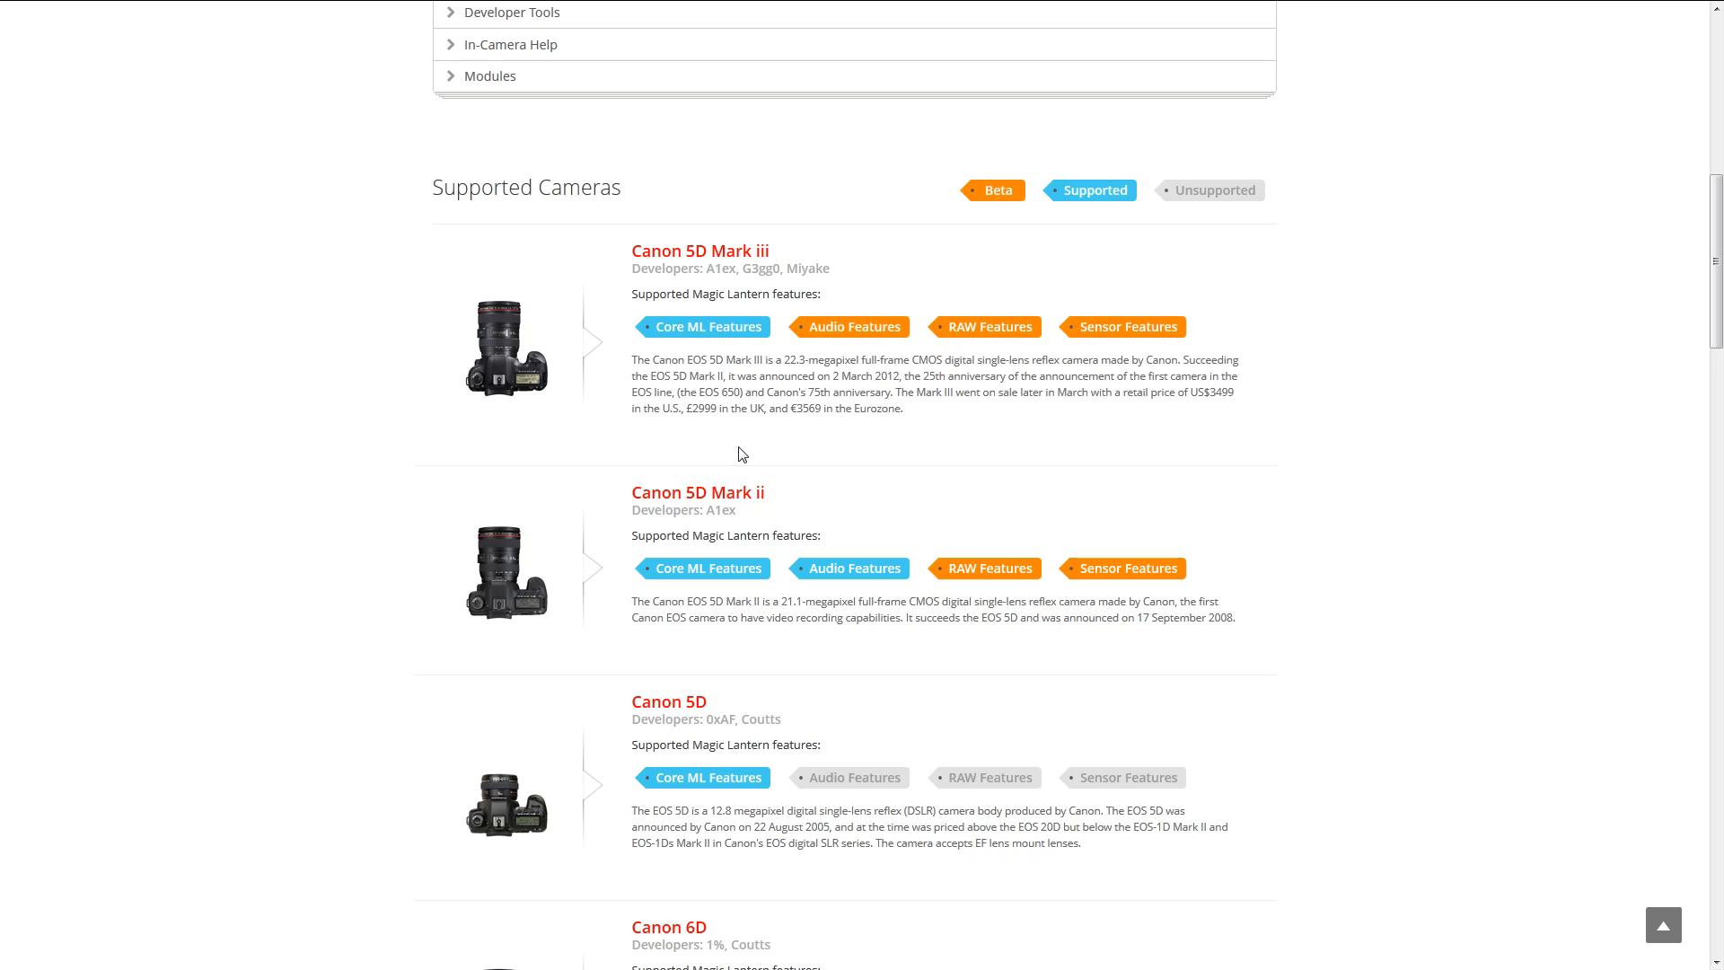
{"action": "mouse_move", "coordinate": [706, 327]}
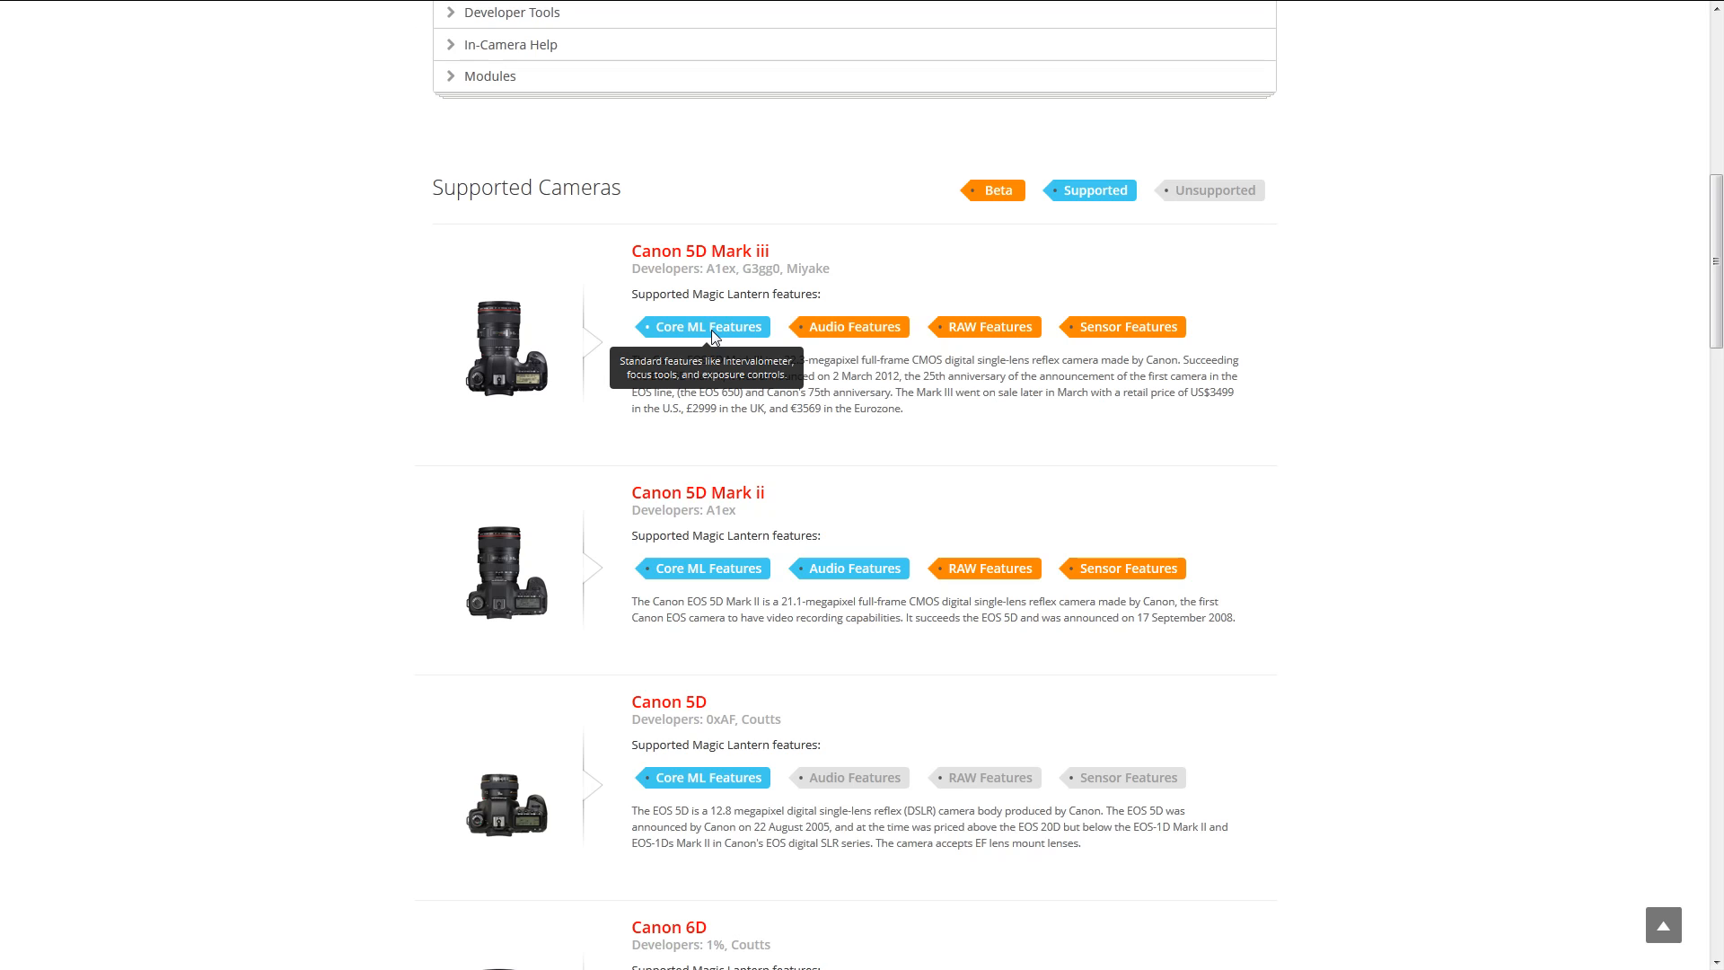
{"action": "mouse_move", "coordinate": [981, 327]}
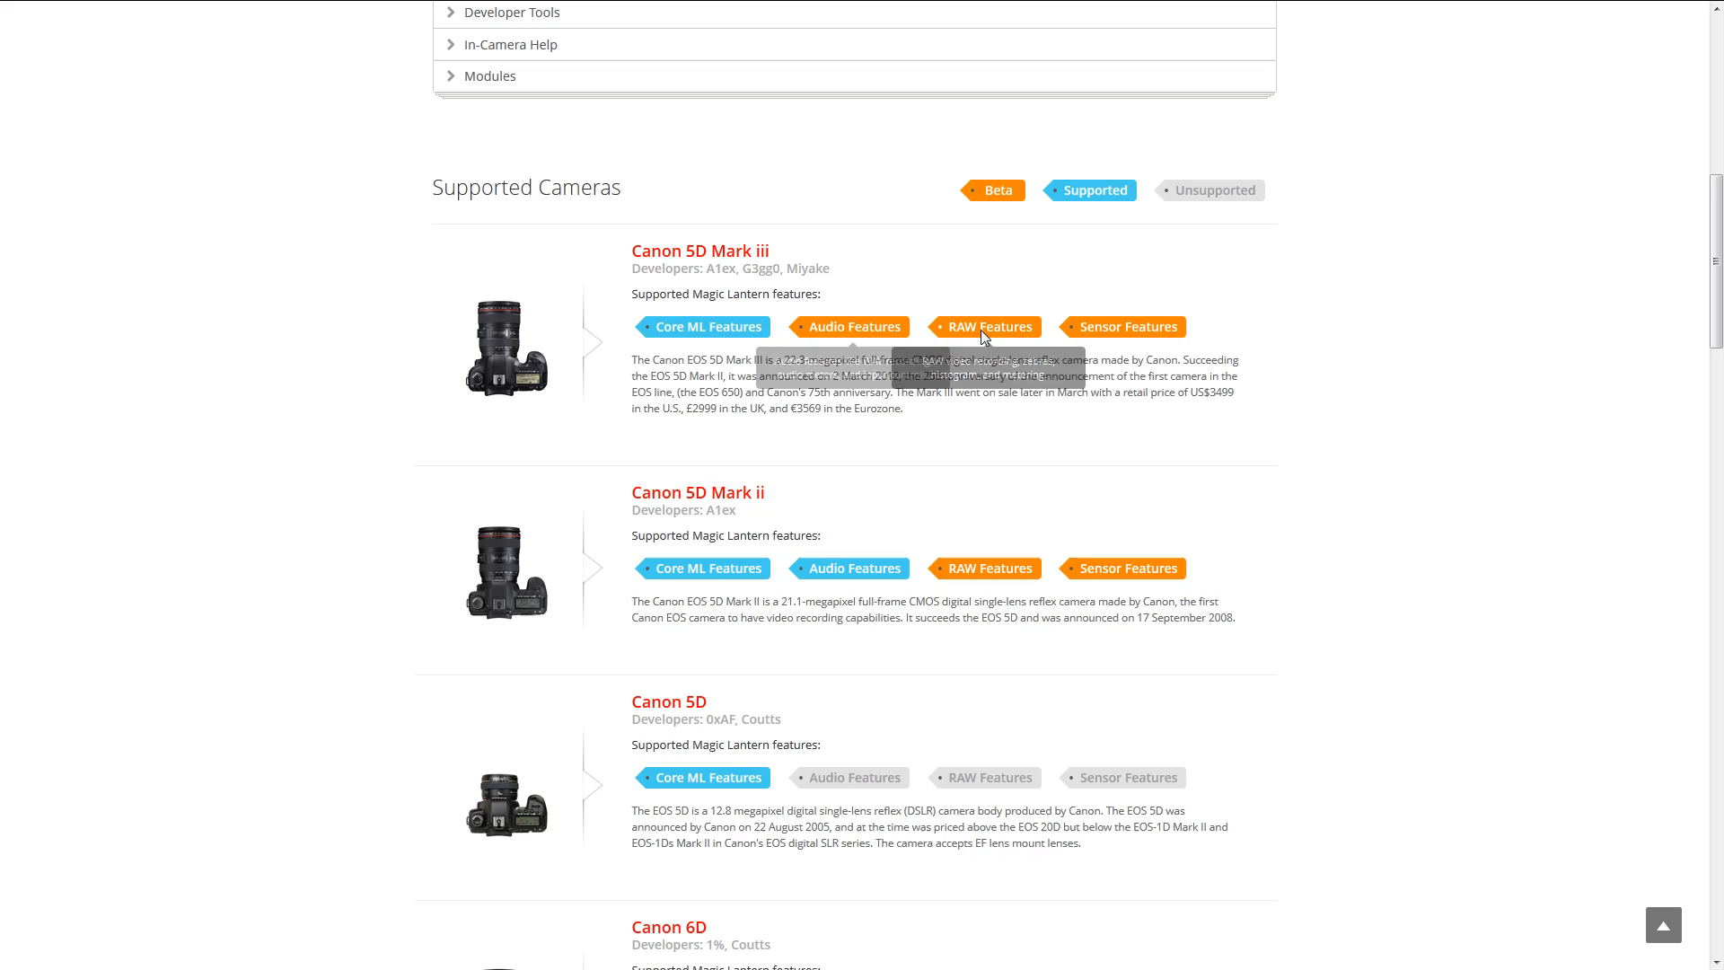
{"action": "mouse_move", "coordinate": [804, 368]}
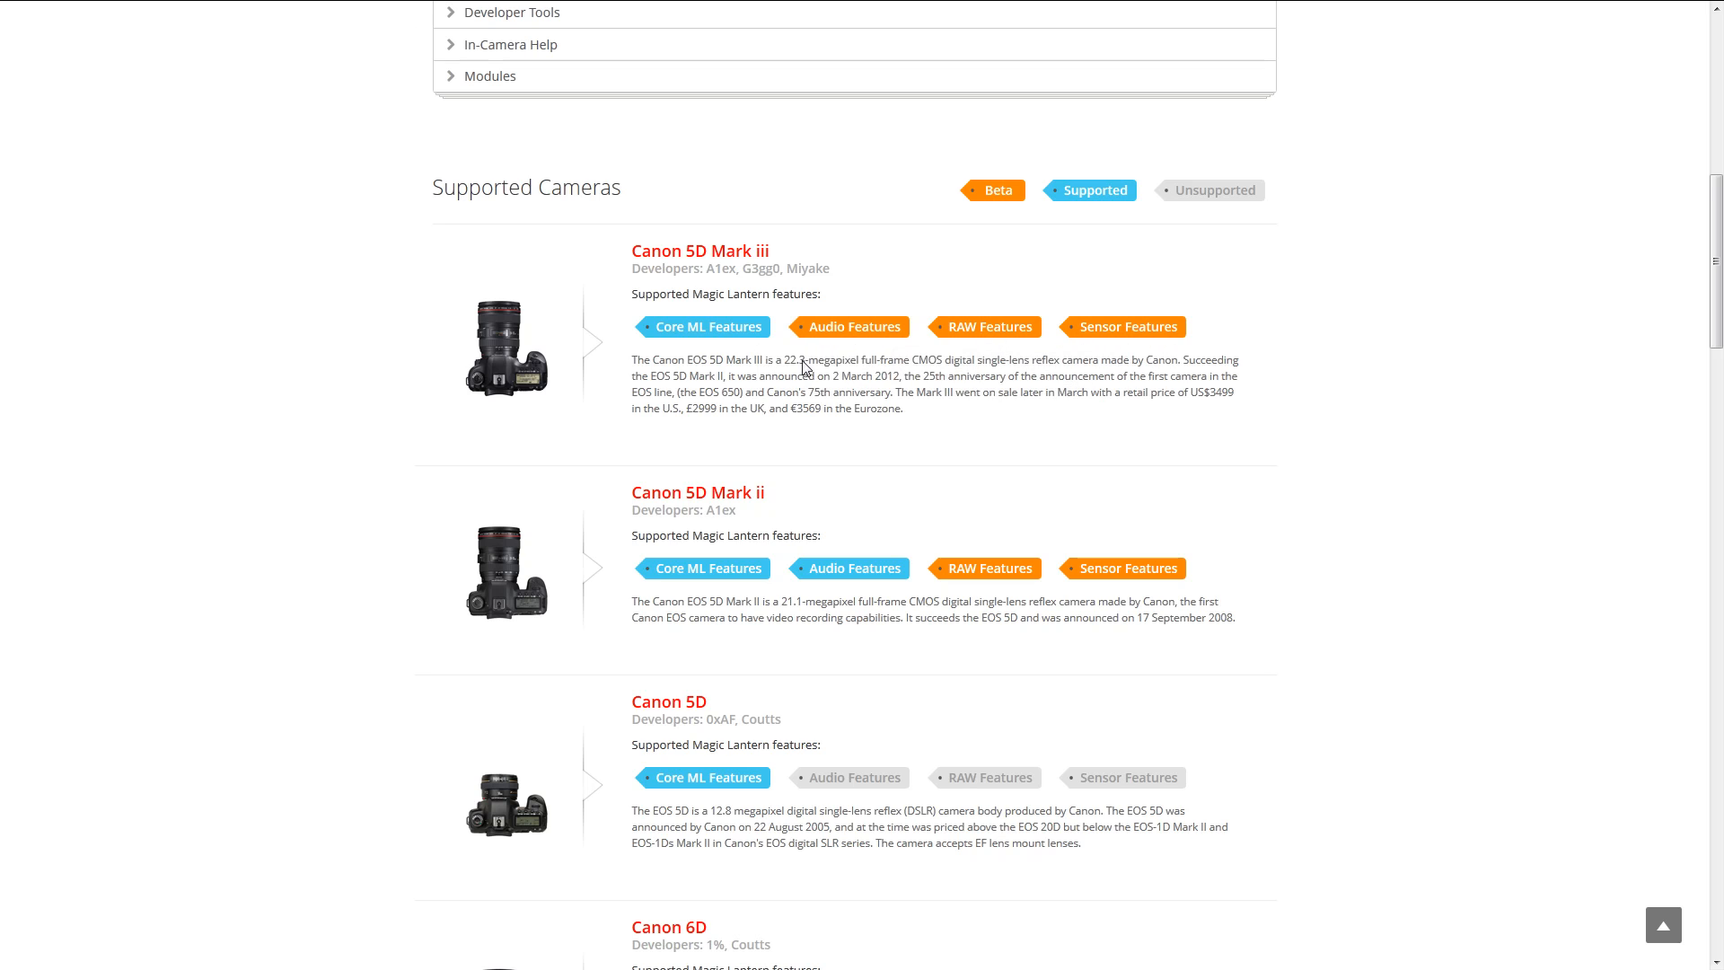
{"action": "mouse_move", "coordinate": [672, 350]}
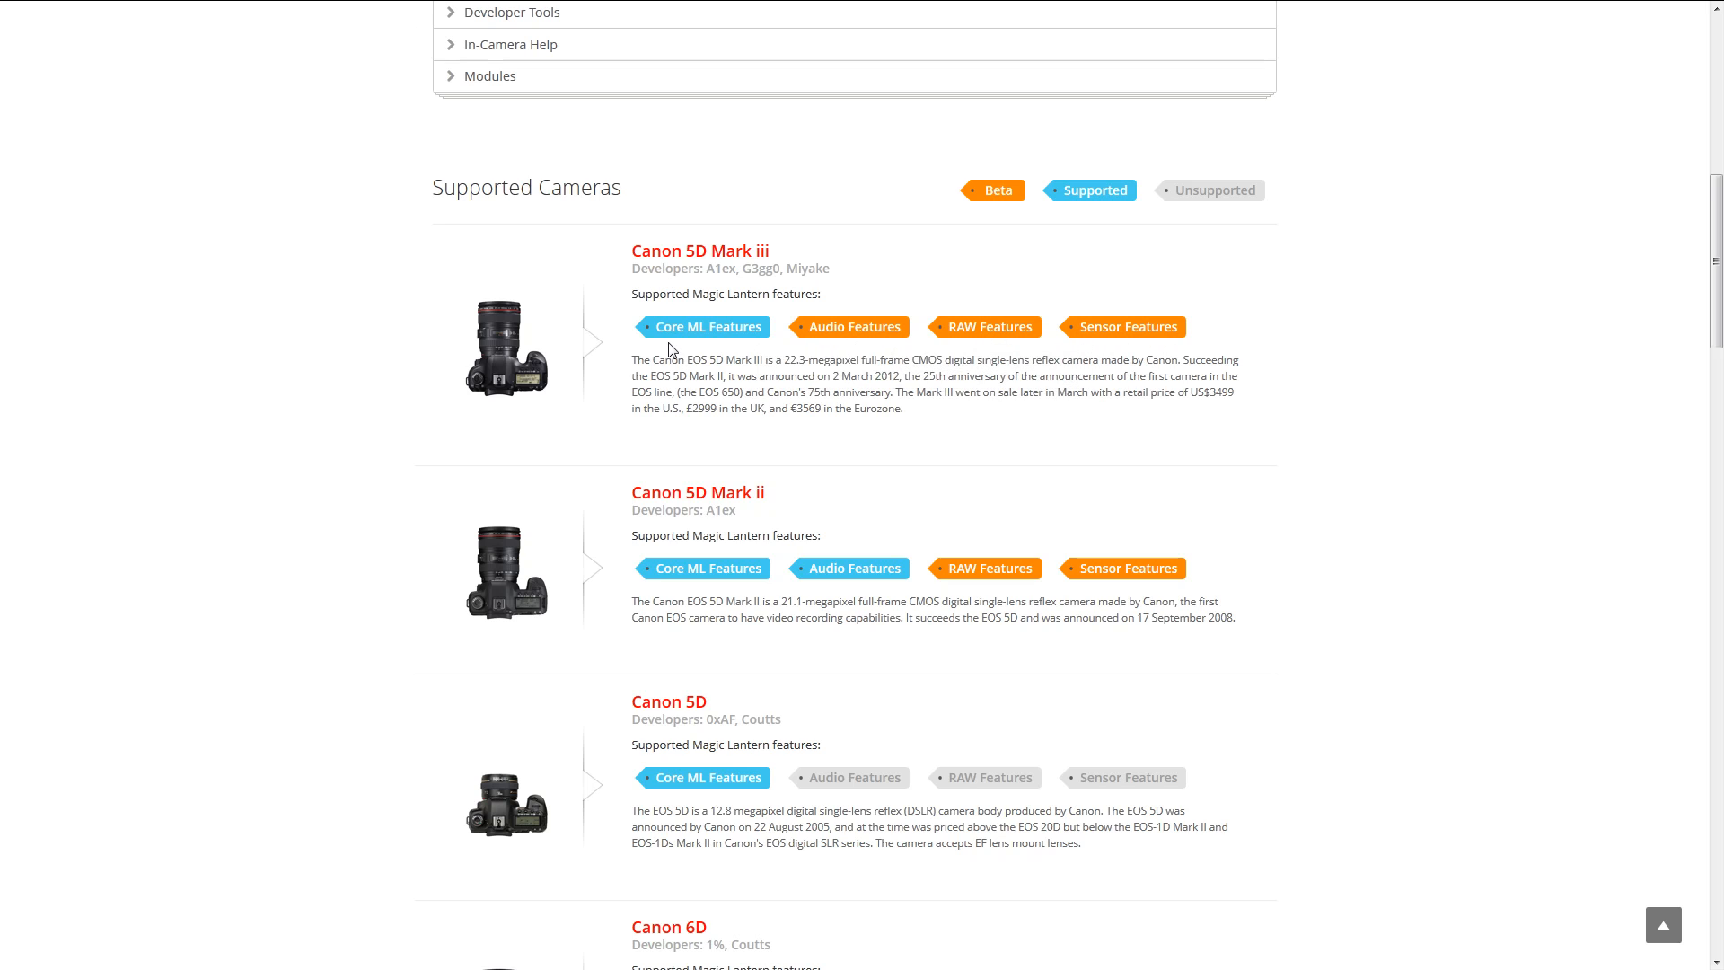
{"action": "mouse_move", "coordinate": [989, 327]}
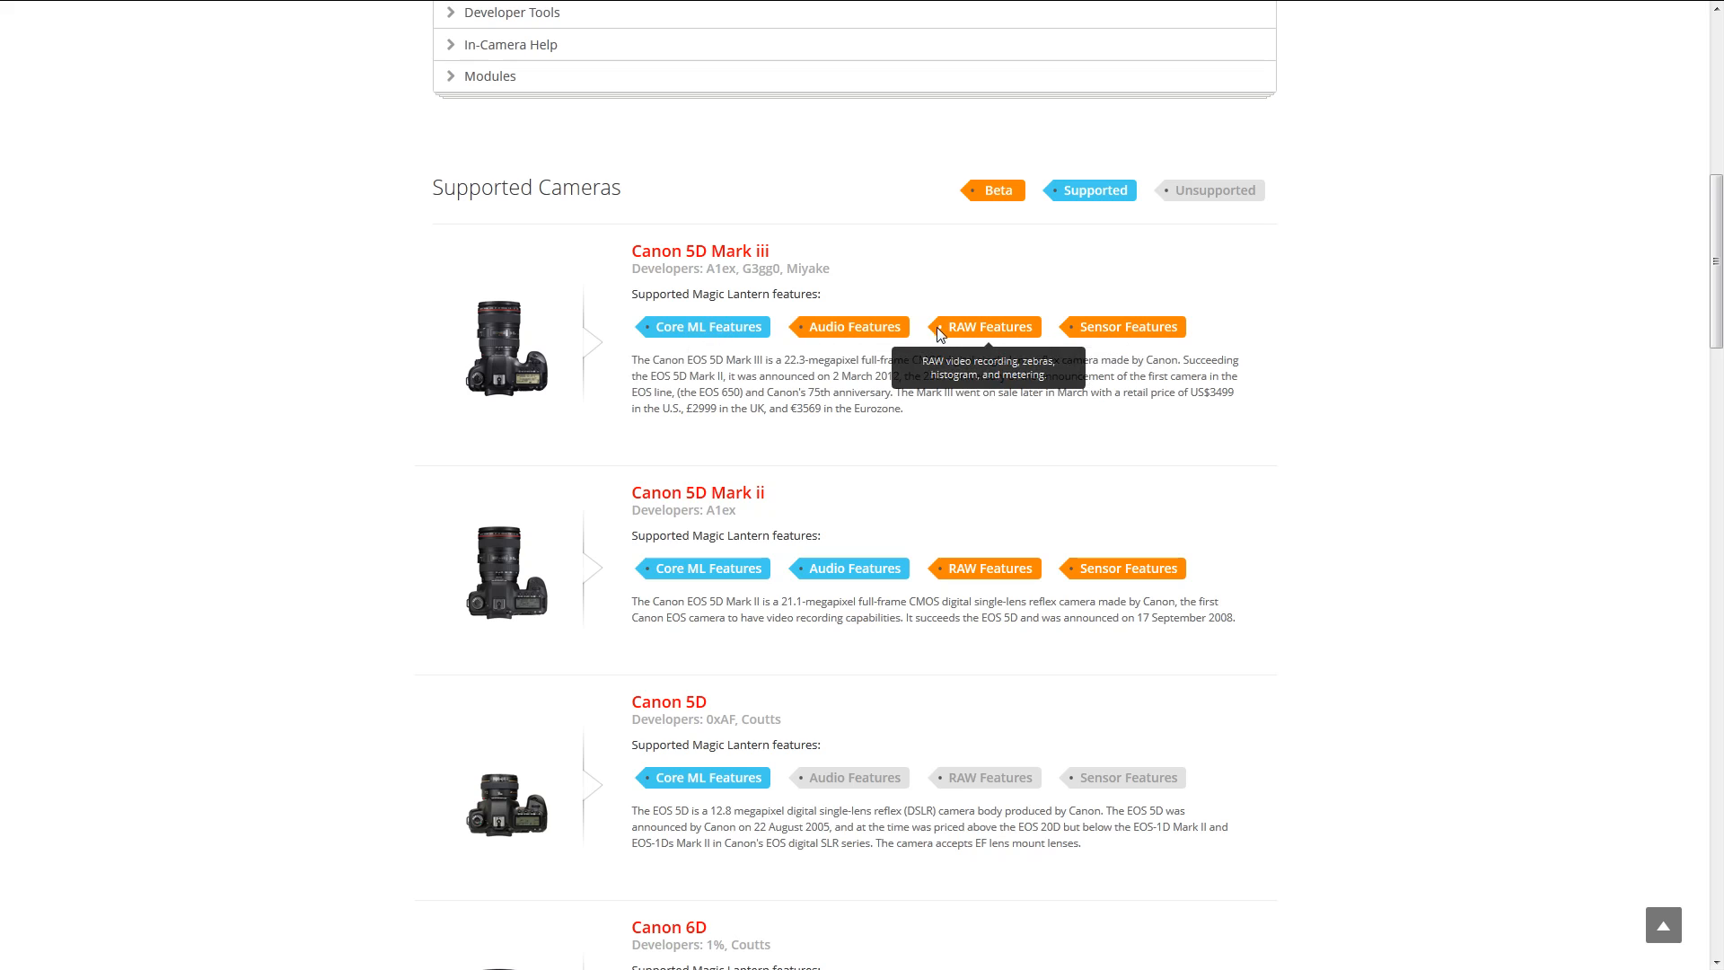
{"action": "mouse_move", "coordinate": [1082, 288]}
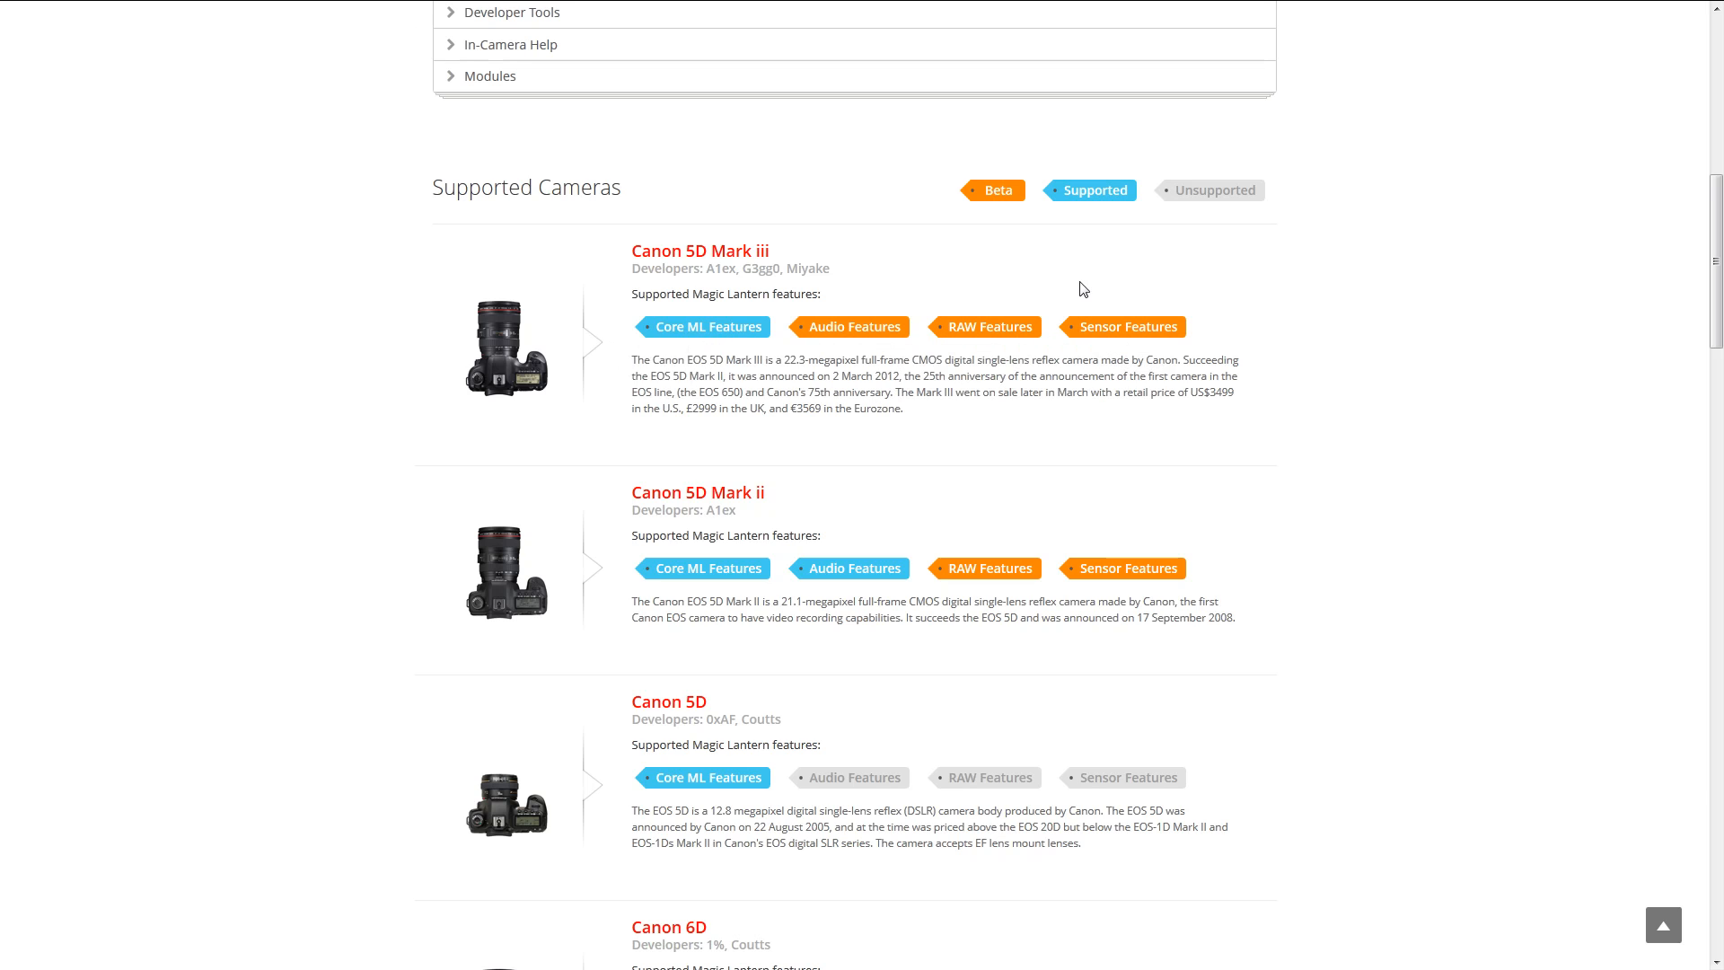
{"action": "mouse_move", "coordinate": [830, 435]}
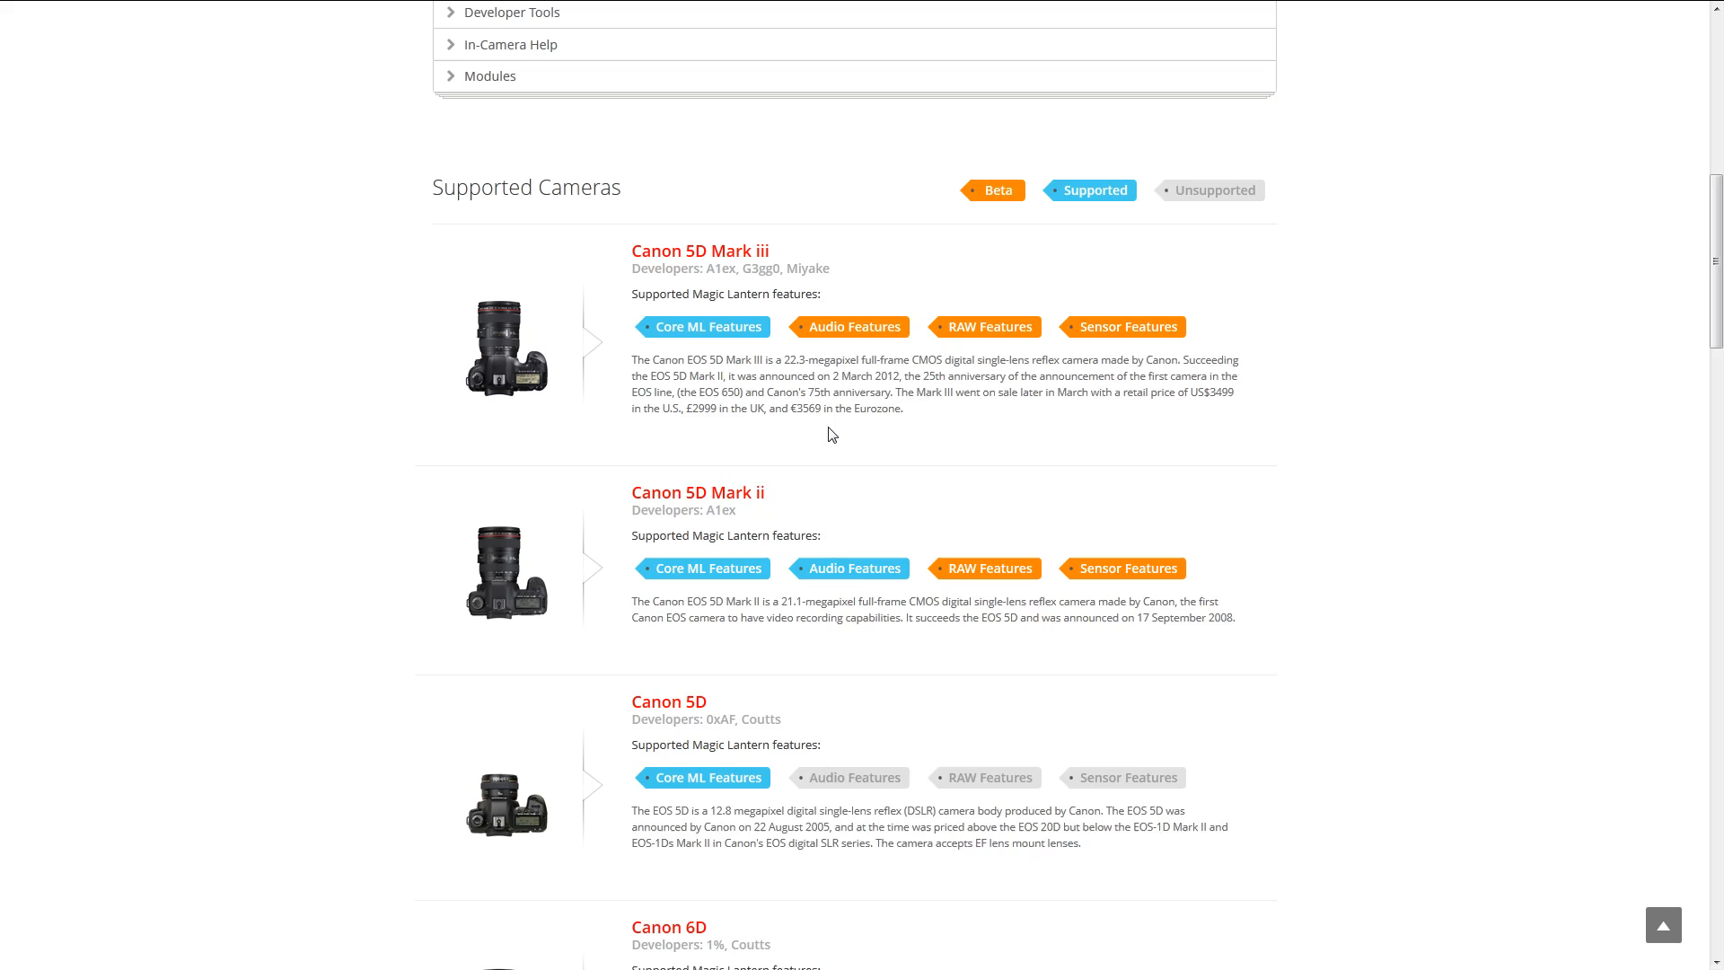
- Scroll past the 6D, 7D, 40D, 50D and 60D to the Rebel T1i–T3i entries
{"action": "scroll", "scroll_direction": "down", "scroll_amount": 3}
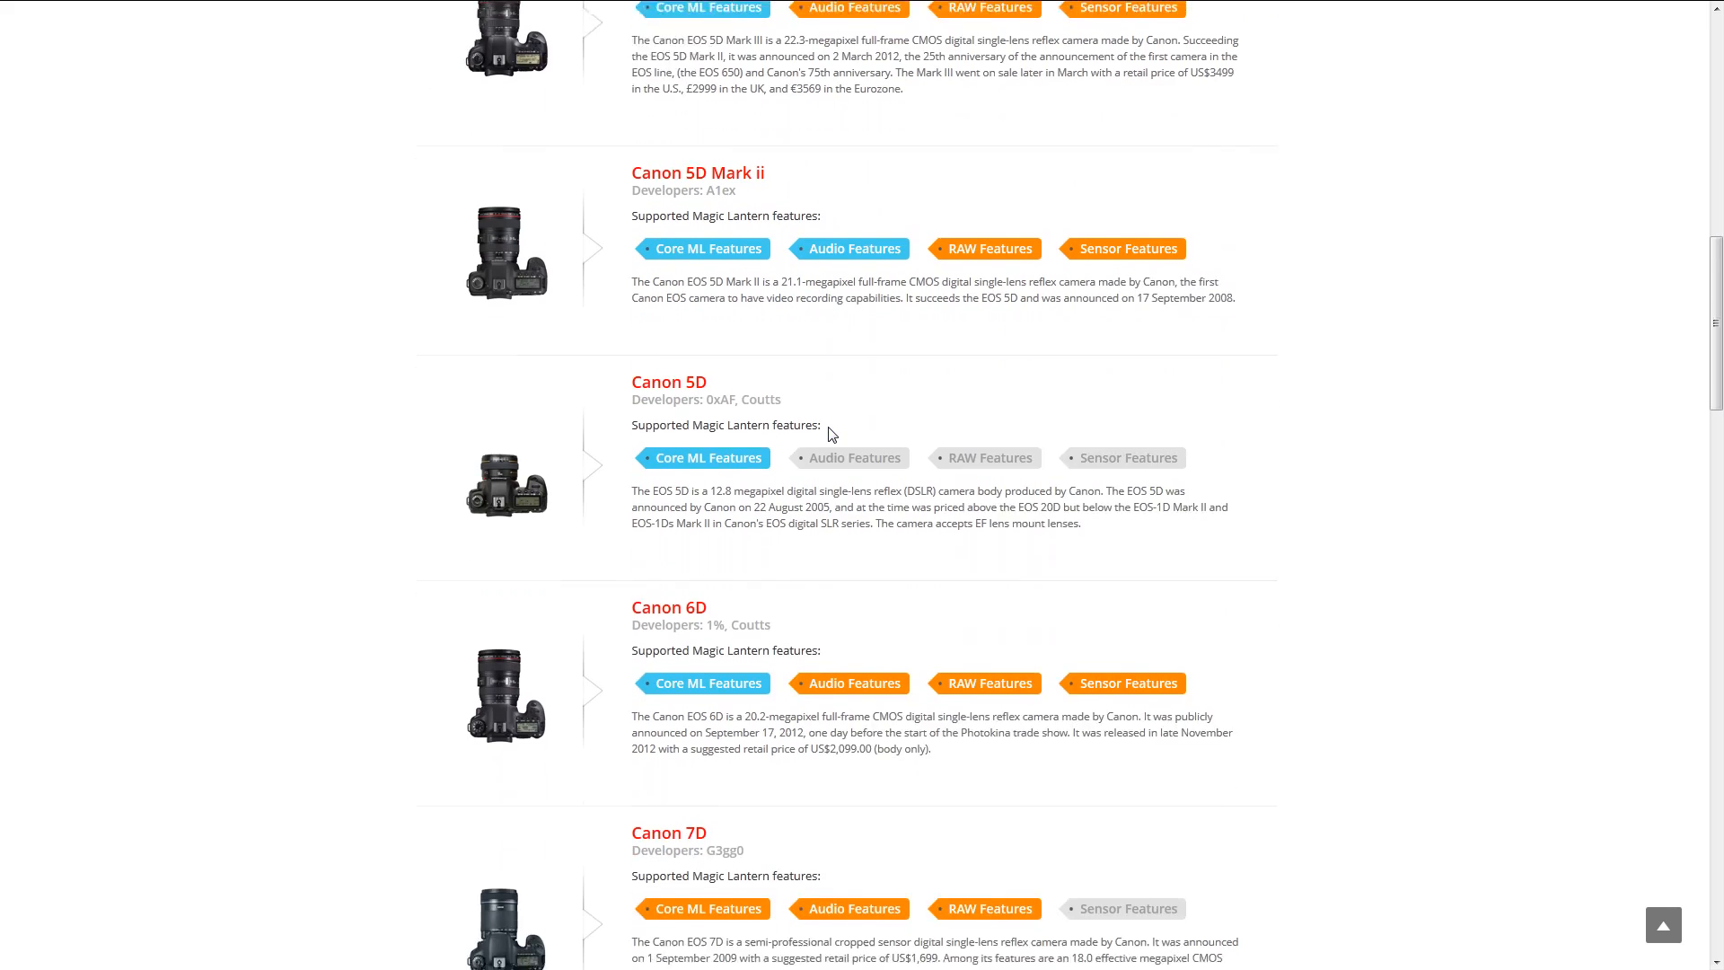
{"action": "scroll", "scroll_direction": "down", "scroll_amount": 3}
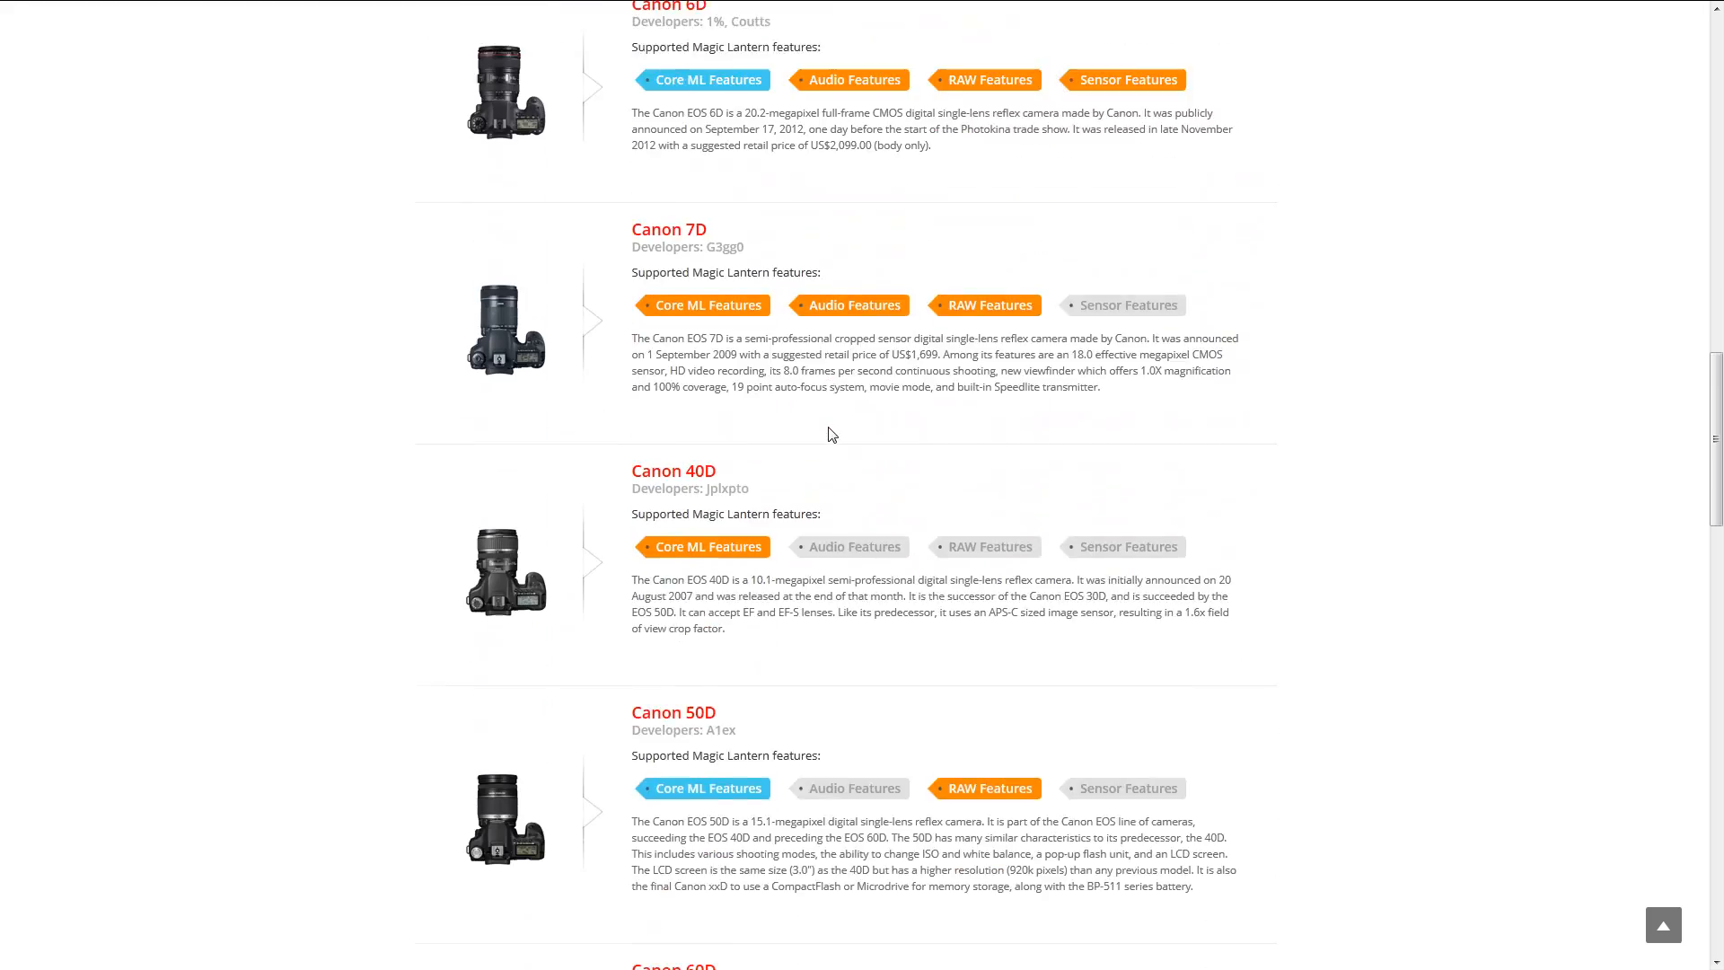
{"action": "scroll", "scroll_direction": "down", "scroll_amount": 3}
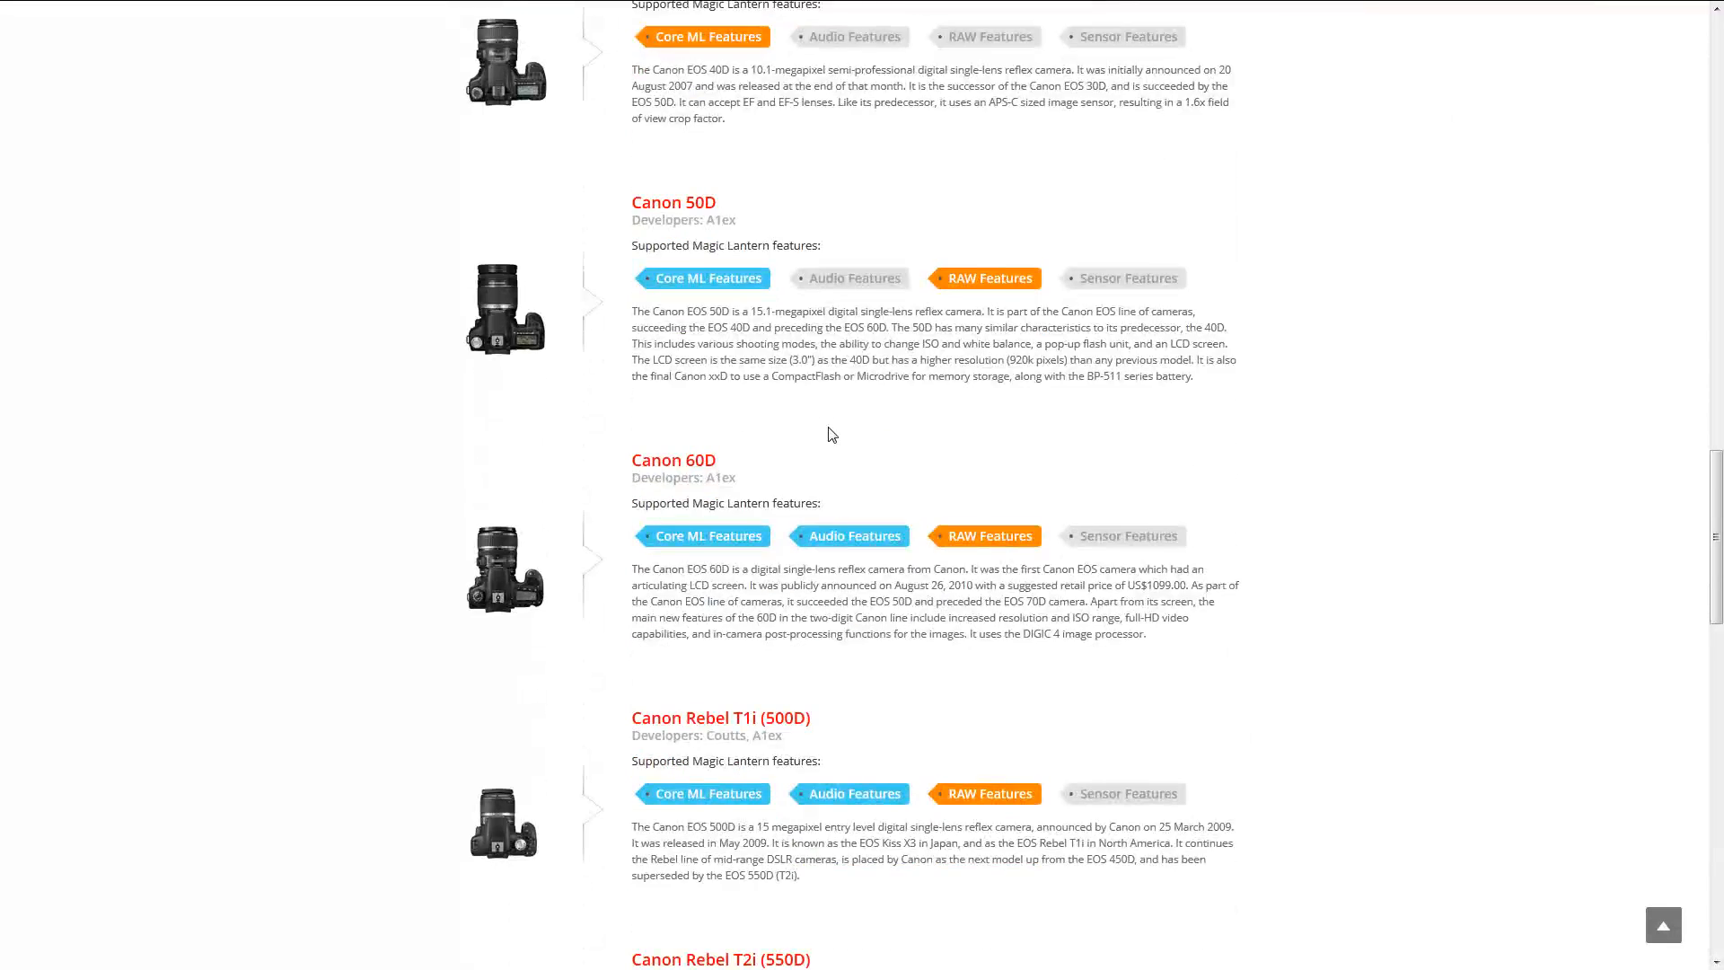
{"action": "scroll", "scroll_direction": "down", "scroll_amount": 3}
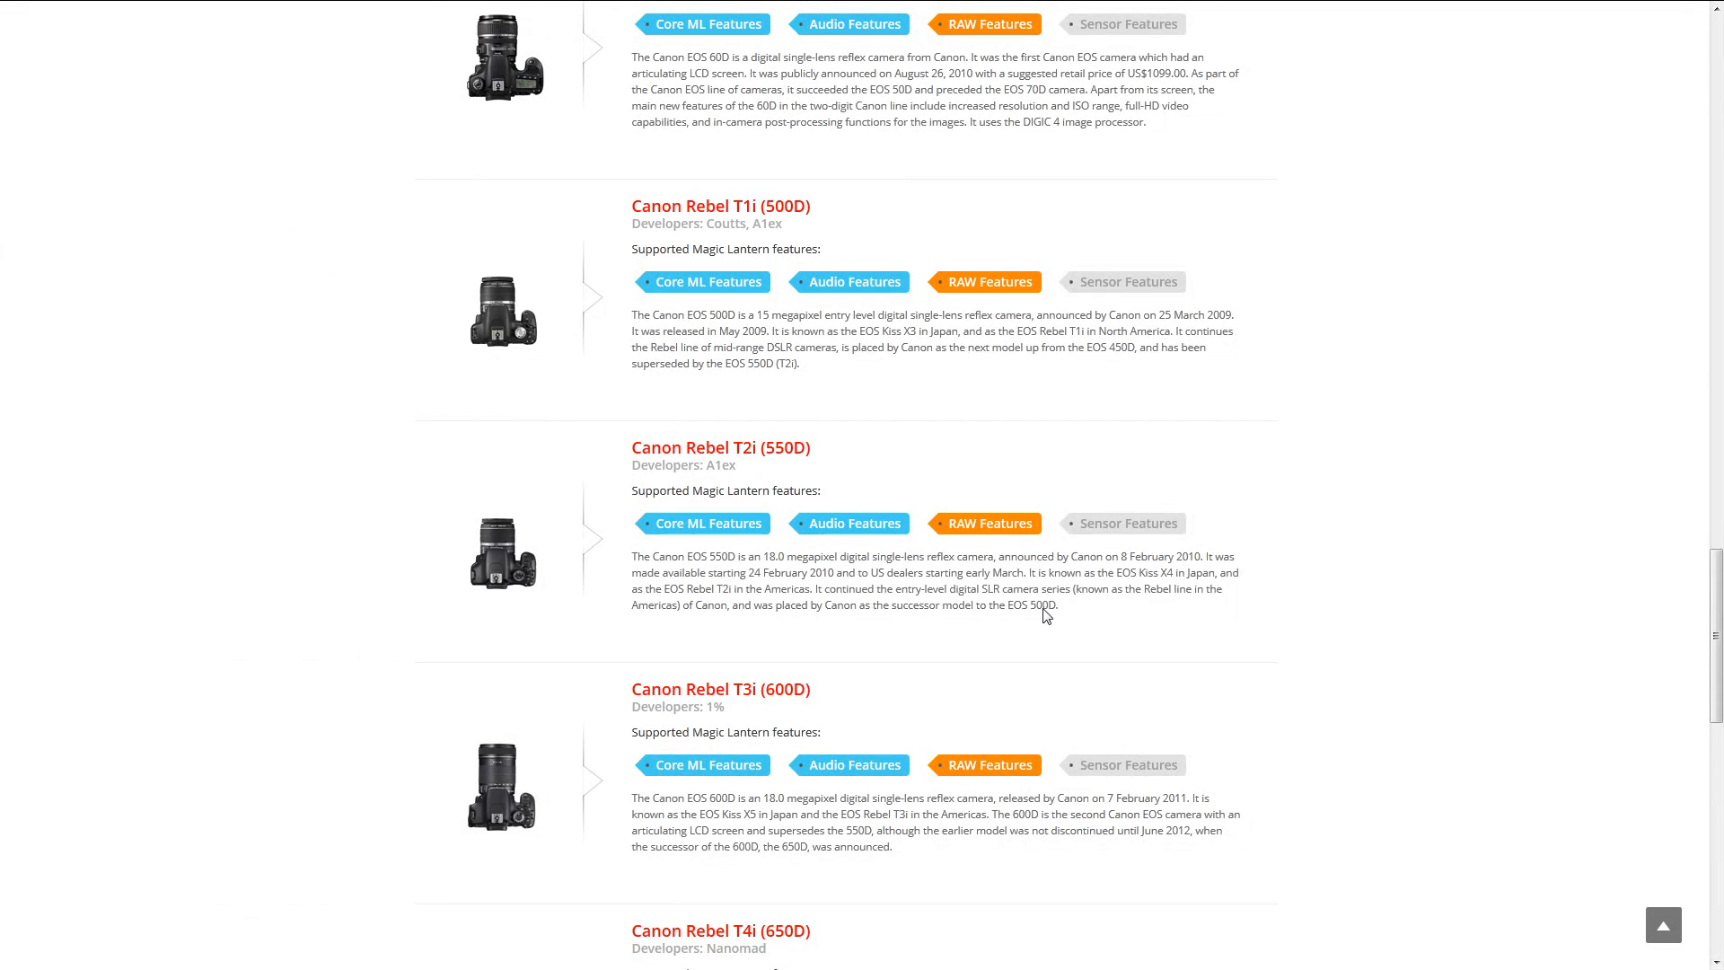
{"action": "mouse_move", "coordinate": [684, 304]}
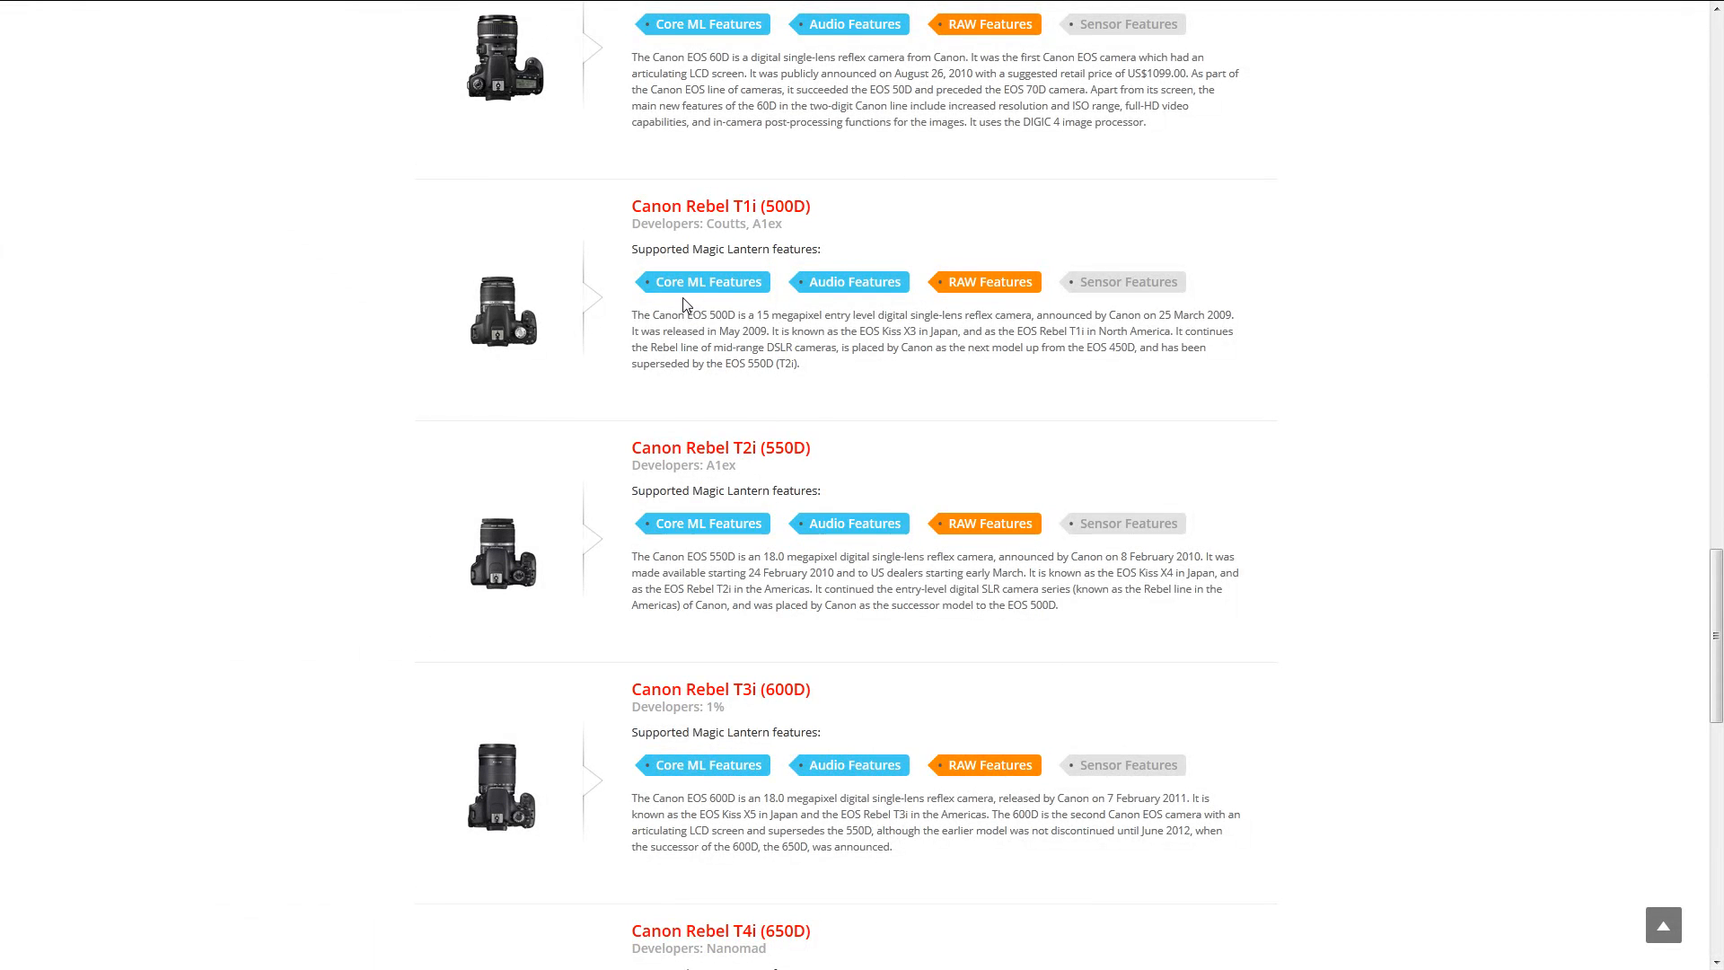
{"action": "mouse_move", "coordinate": [855, 281]}
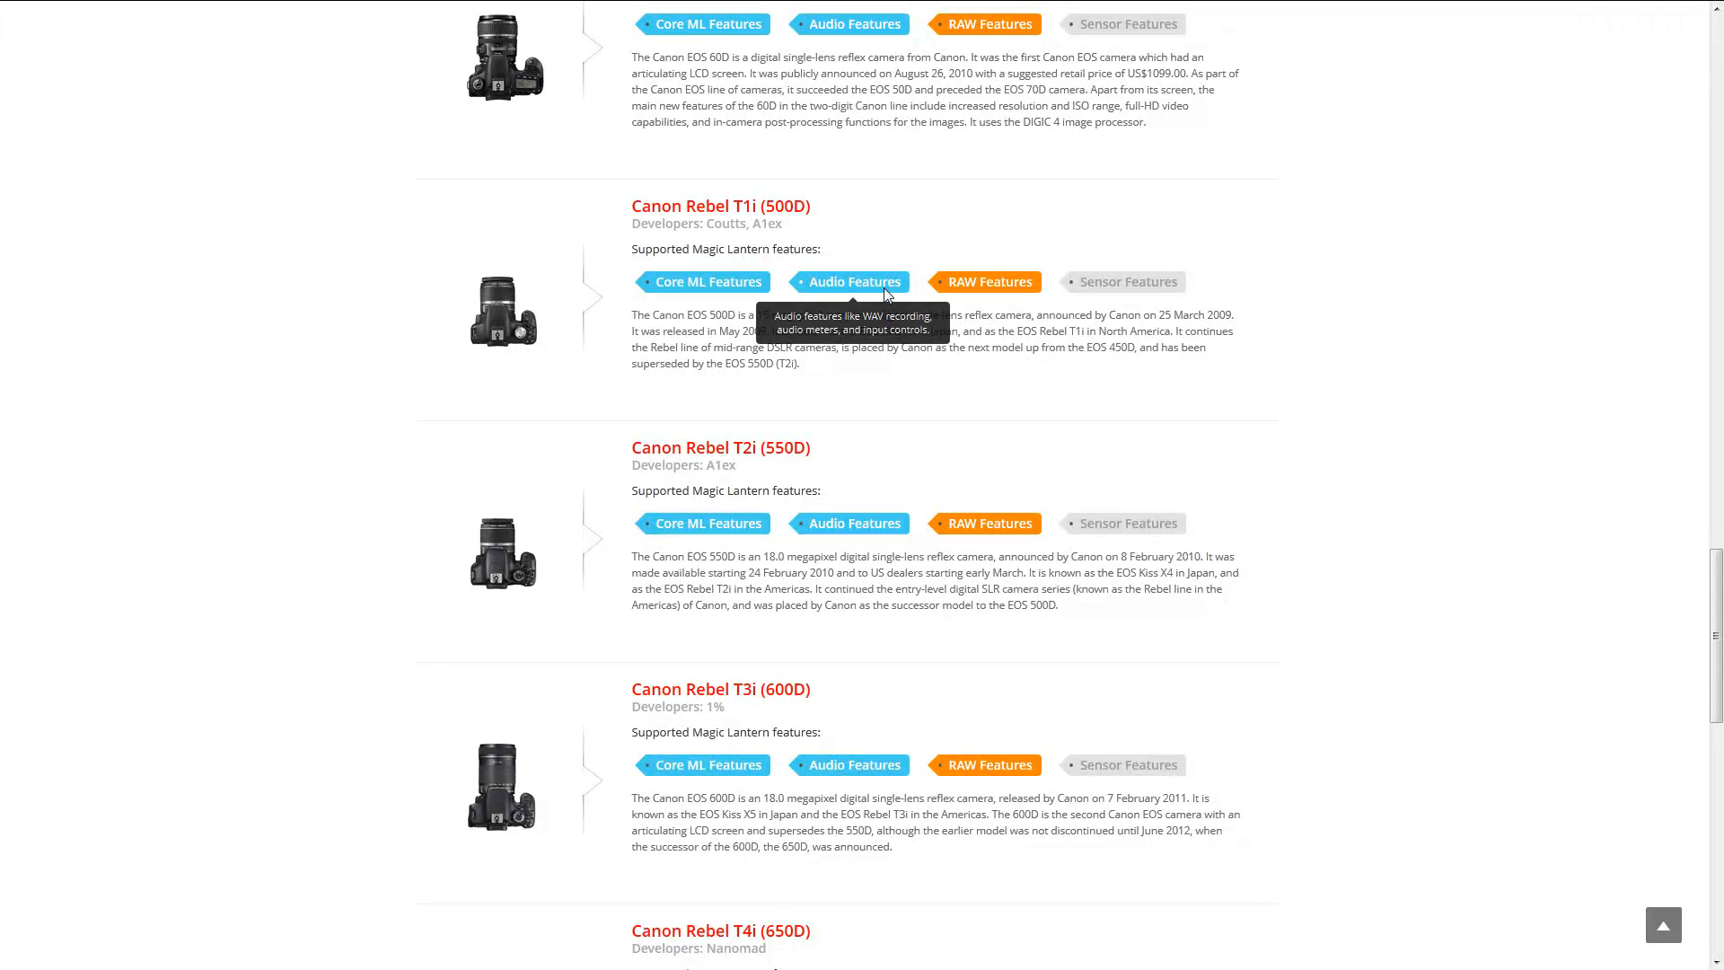
{"action": "mouse_move", "coordinate": [864, 290]}
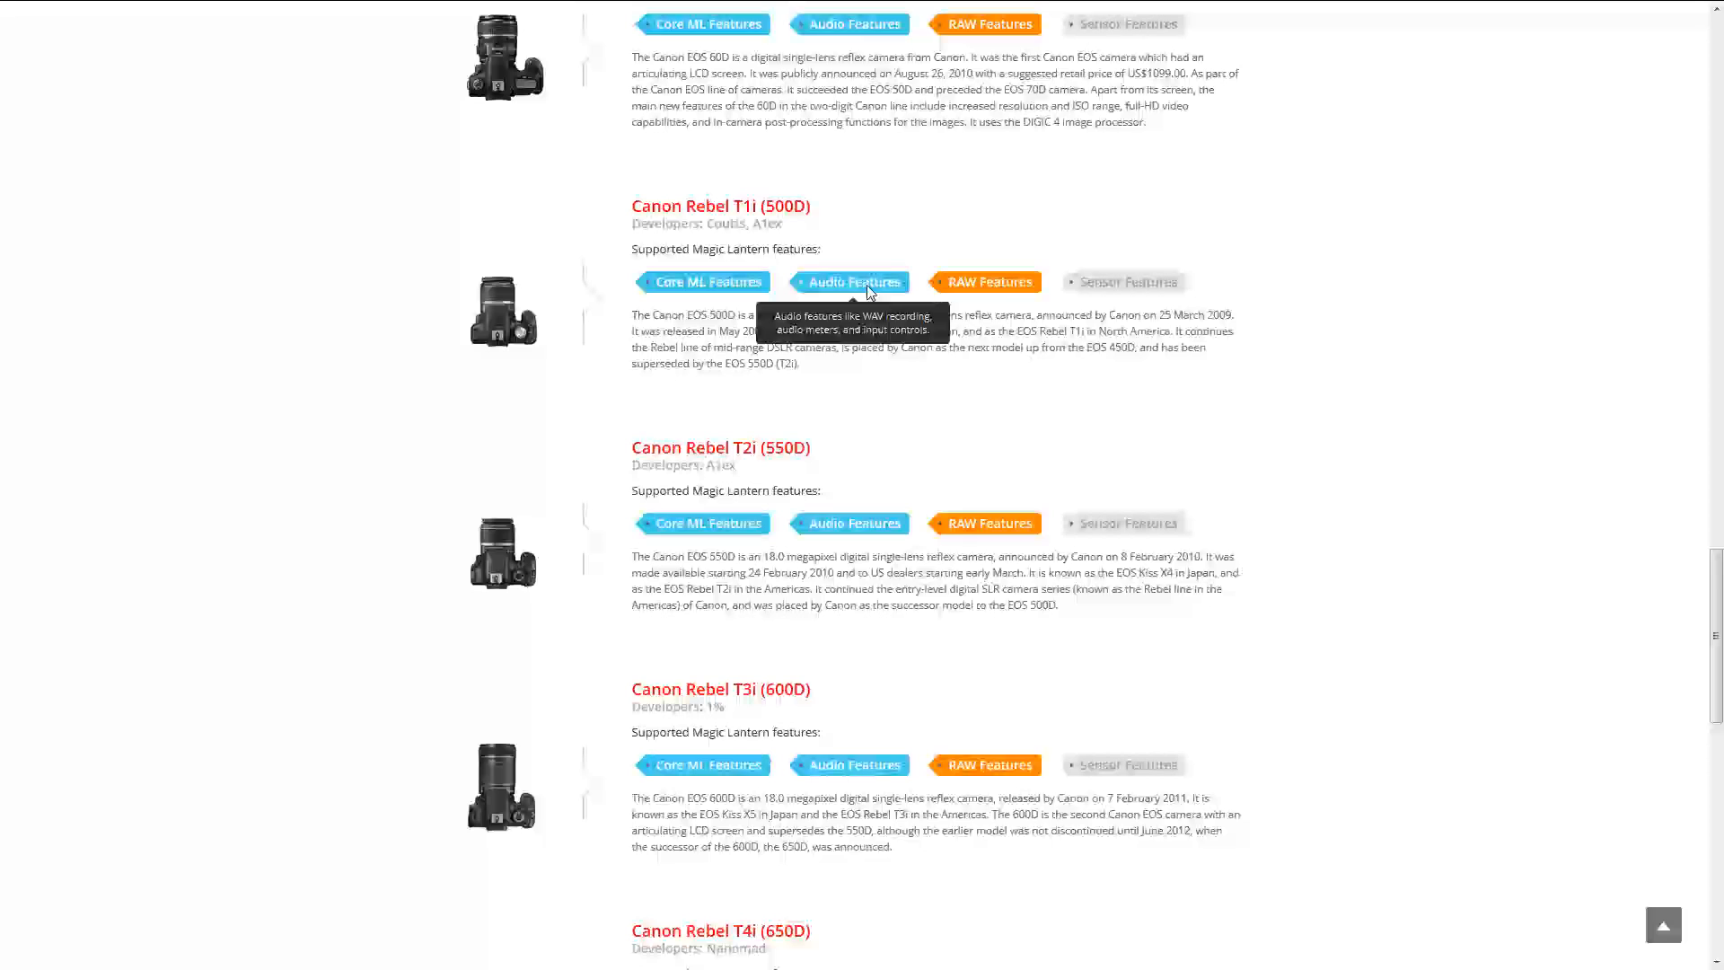
{"action": "mouse_move", "coordinate": [986, 281]}
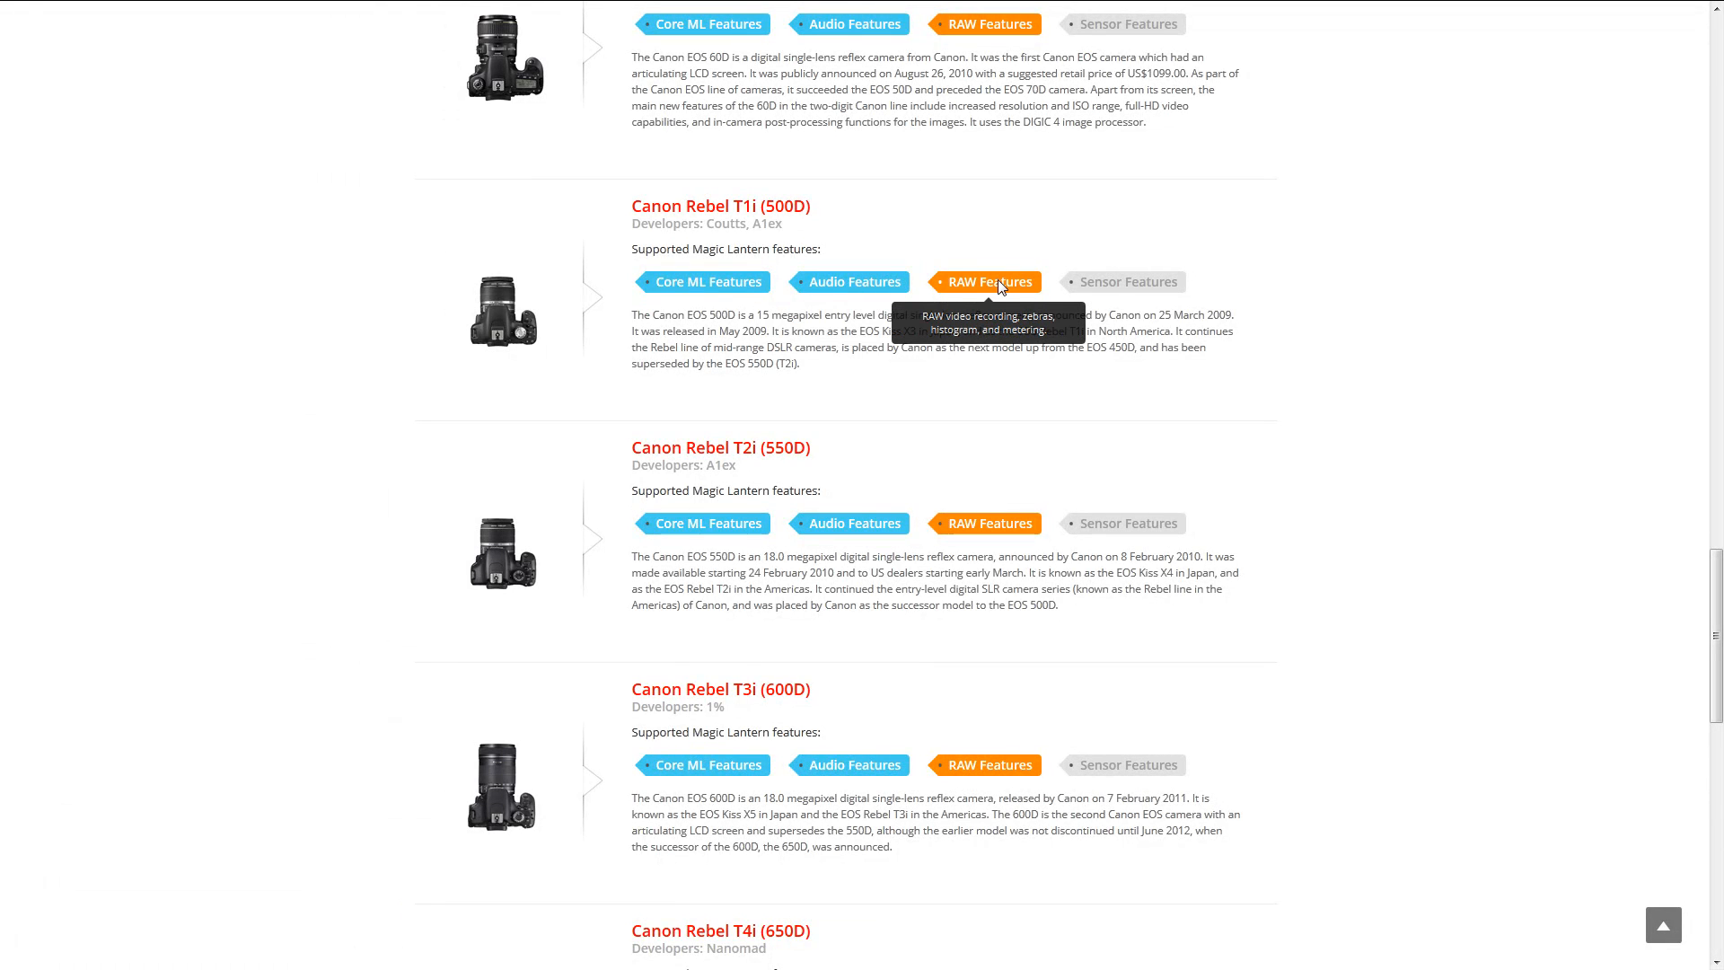
{"action": "mouse_move", "coordinate": [1066, 461]}
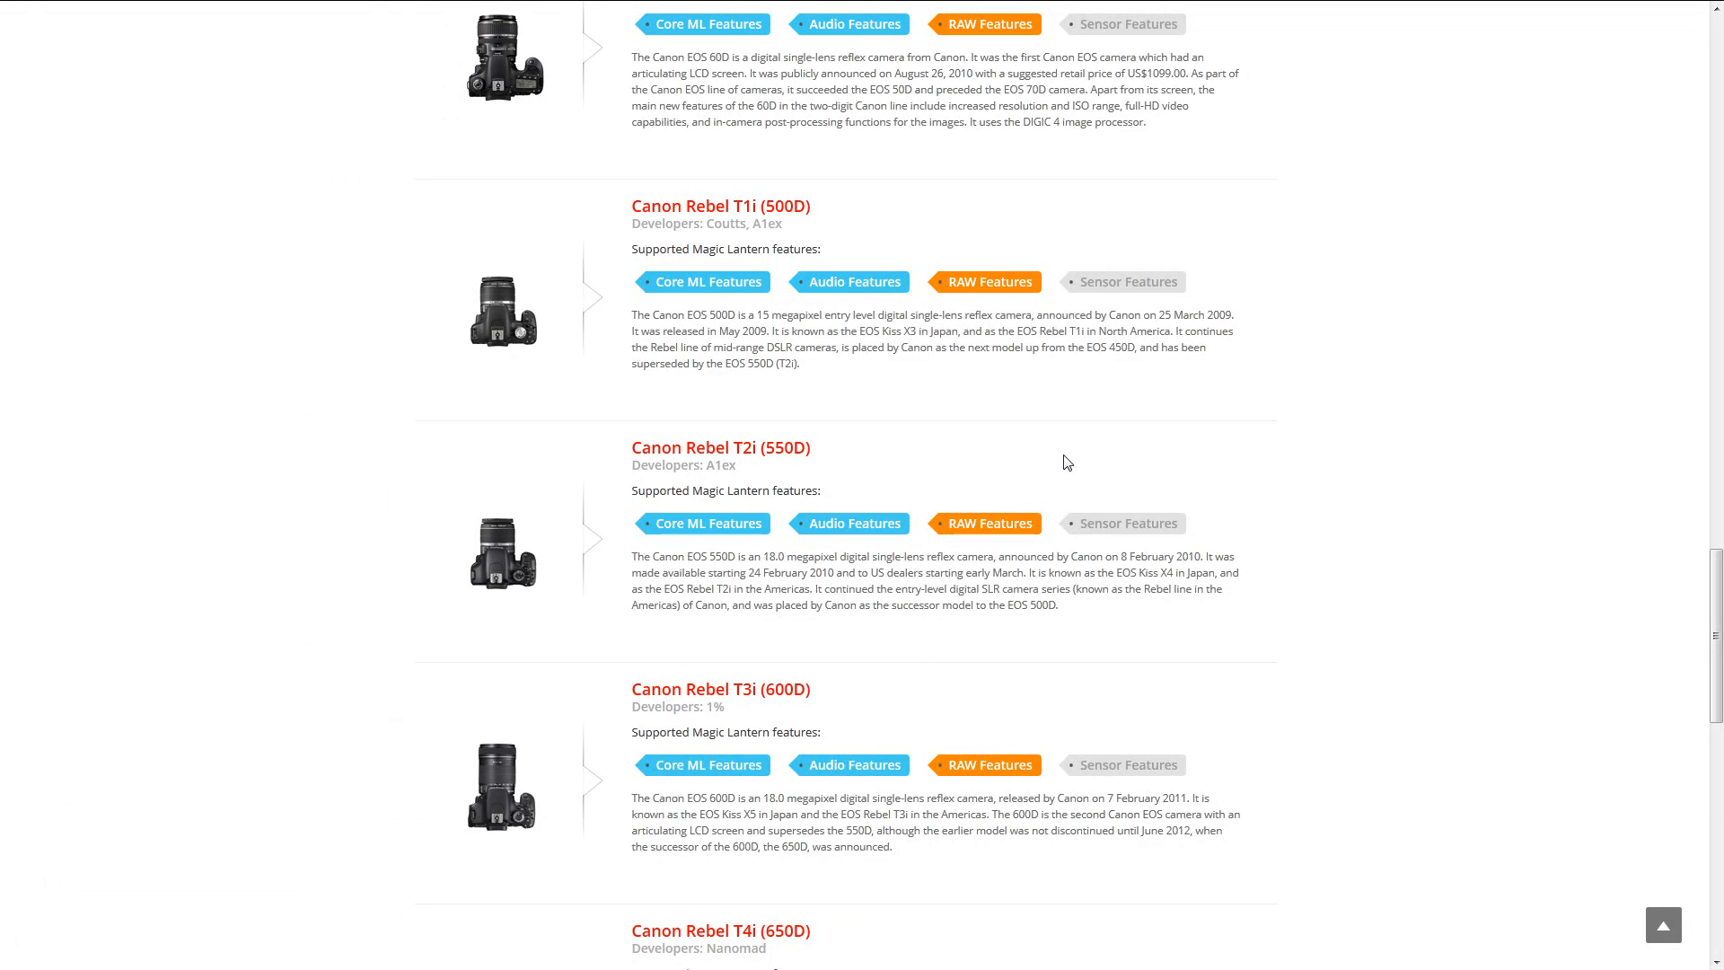
{"action": "mouse_move", "coordinate": [706, 523]}
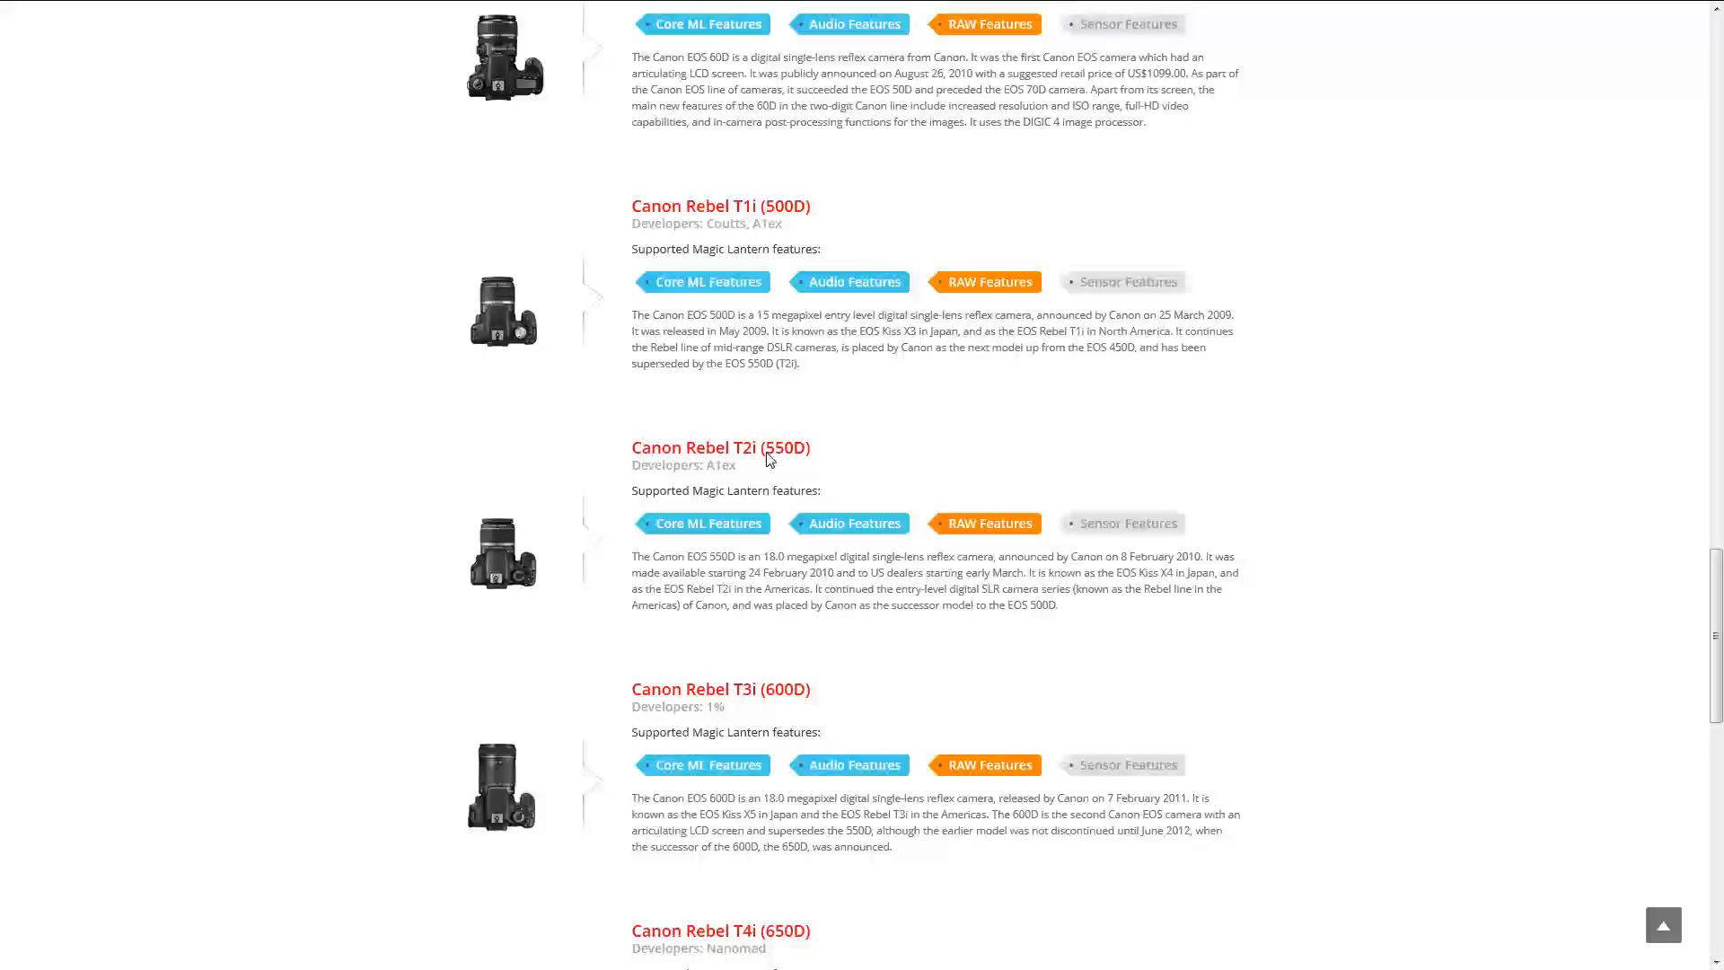
{"action": "mouse_move", "coordinate": [827, 664]}
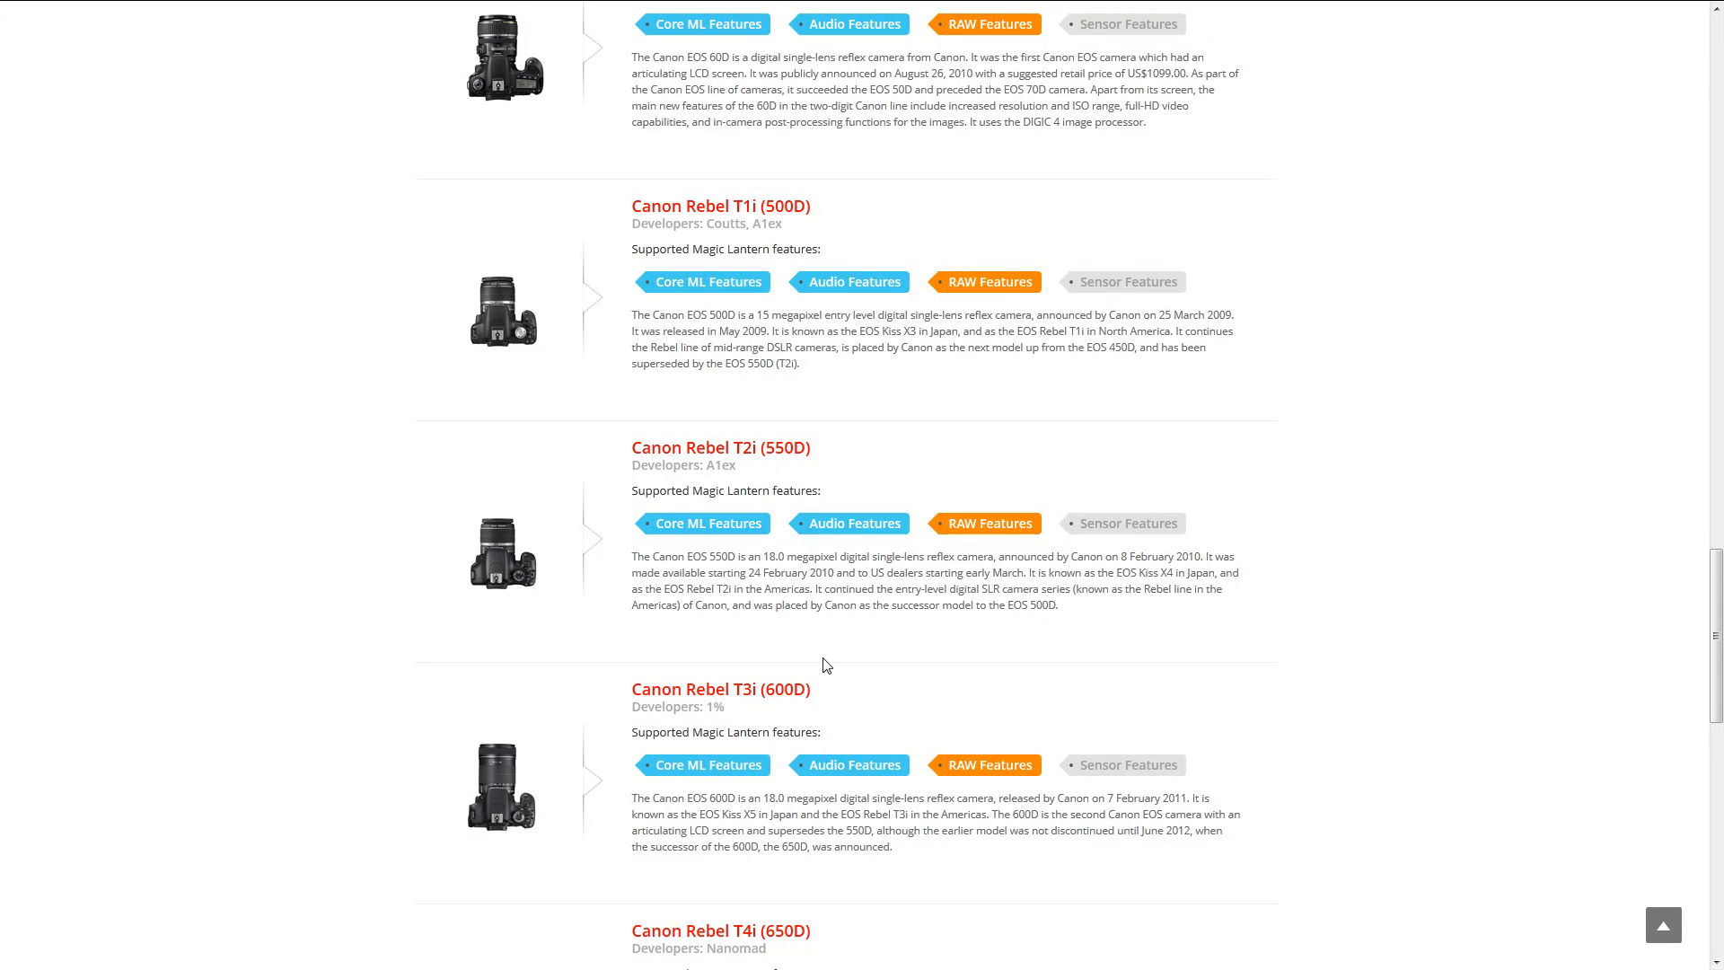
{"action": "mouse_move", "coordinate": [679, 588]}
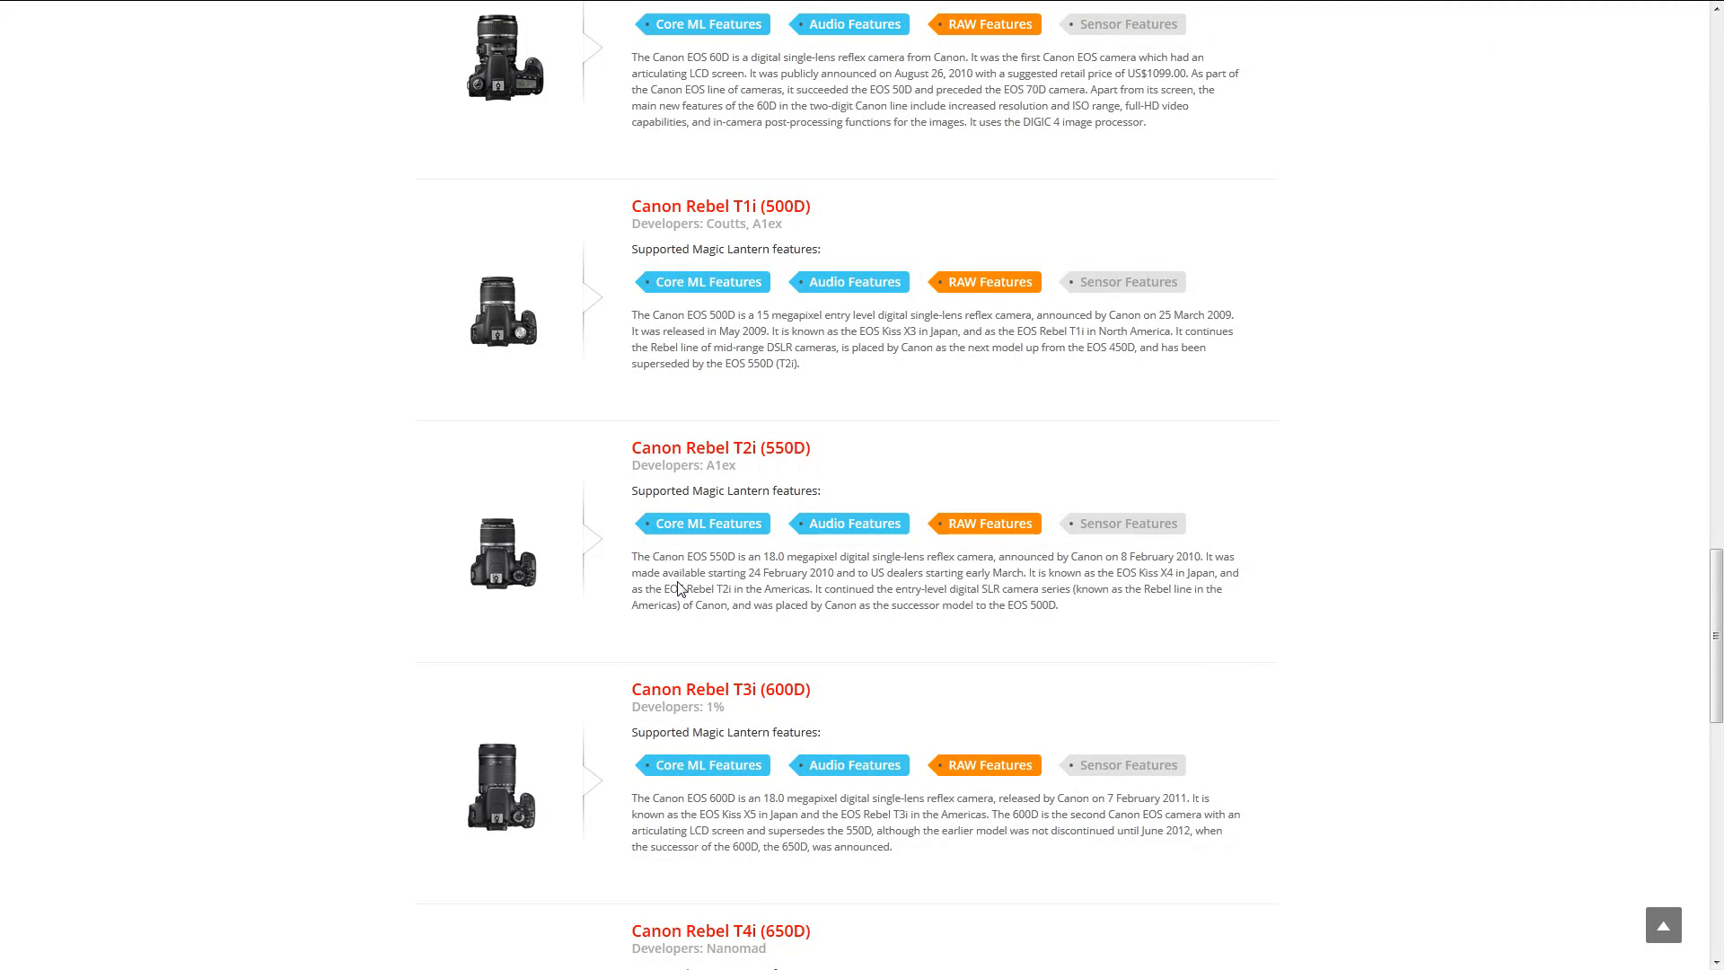
{"action": "scroll", "scroll_direction": "down", "scroll_amount": 3}
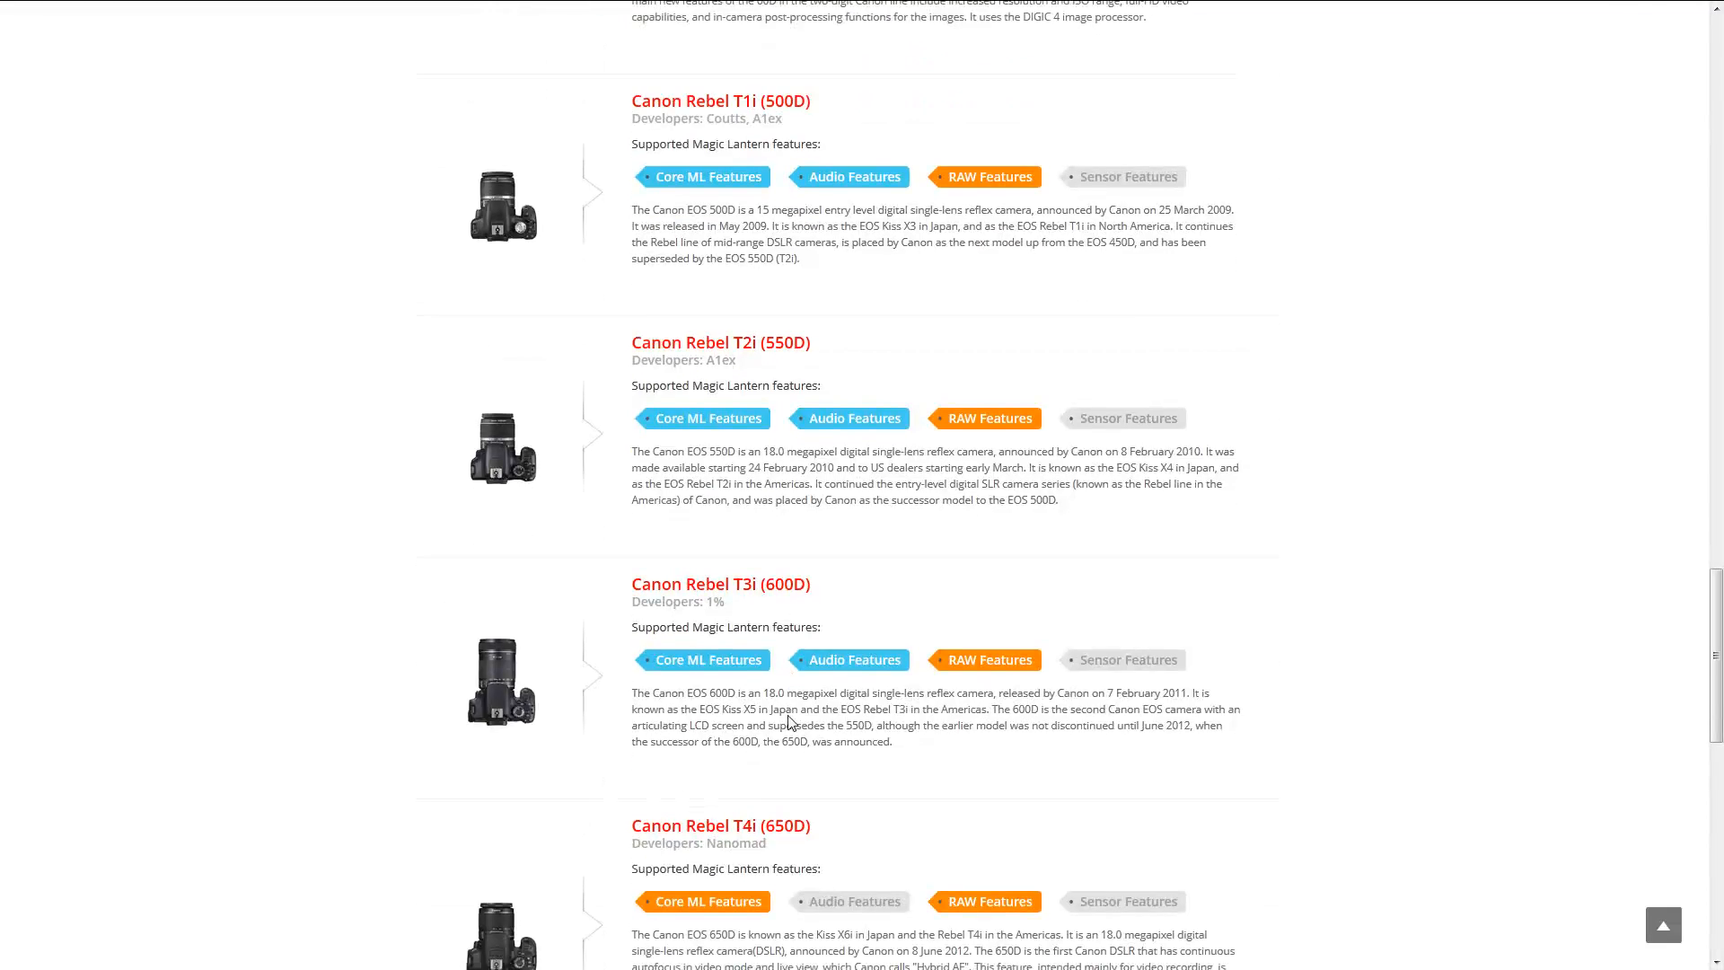
{"action": "scroll", "scroll_direction": "down", "scroll_amount": 3}
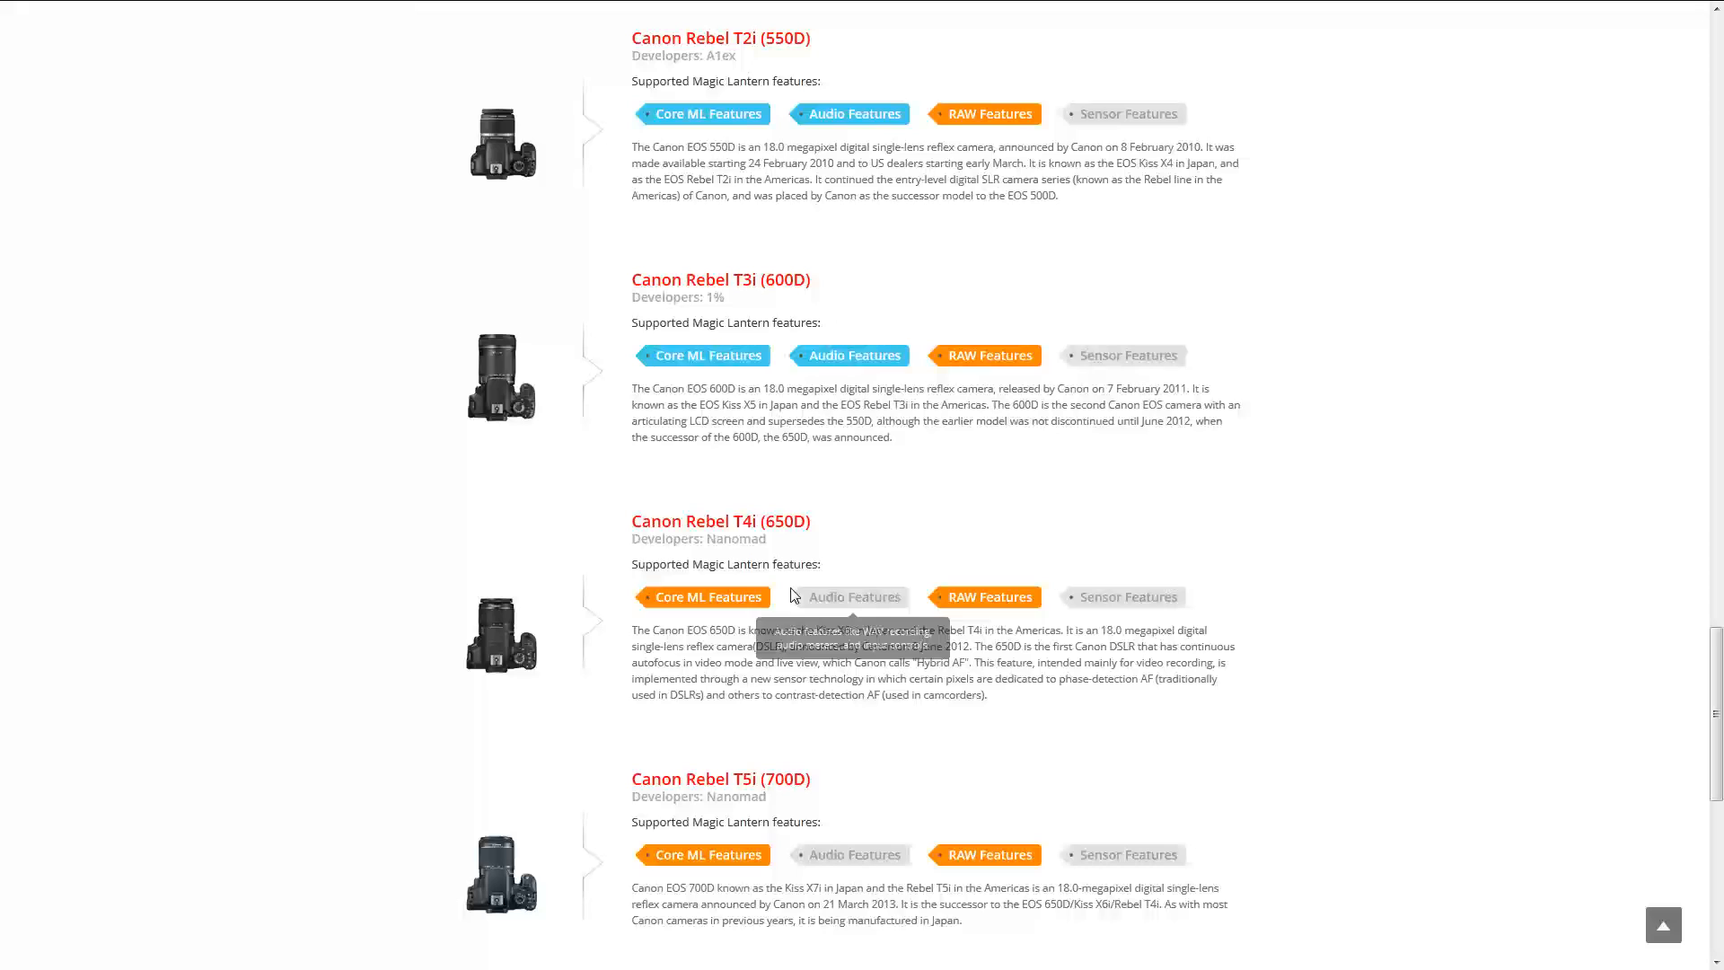
{"action": "mouse_move", "coordinate": [704, 597]}
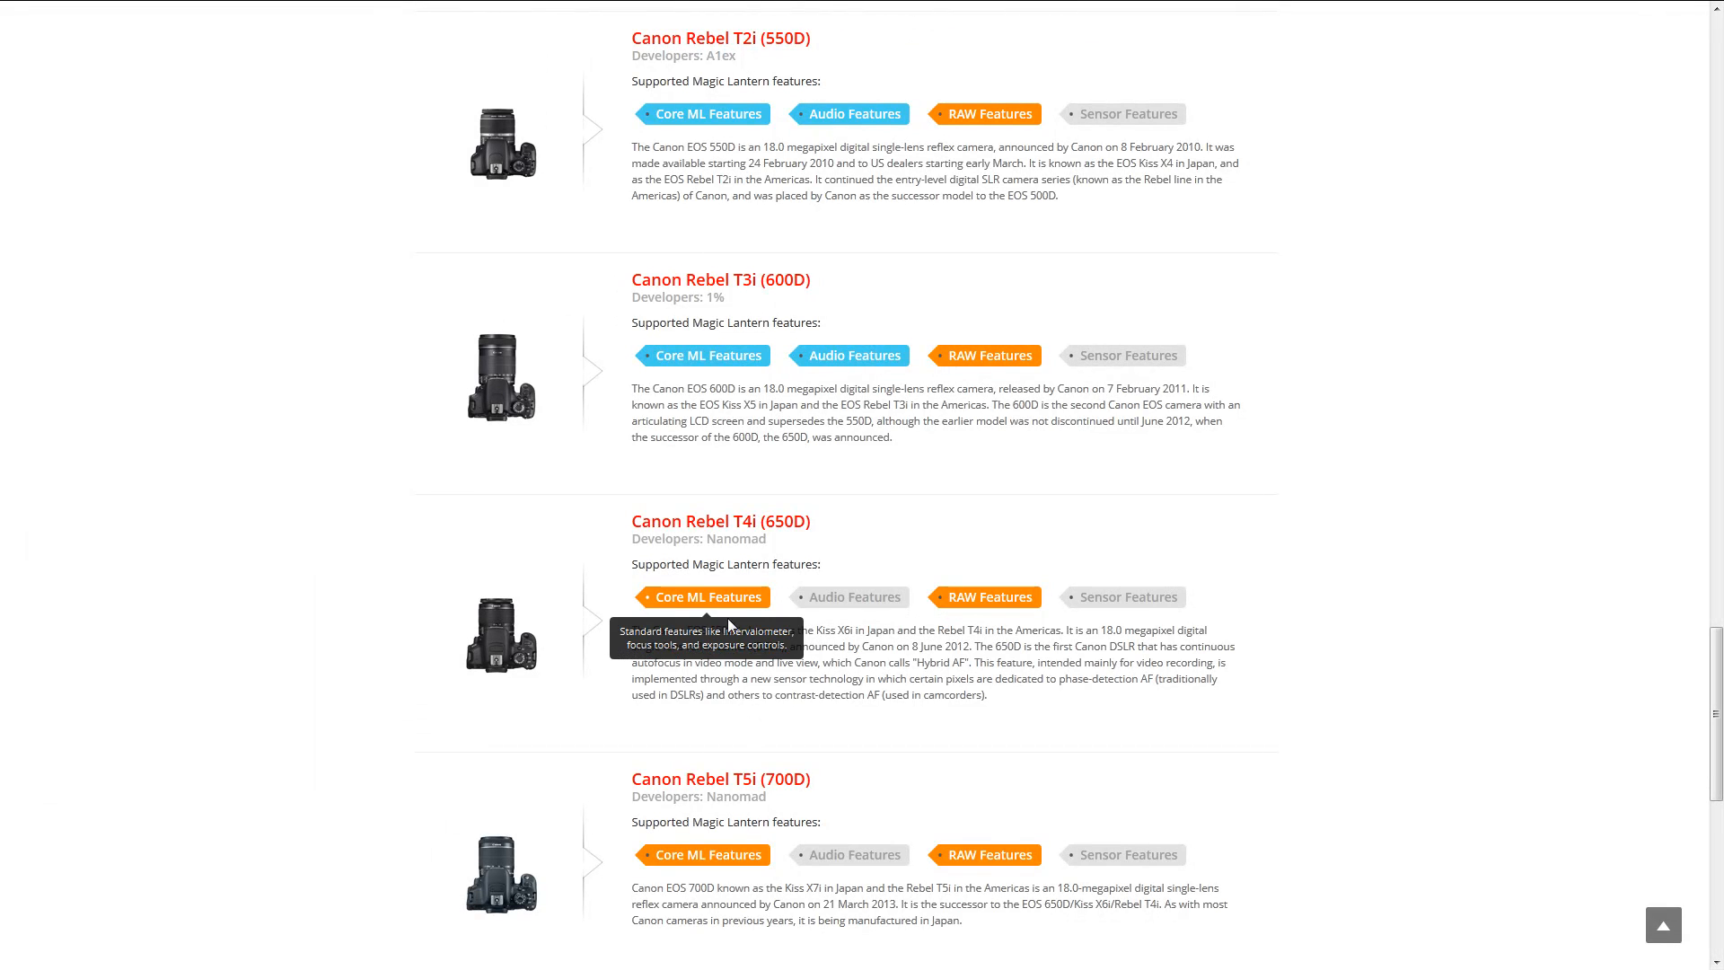
{"action": "mouse_move", "coordinate": [692, 613]}
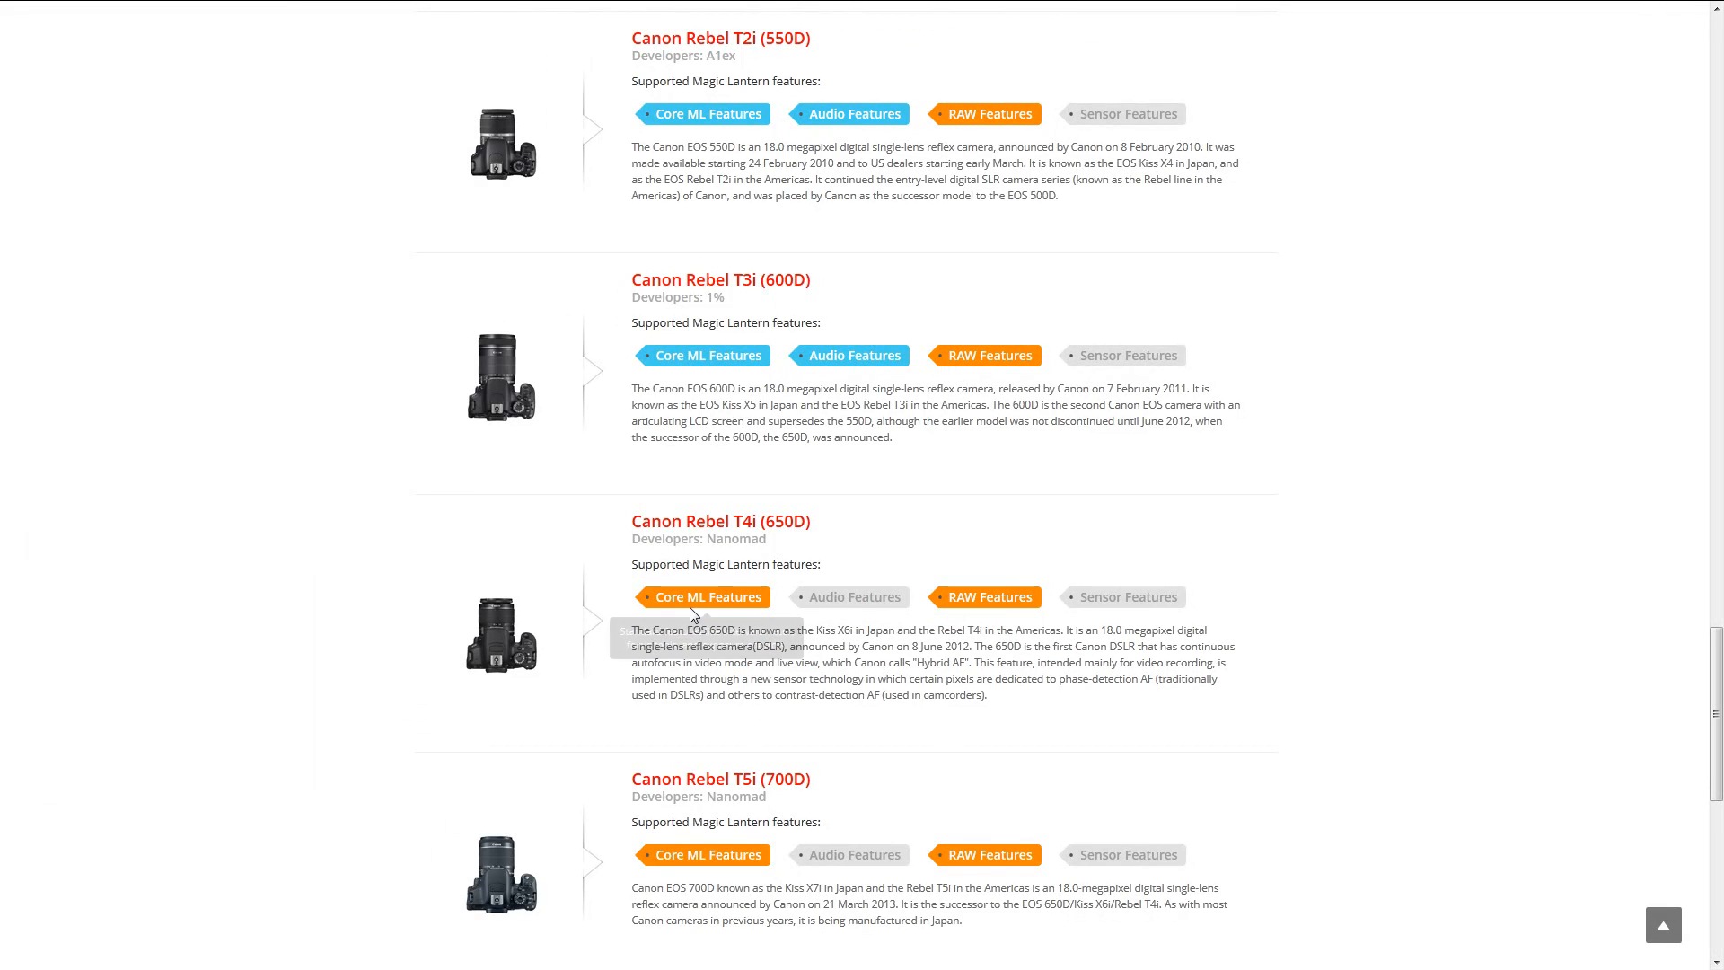
{"action": "mouse_move", "coordinate": [984, 597]}
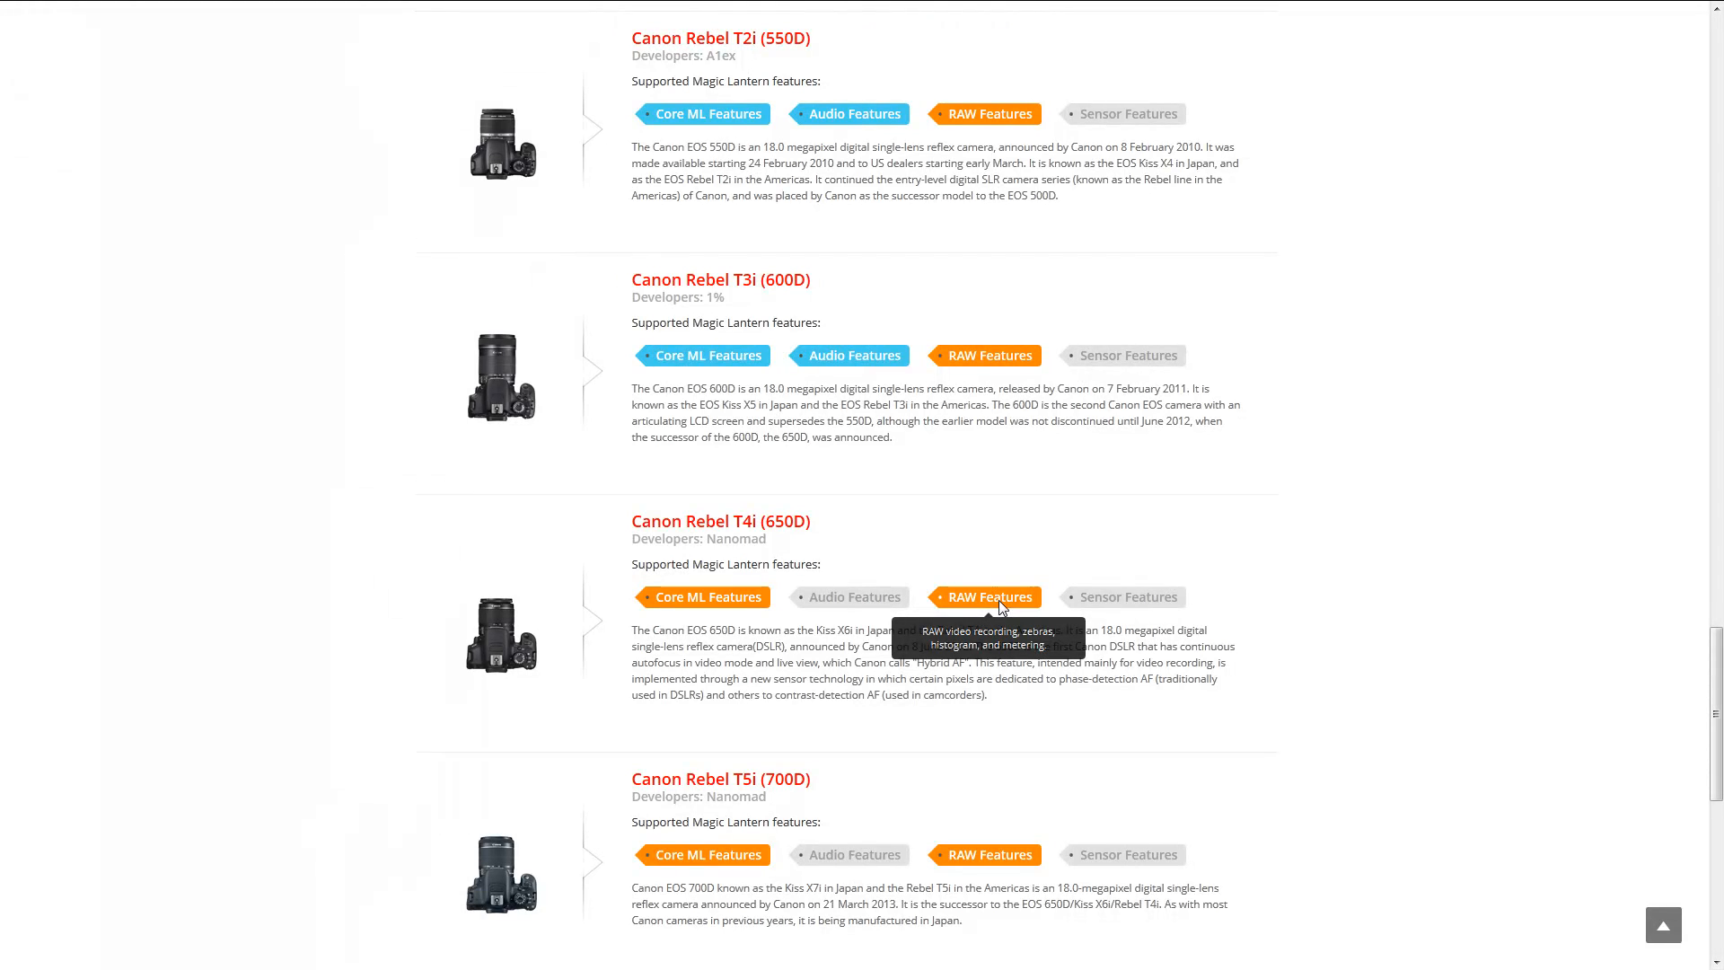
{"action": "mouse_move", "coordinate": [855, 597]}
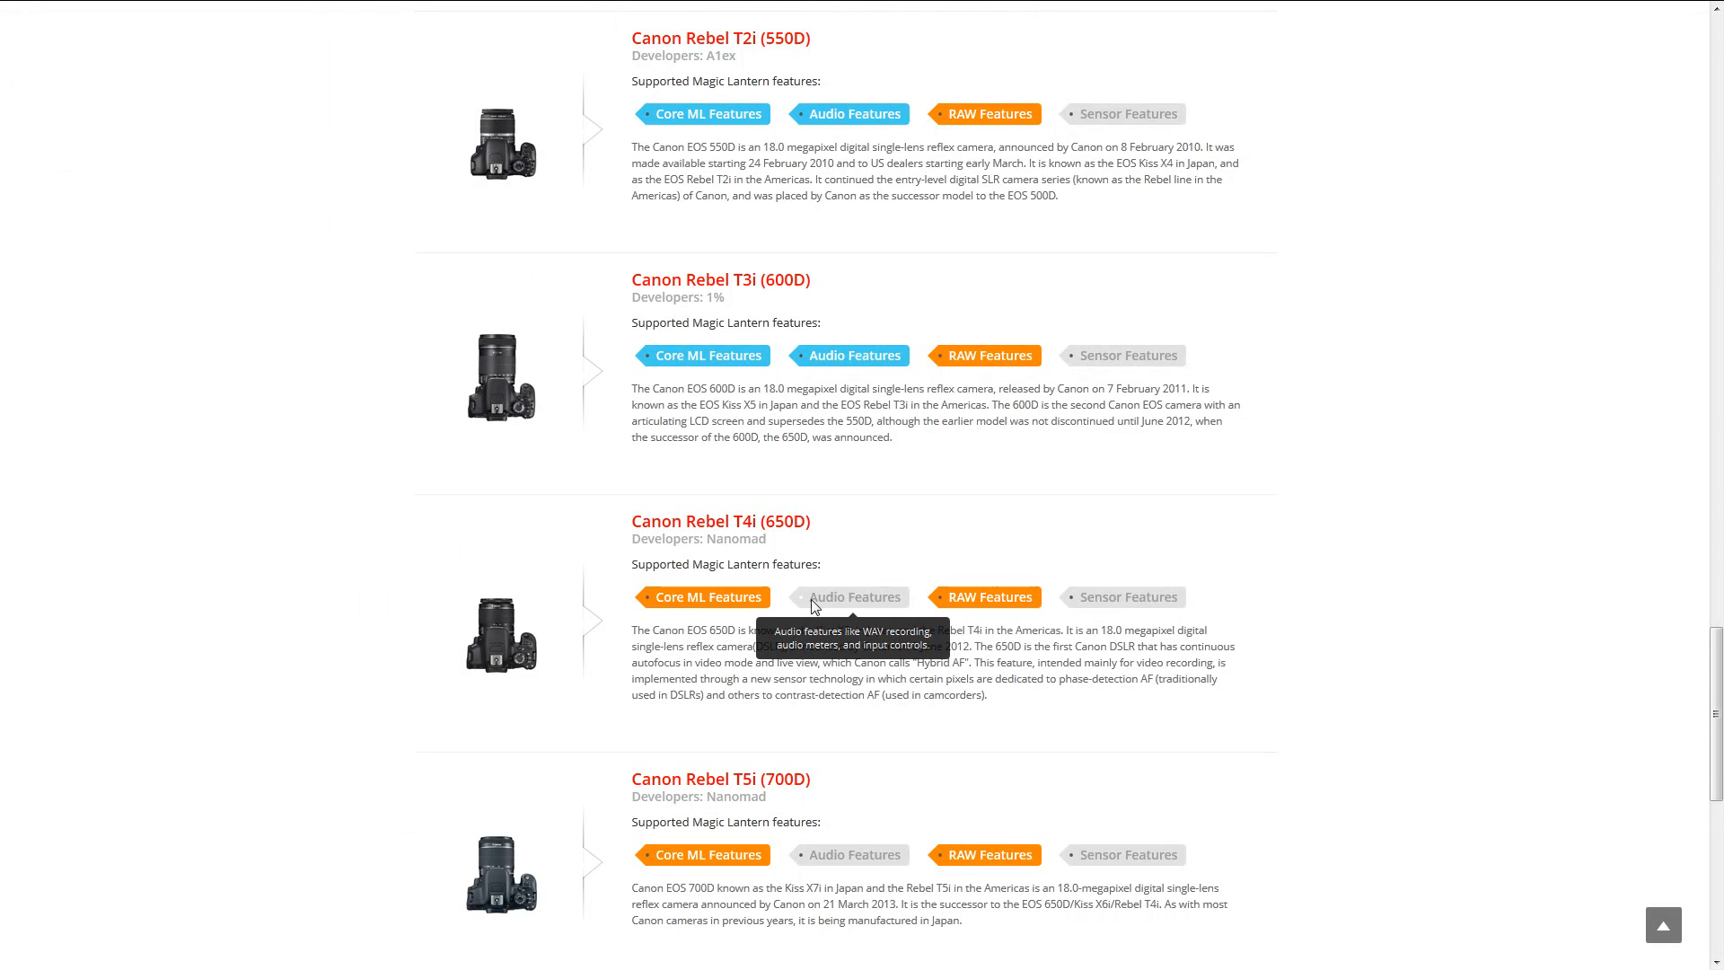
{"action": "mouse_move", "coordinate": [793, 523]}
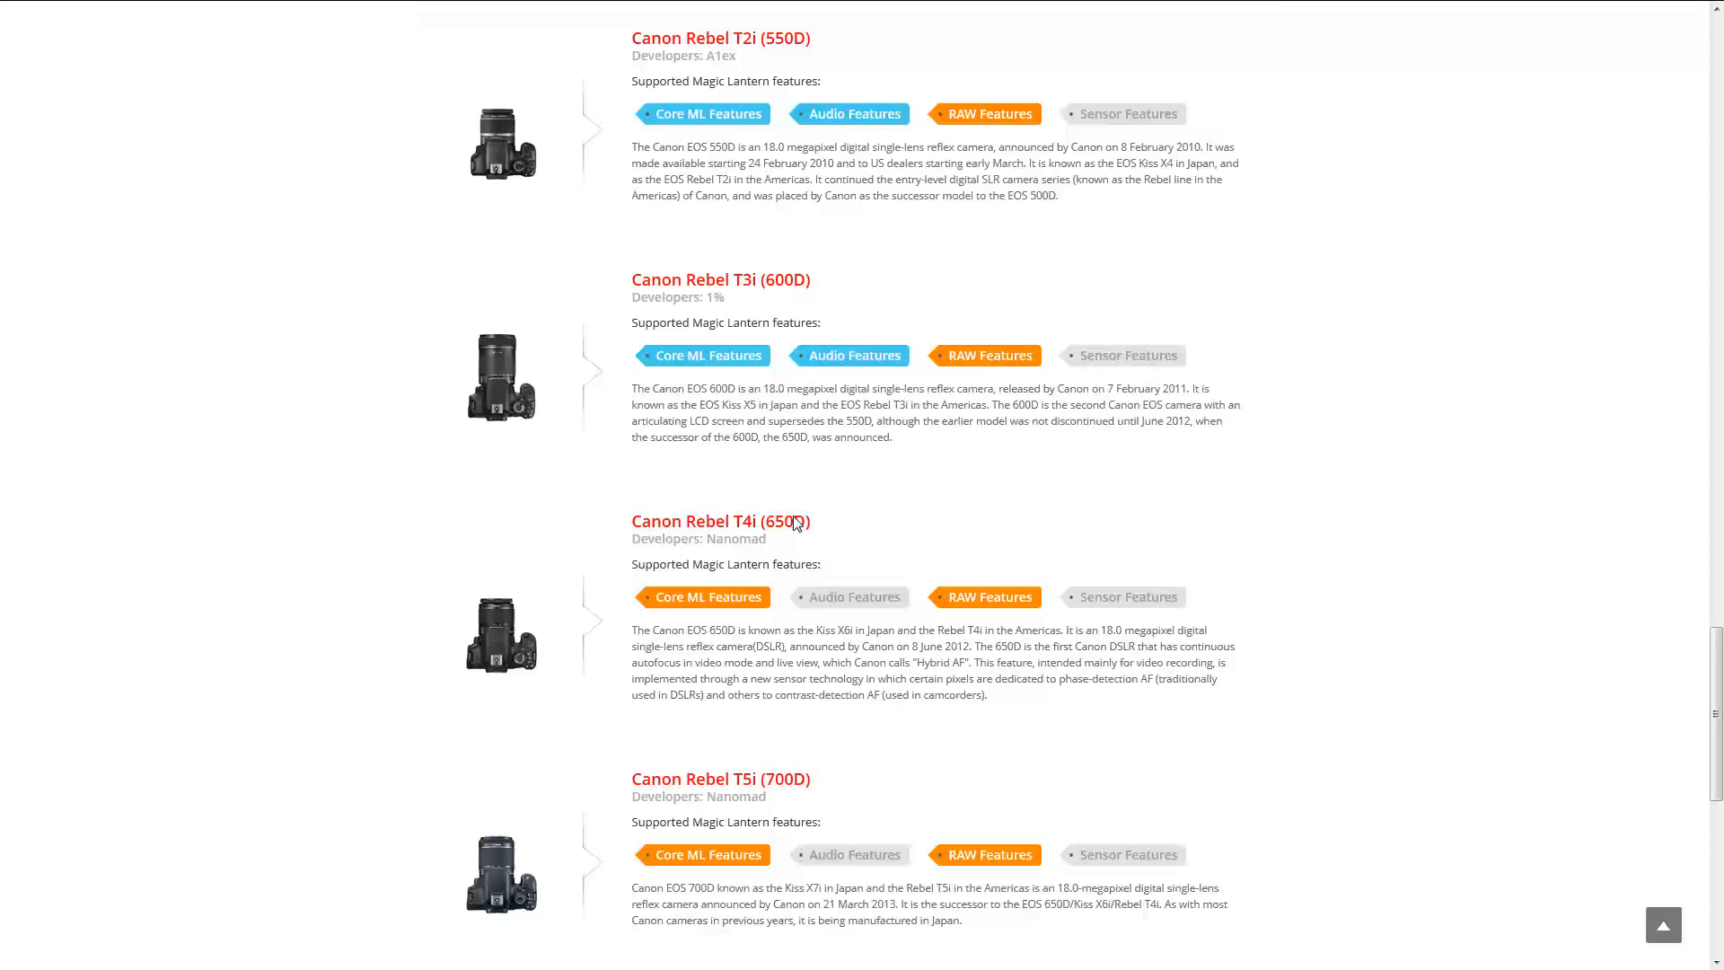
{"action": "scroll", "scroll_direction": "up", "scroll_amount": 3}
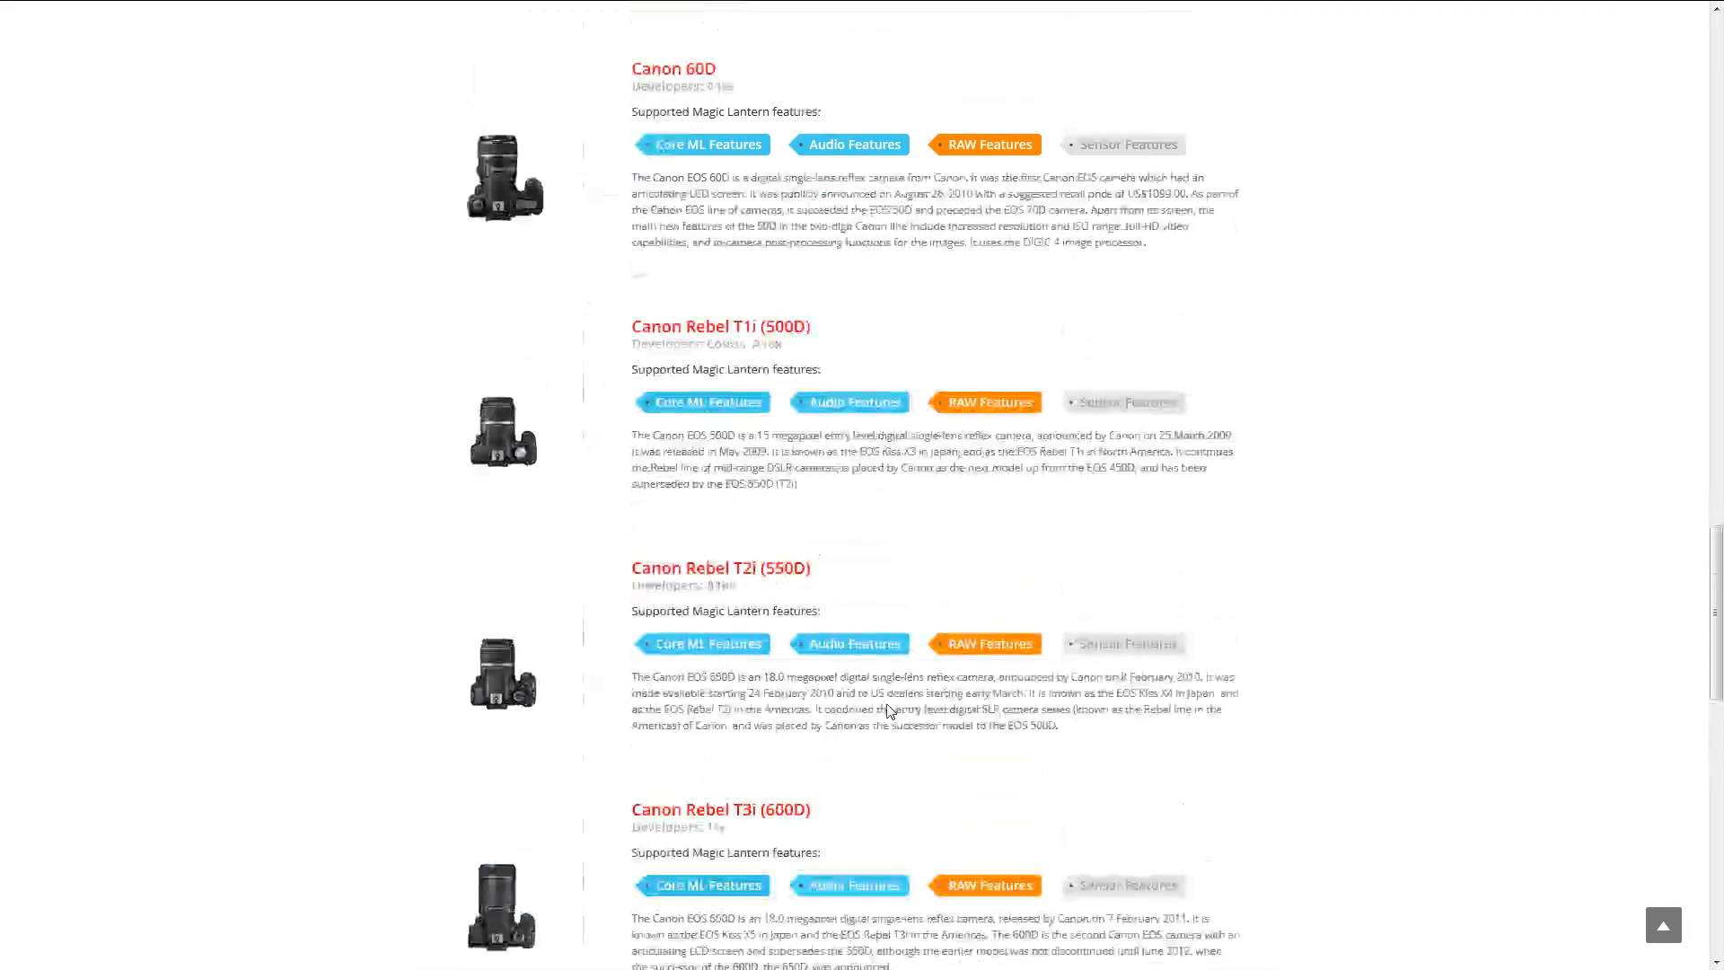
{"action": "scroll", "scroll_direction": "up", "scroll_amount": 3}
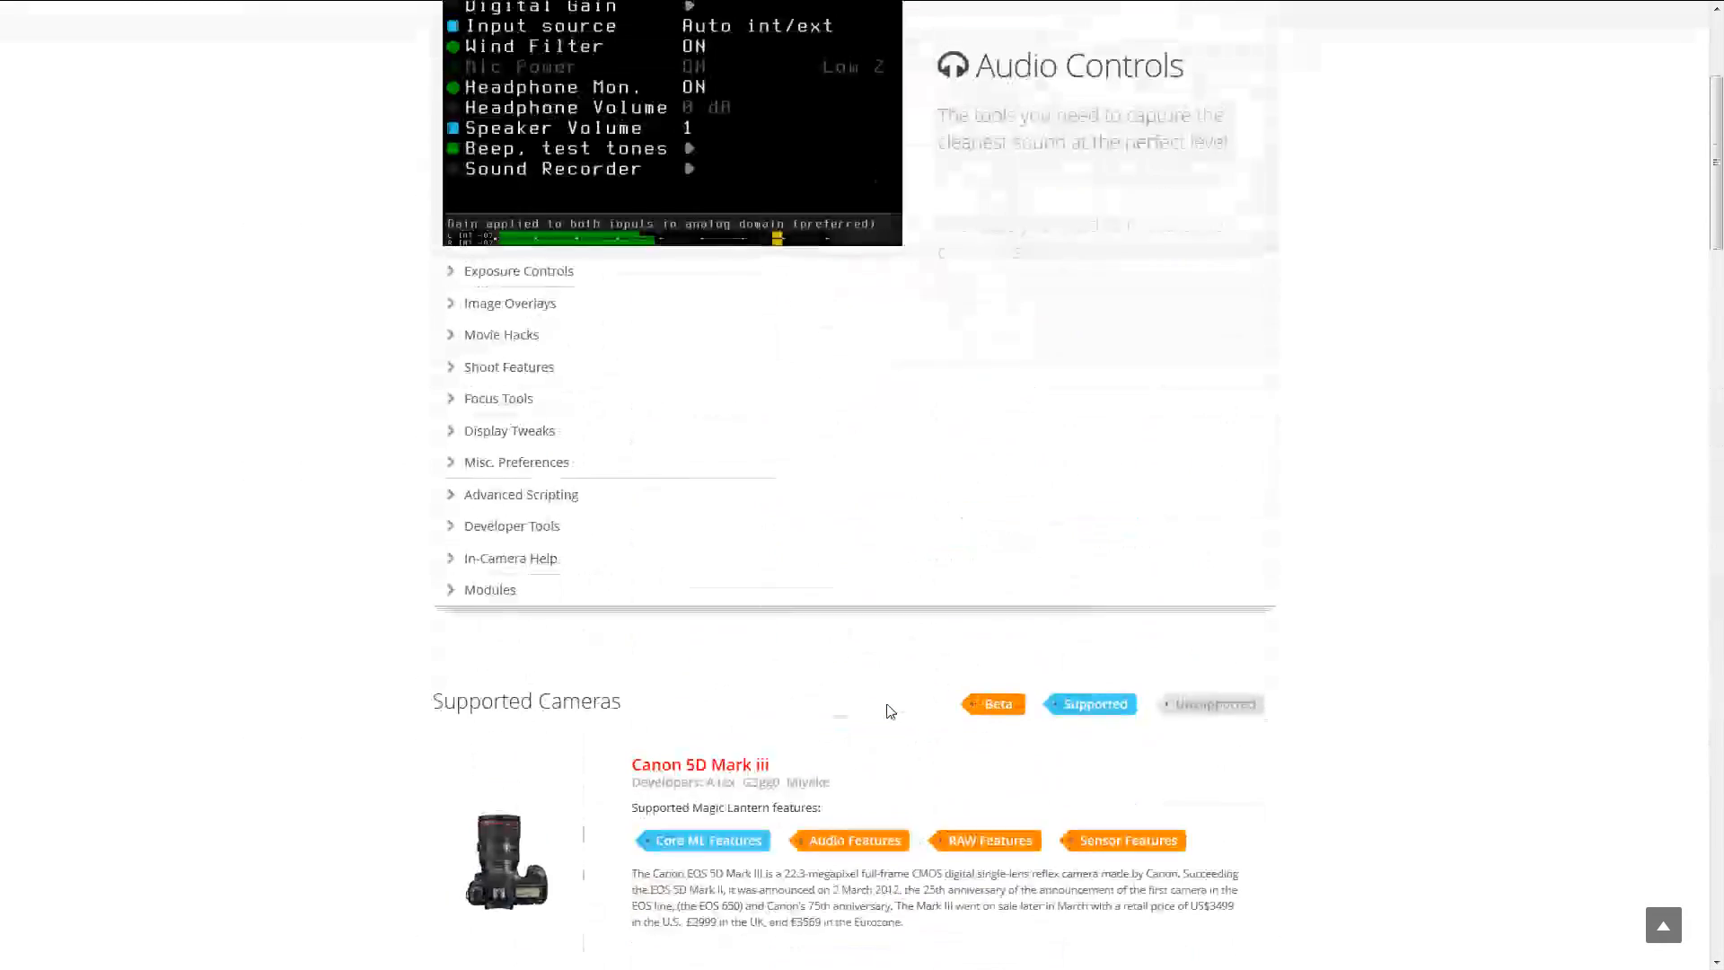
{"action": "scroll", "scroll_direction": "up", "scroll_amount": 3}
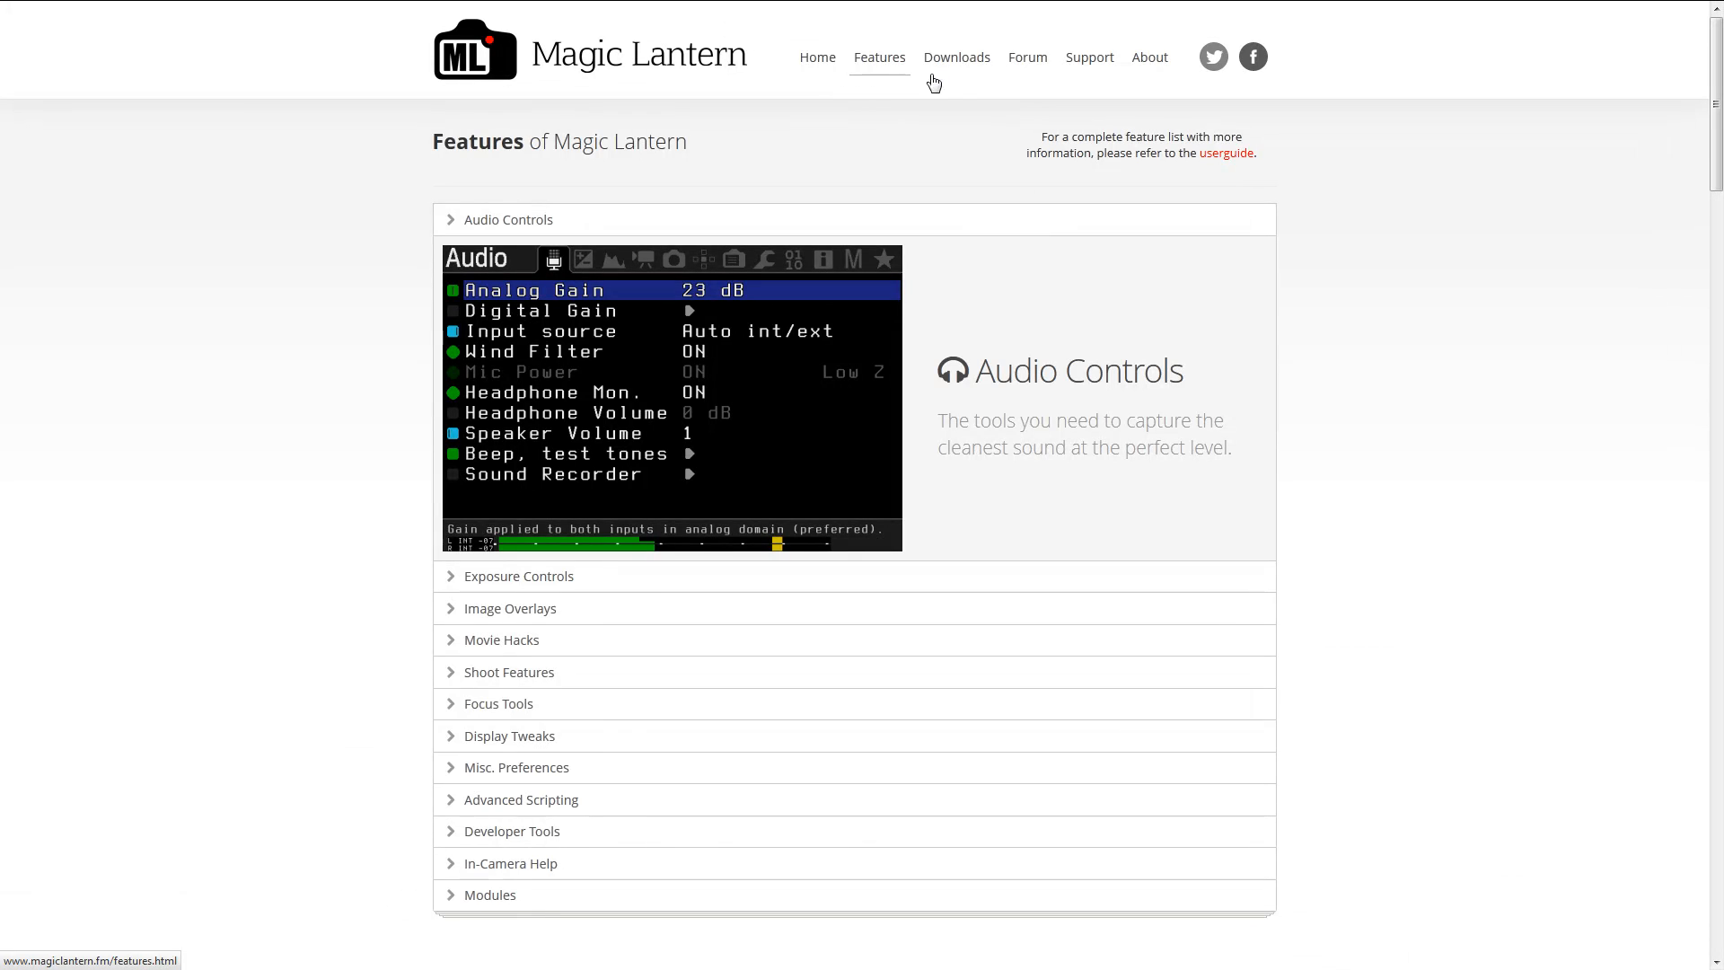
- Go to the Downloads page and look over the Stable Release v2.3 cameras
{"action": "left_click", "coordinate": [955, 57]}
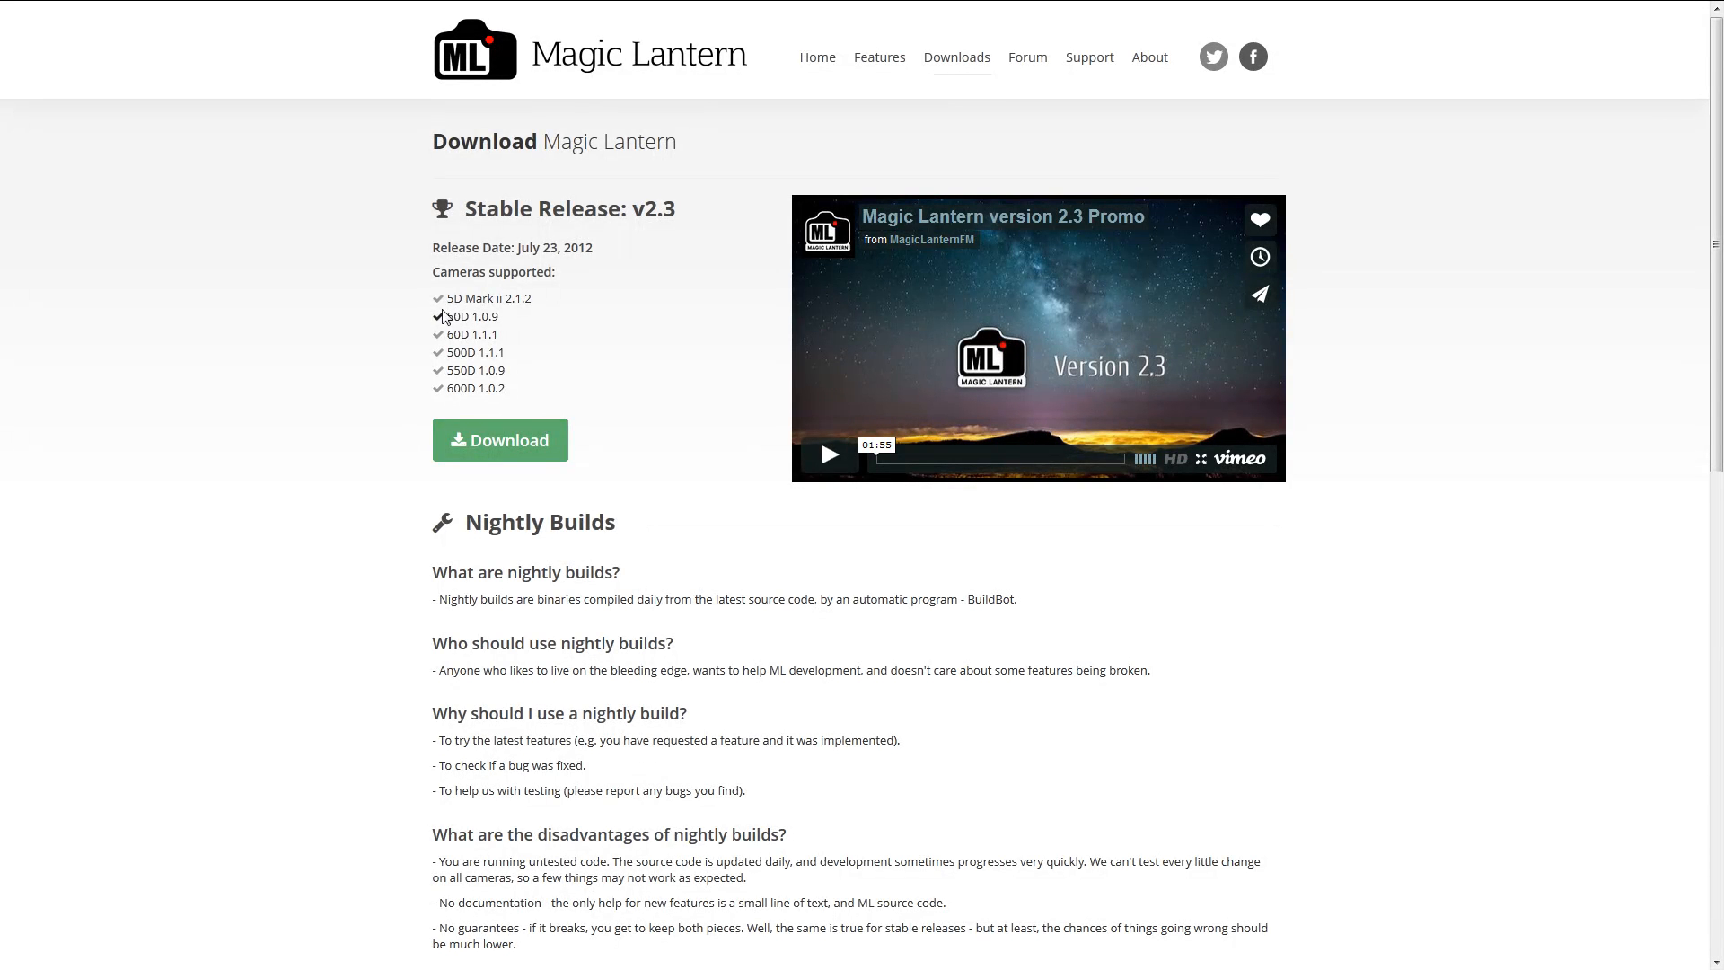
{"action": "mouse_move", "coordinate": [473, 327]}
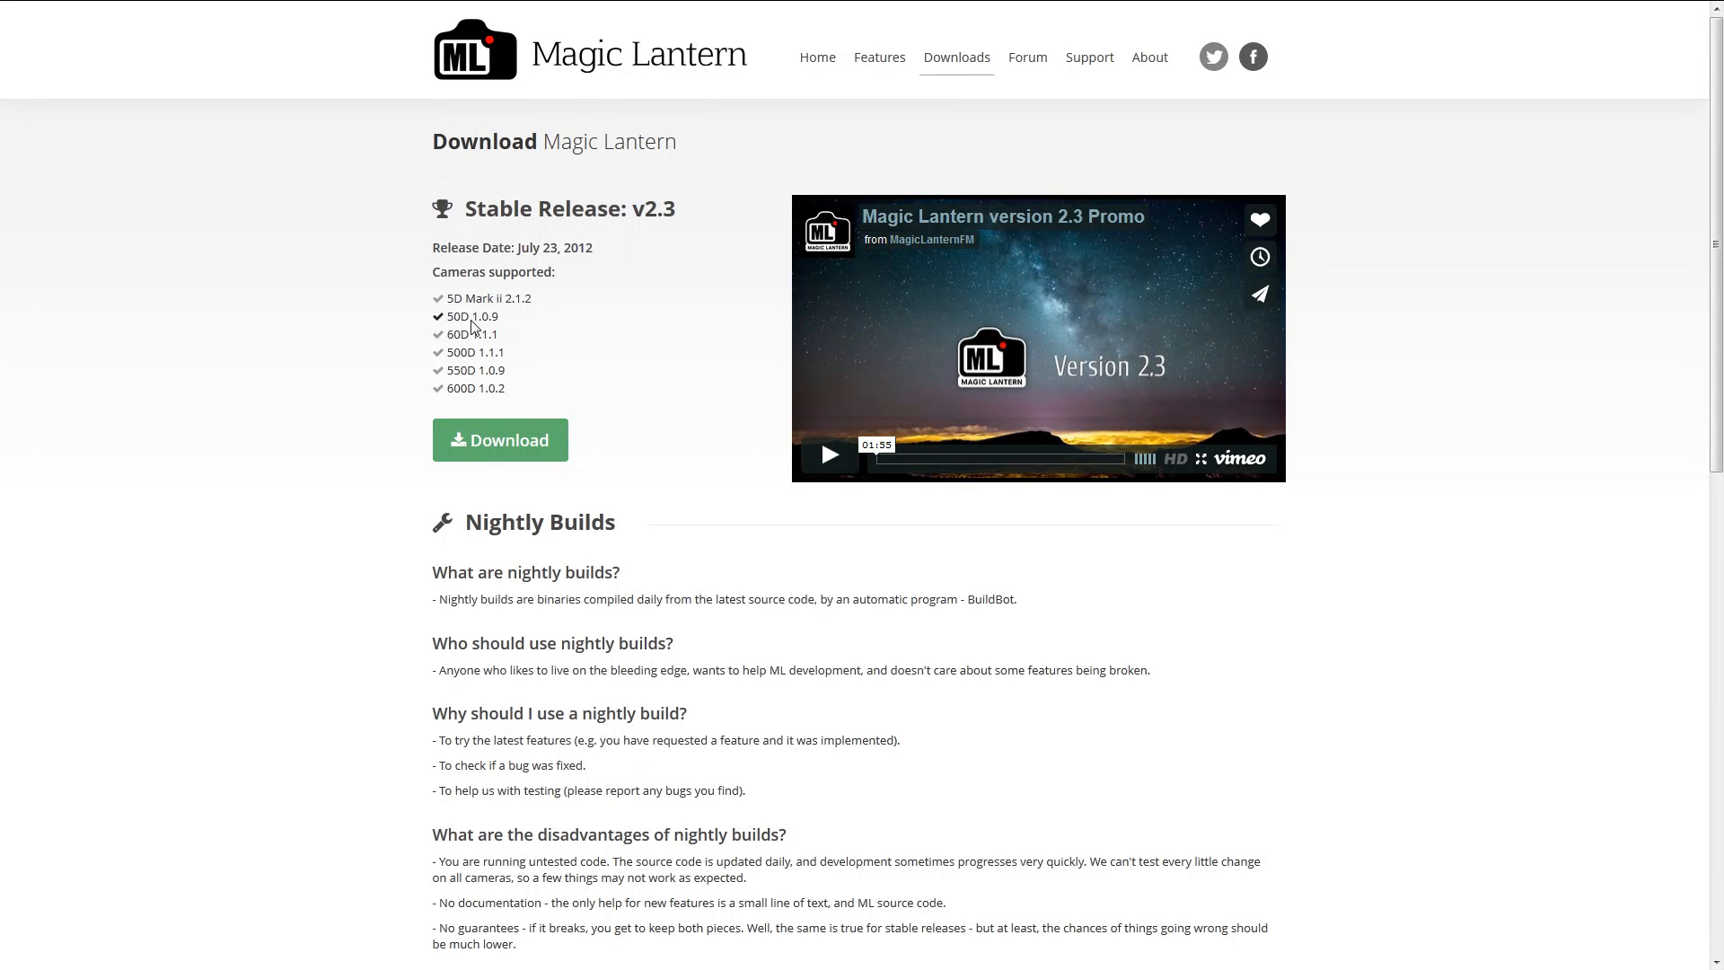
{"action": "mouse_move", "coordinate": [494, 363]}
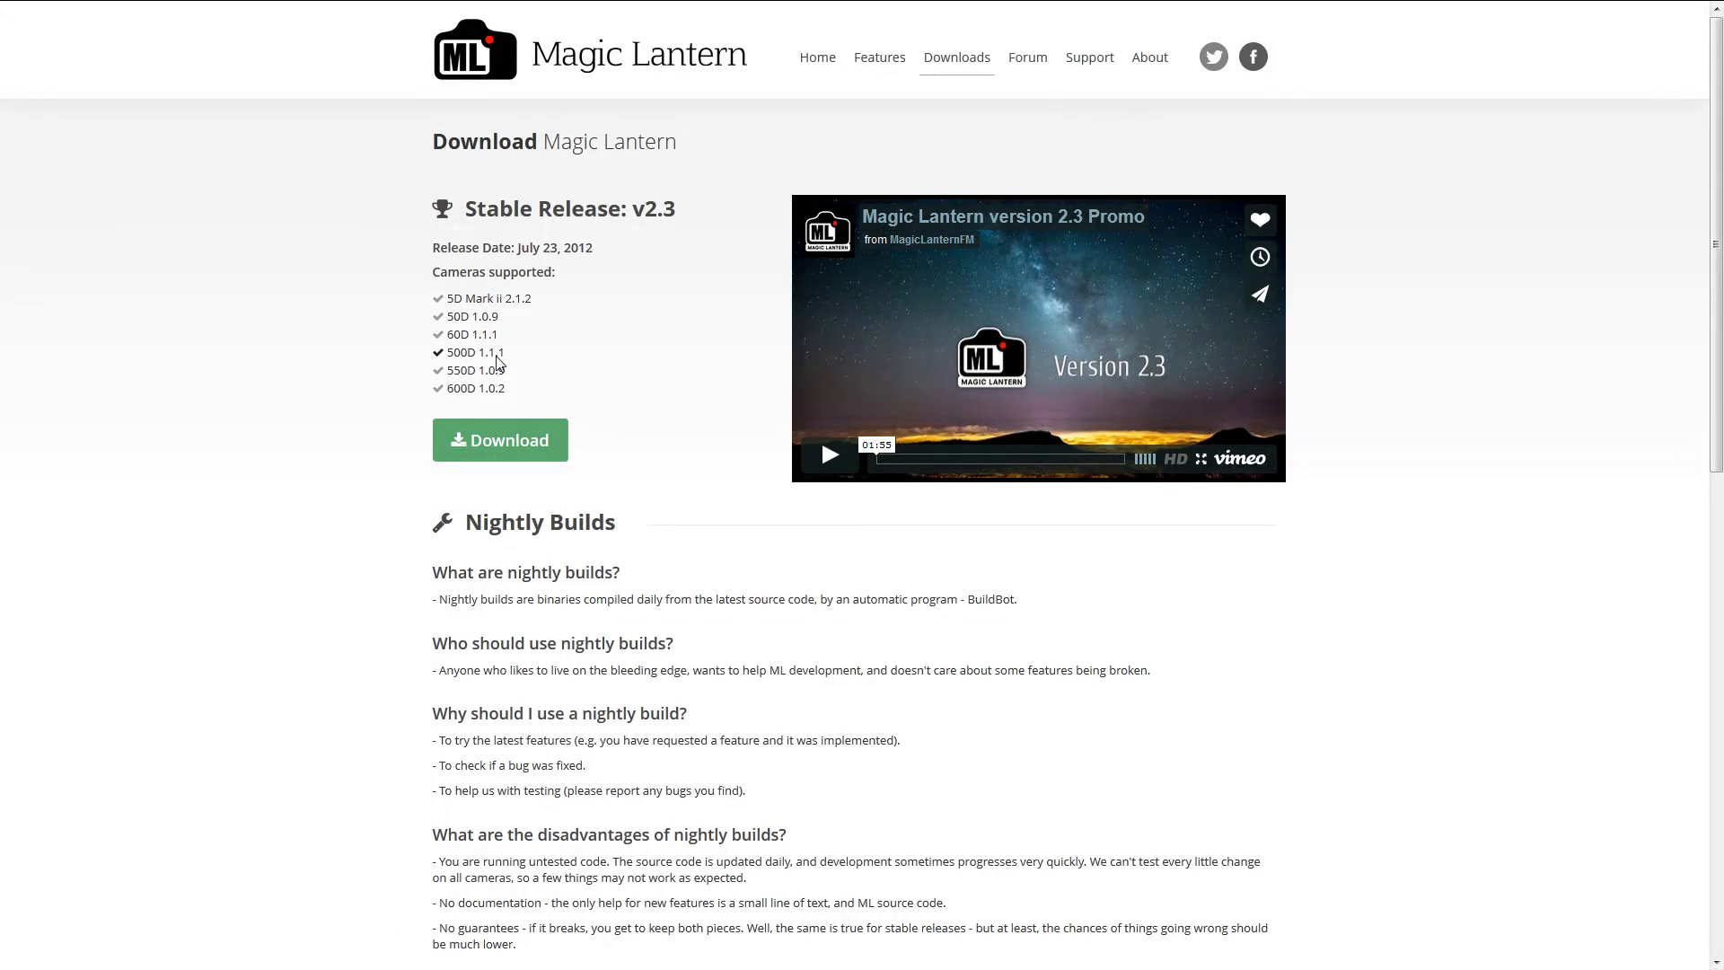
{"action": "mouse_move", "coordinate": [494, 321]}
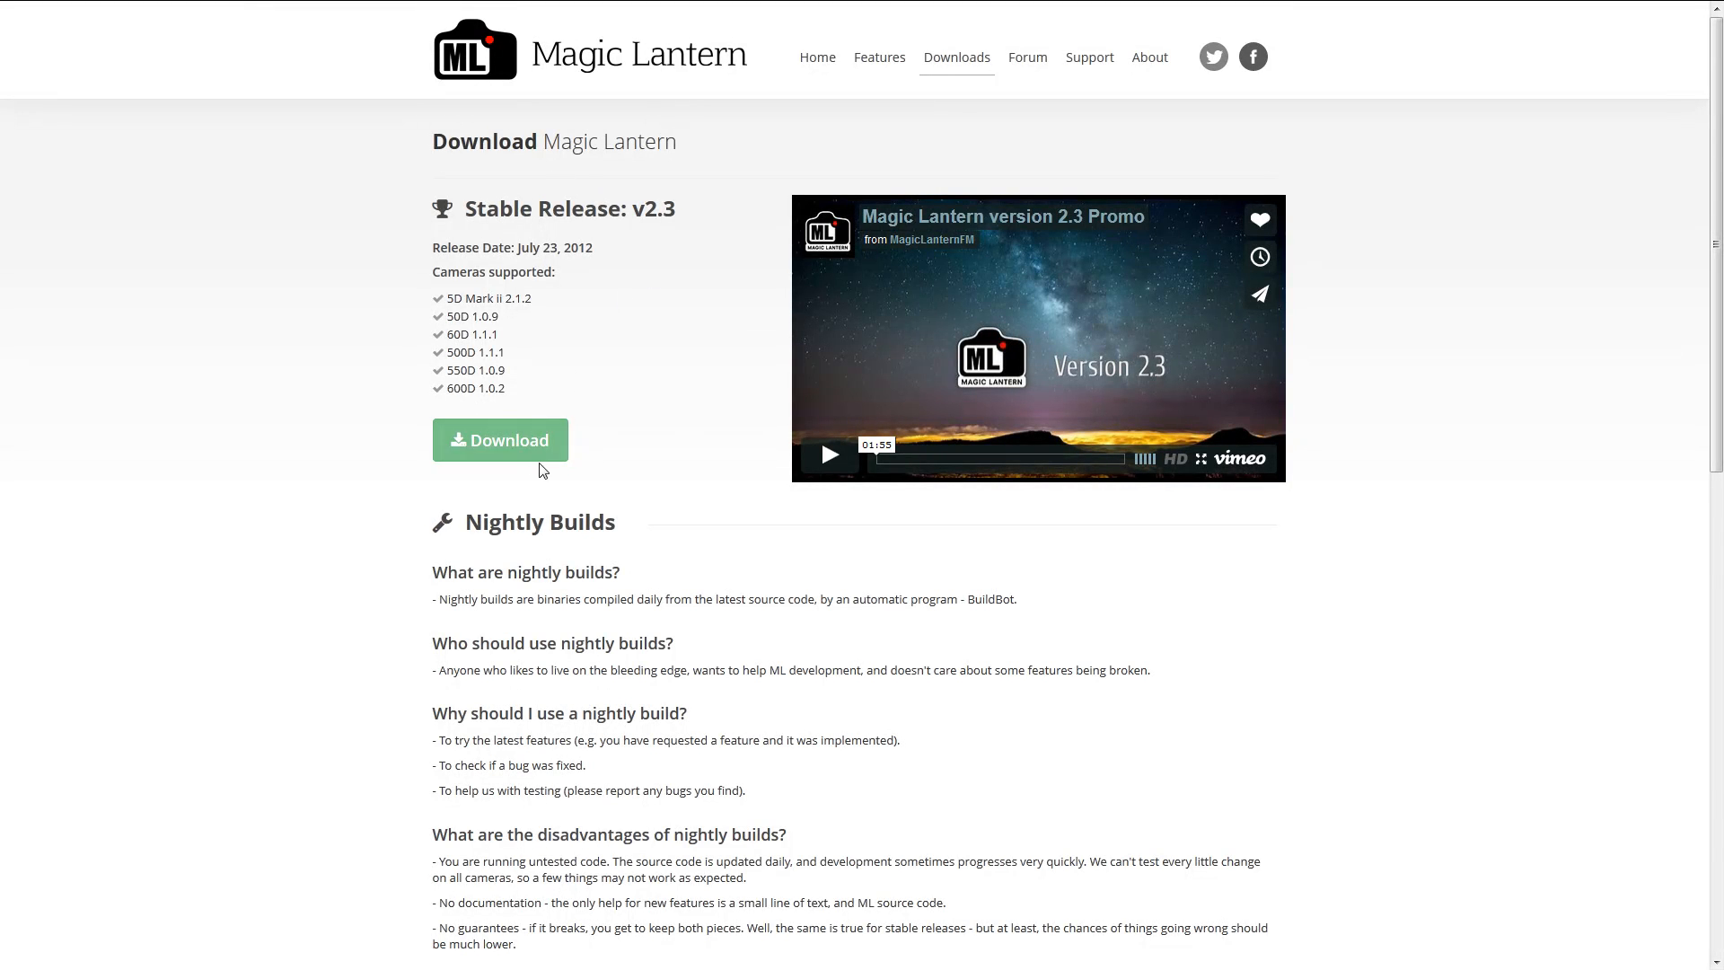
{"action": "mouse_move", "coordinate": [720, 449]}
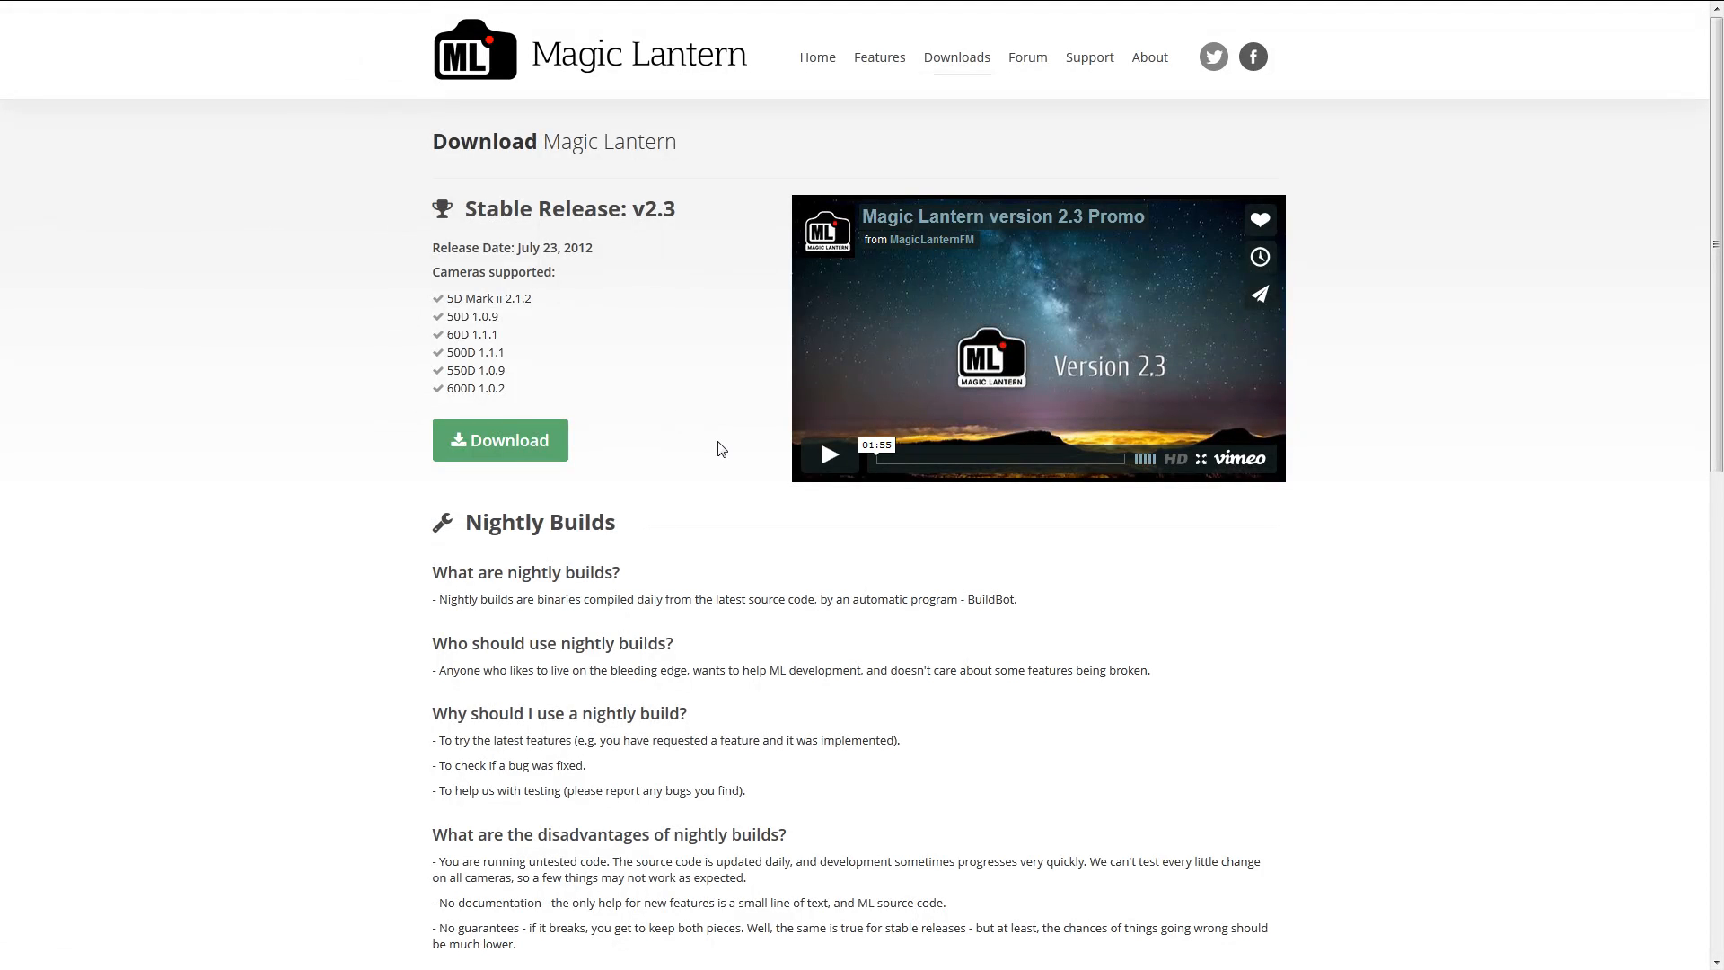
{"action": "mouse_move", "coordinate": [482, 432]}
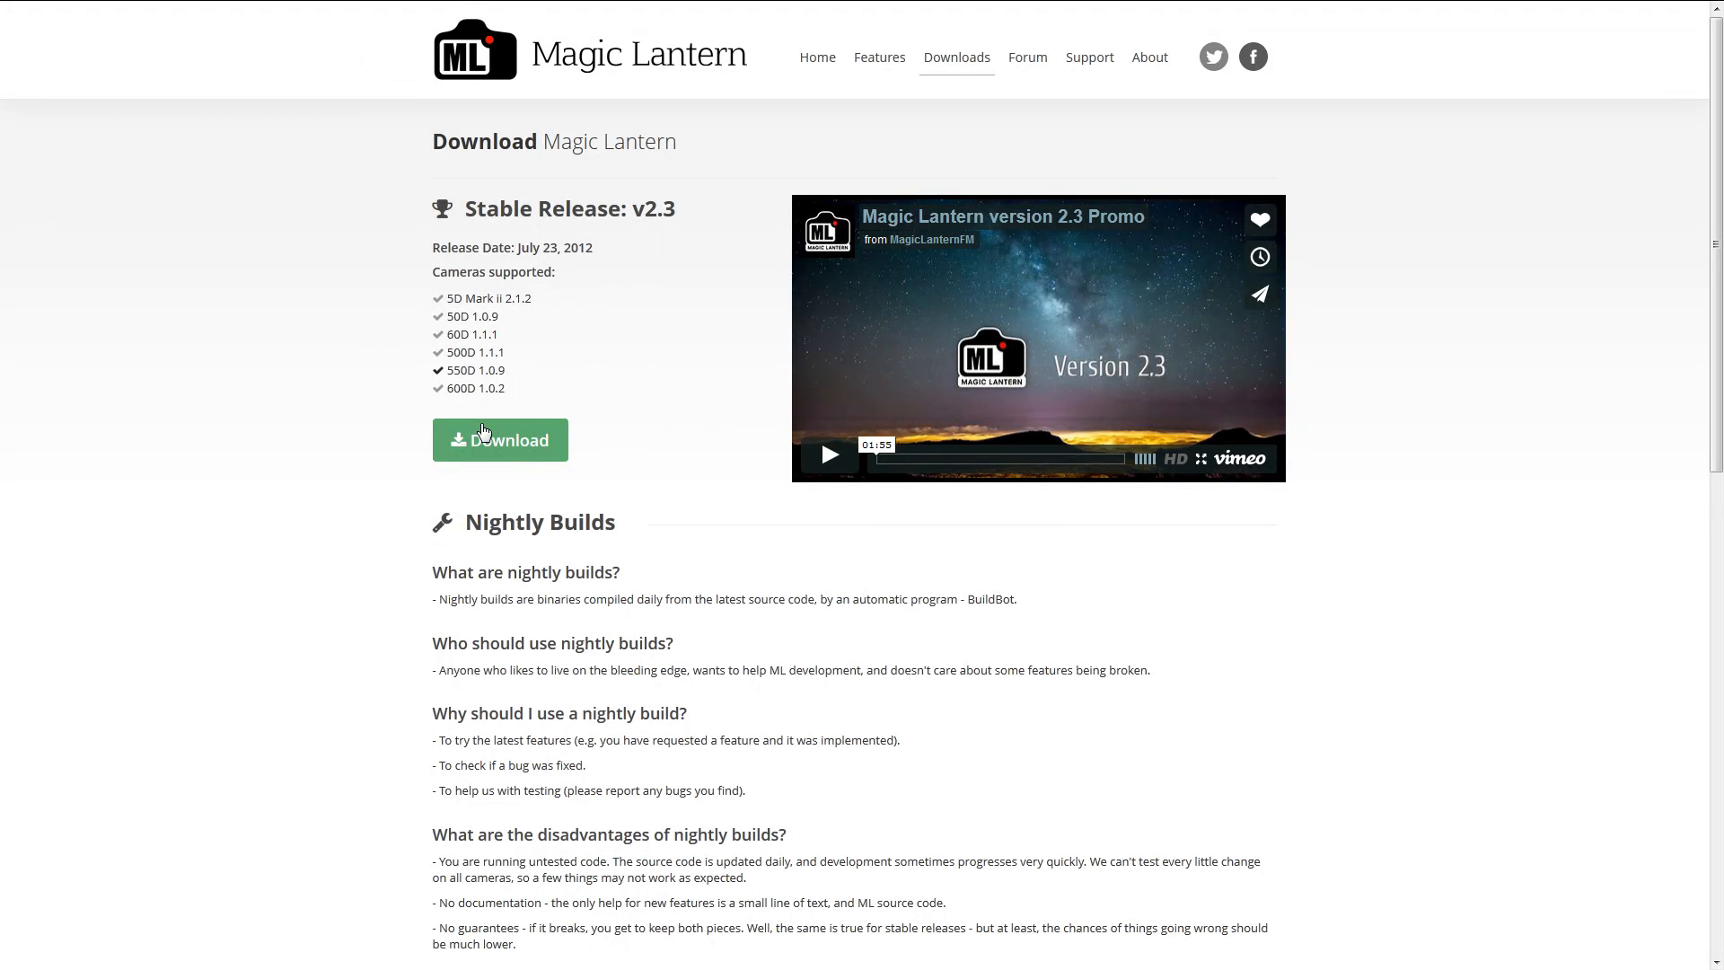
{"action": "scroll", "scroll_direction": "down", "scroll_amount": 3}
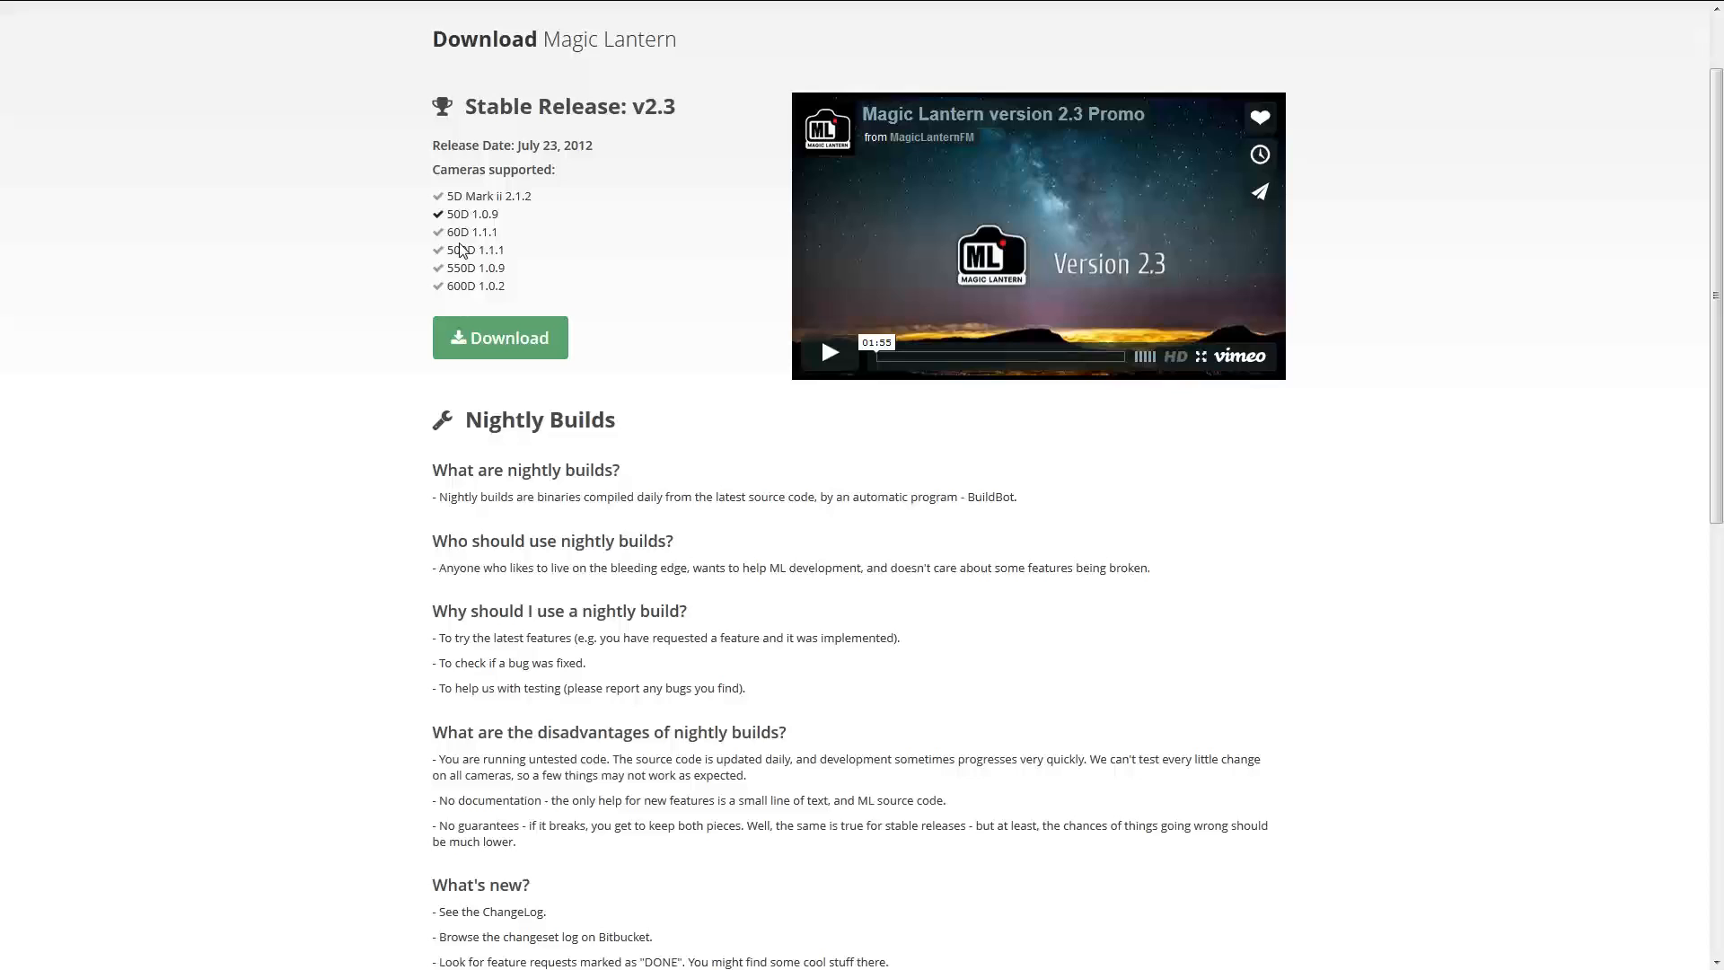
{"action": "mouse_move", "coordinate": [542, 280]}
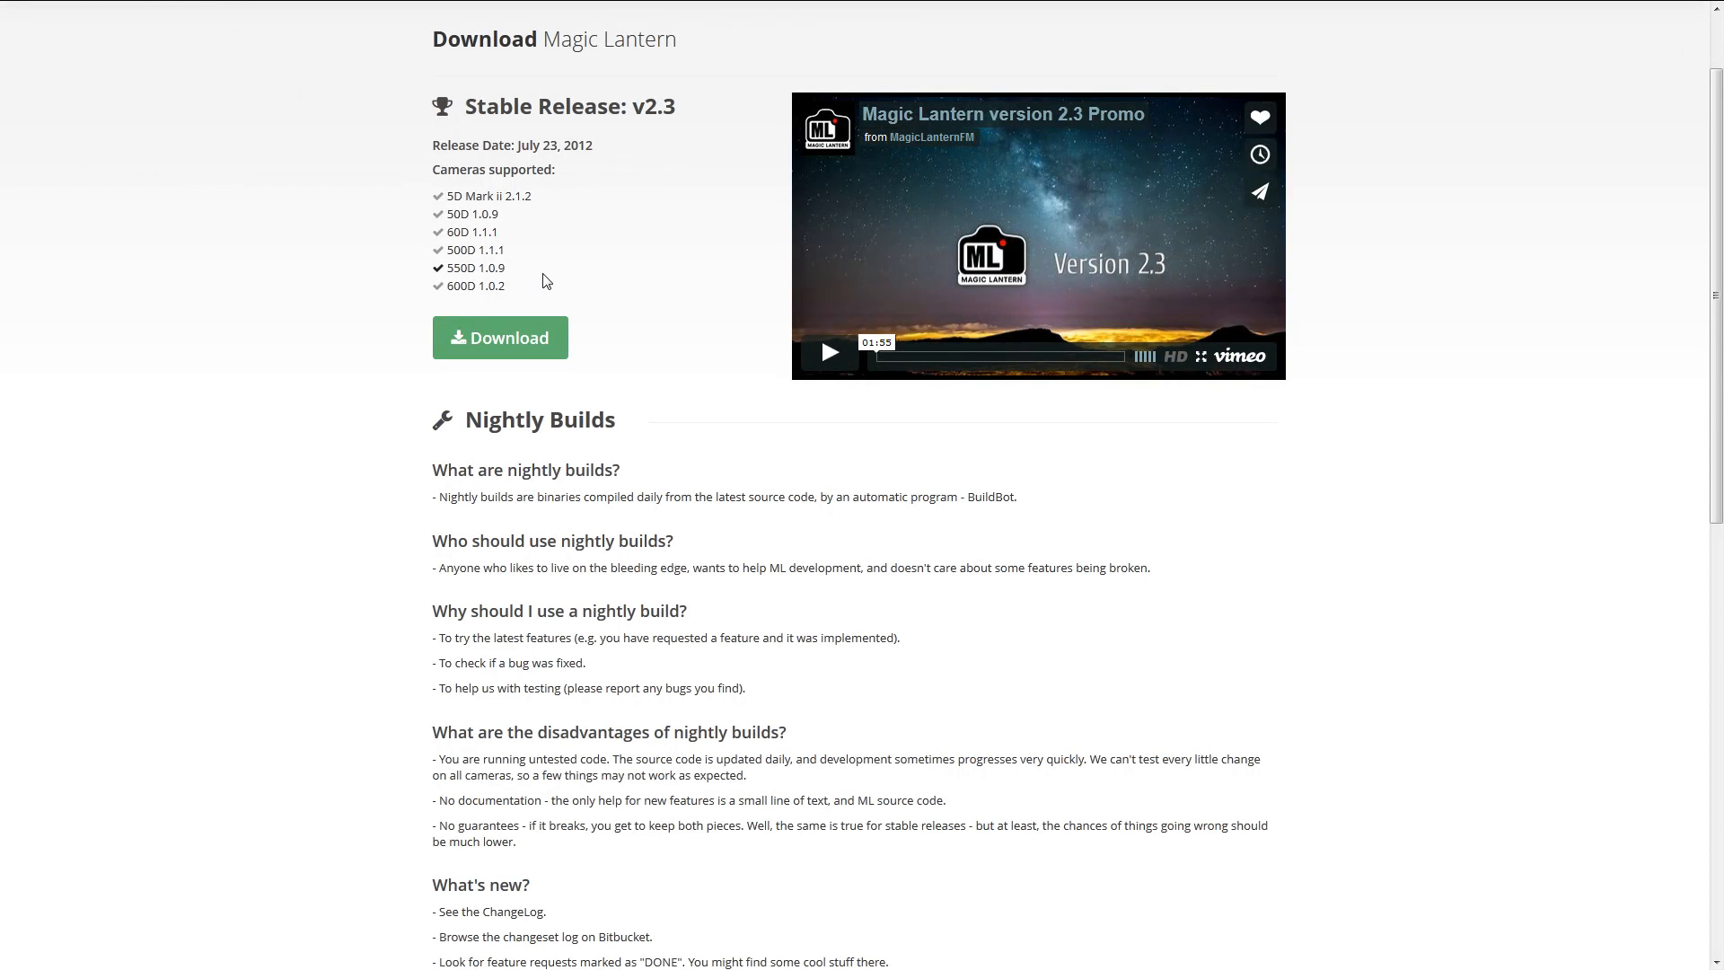
{"action": "mouse_move", "coordinate": [471, 239]}
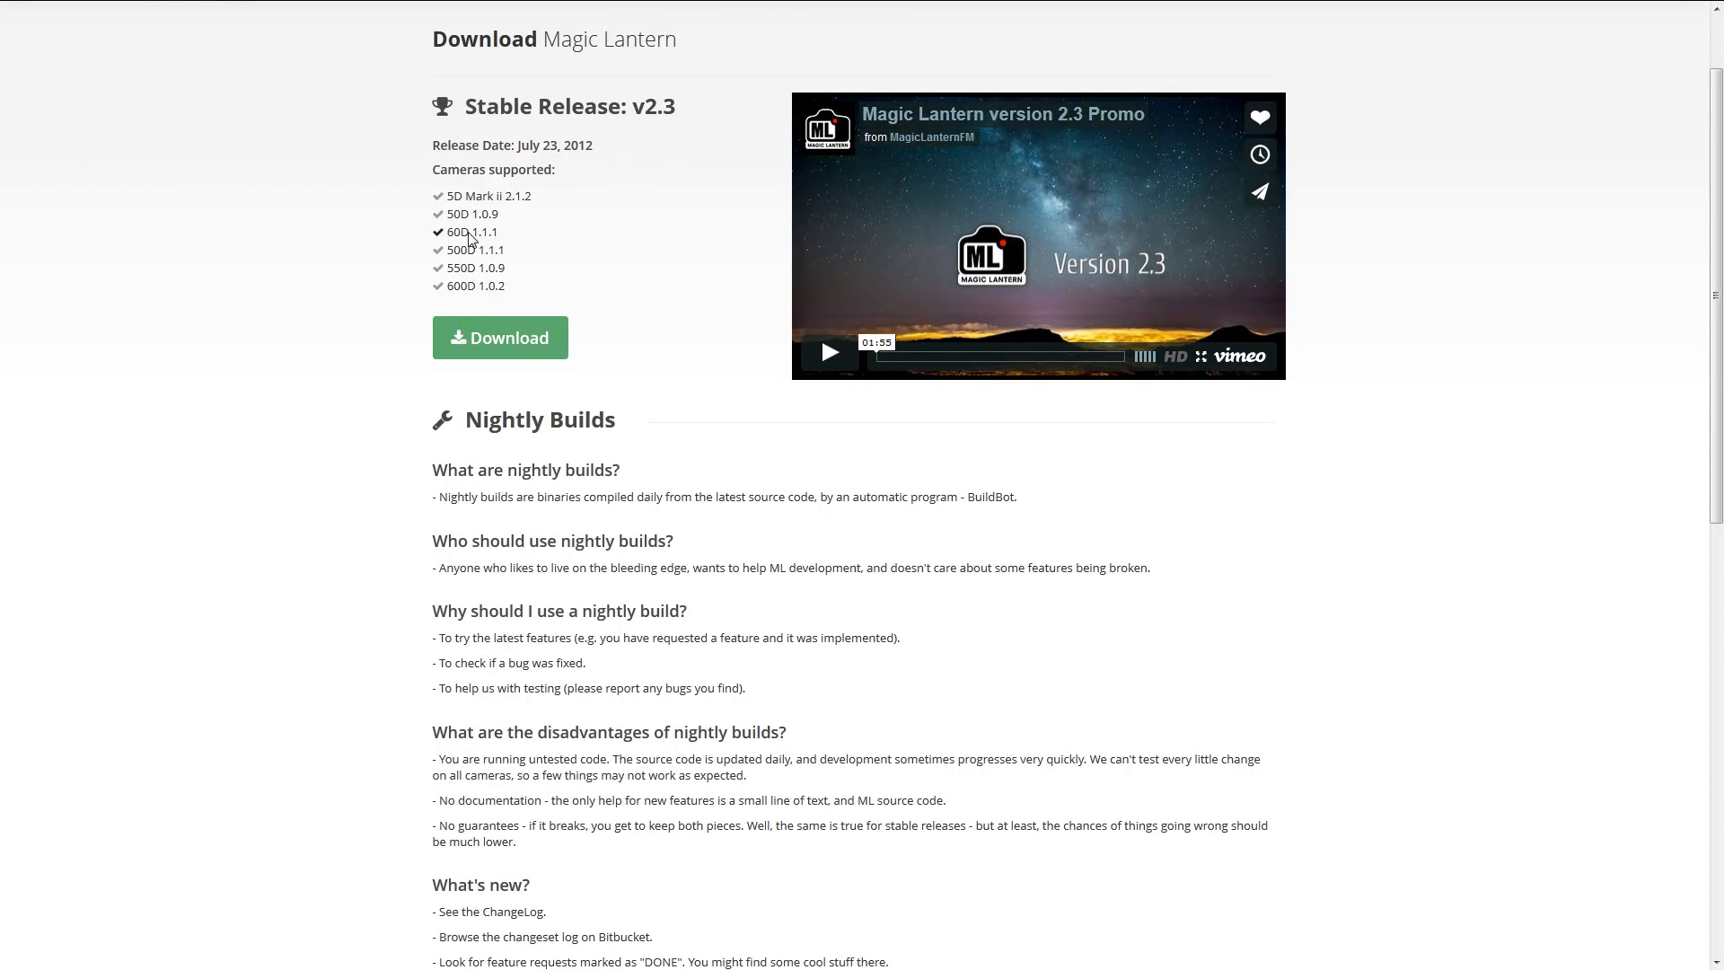
{"action": "mouse_move", "coordinate": [644, 533]}
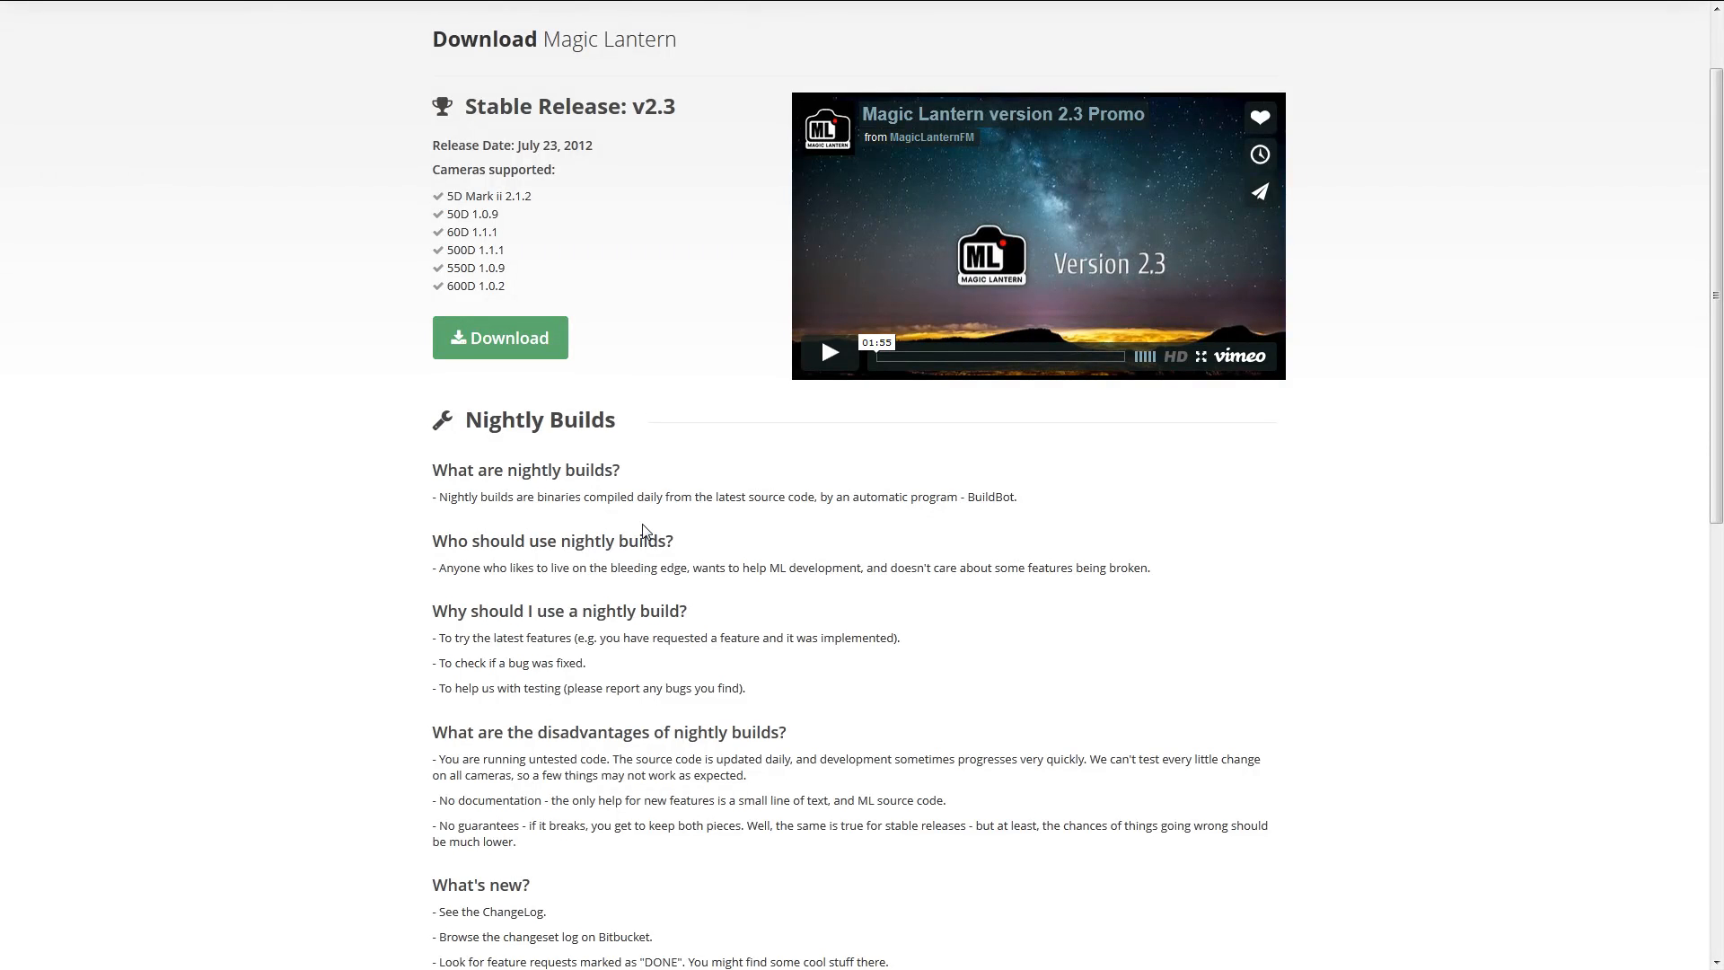
{"action": "scroll", "scroll_direction": "down", "scroll_amount": 3}
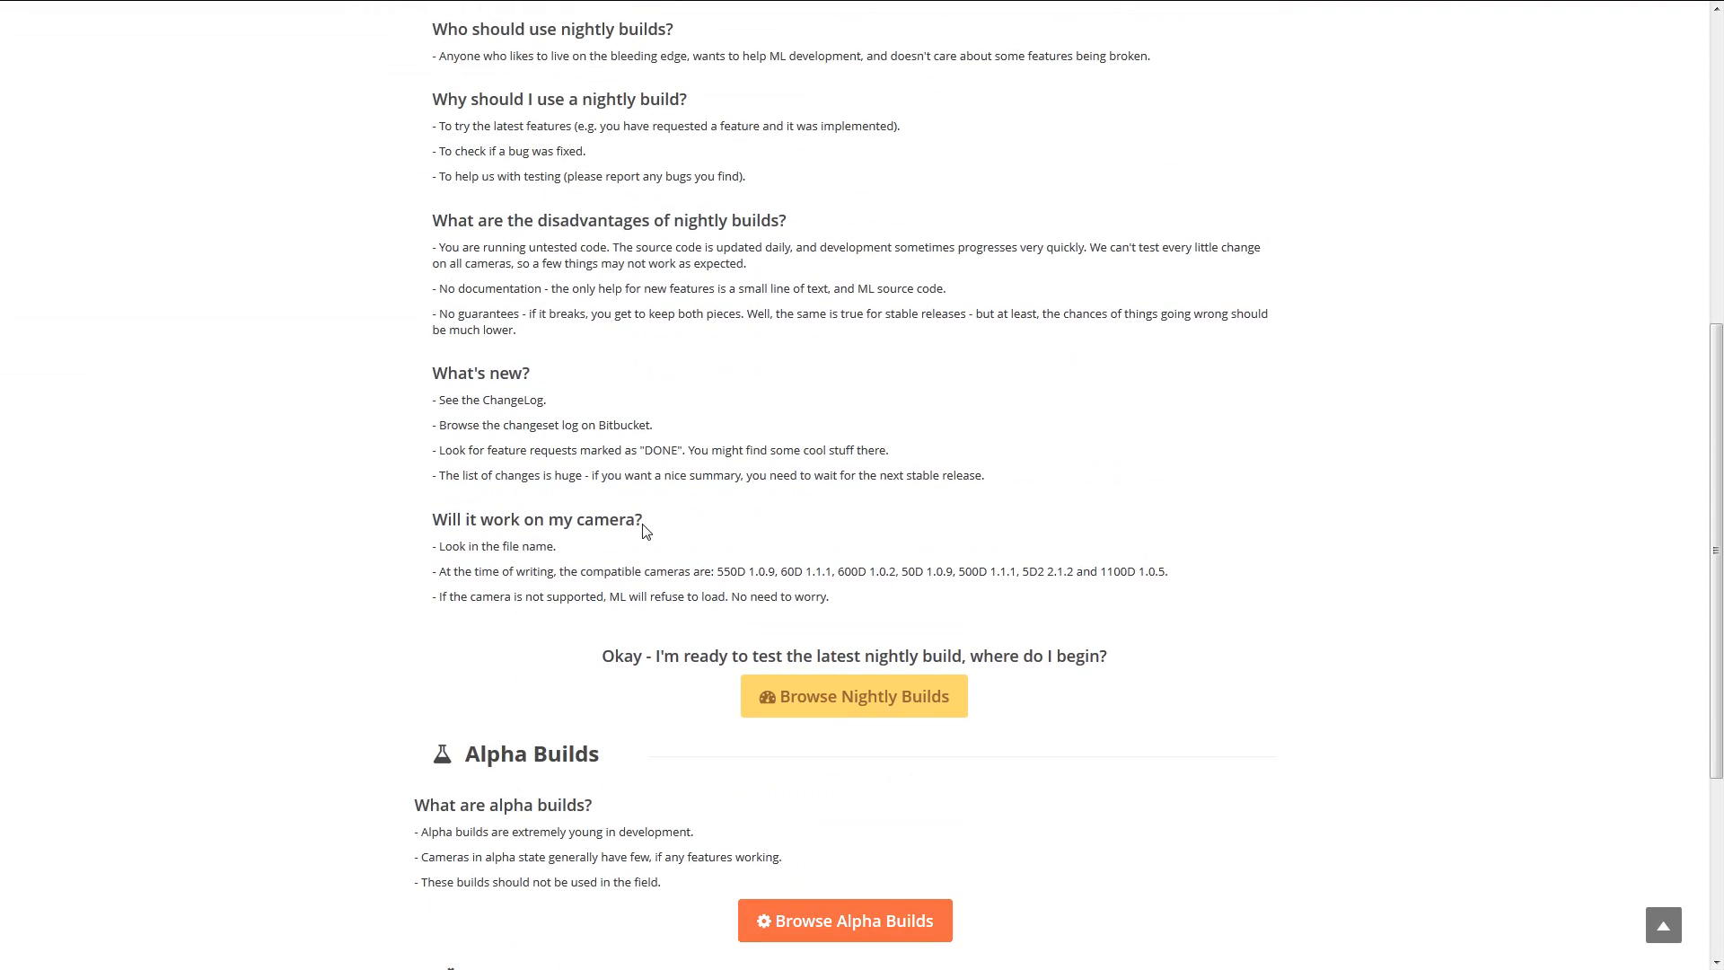
{"action": "scroll", "scroll_direction": "up", "scroll_amount": 3}
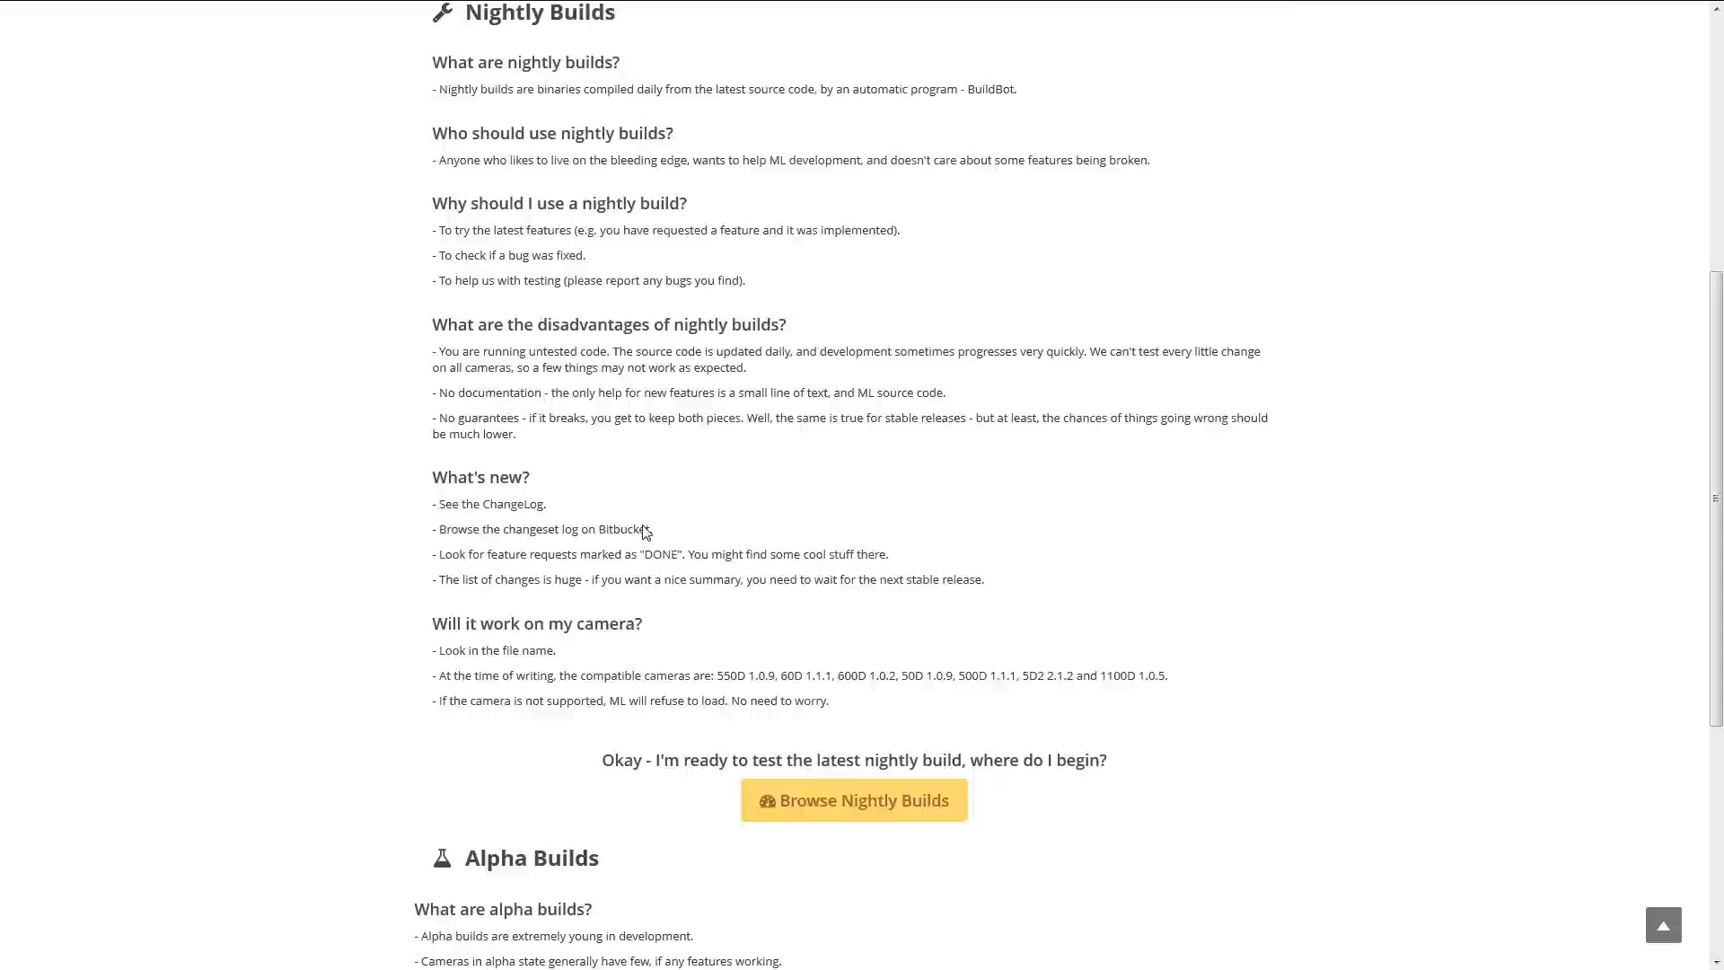
{"action": "scroll", "scroll_direction": "up", "scroll_amount": 3}
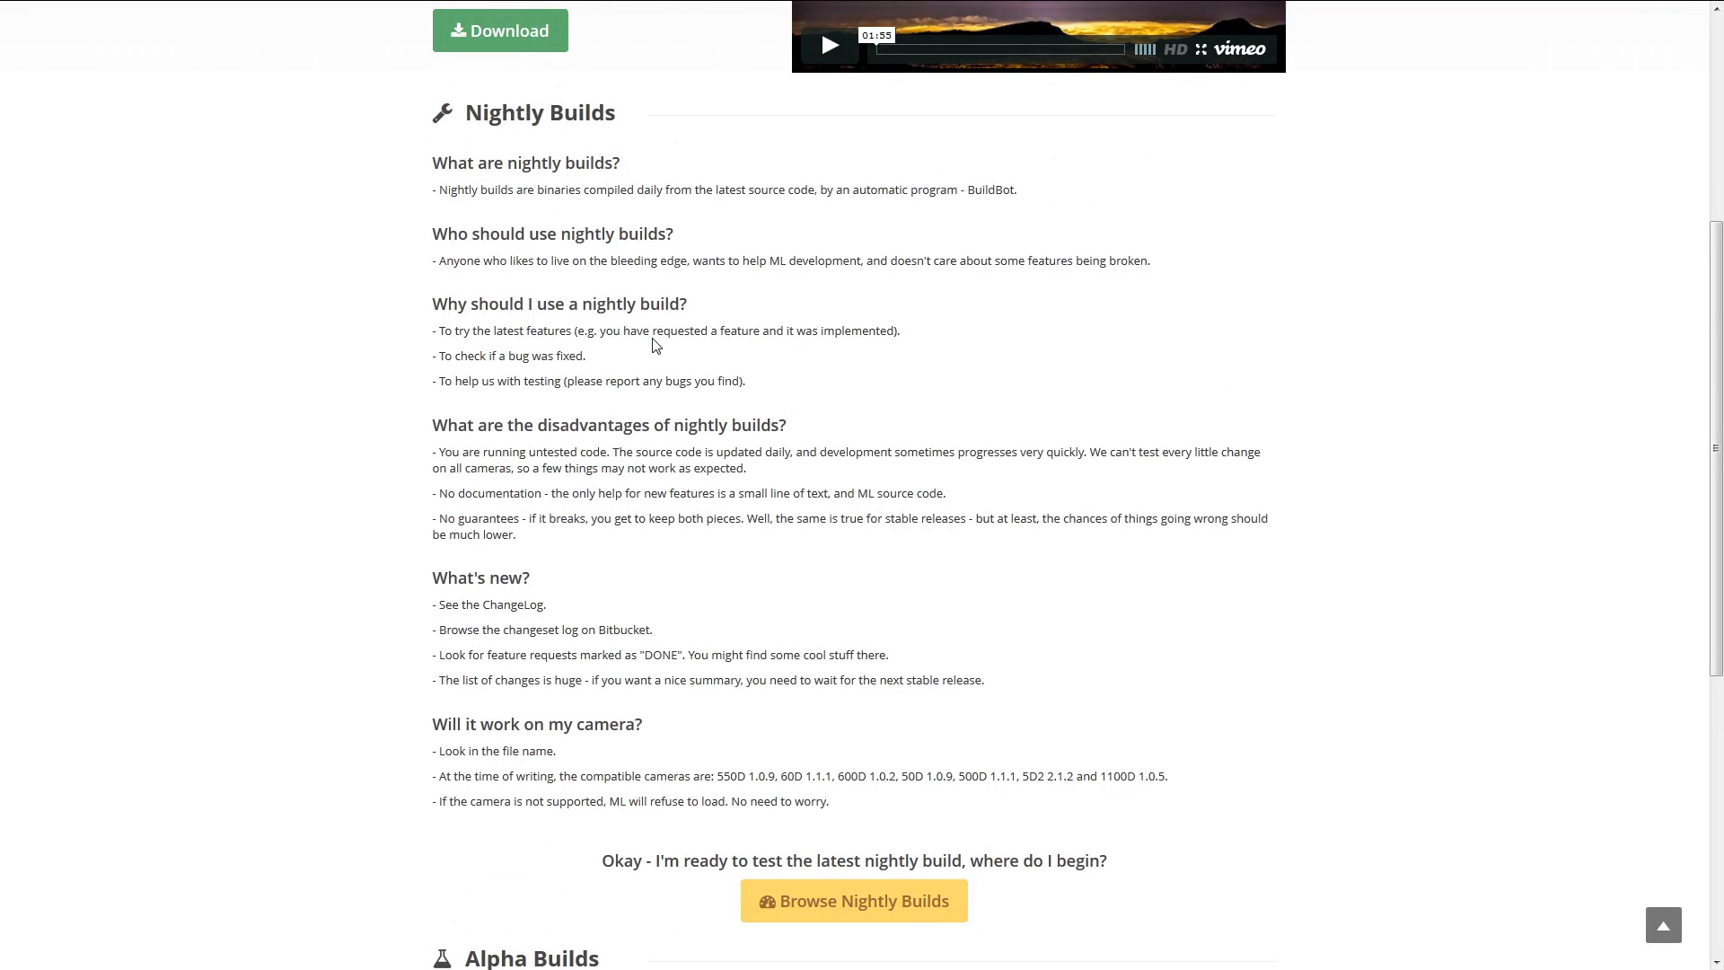
{"action": "mouse_move", "coordinate": [504, 134]}
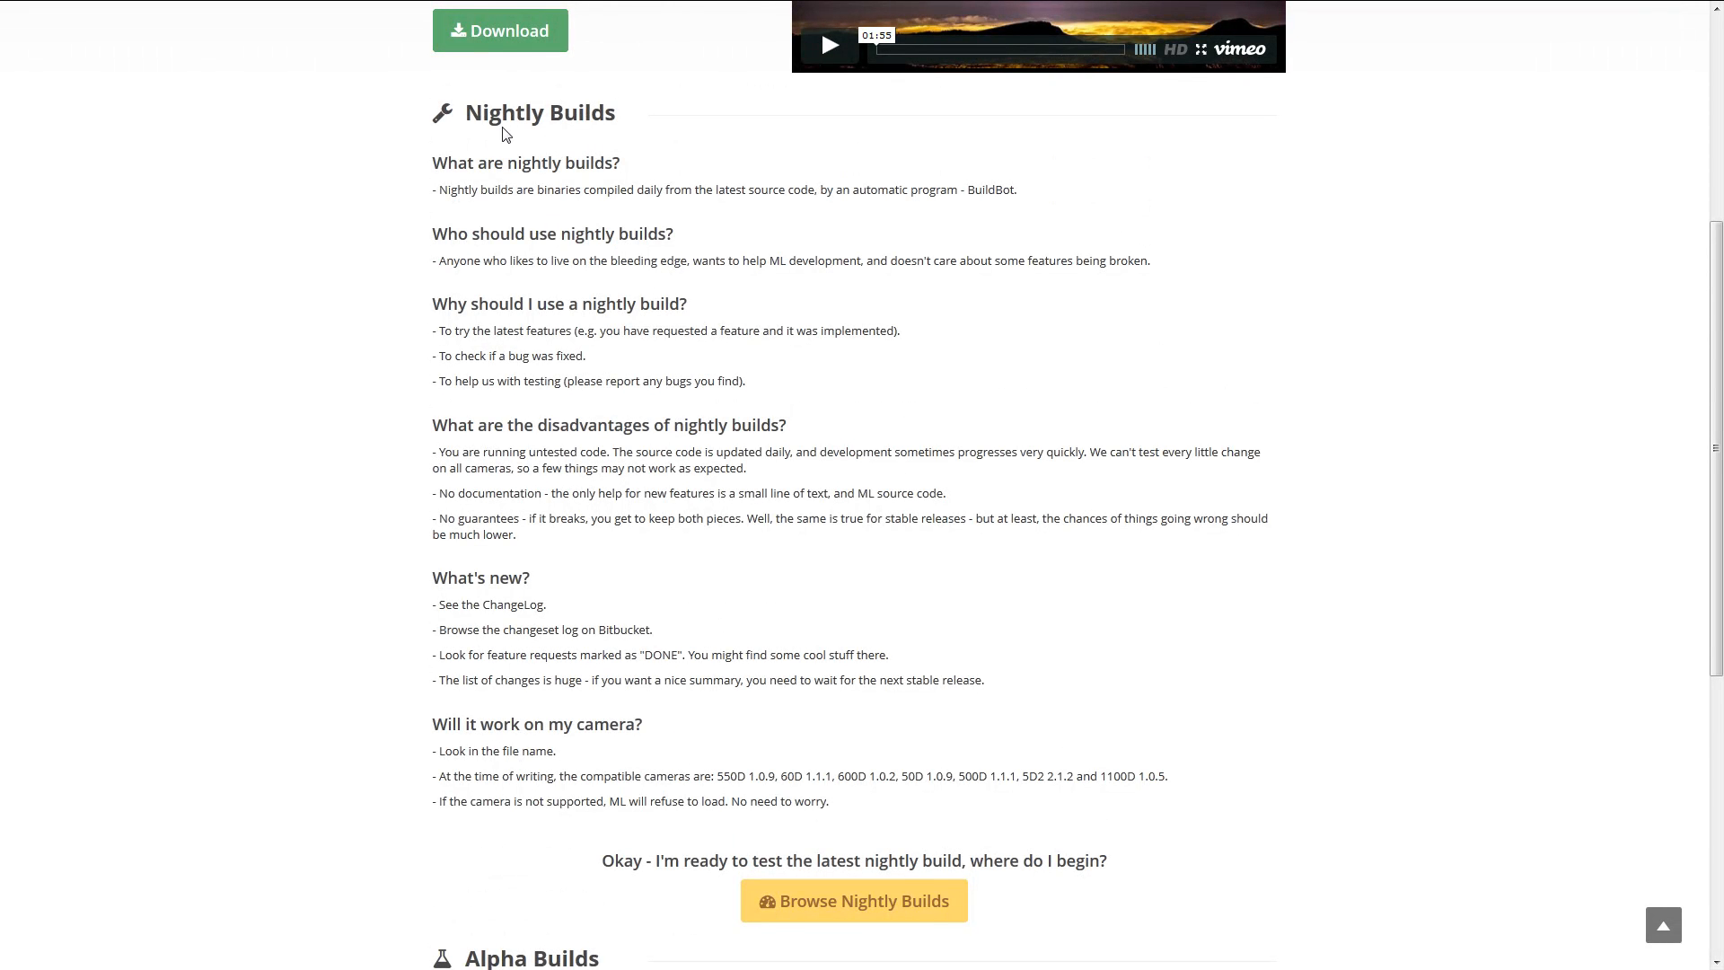
{"action": "mouse_move", "coordinate": [564, 121]}
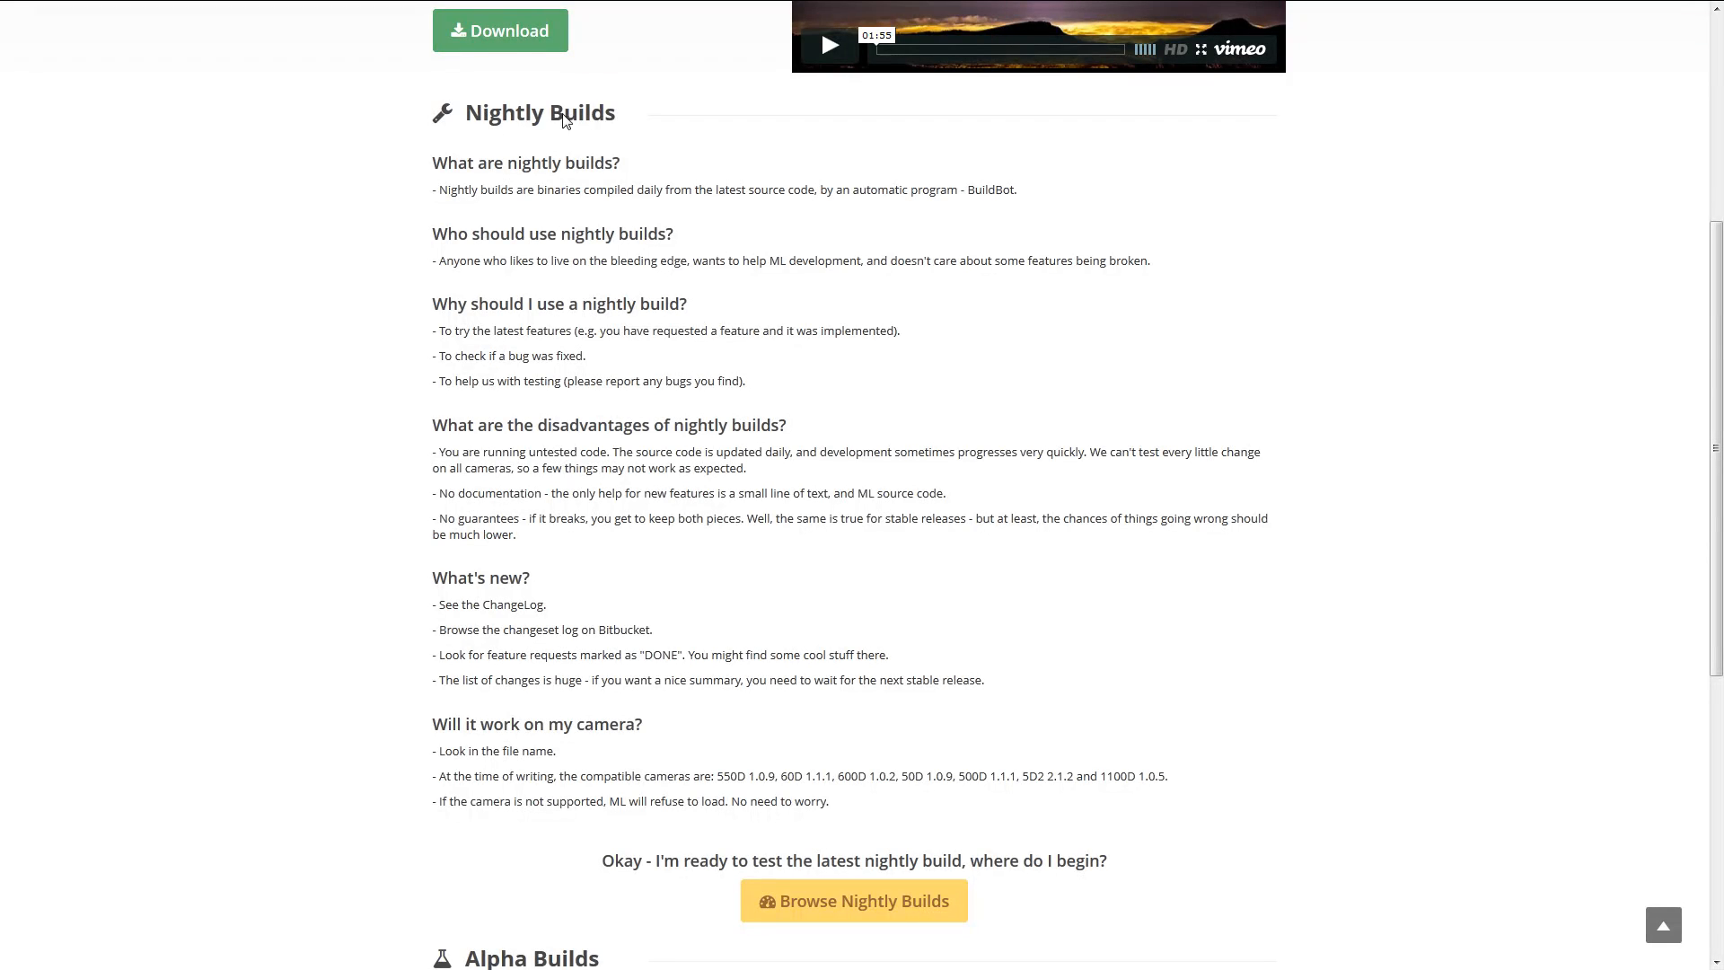
{"action": "mouse_move", "coordinate": [684, 630]}
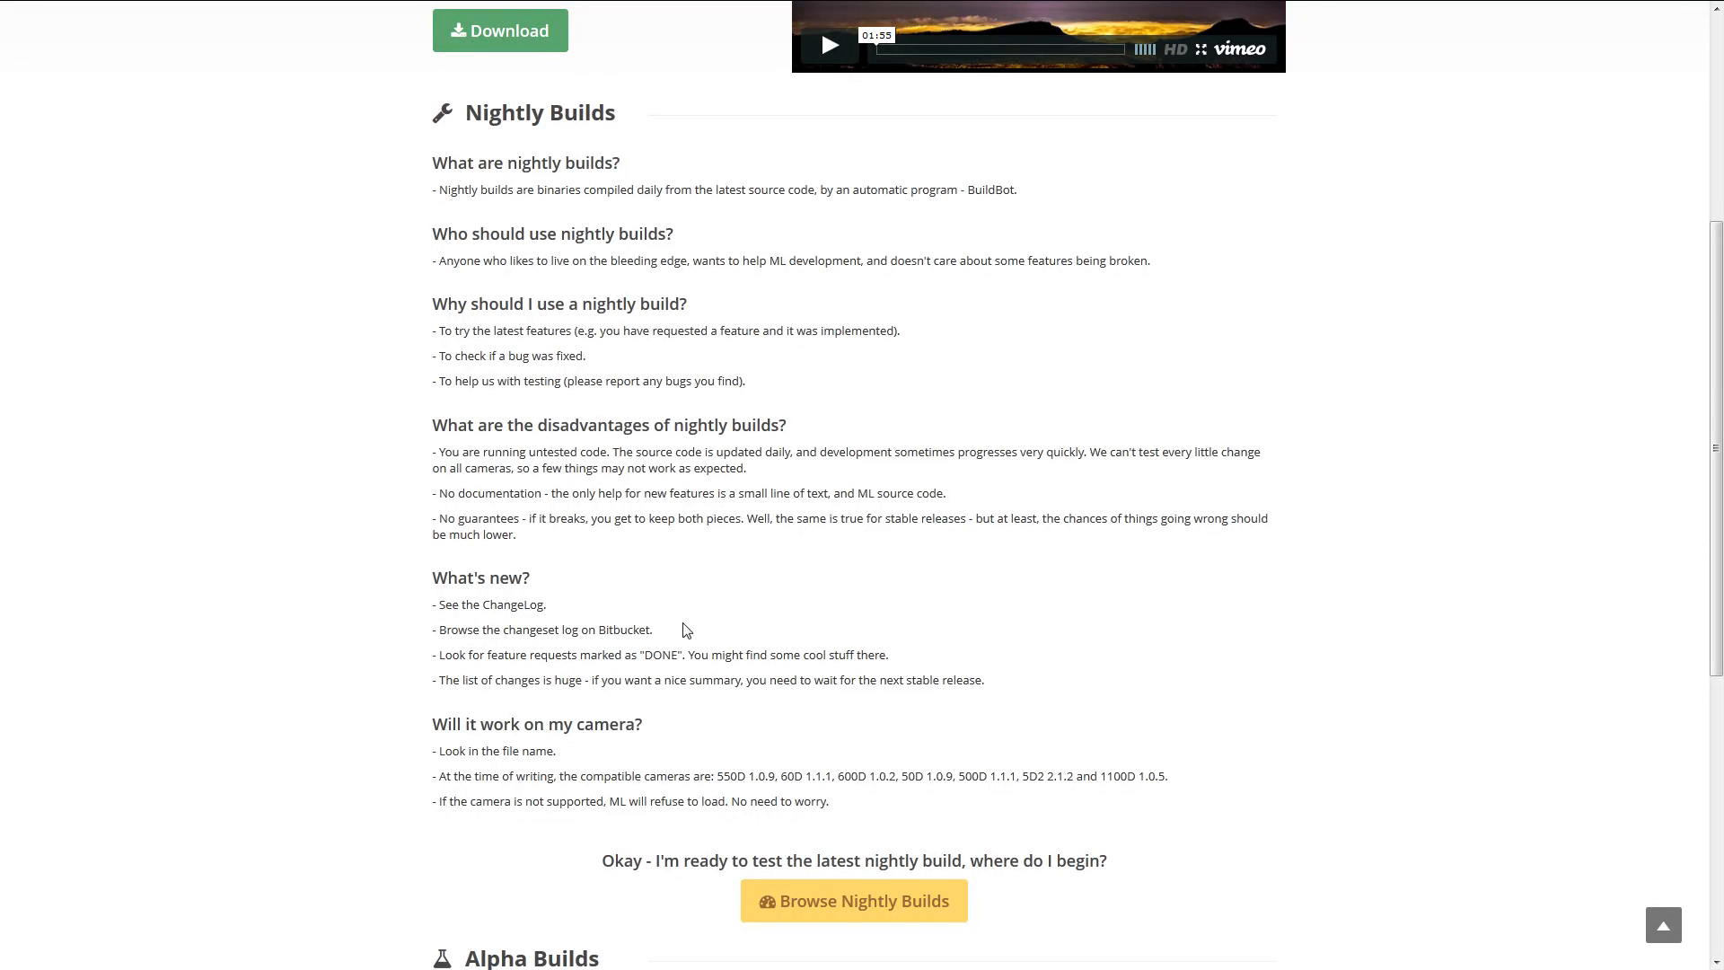
{"action": "scroll", "scroll_direction": "down", "scroll_amount": 3}
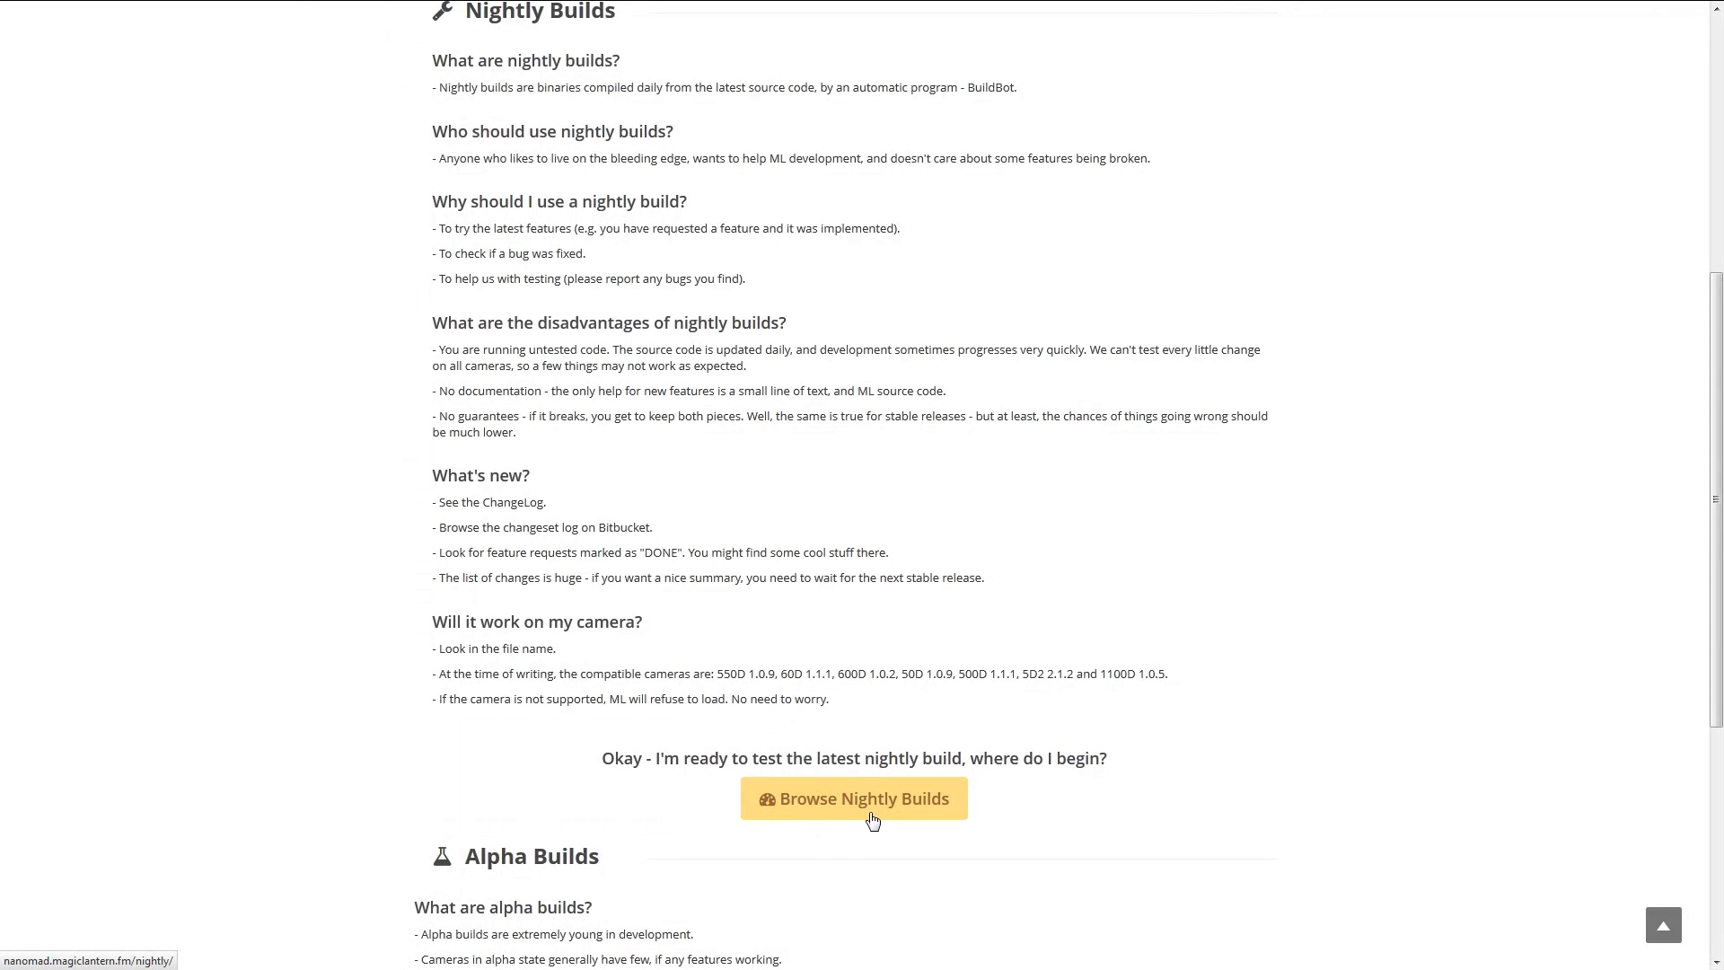
{"action": "mouse_move", "coordinate": [872, 808]}
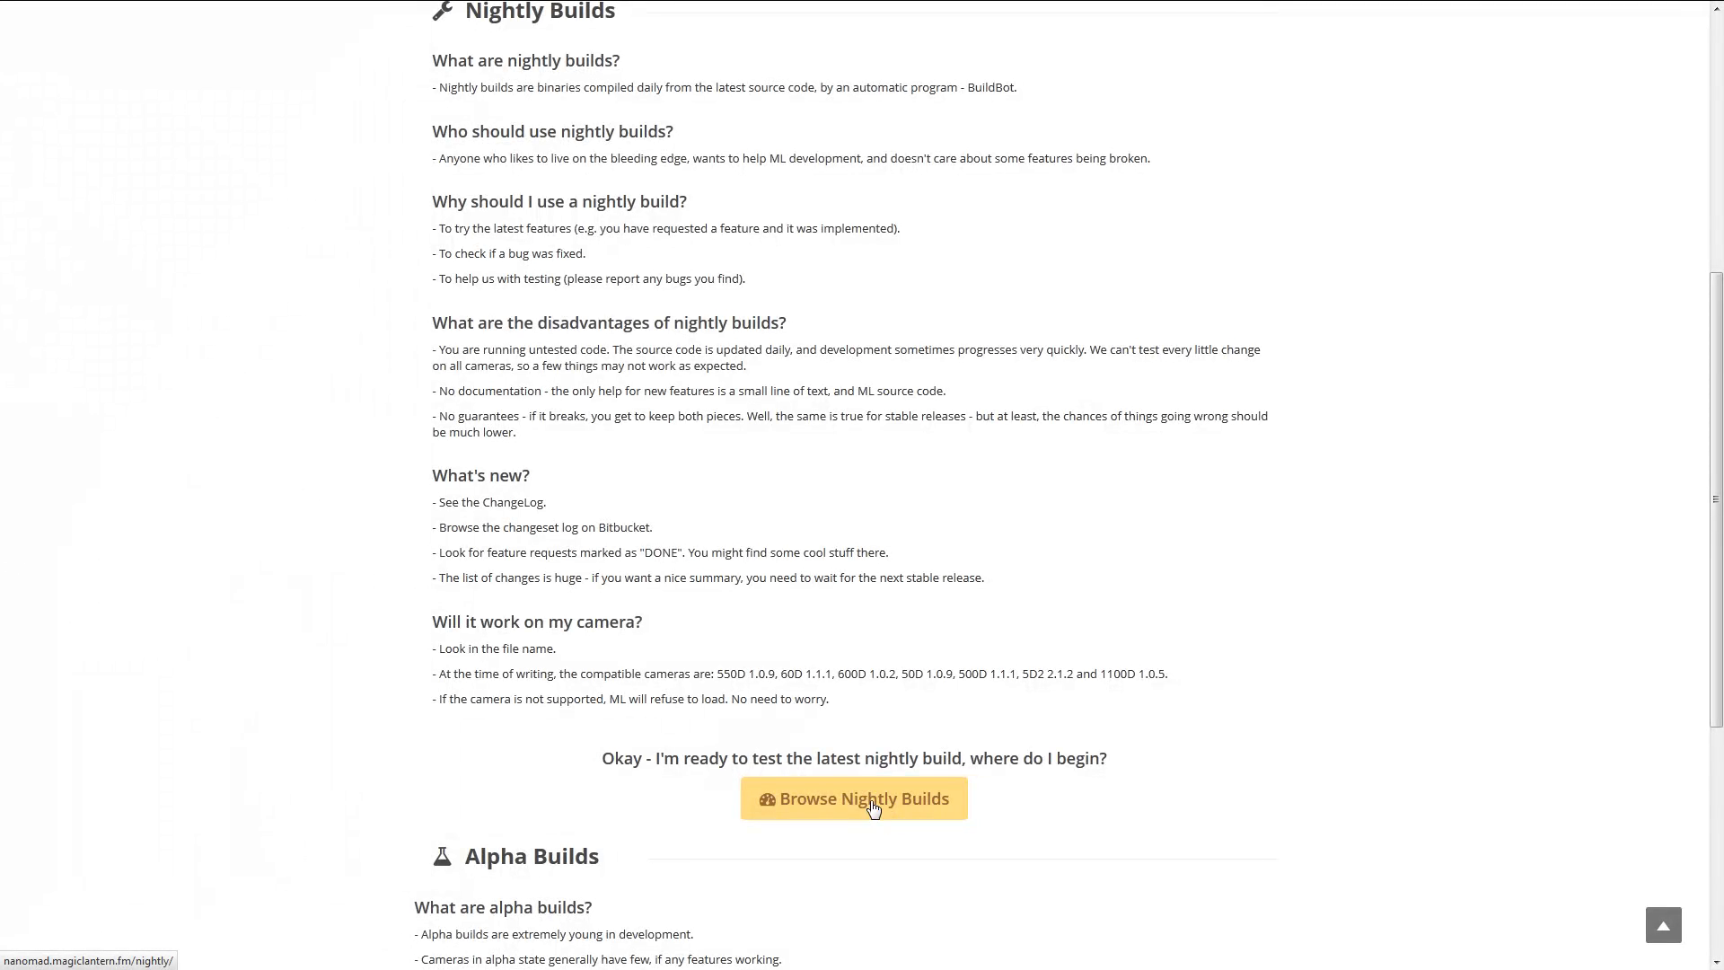
{"action": "scroll", "scroll_direction": "down", "scroll_amount": 3}
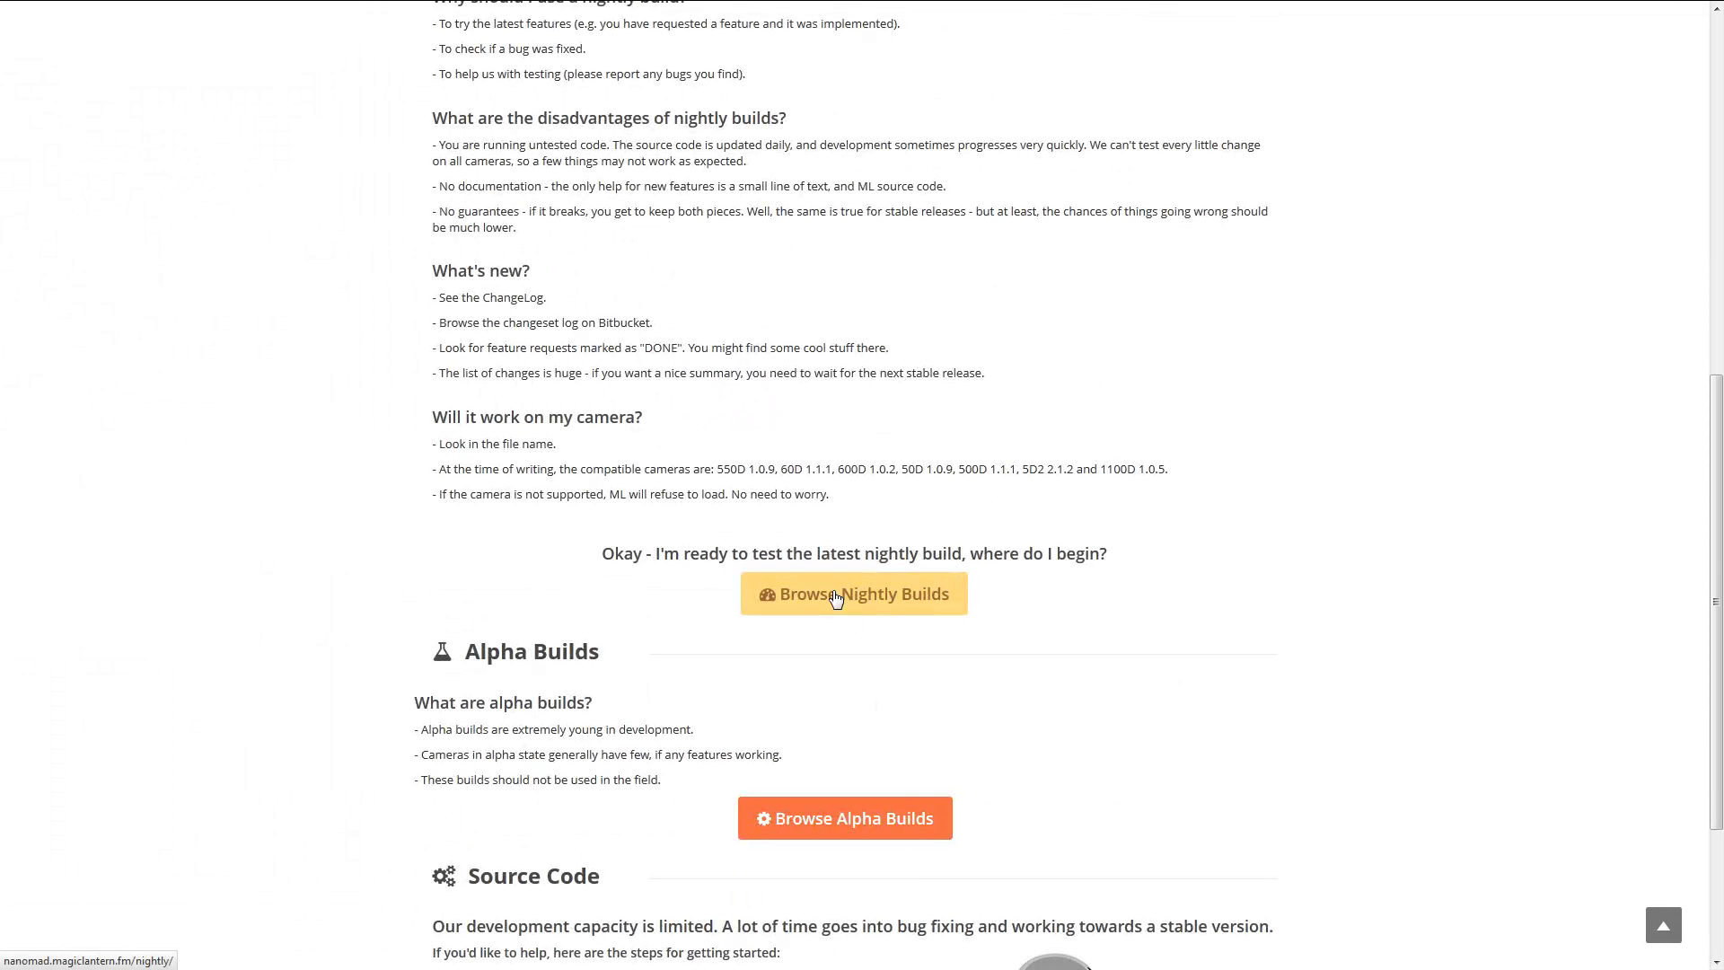
- Open the Browse Nightly Builds page from the Downloads page
{"action": "left_click", "coordinate": [852, 593]}
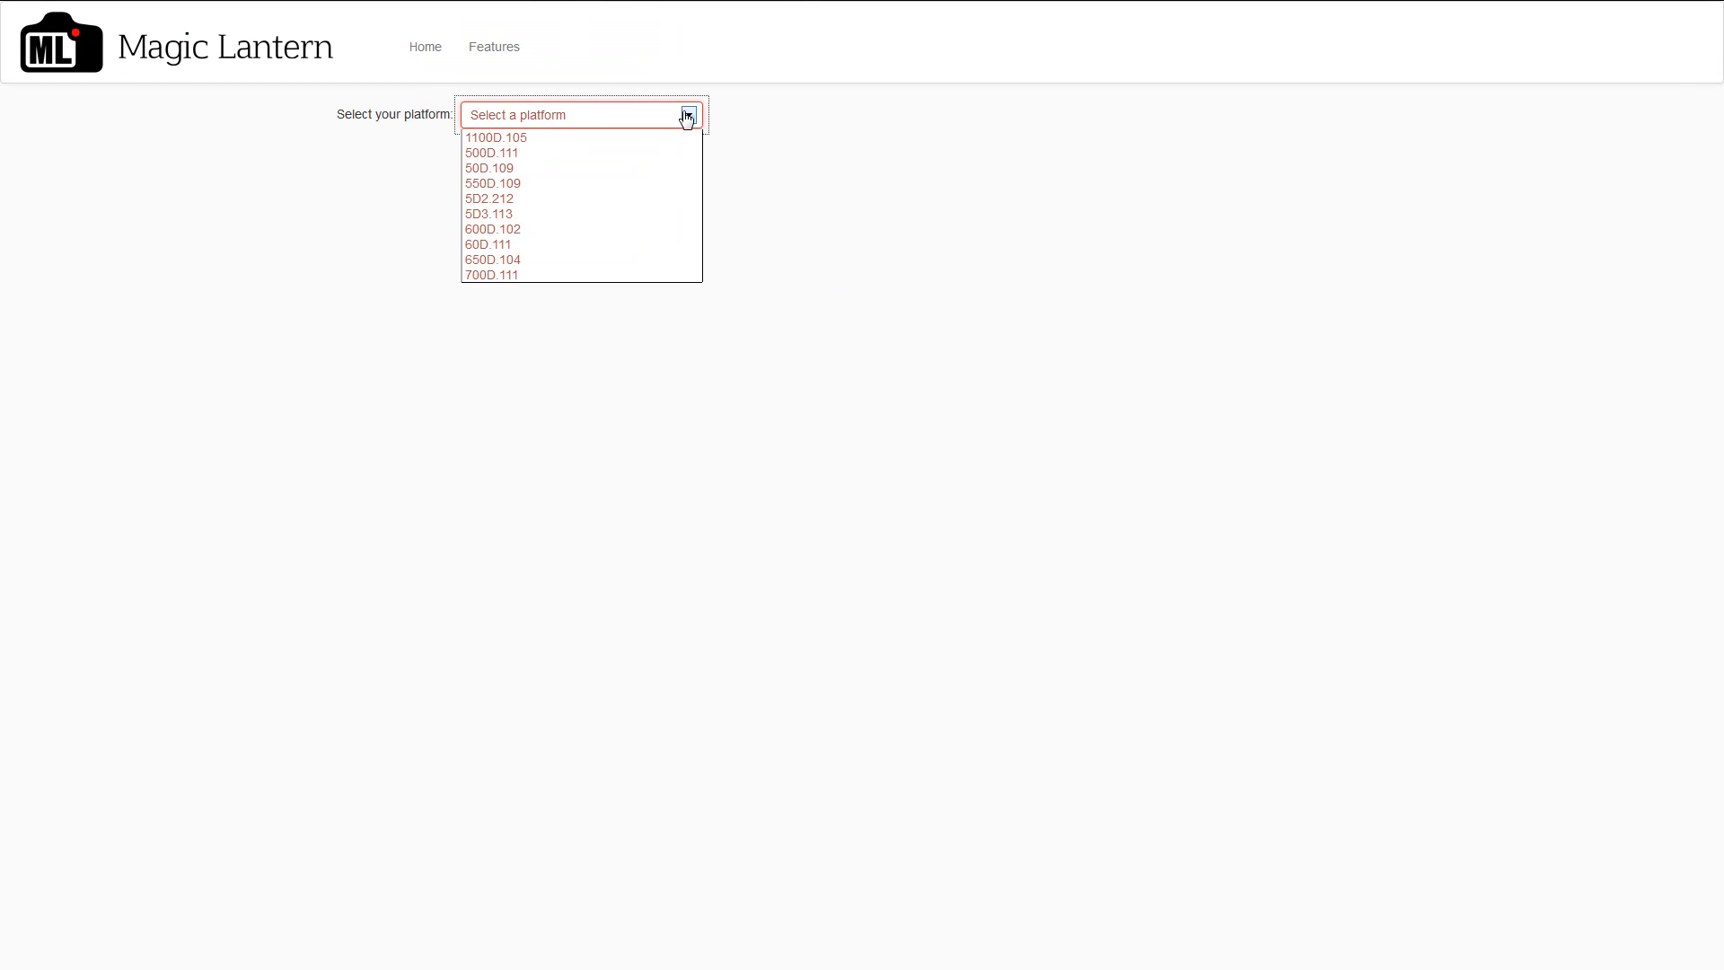
{"action": "mouse_move", "coordinate": [553, 264]}
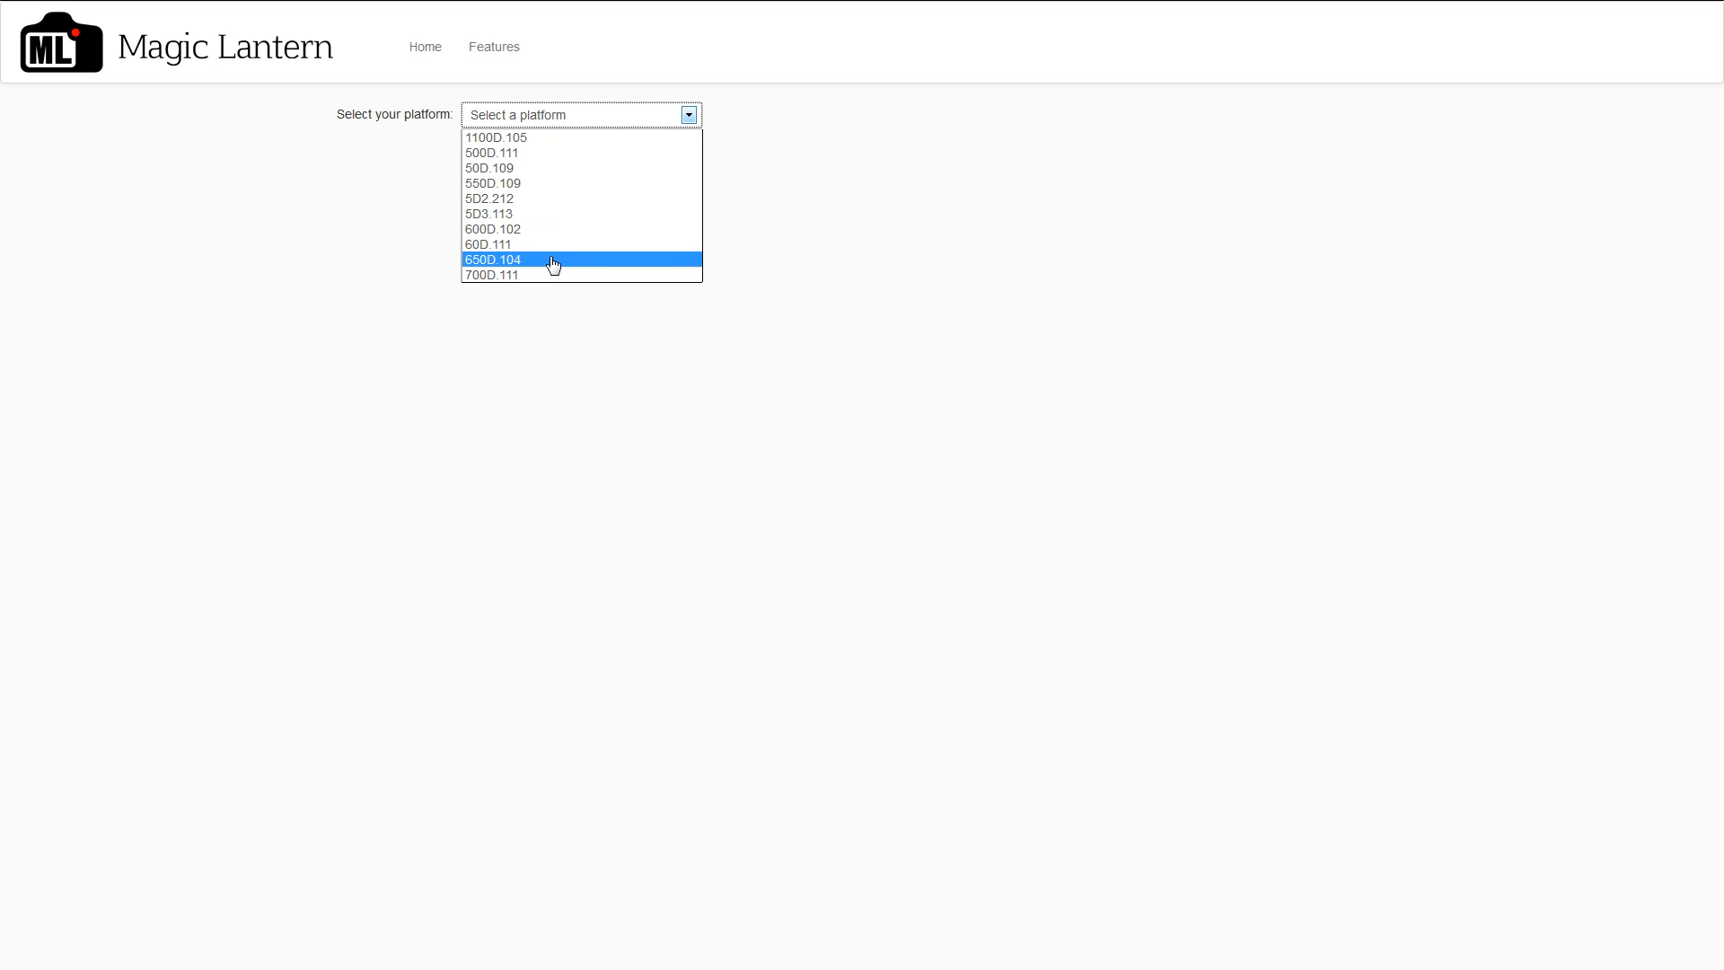
{"action": "mouse_move", "coordinate": [560, 215]}
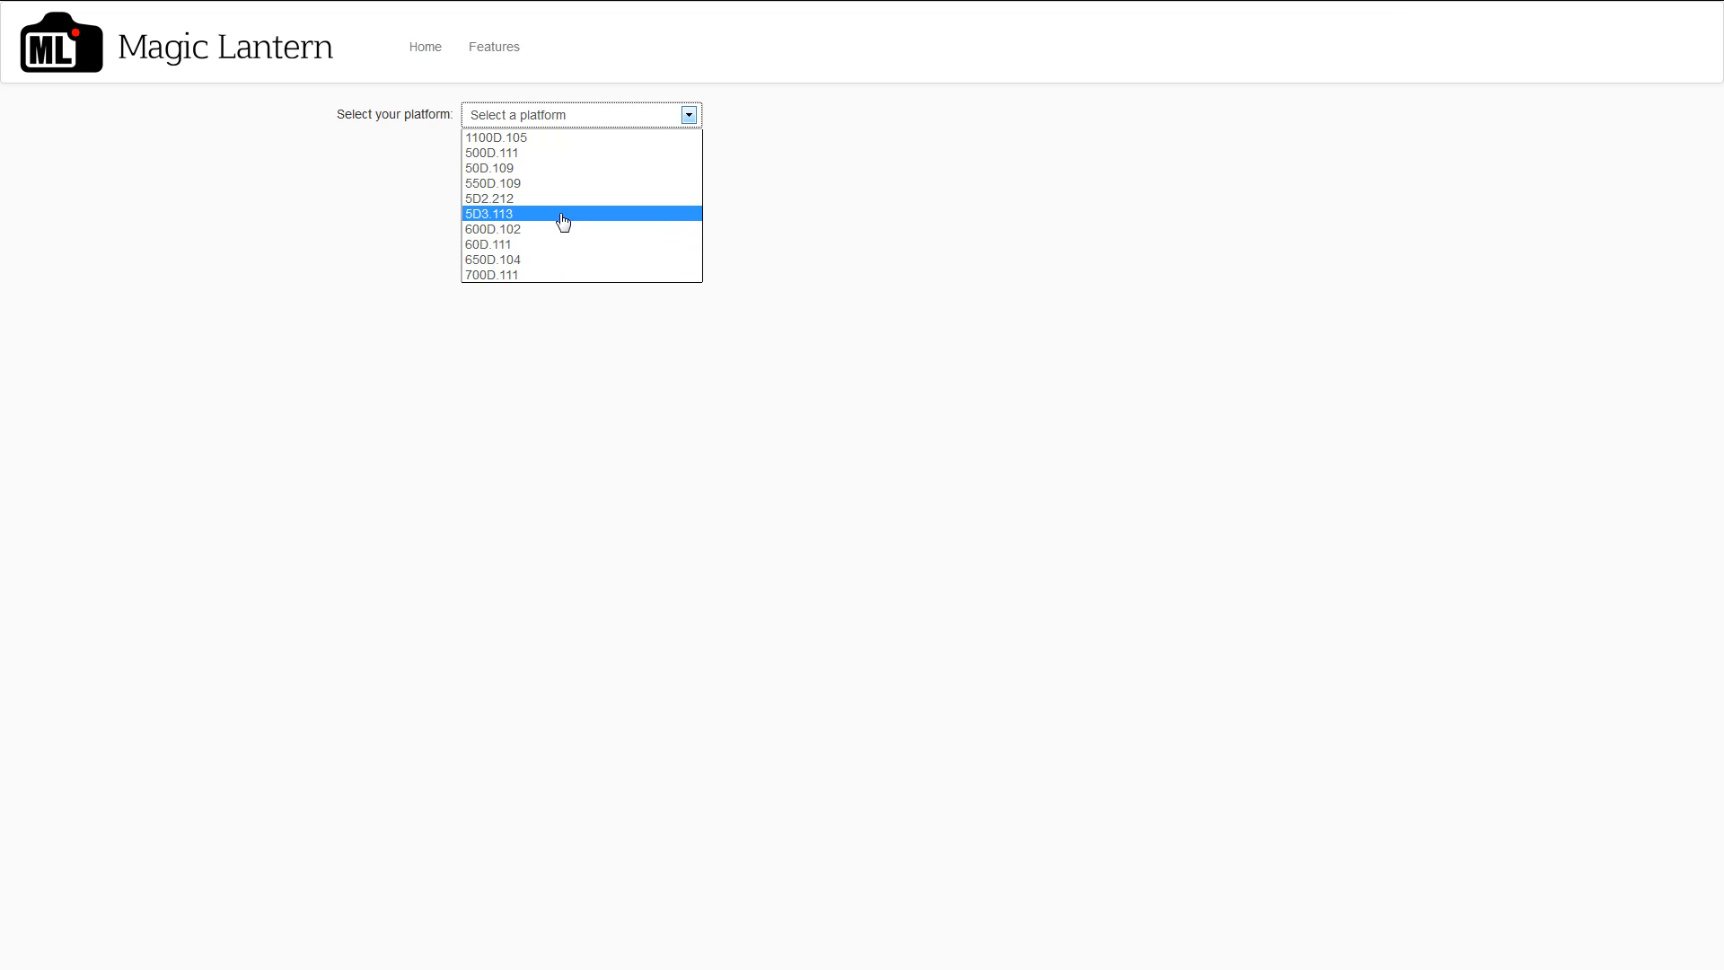
{"action": "mouse_move", "coordinate": [493, 260]}
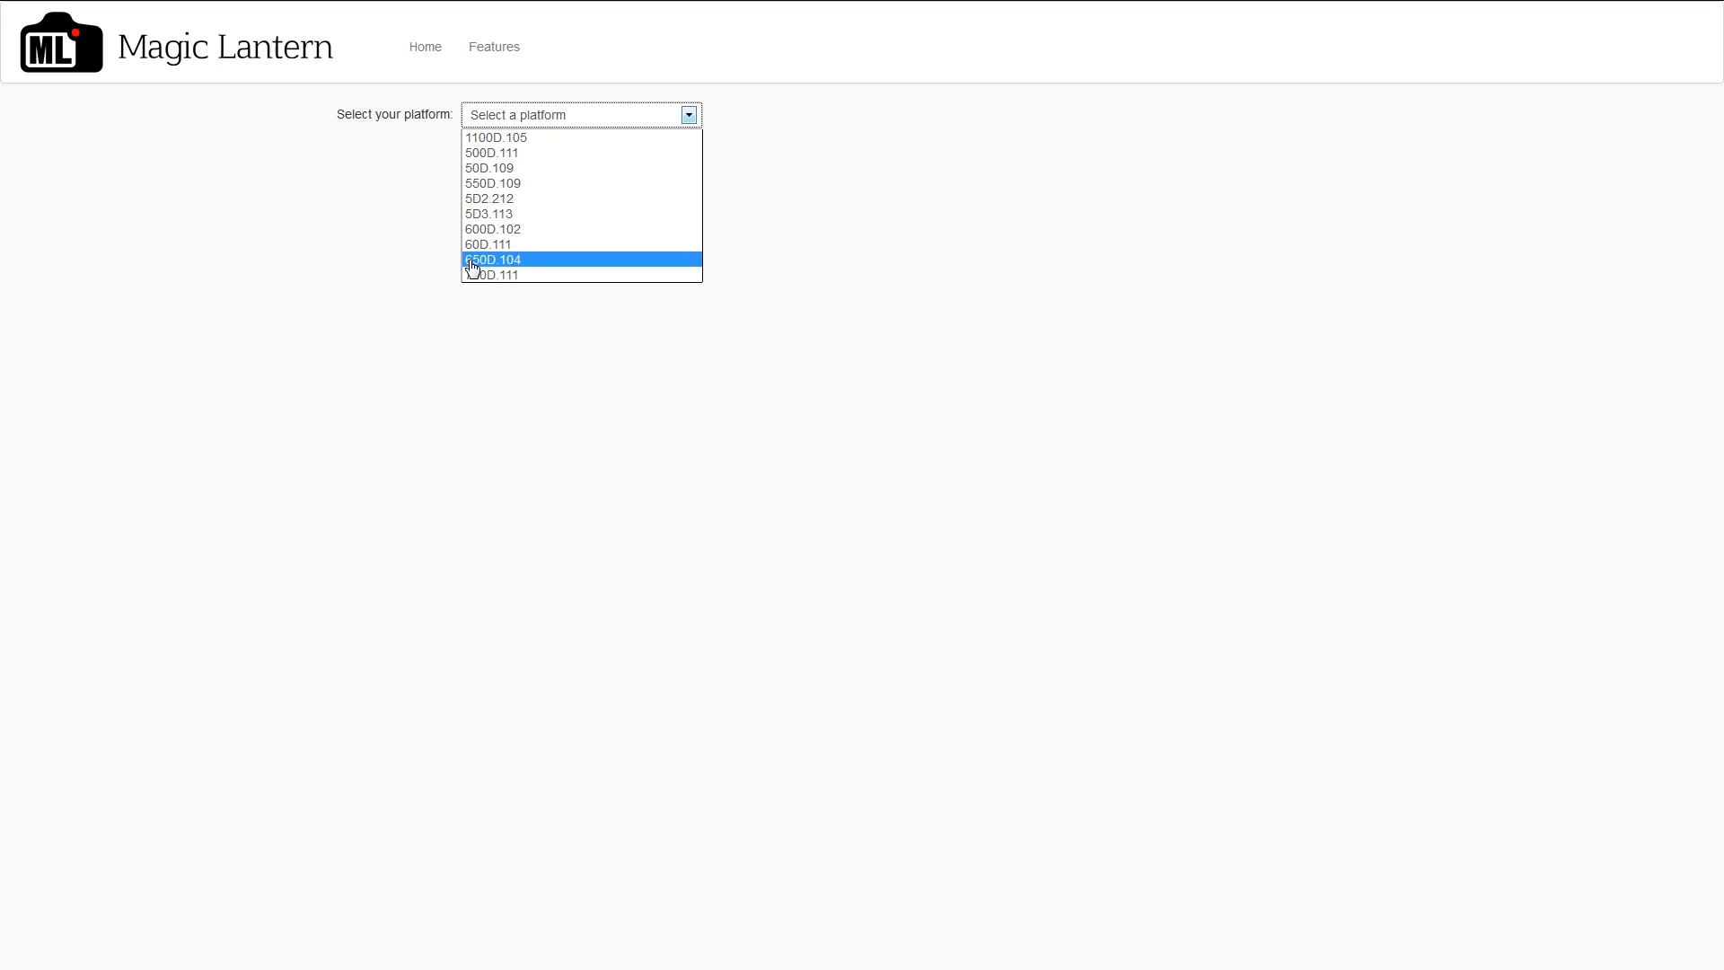
{"action": "mouse_move", "coordinate": [508, 271]}
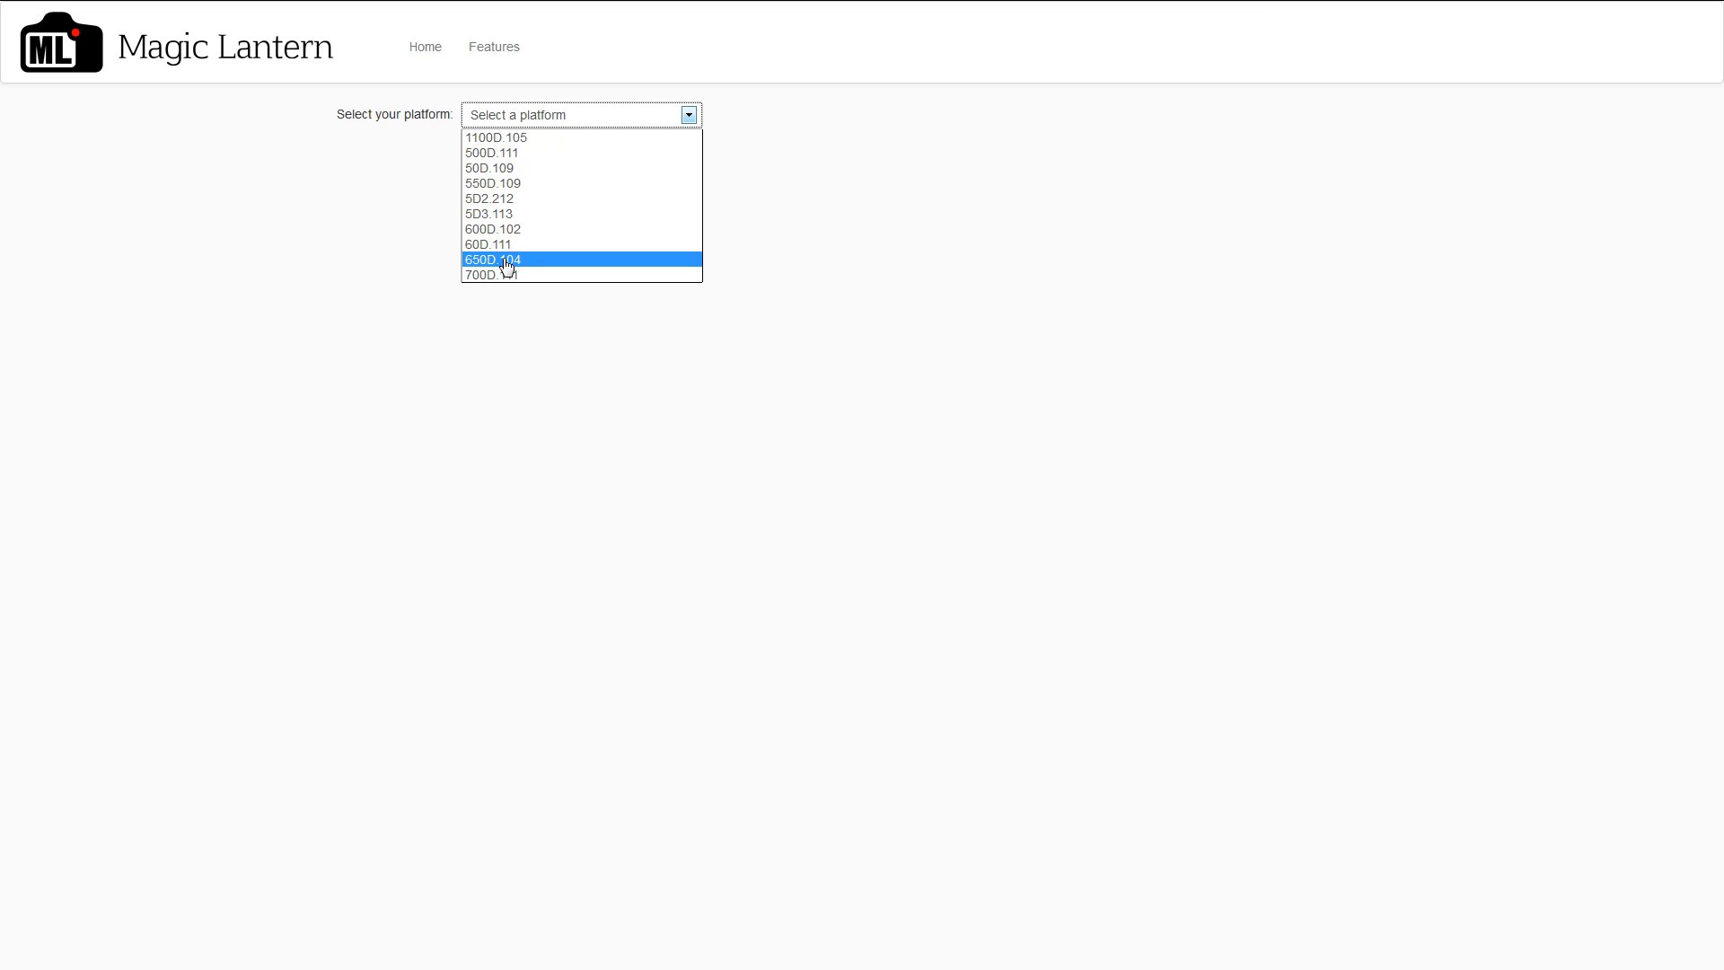
{"action": "mouse_move", "coordinate": [506, 271]}
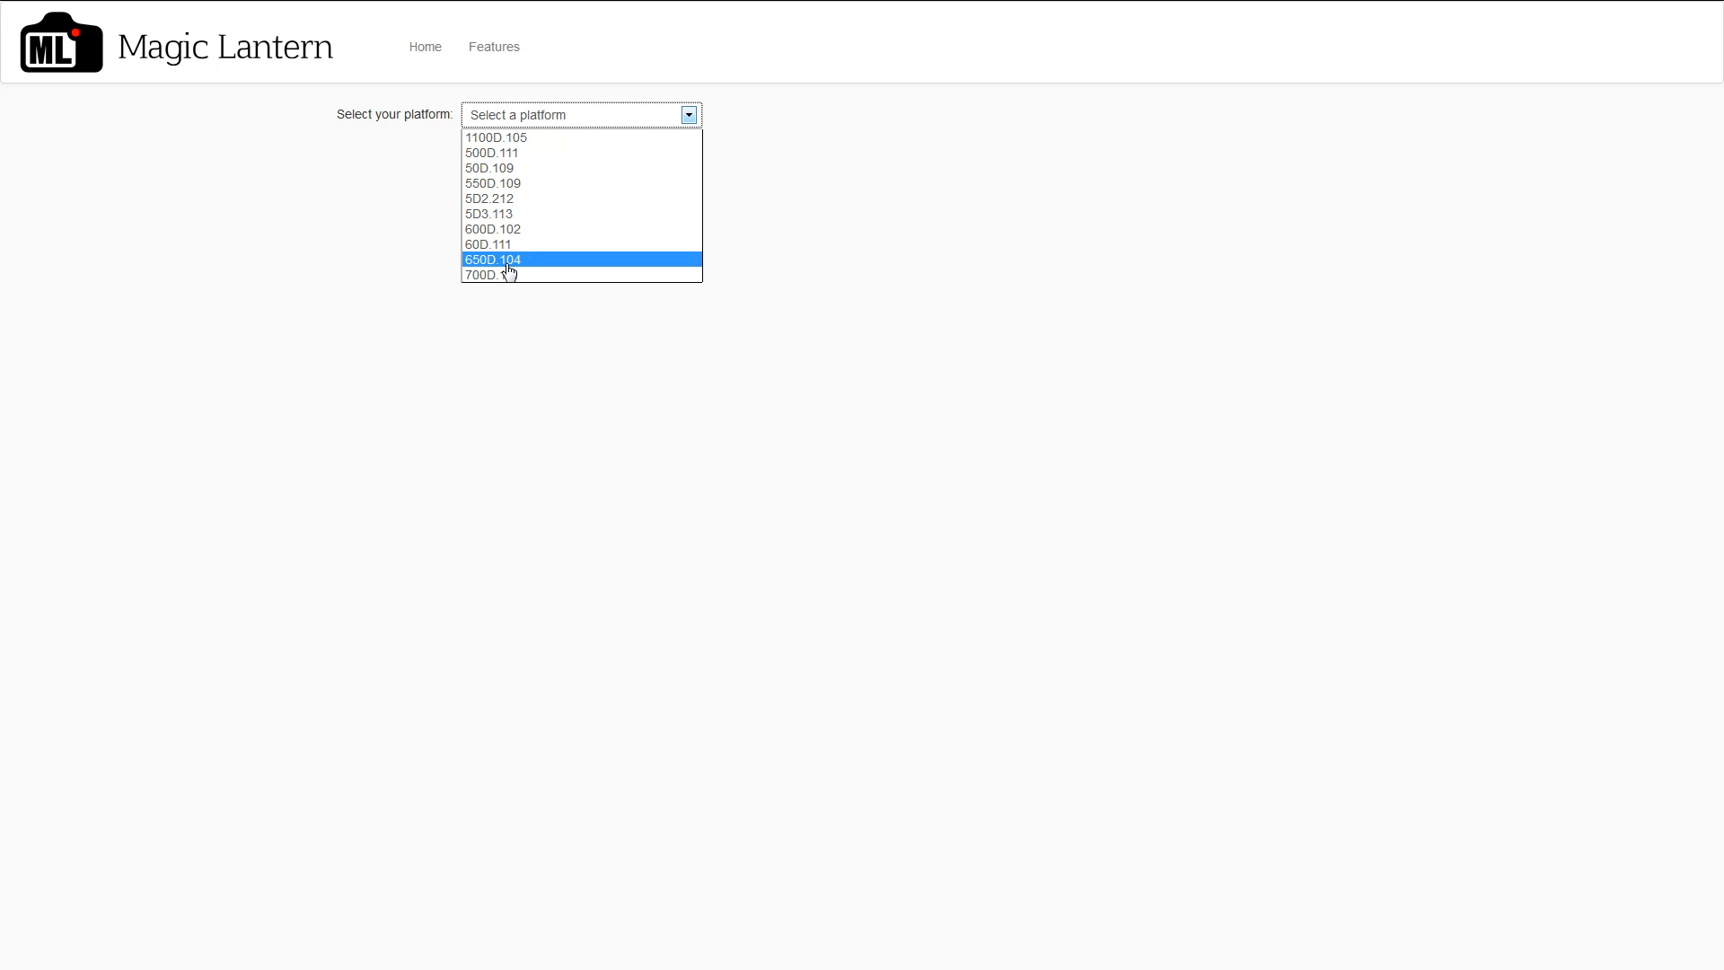
{"action": "mouse_move", "coordinate": [505, 274]}
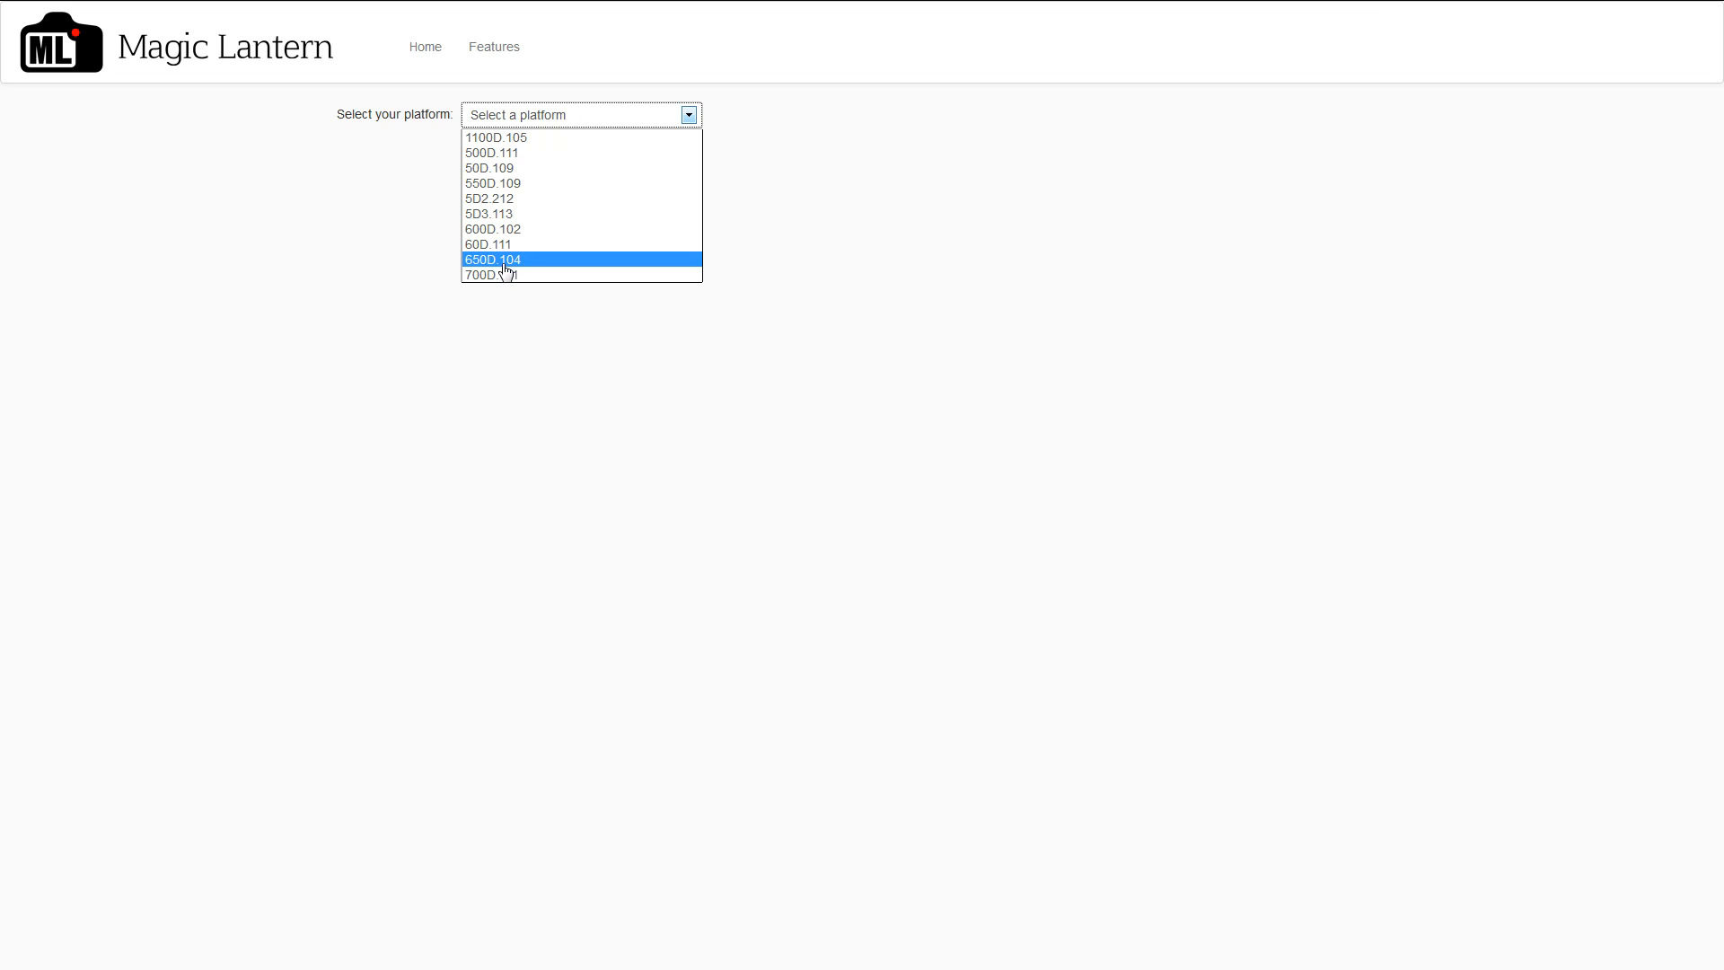
{"action": "mouse_move", "coordinate": [529, 271]}
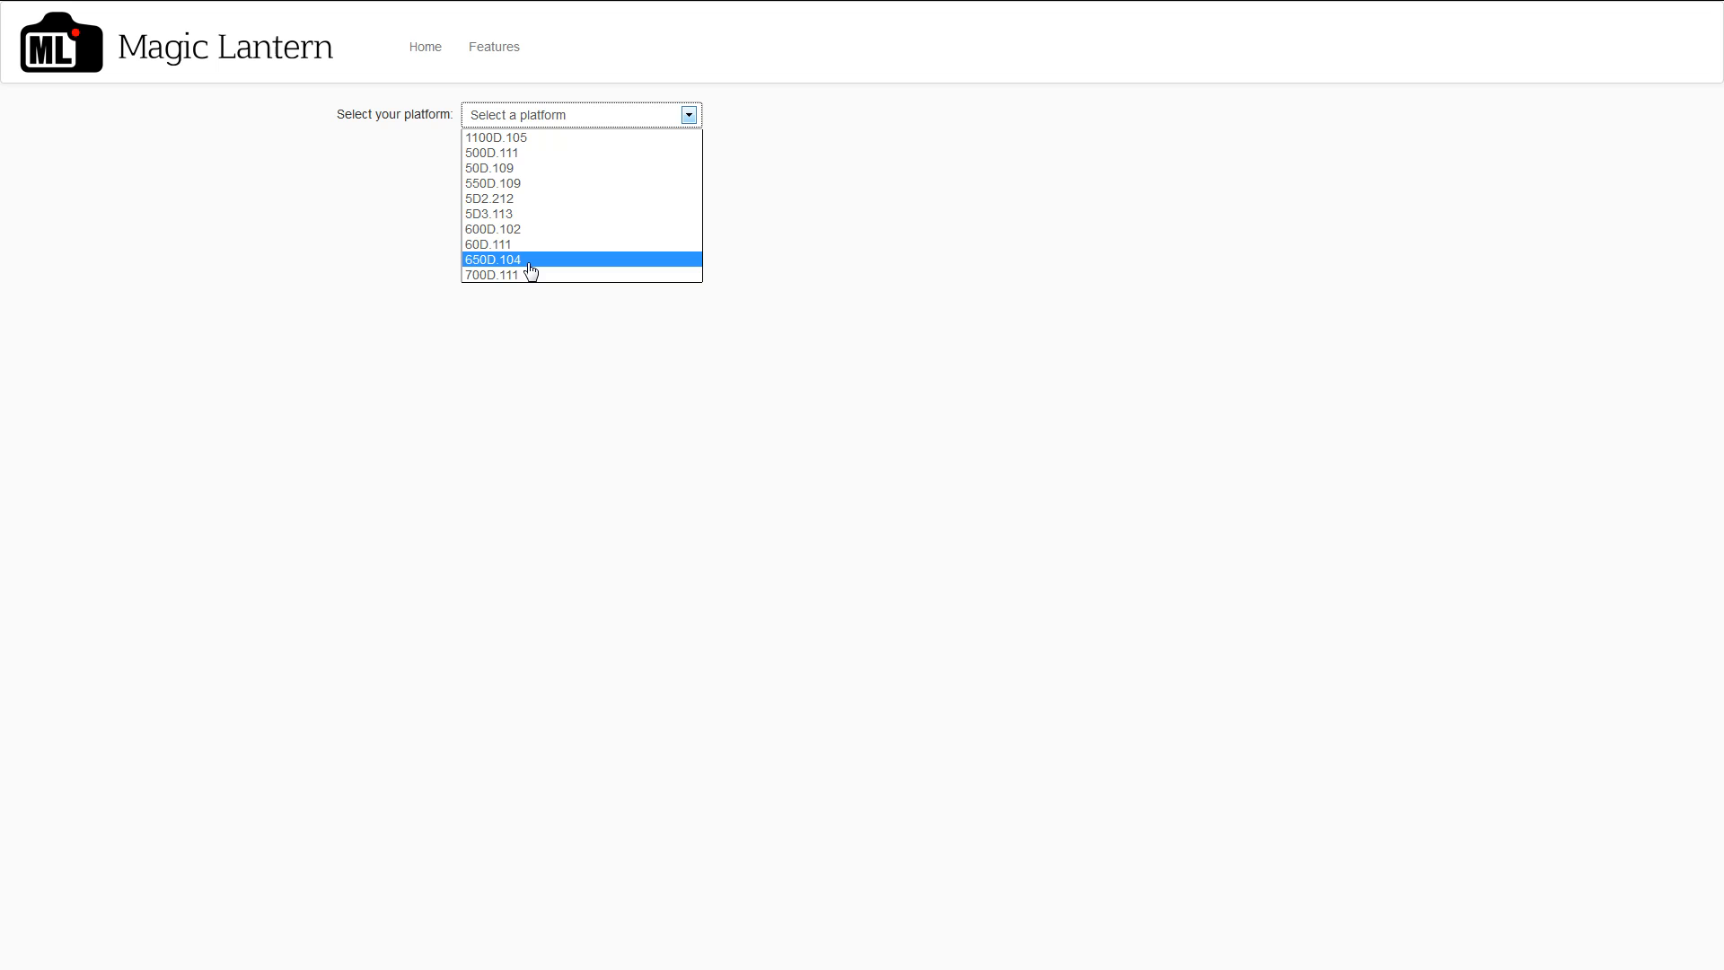